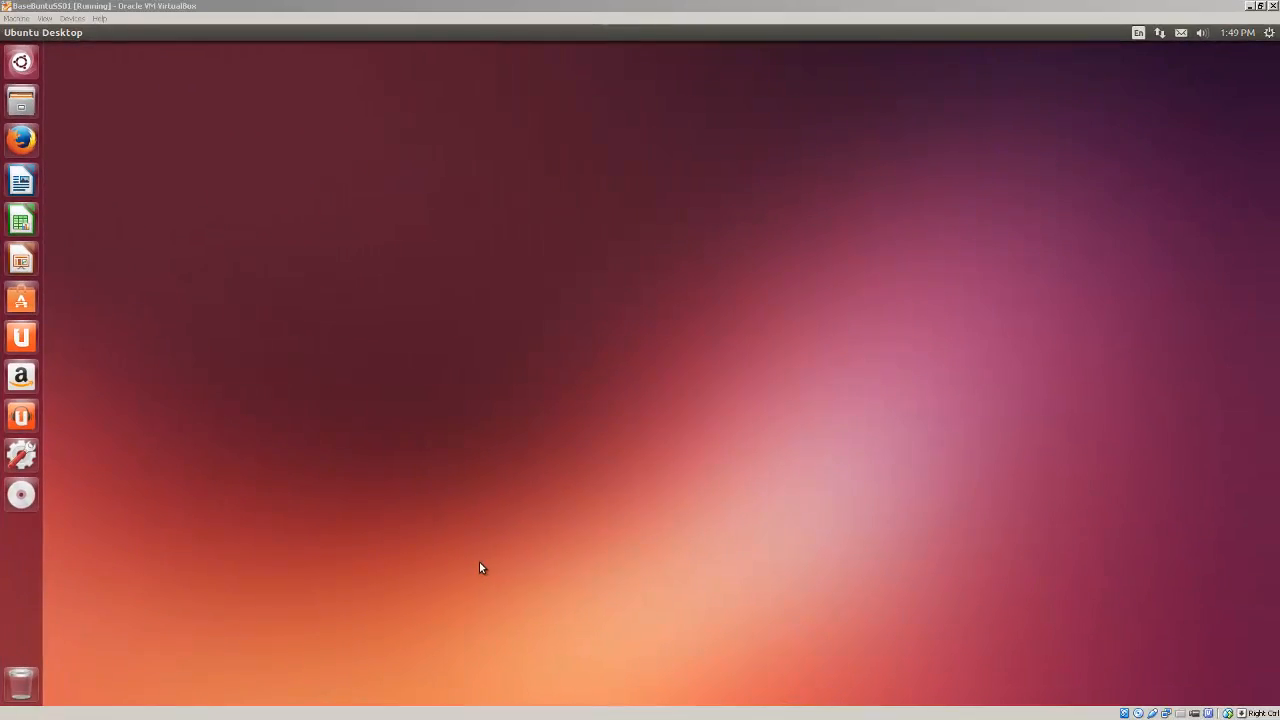
mouse_move(448, 482)
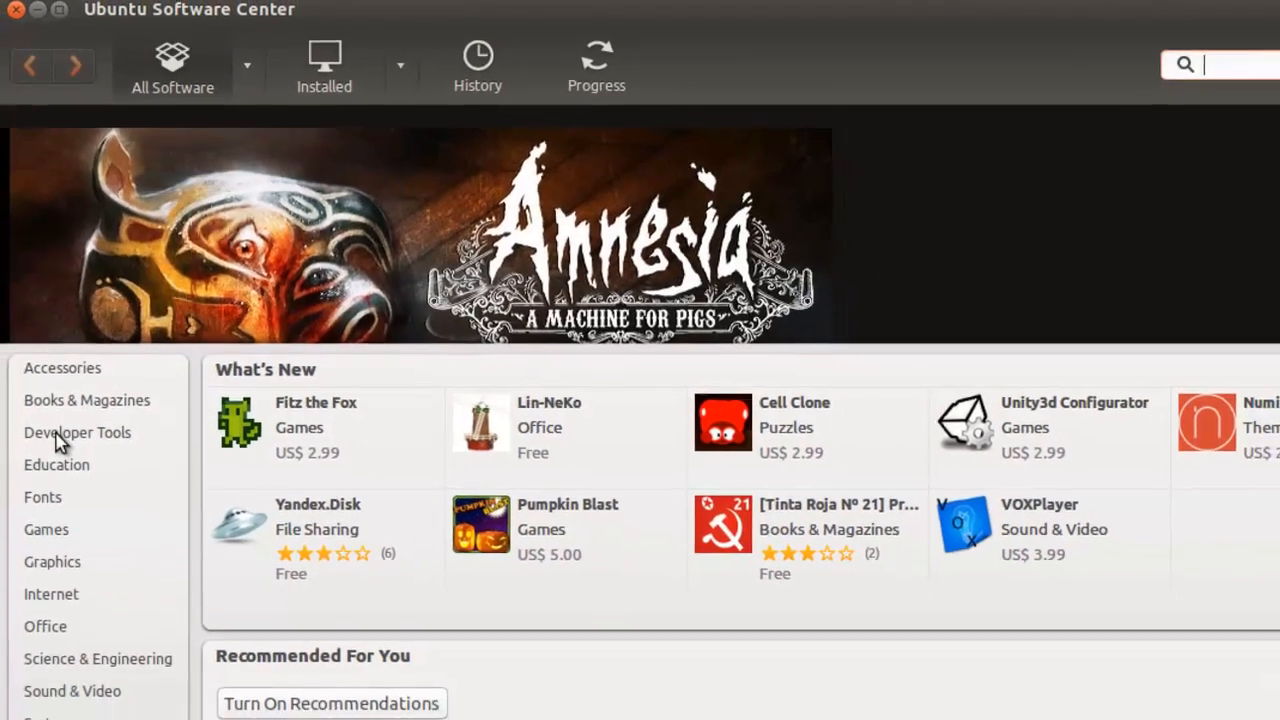
Browse Developer Tools > Web Development so Bluefish Editor appears at the top of the list
click(76, 432)
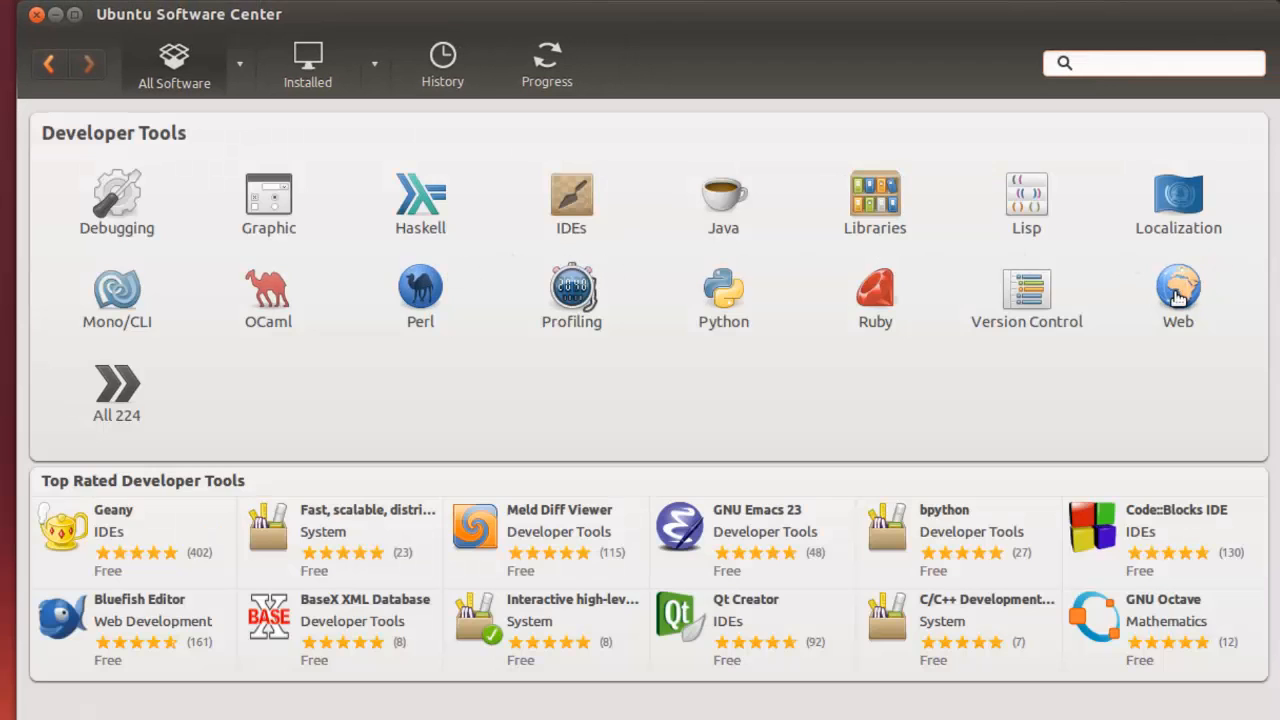
click(1178, 296)
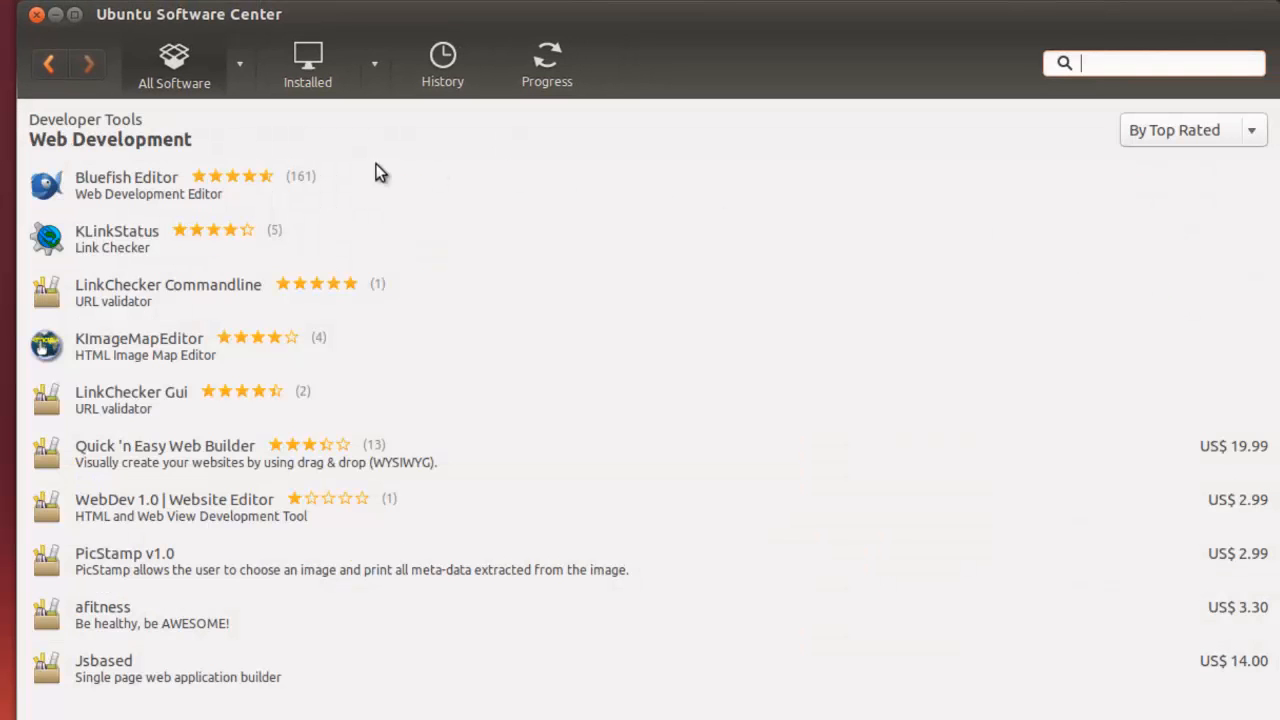
scroll(down, 3)
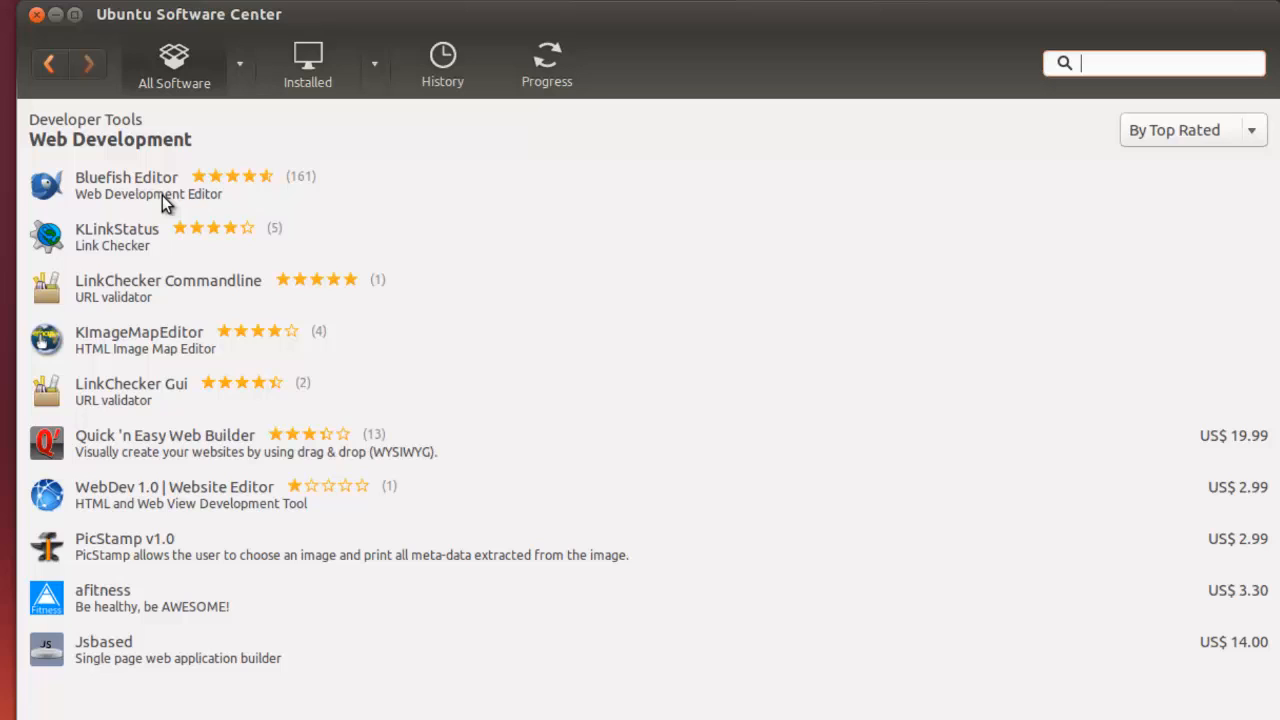
mouse_move(200, 198)
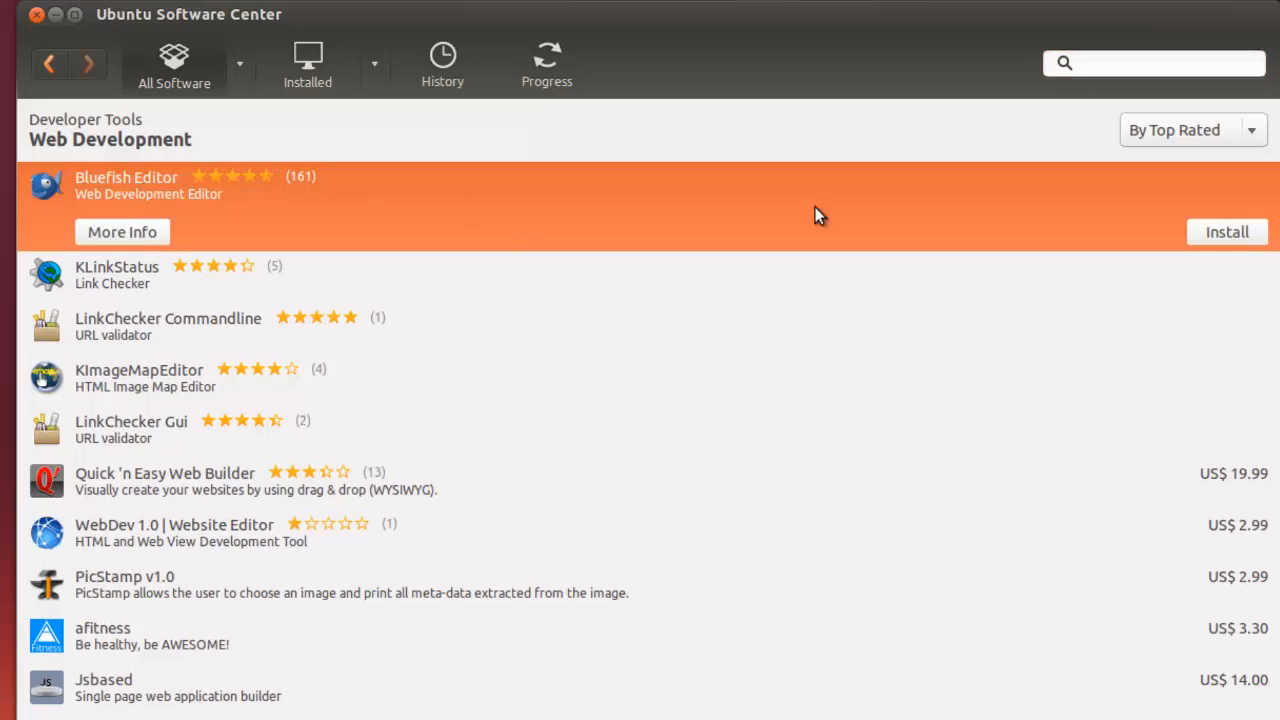
mouse_move(1228, 232)
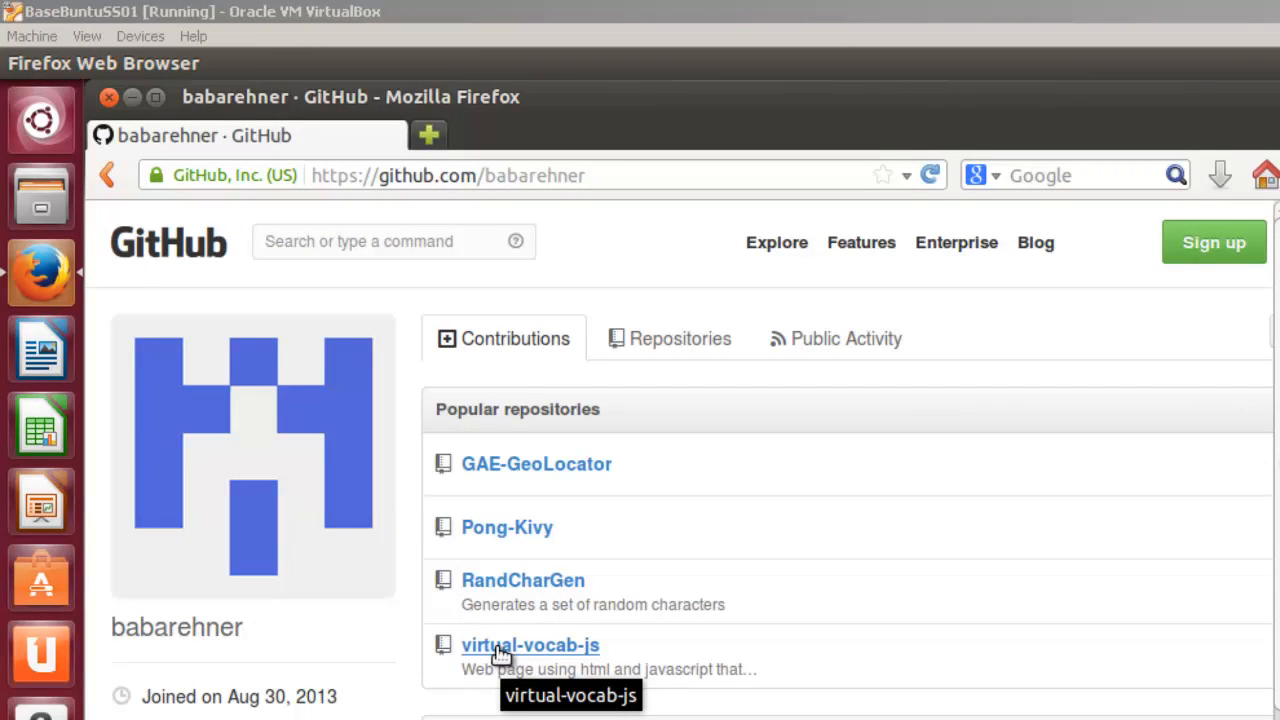
Open the virtual-vocab-js repository page from the GitHub profile
click(530, 644)
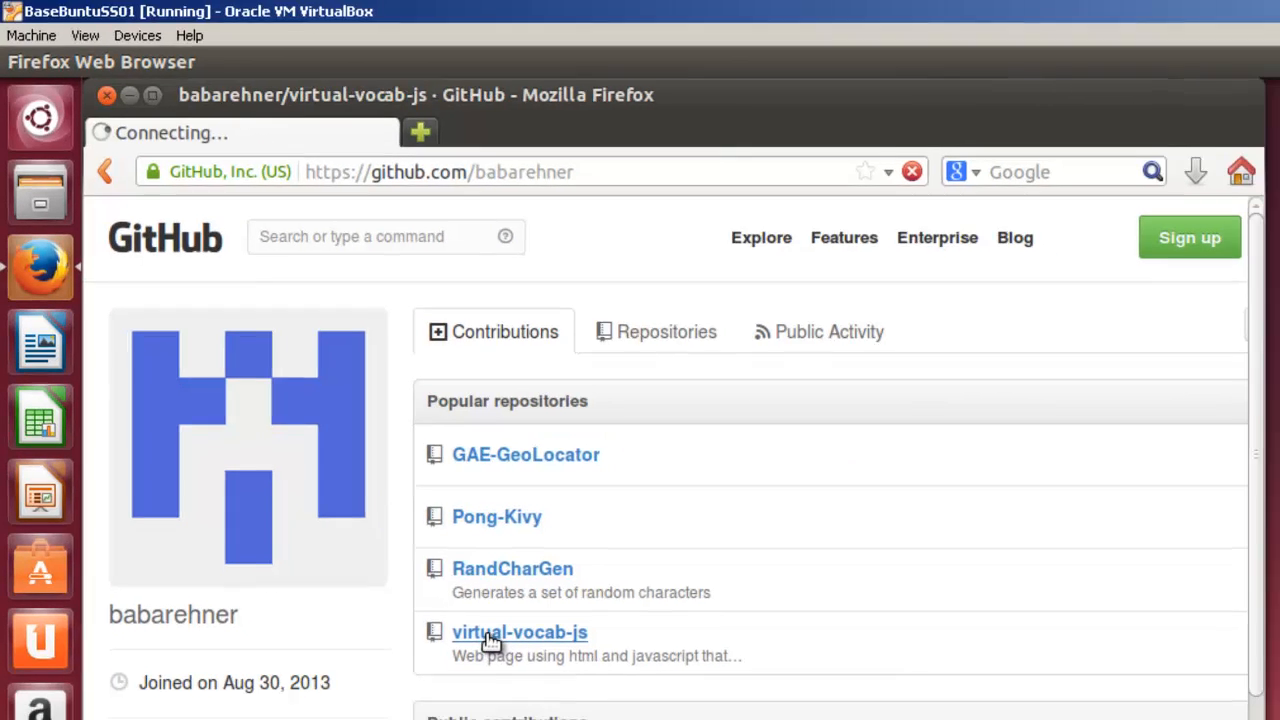
click(520, 632)
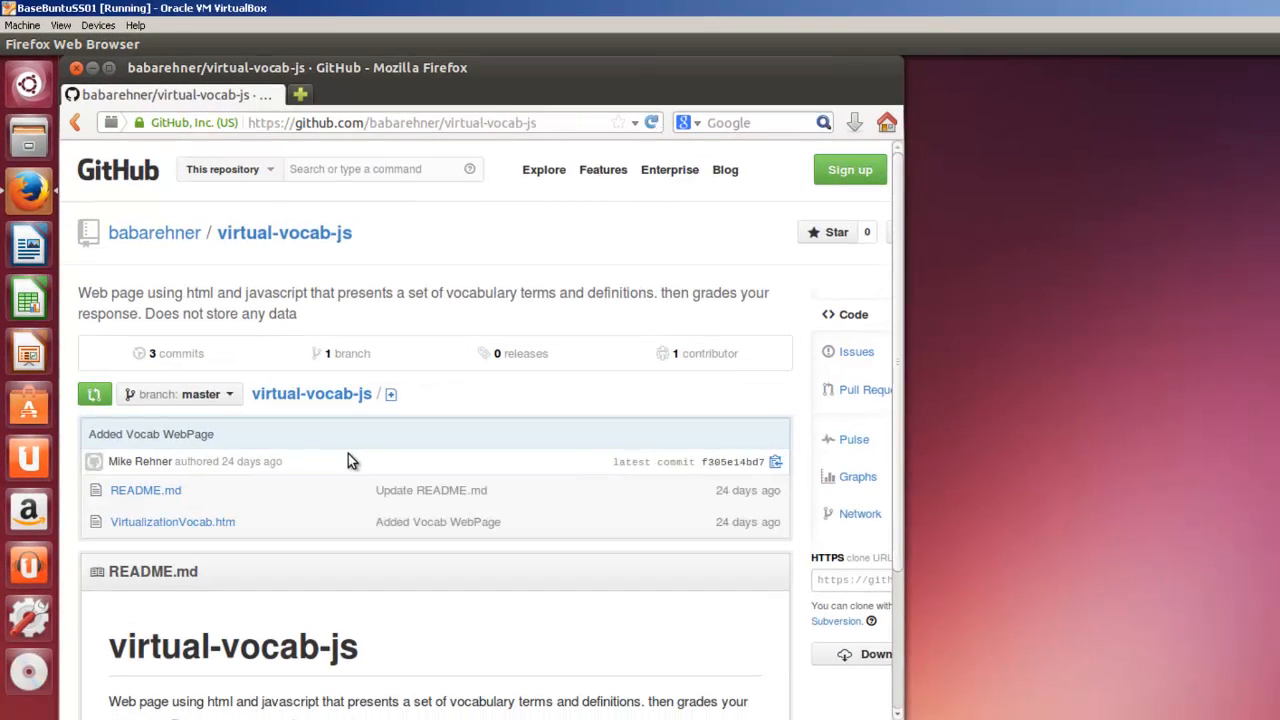
mouse_move(396, 414)
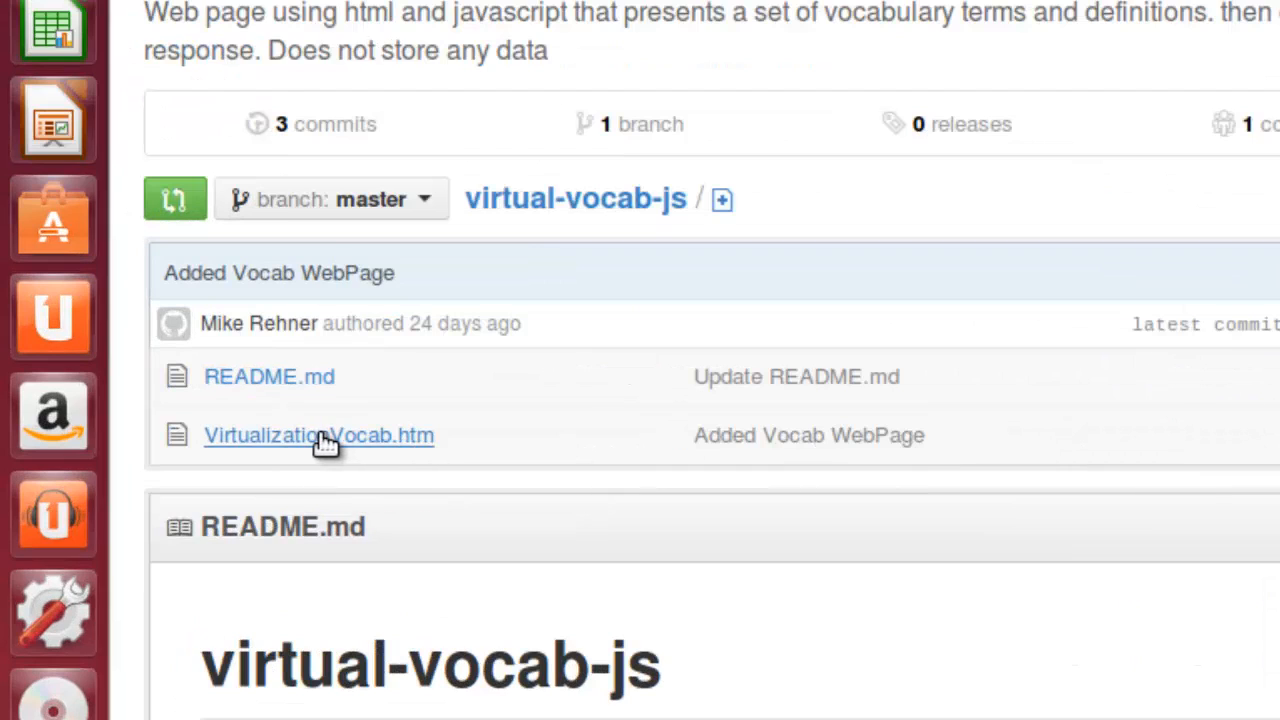
mouse_move(324, 448)
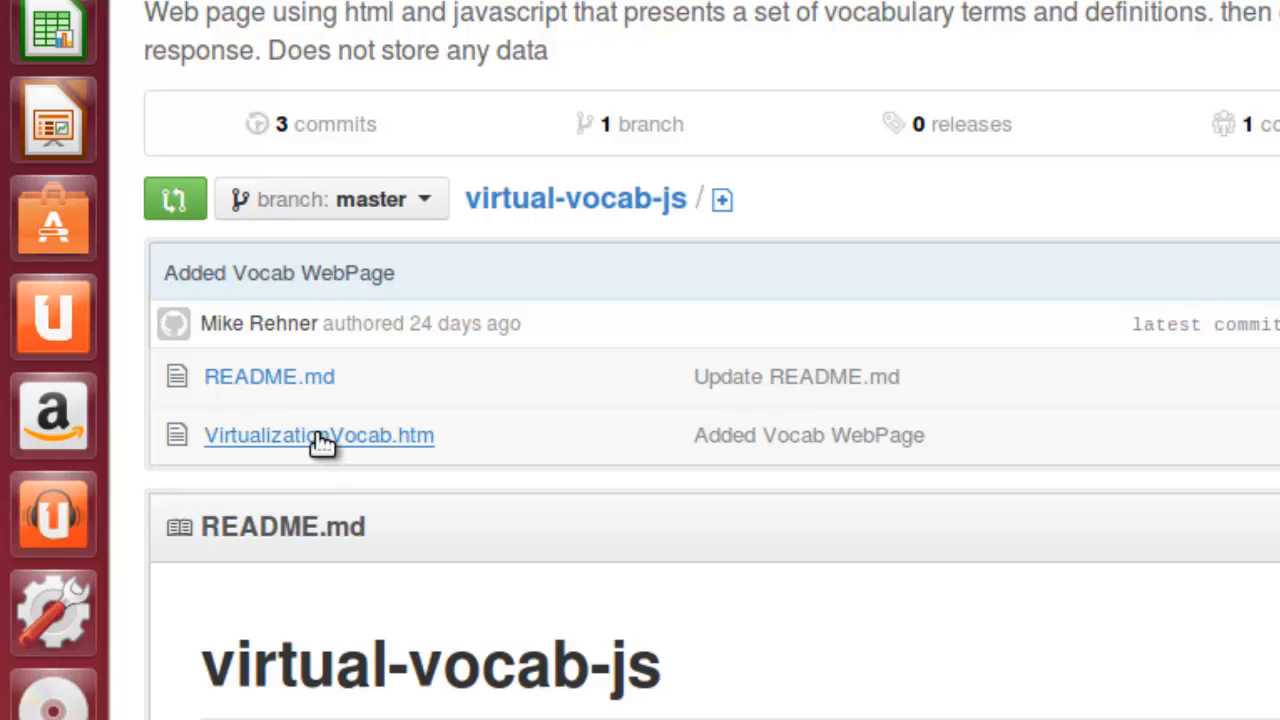
Open VirtualizationVocab.htm and select its full source down to the last line
click(320, 436)
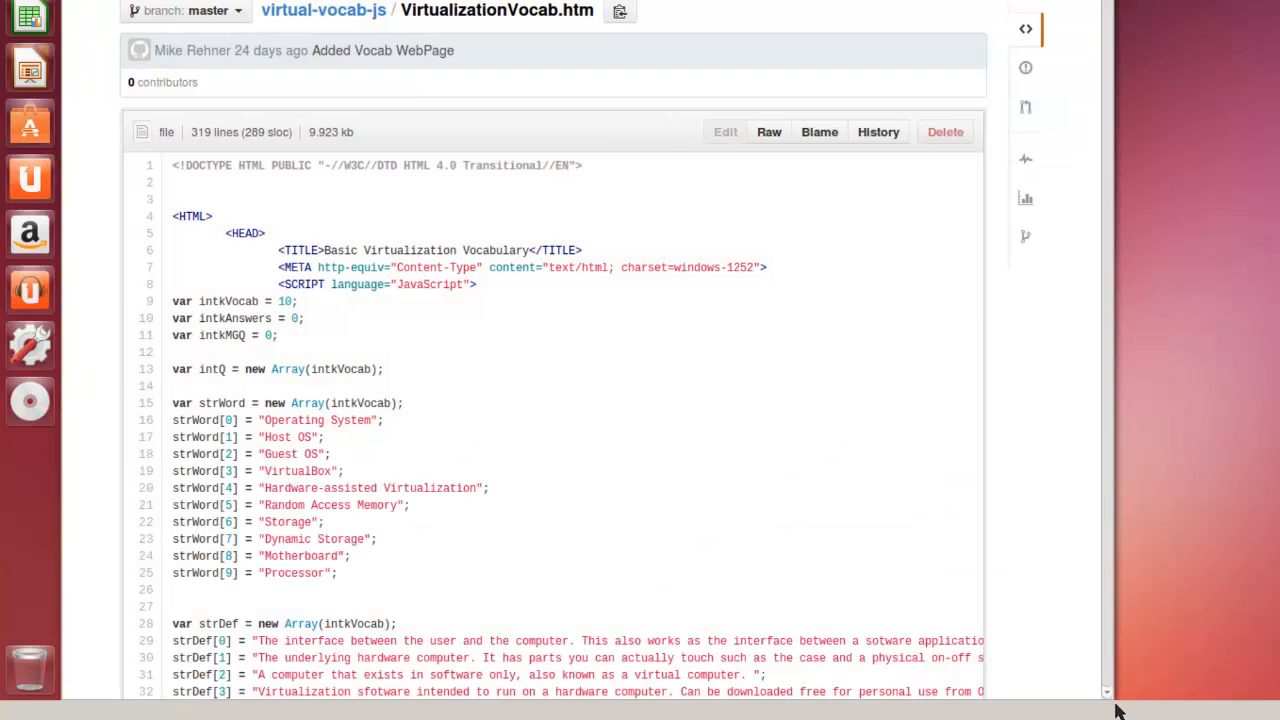
mouse_move(170, 168)
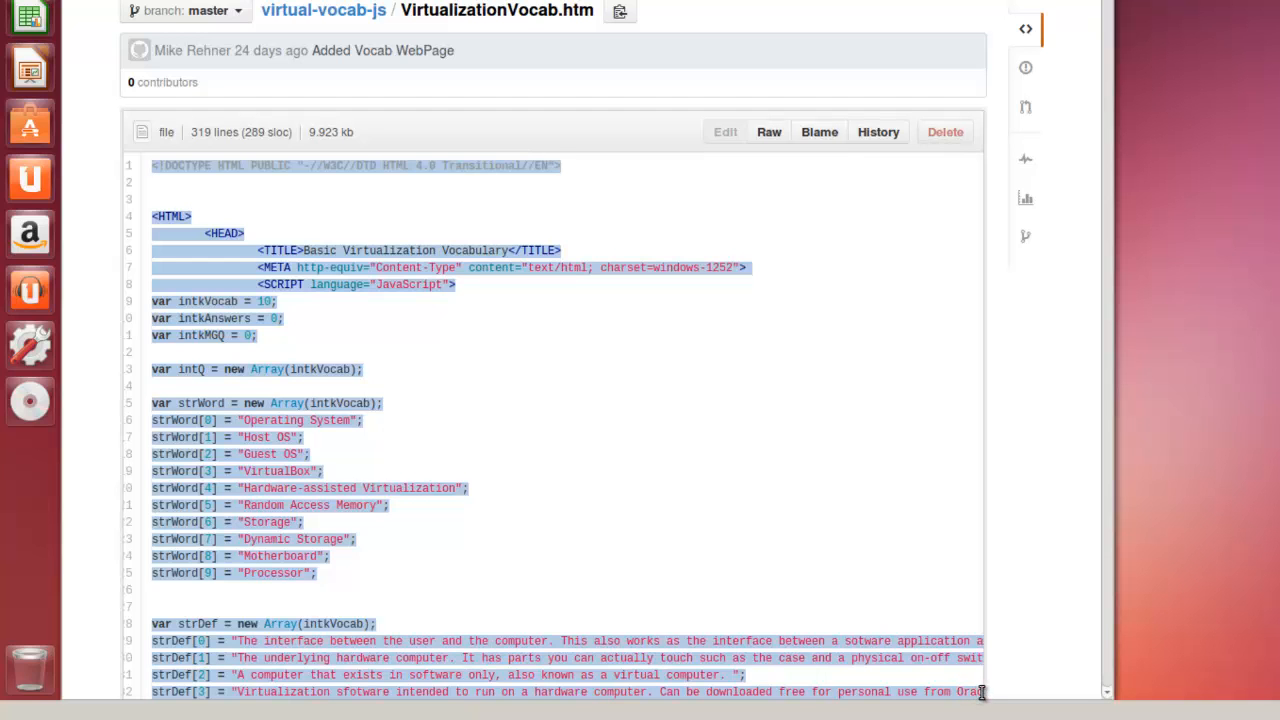
scroll(down, 3)
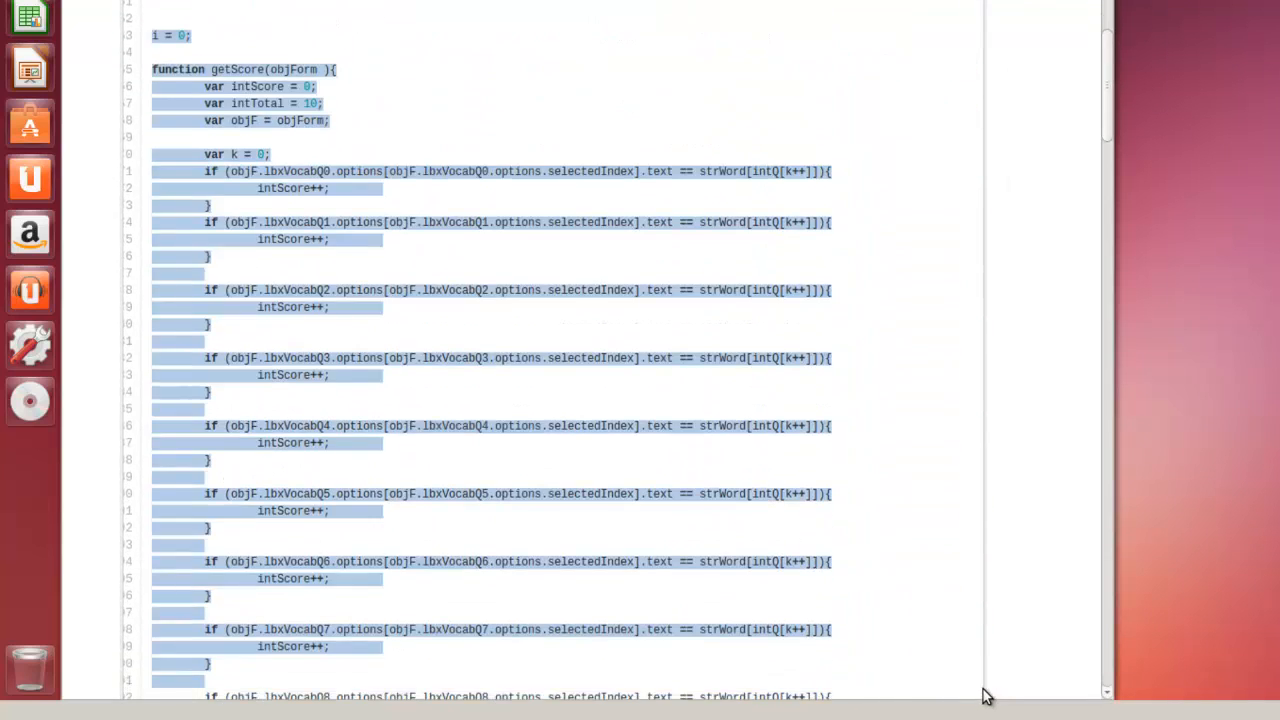
scroll(down, 3)
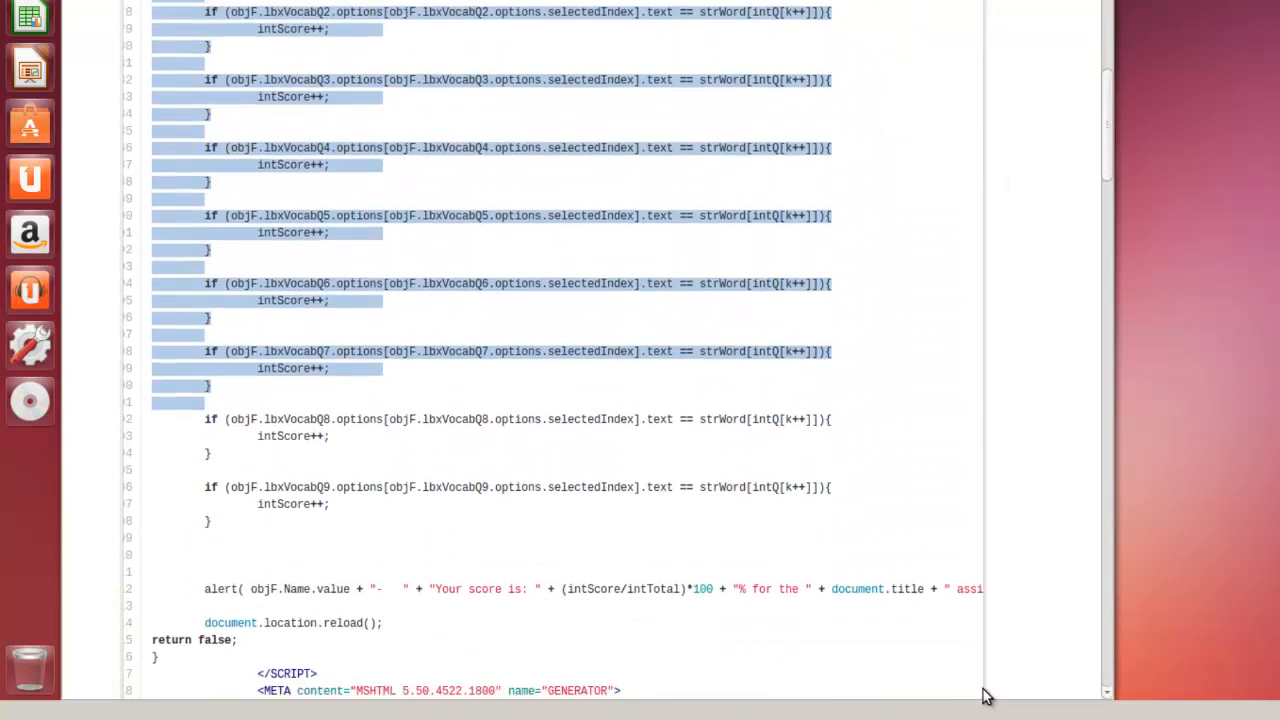
scroll(down, 3)
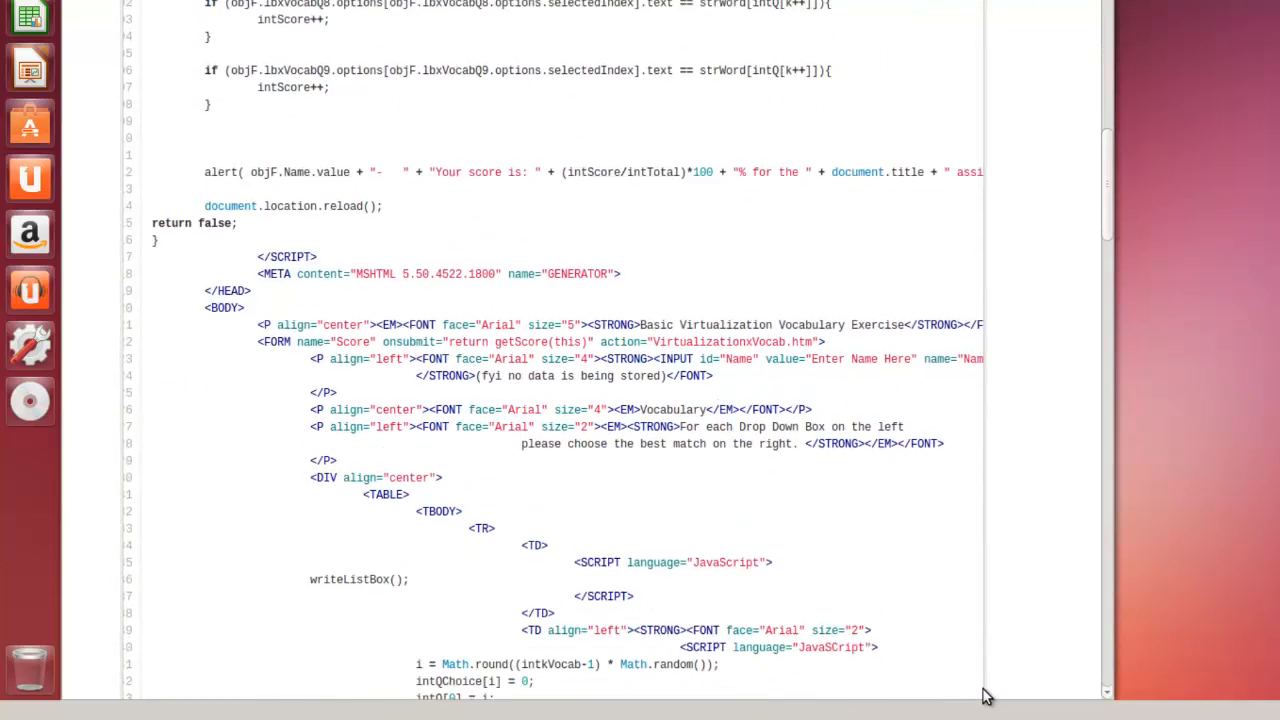
scroll(down, 3)
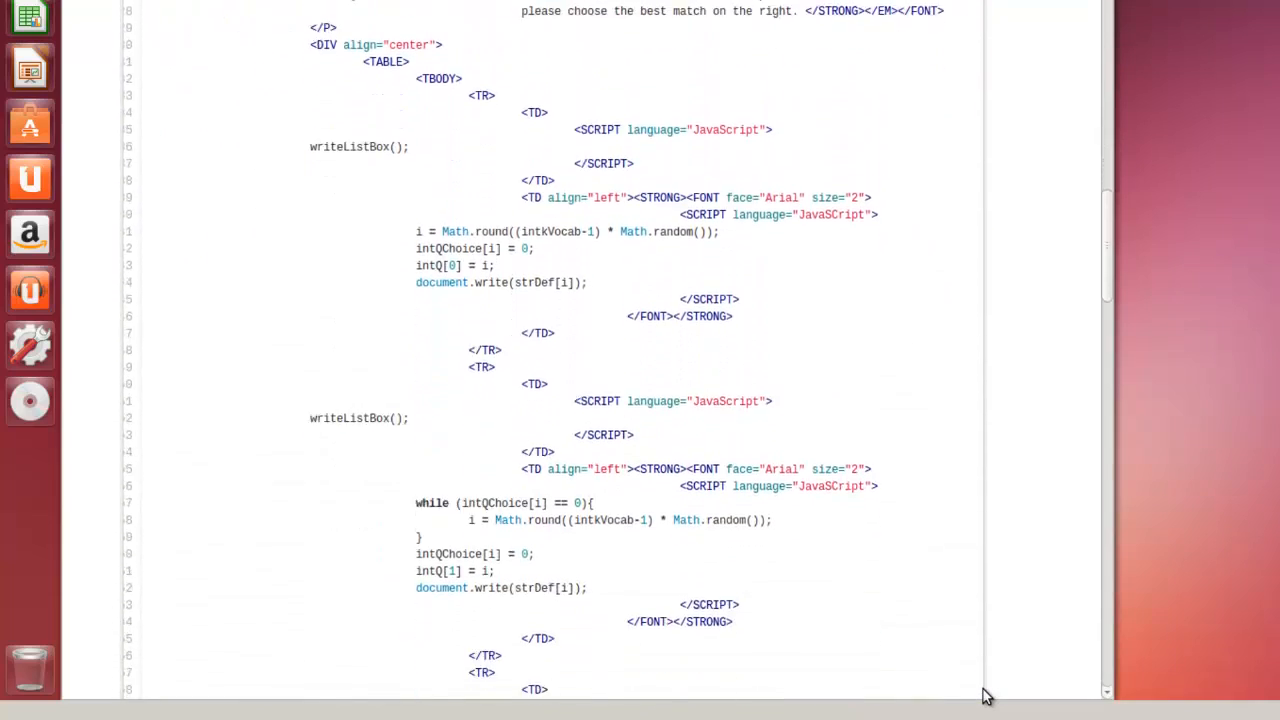
scroll(down, 3)
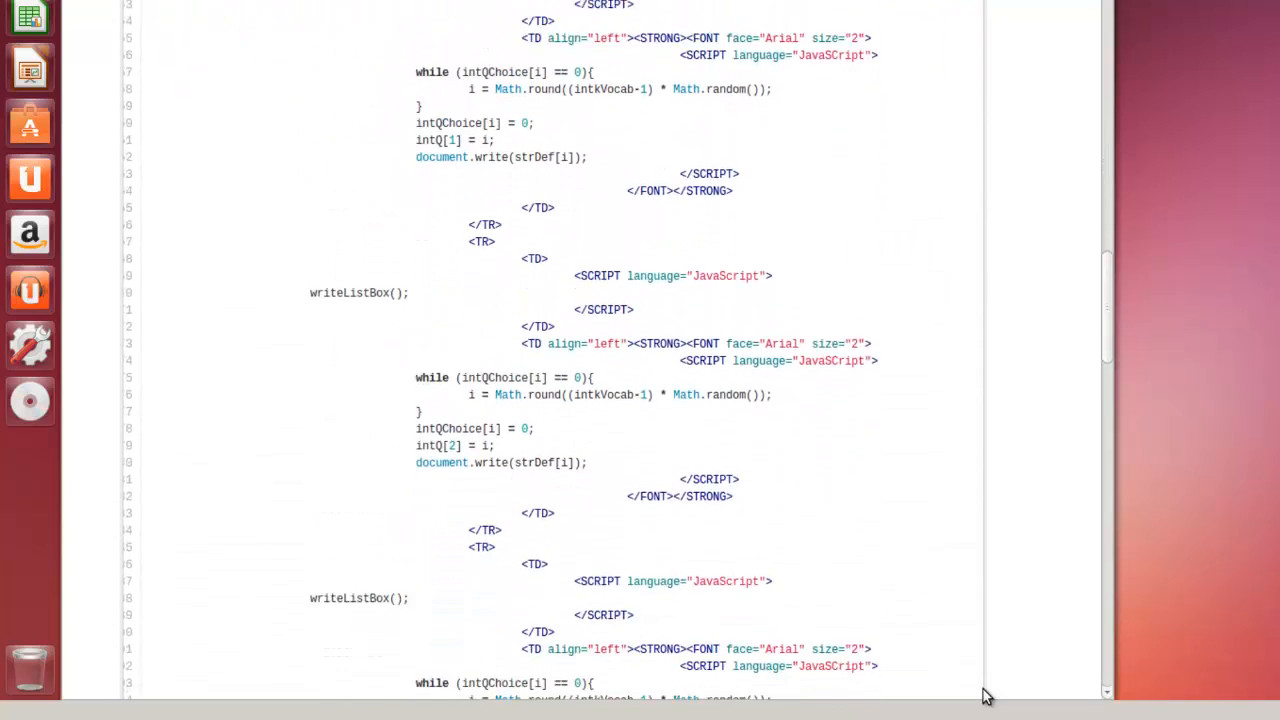
scroll(down, 3)
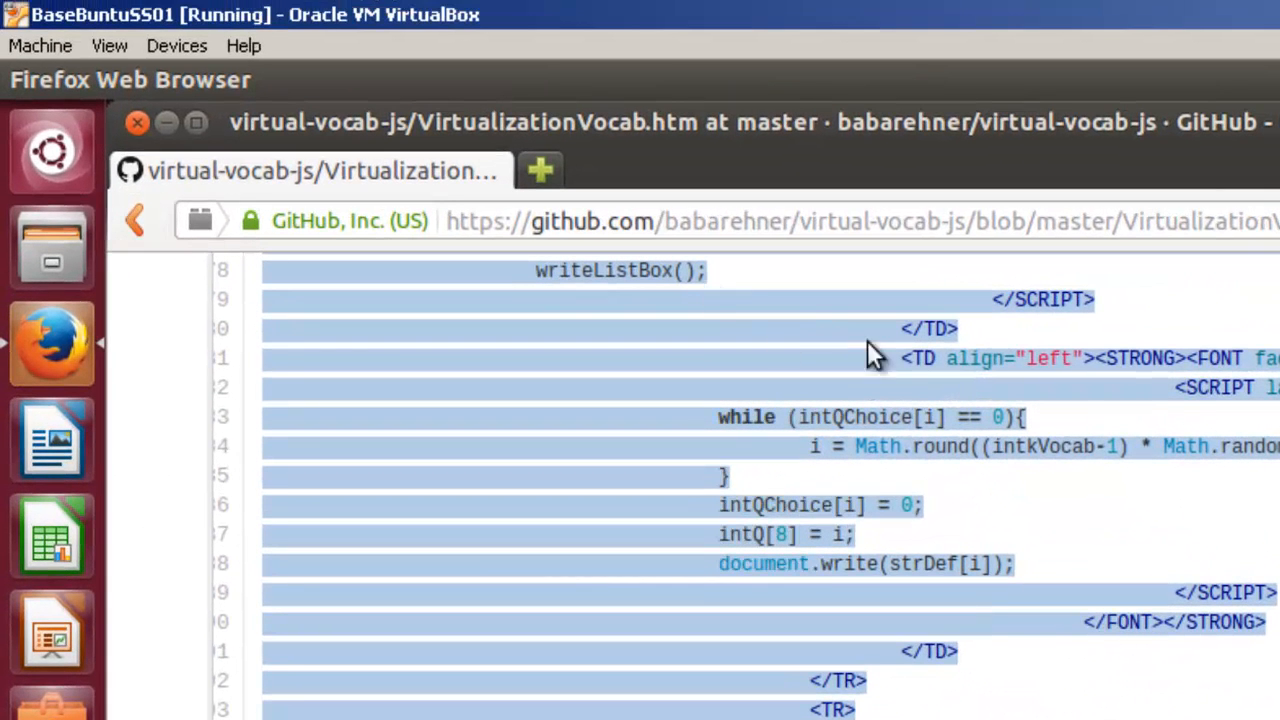
mouse_move(50, 444)
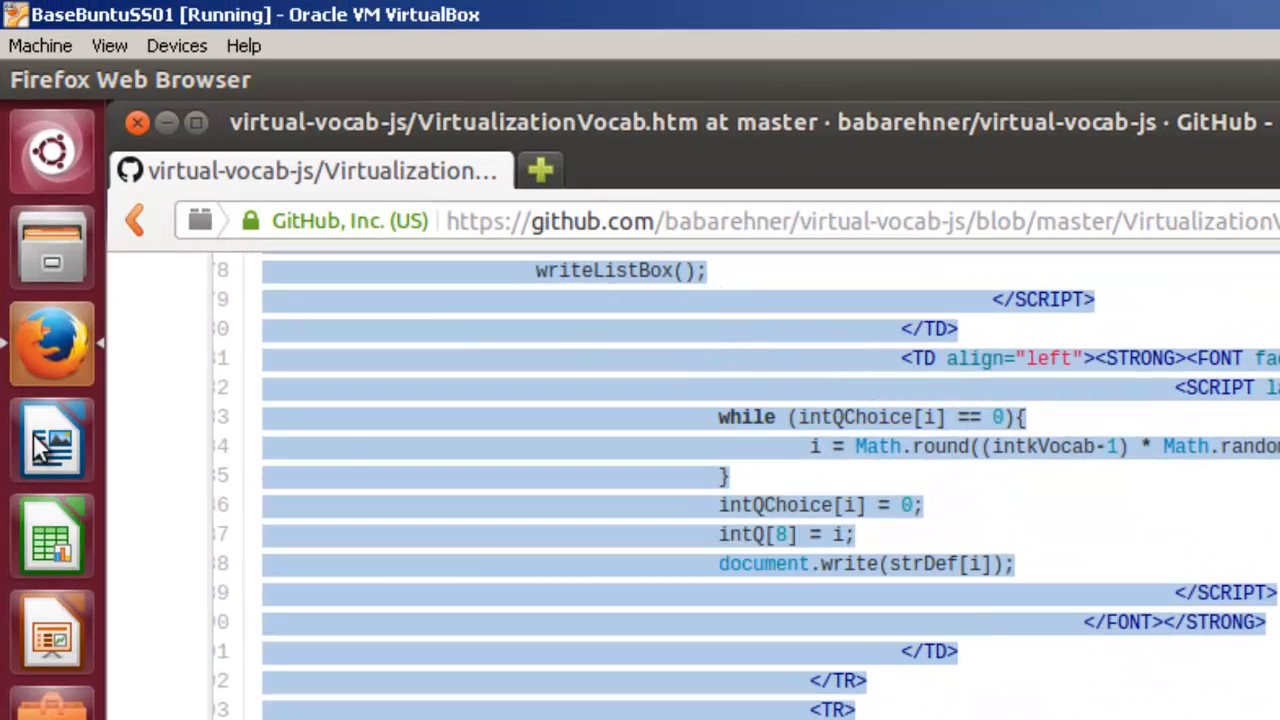
mouse_move(52, 440)
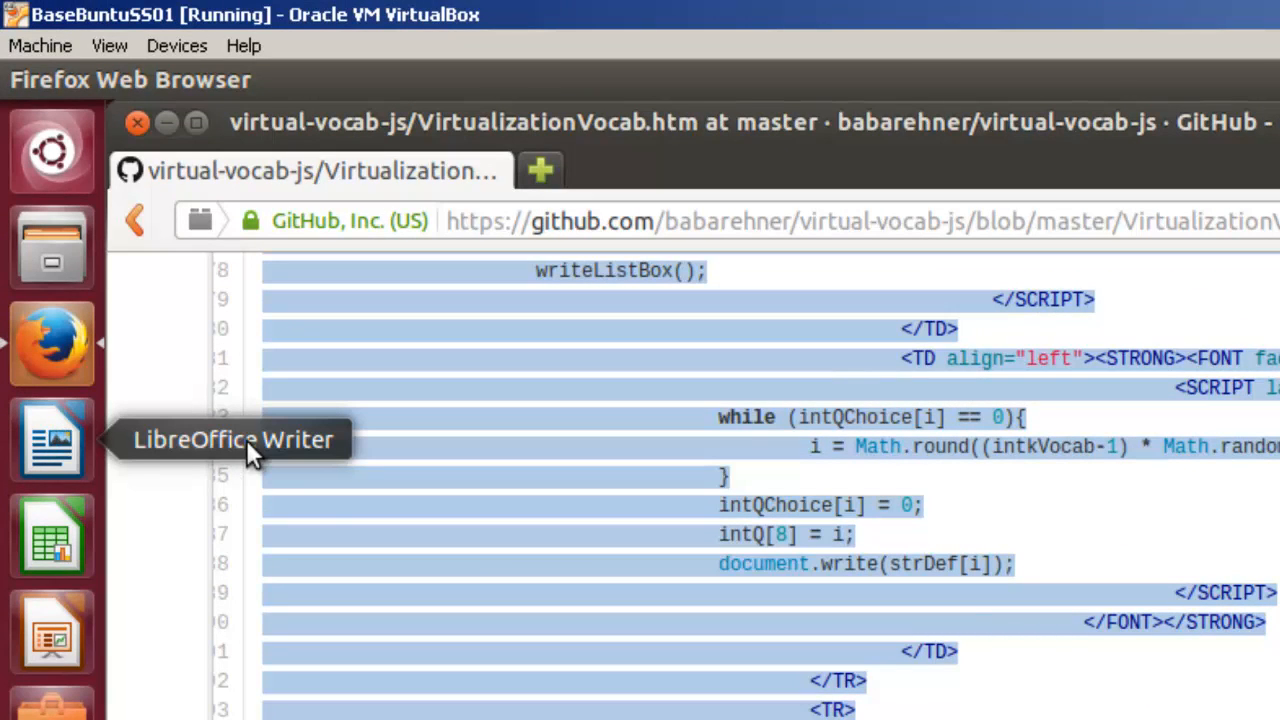
mouse_move(282, 336)
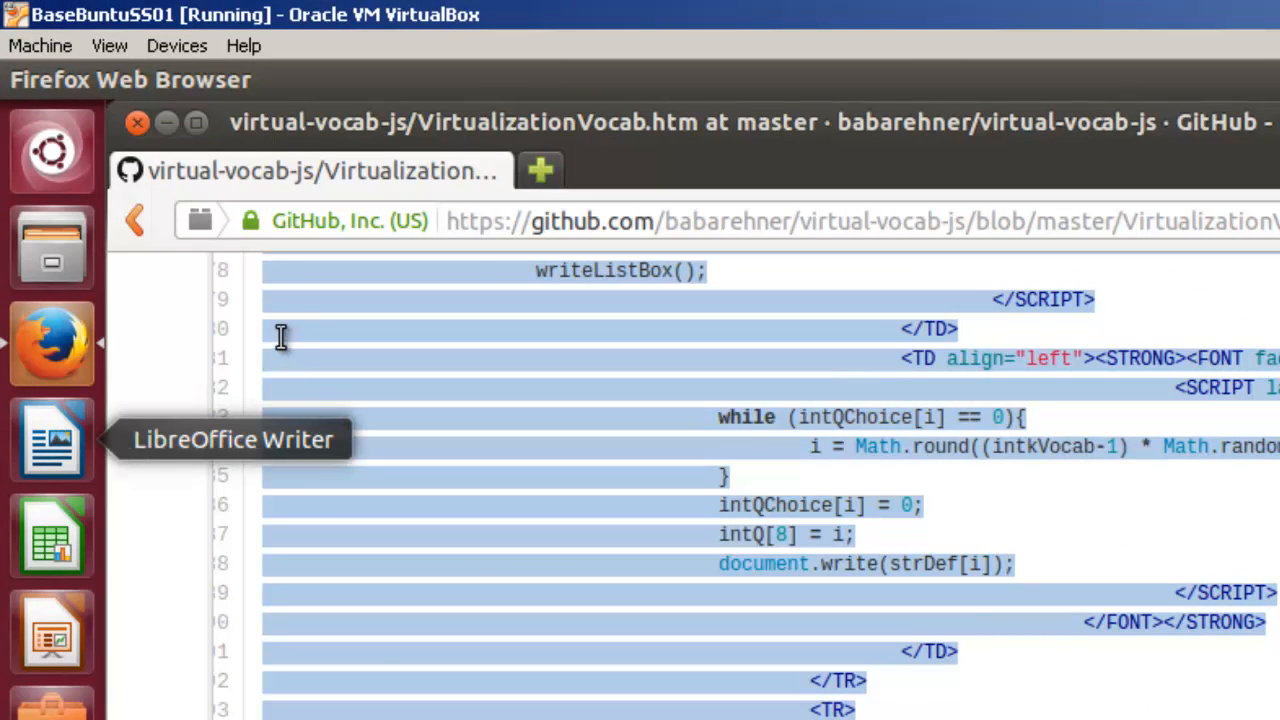
mouse_move(476, 270)
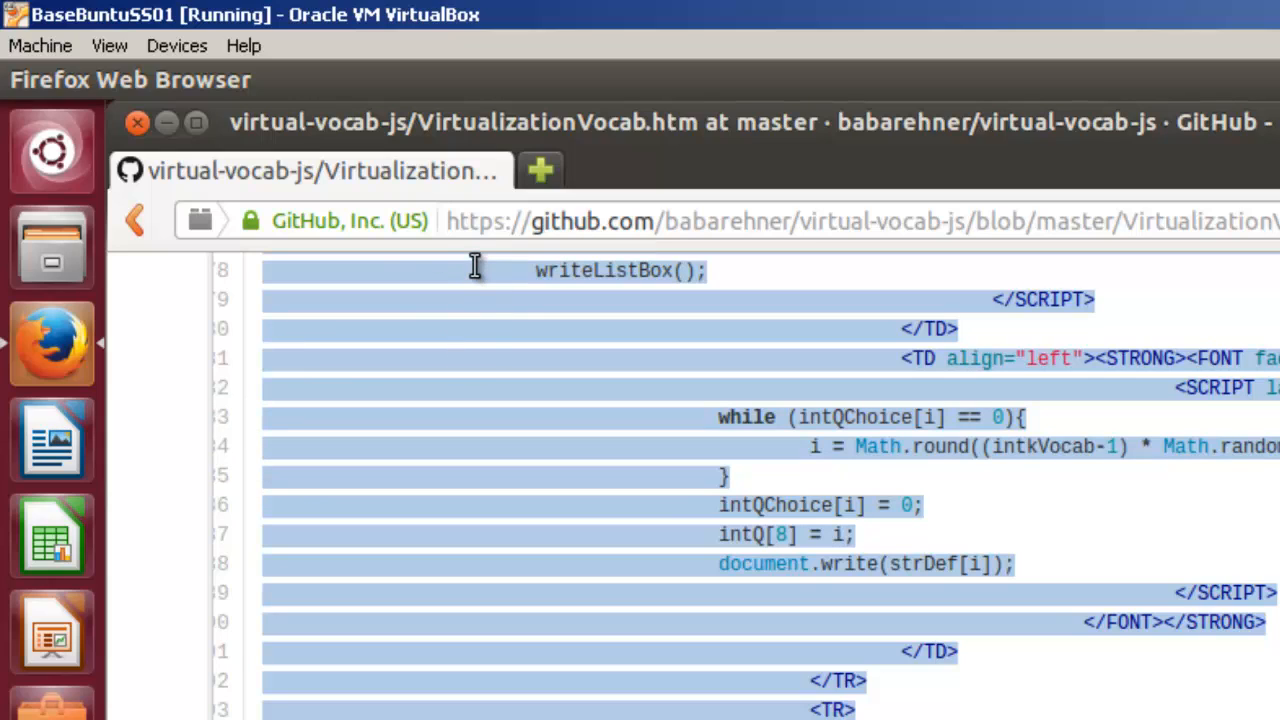
mouse_move(52, 440)
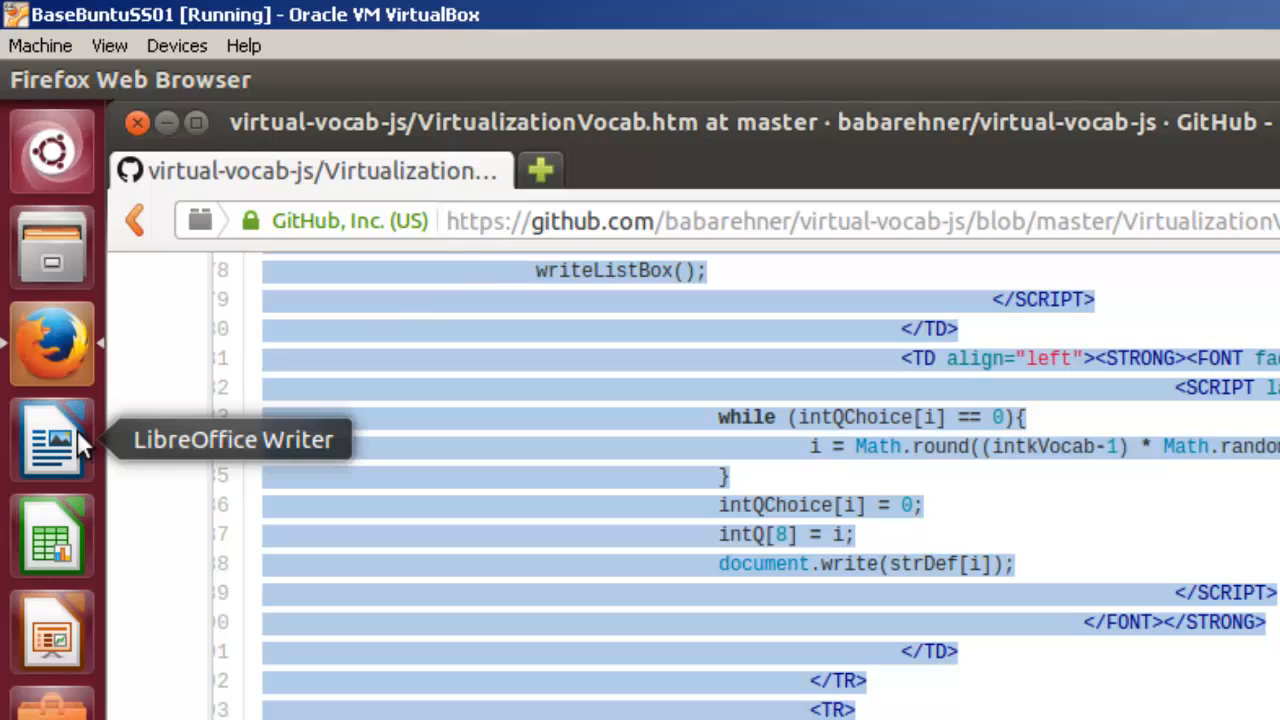
mouse_move(76, 460)
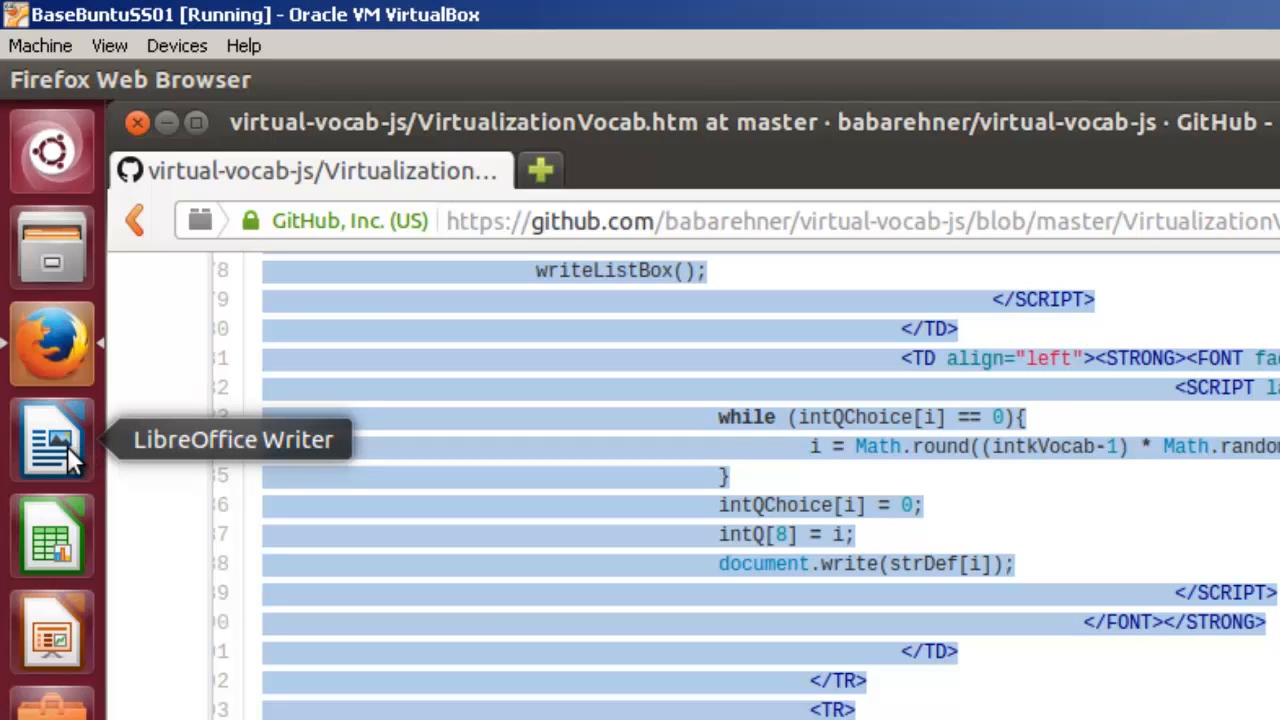
mouse_move(80, 450)
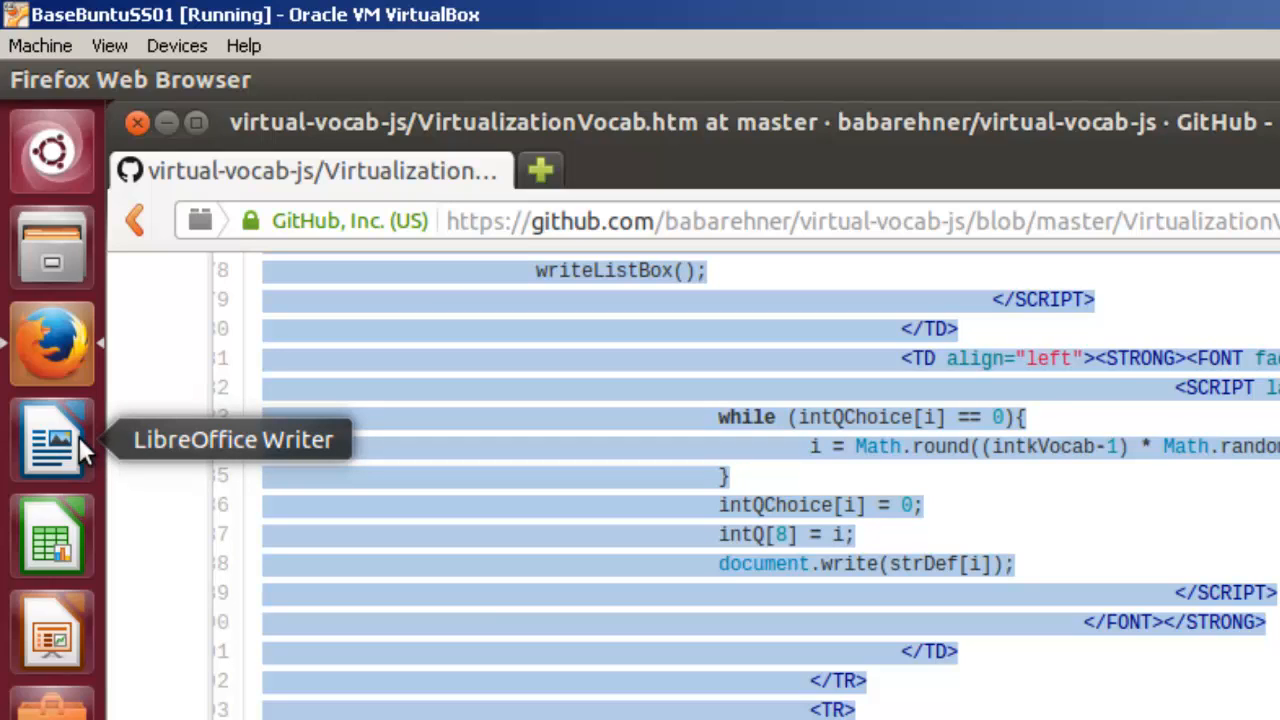
mouse_move(64, 440)
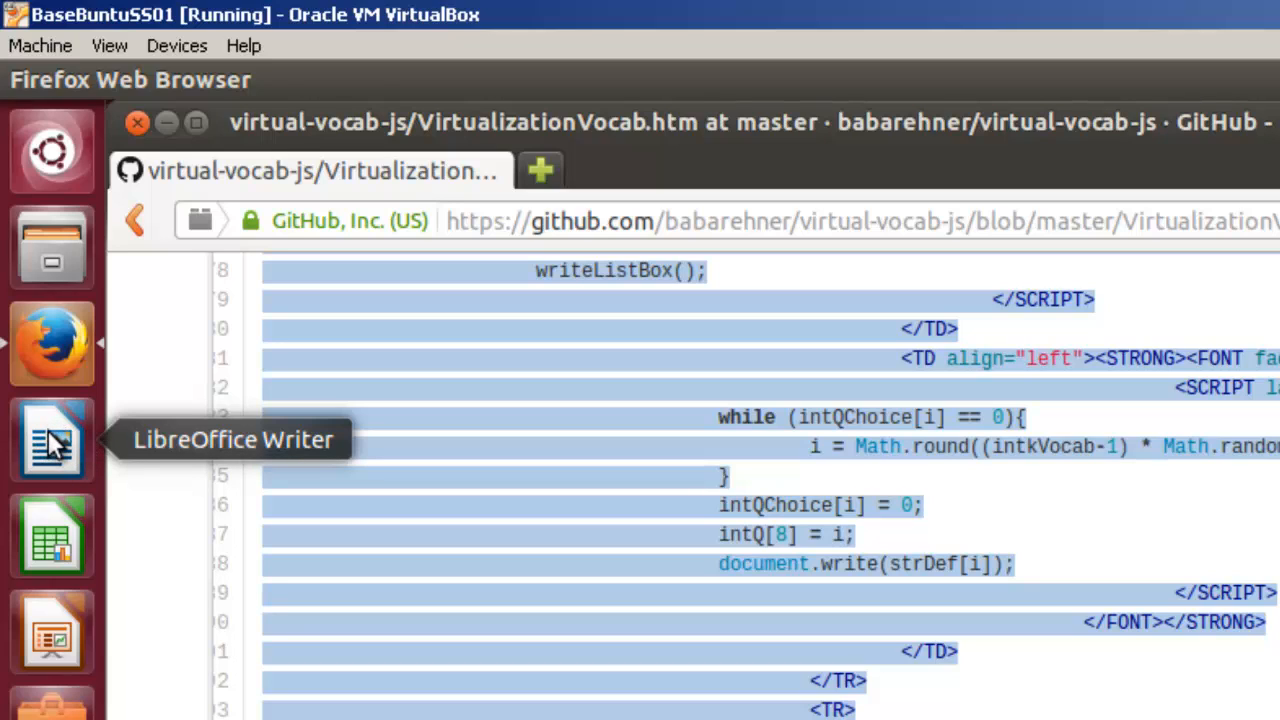
Launch gedit from the Unity launcher to hold the copied code
click(52, 150)
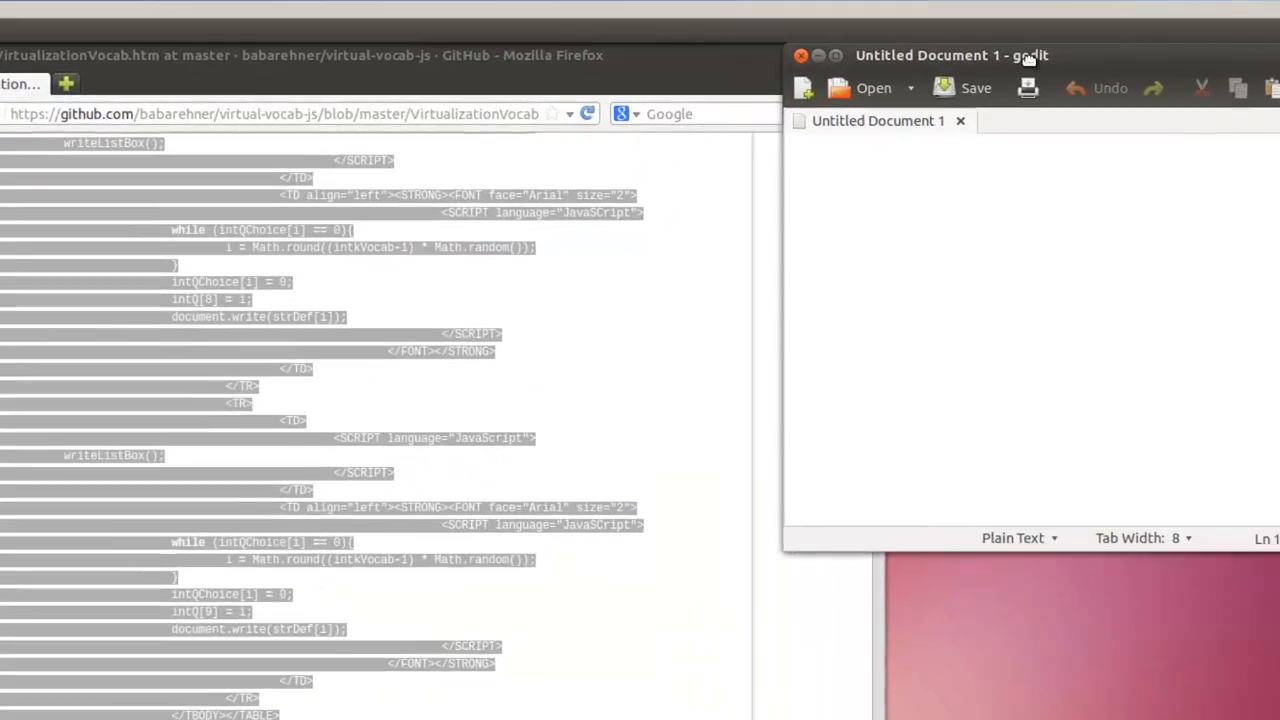
Paste the copied VirtualizationVocab.htm source into the blank gedit document
right_click(500, 300)
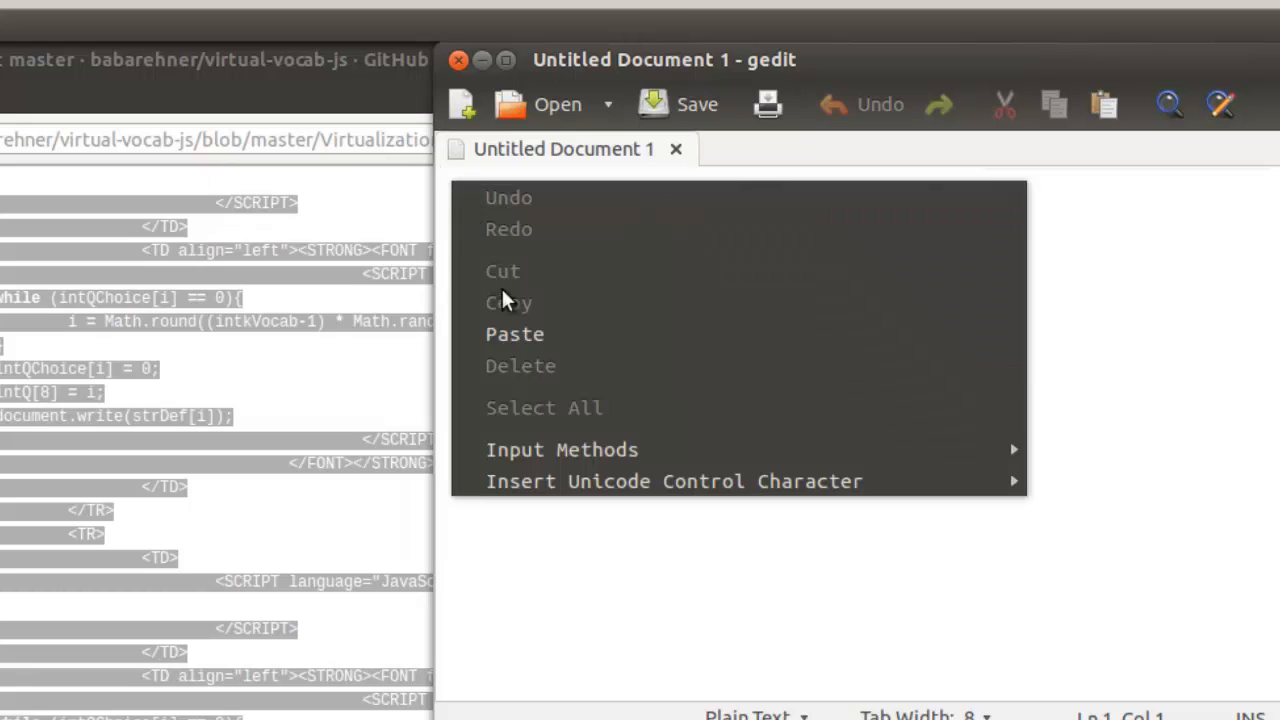
click(514, 334)
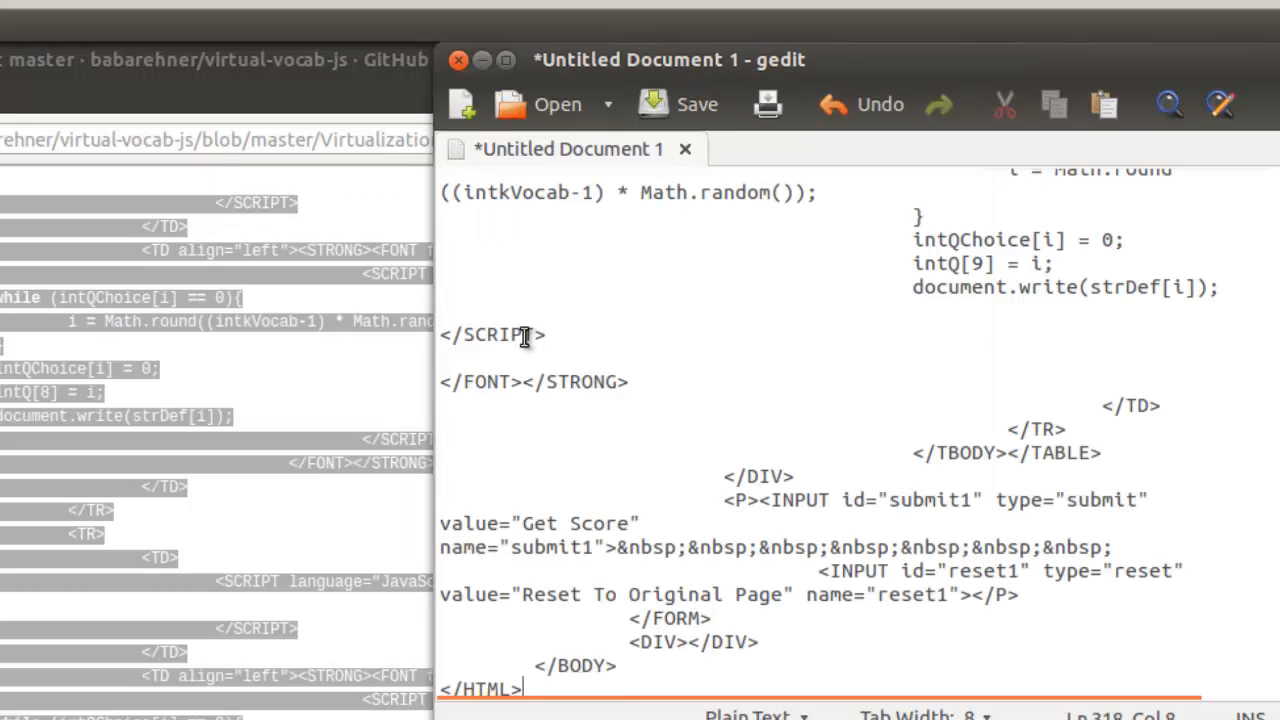
mouse_move(696, 104)
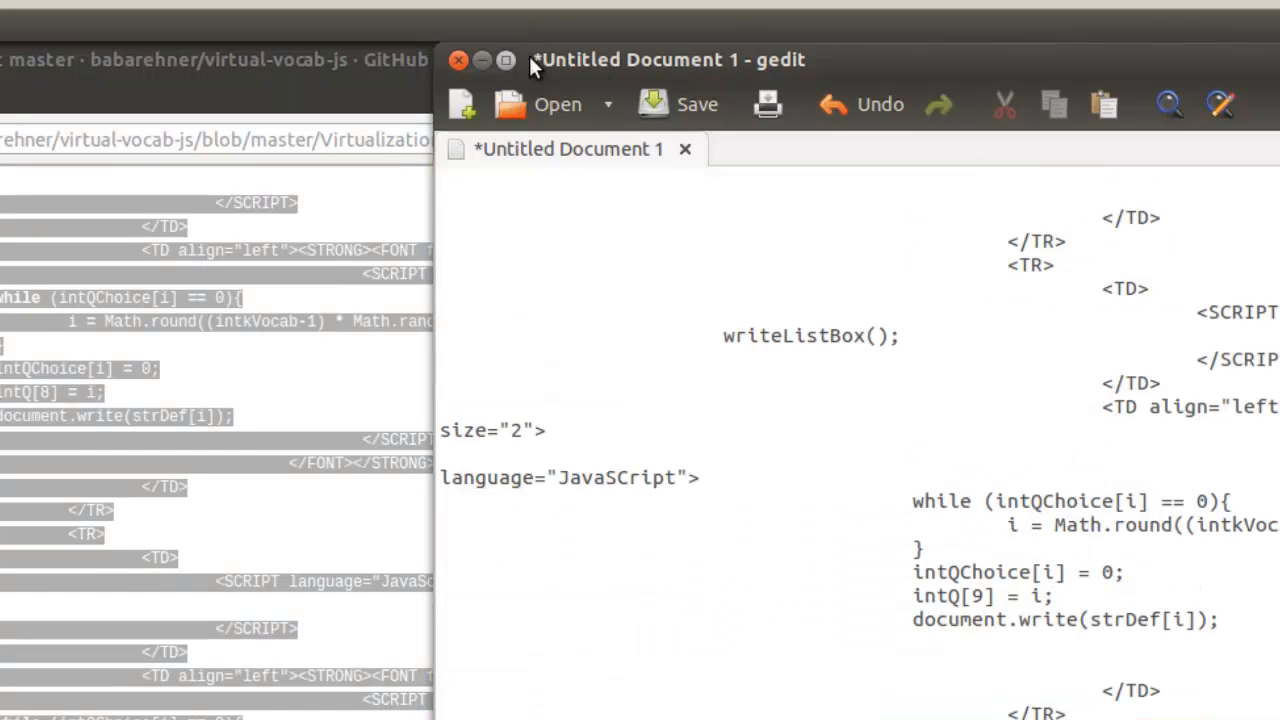
mouse_move(680, 104)
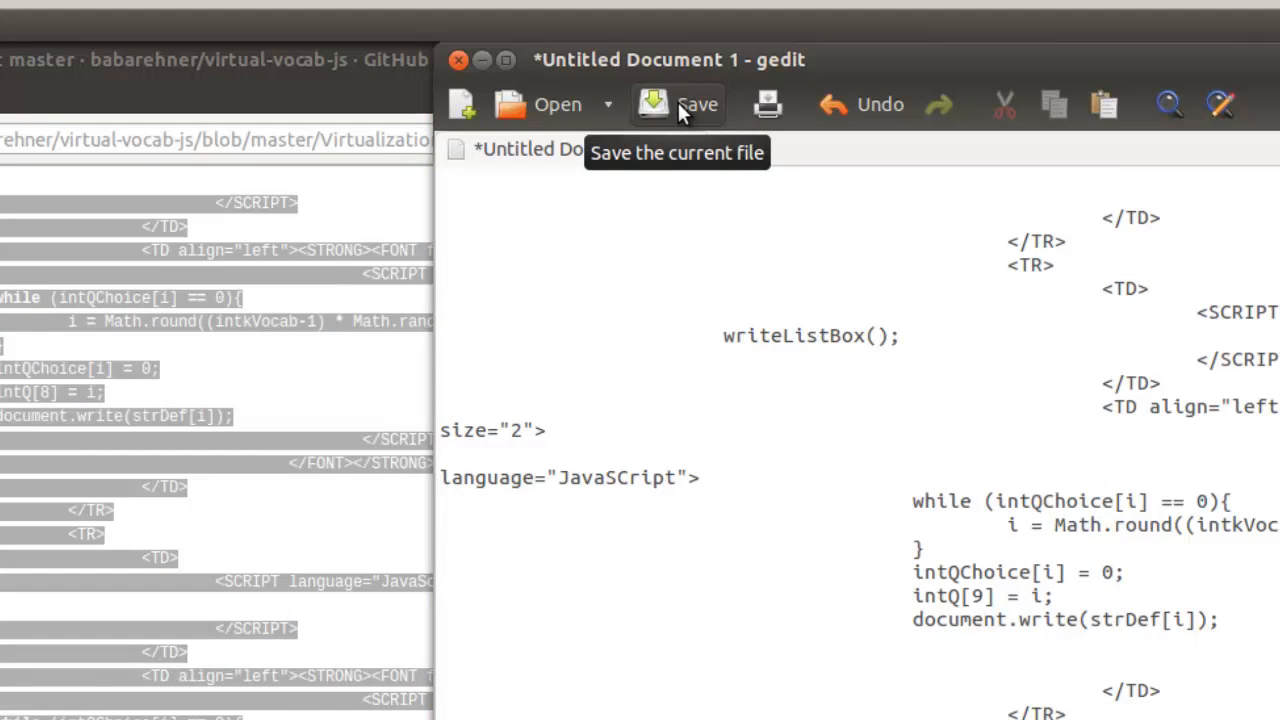
Save the pasted document as vocab-js in the Documents folder
click(680, 104)
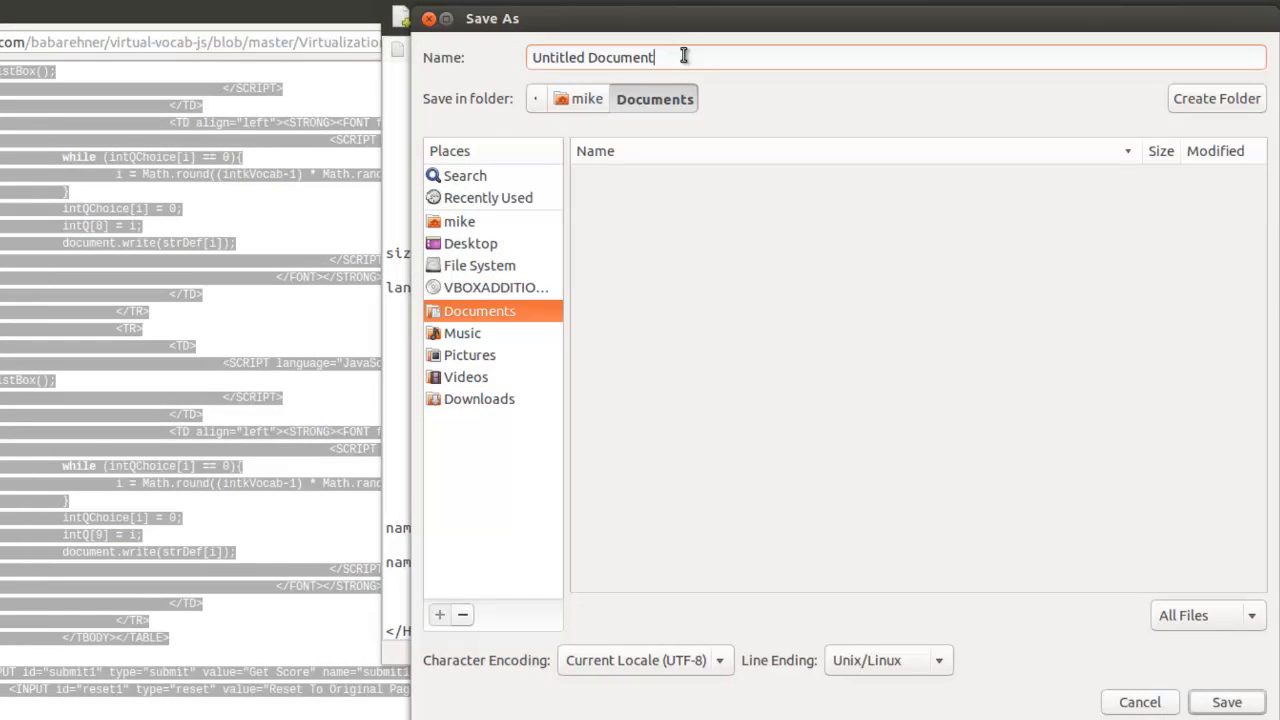
key(BackSpace)
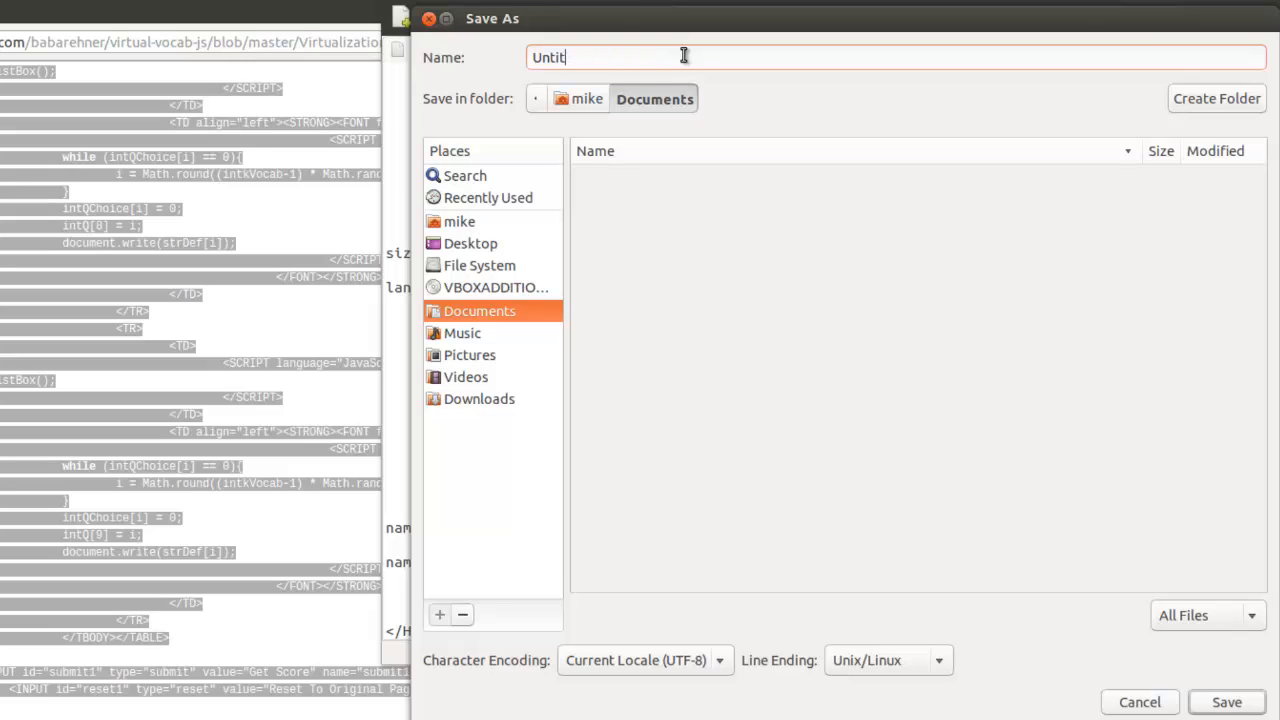
text(voca)
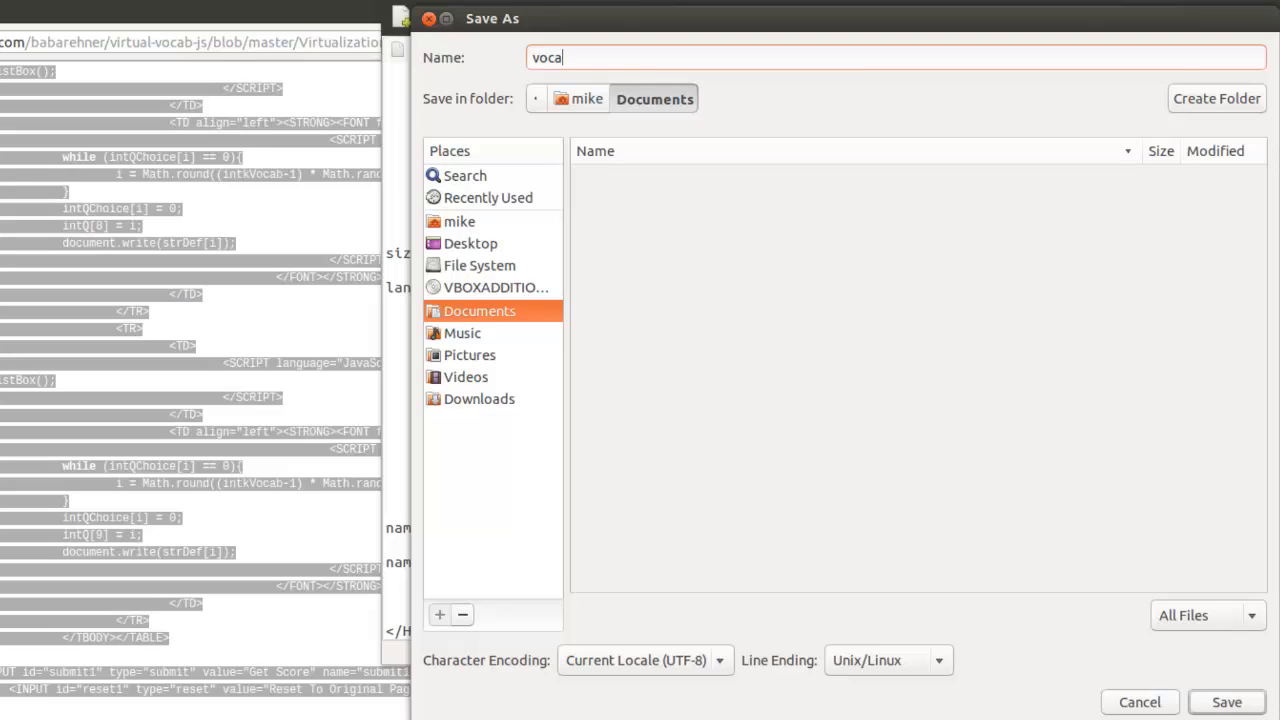
text(b-j)
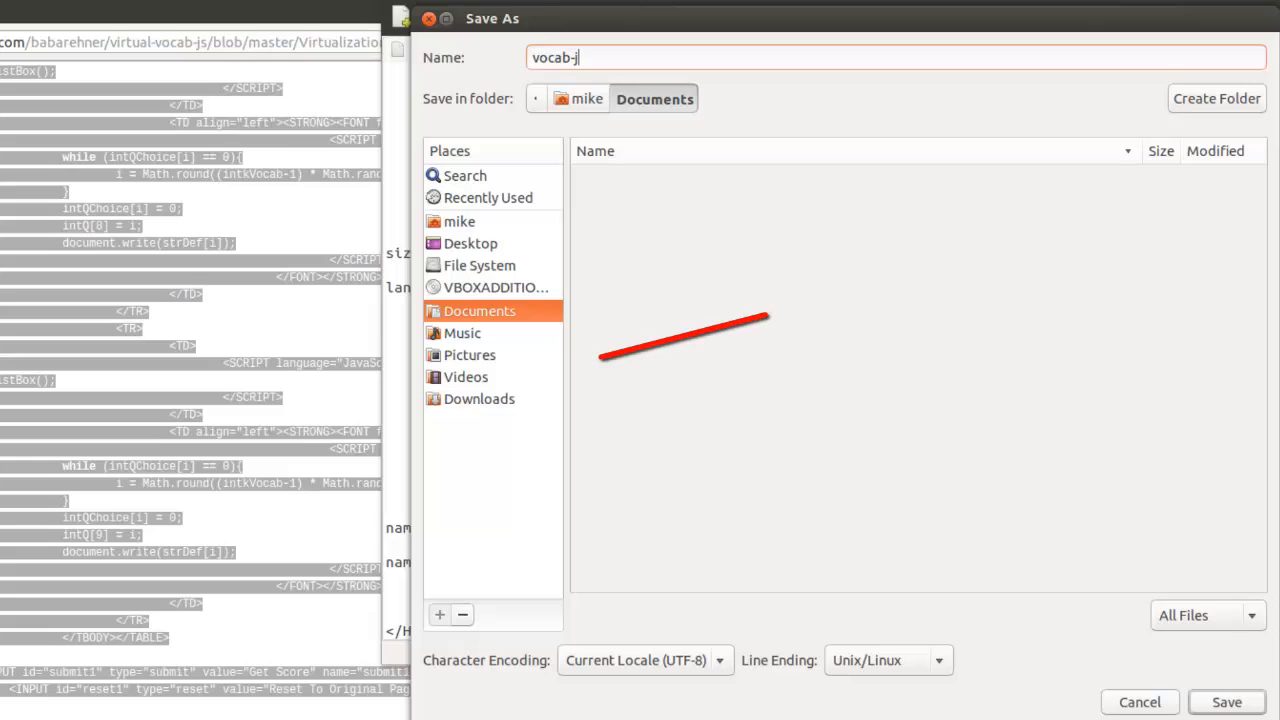
text(s)
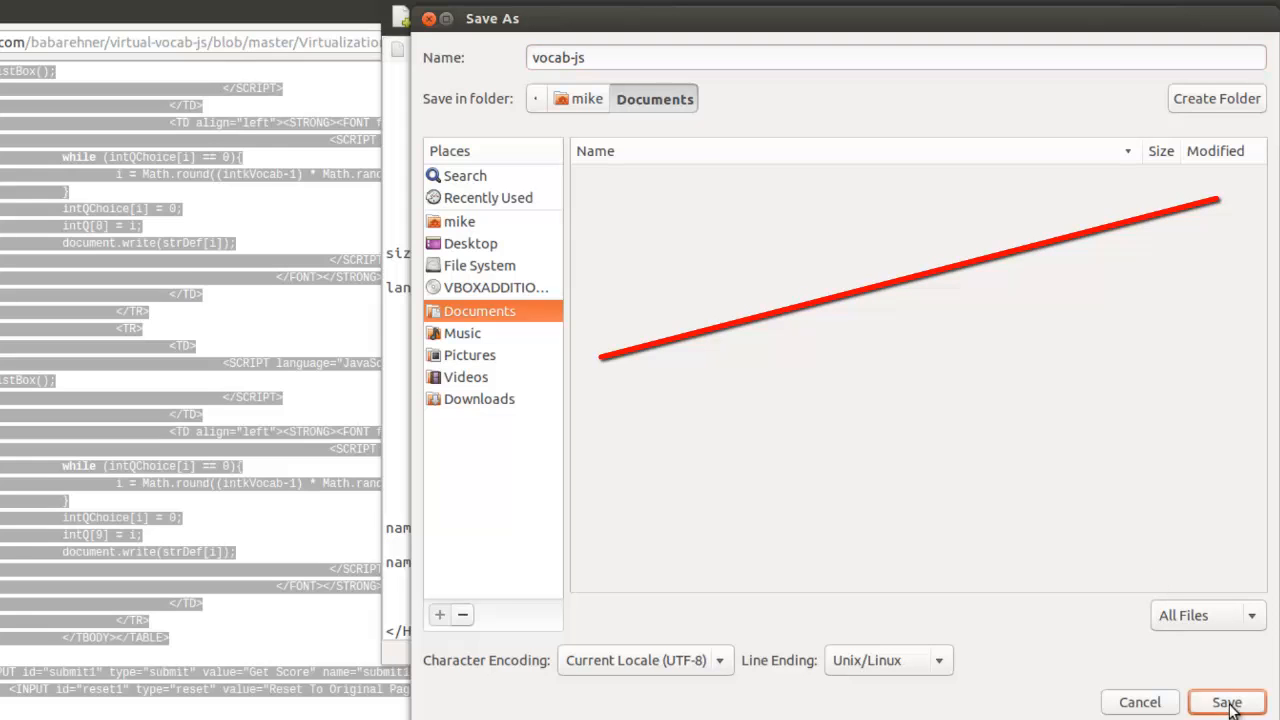
click(1226, 702)
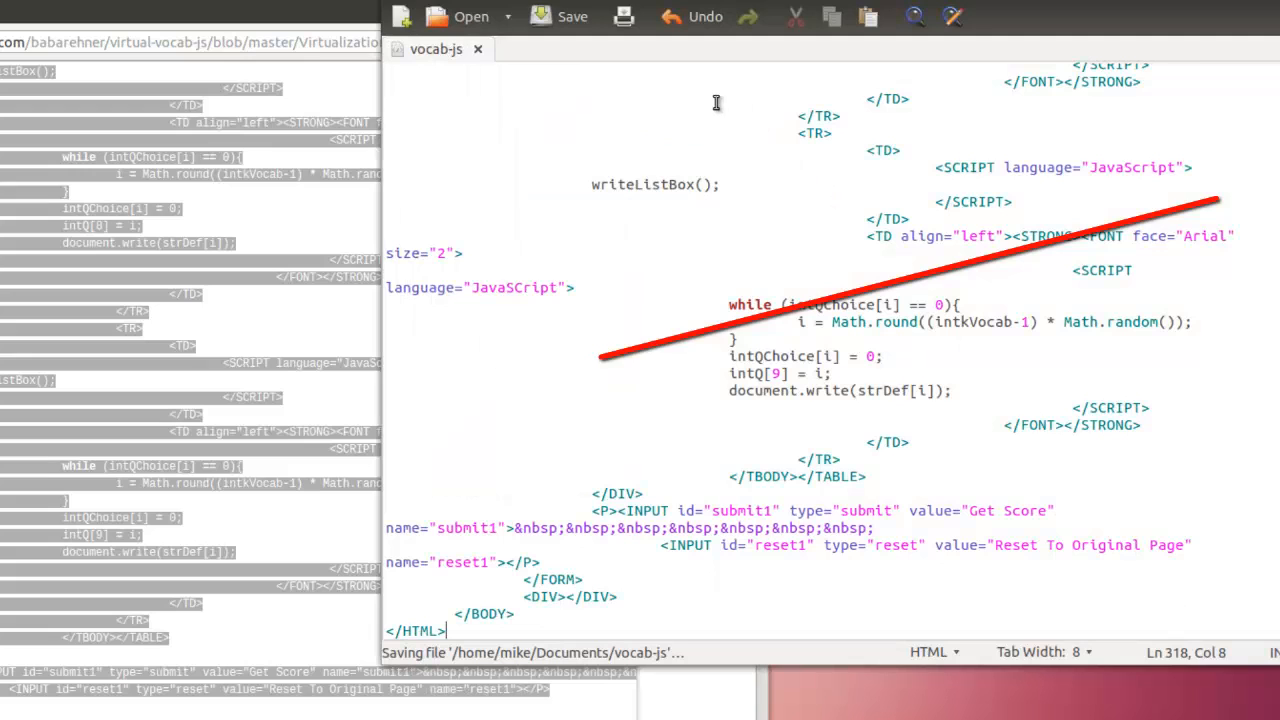
Check the Open file browser to confirm vocab-js exists, then cancel
click(456, 16)
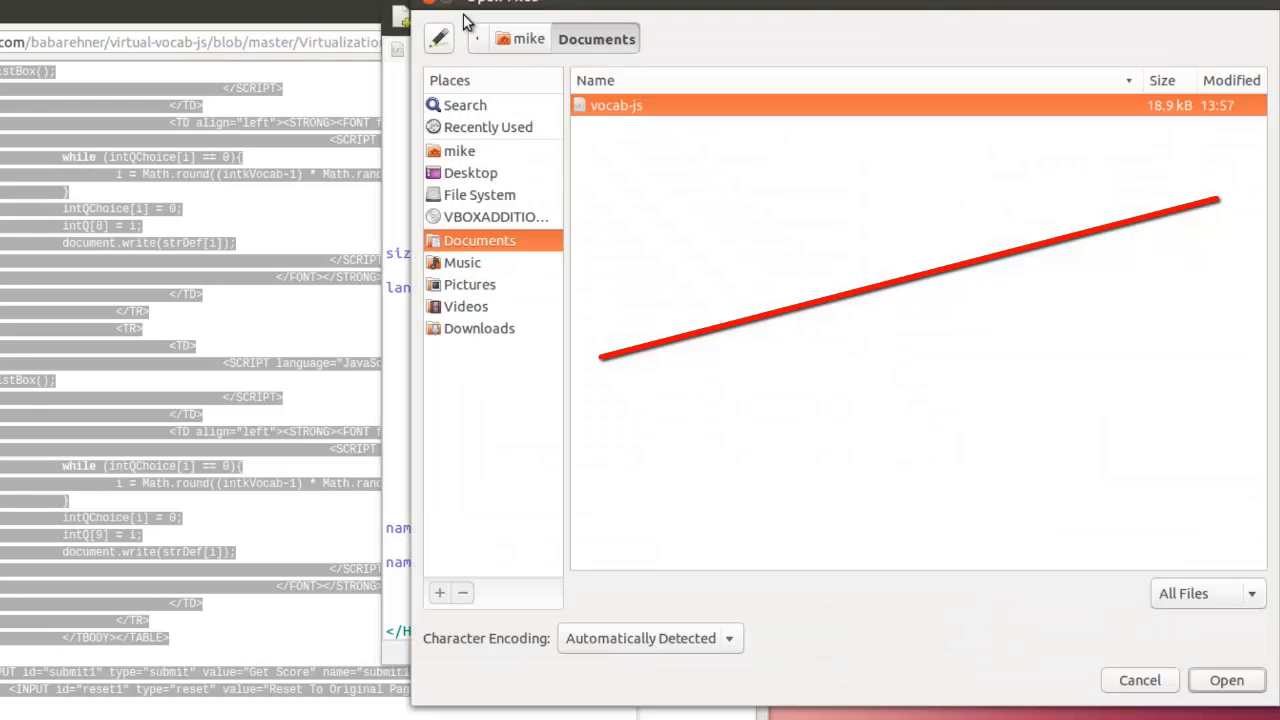
mouse_move(504, 250)
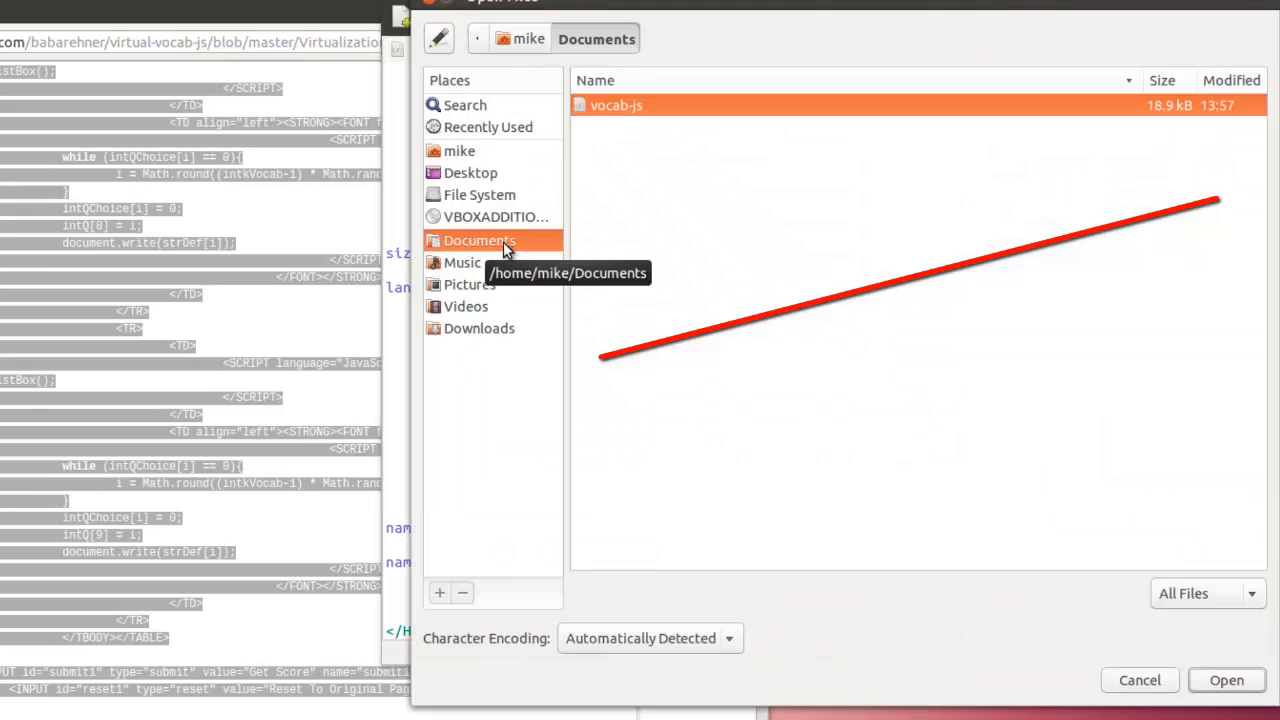
mouse_move(640, 98)
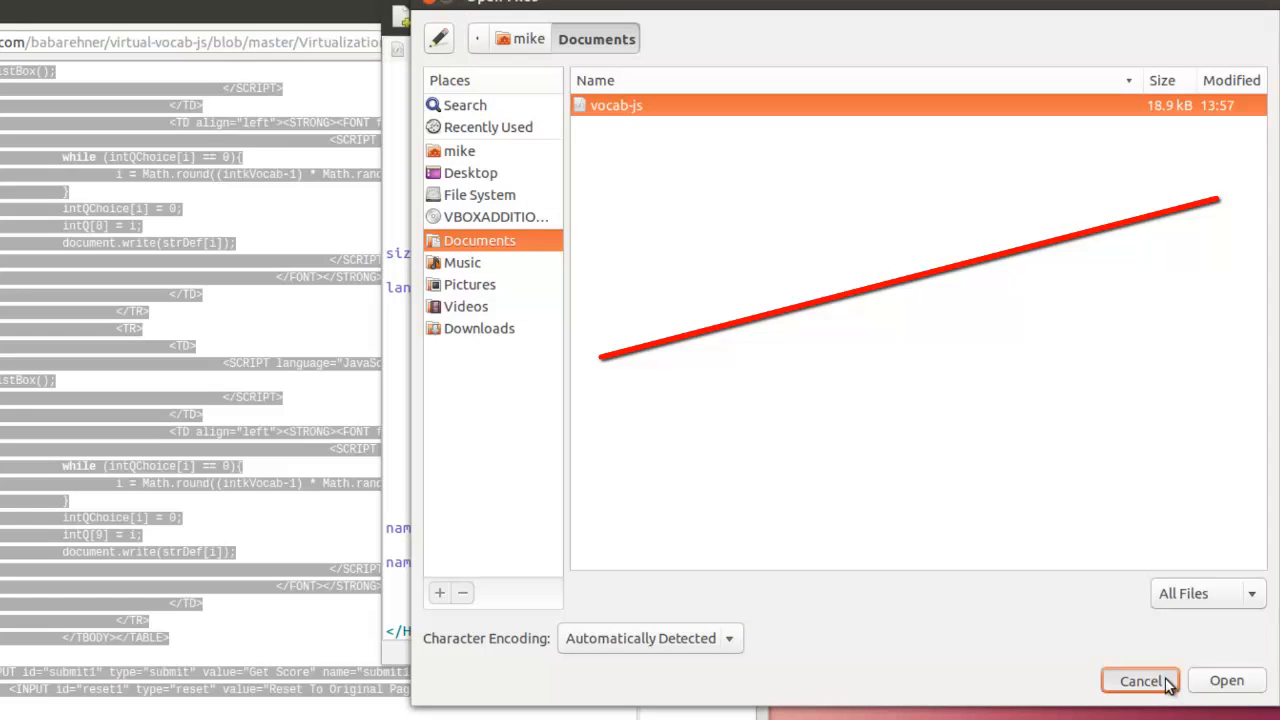
click(1226, 680)
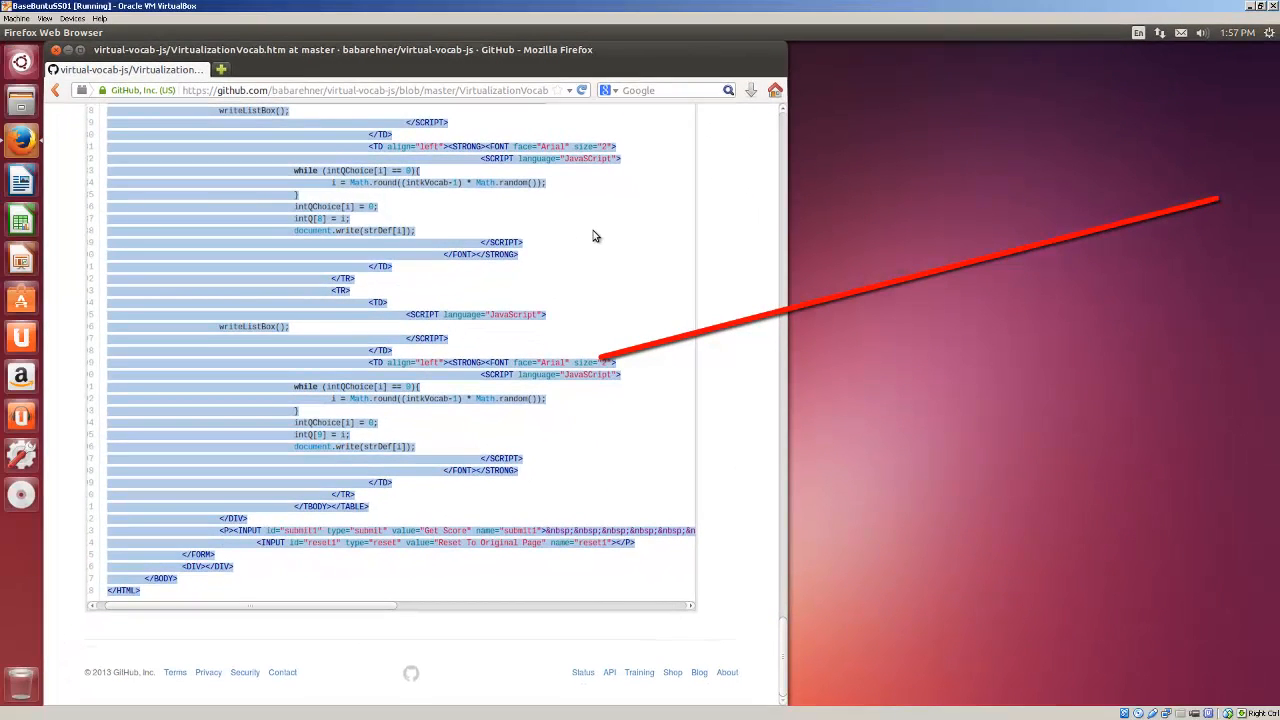
mouse_move(544, 252)
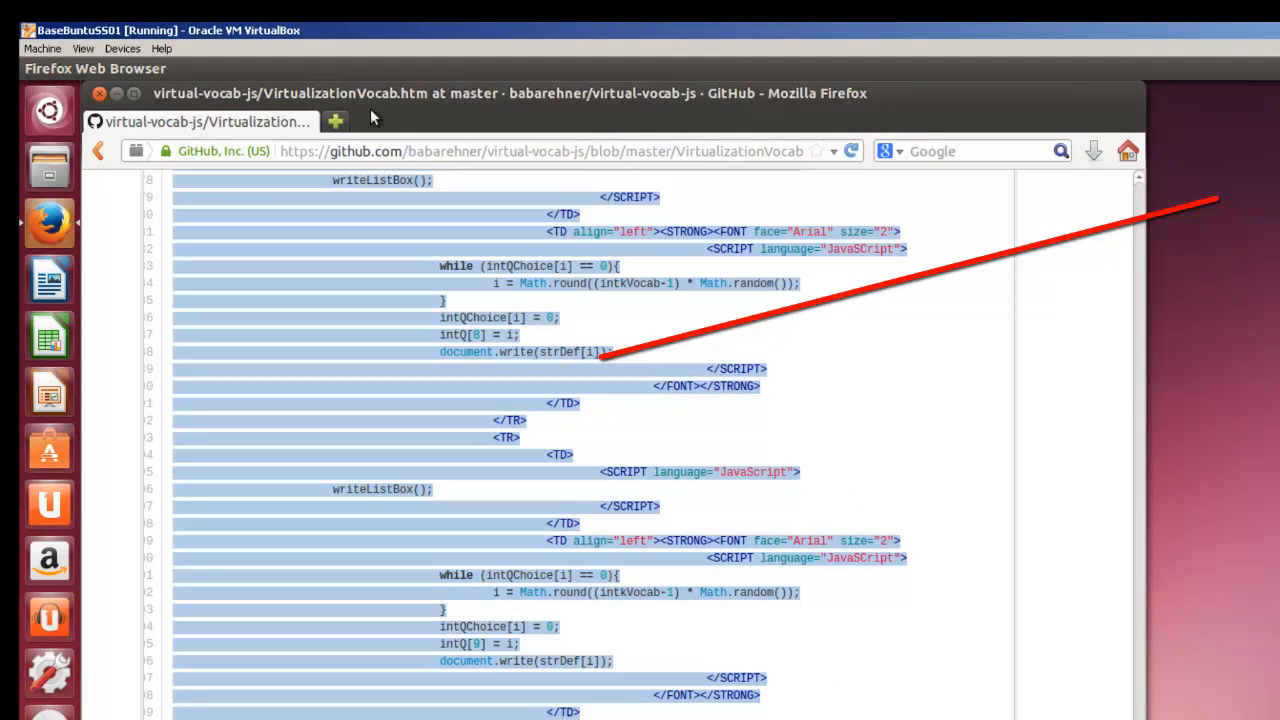
mouse_move(84, 204)
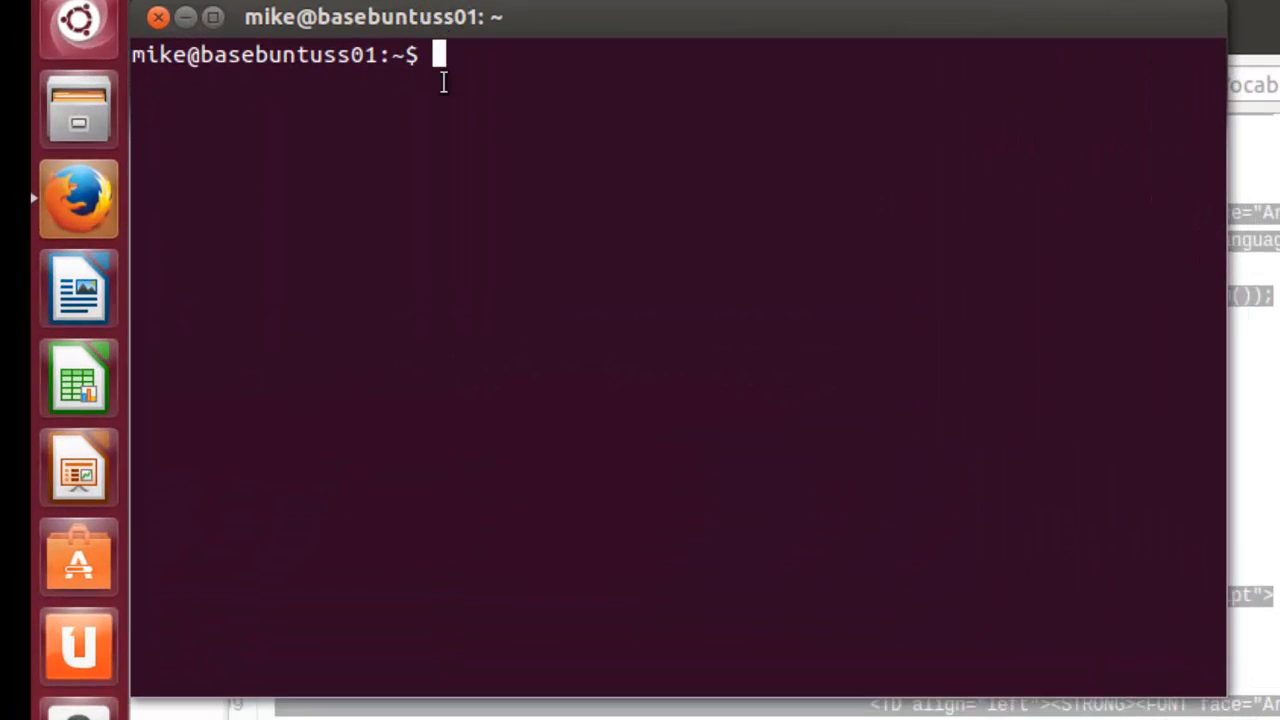
Run sudo apt-get install git and answer y to complete the installation
text(s)
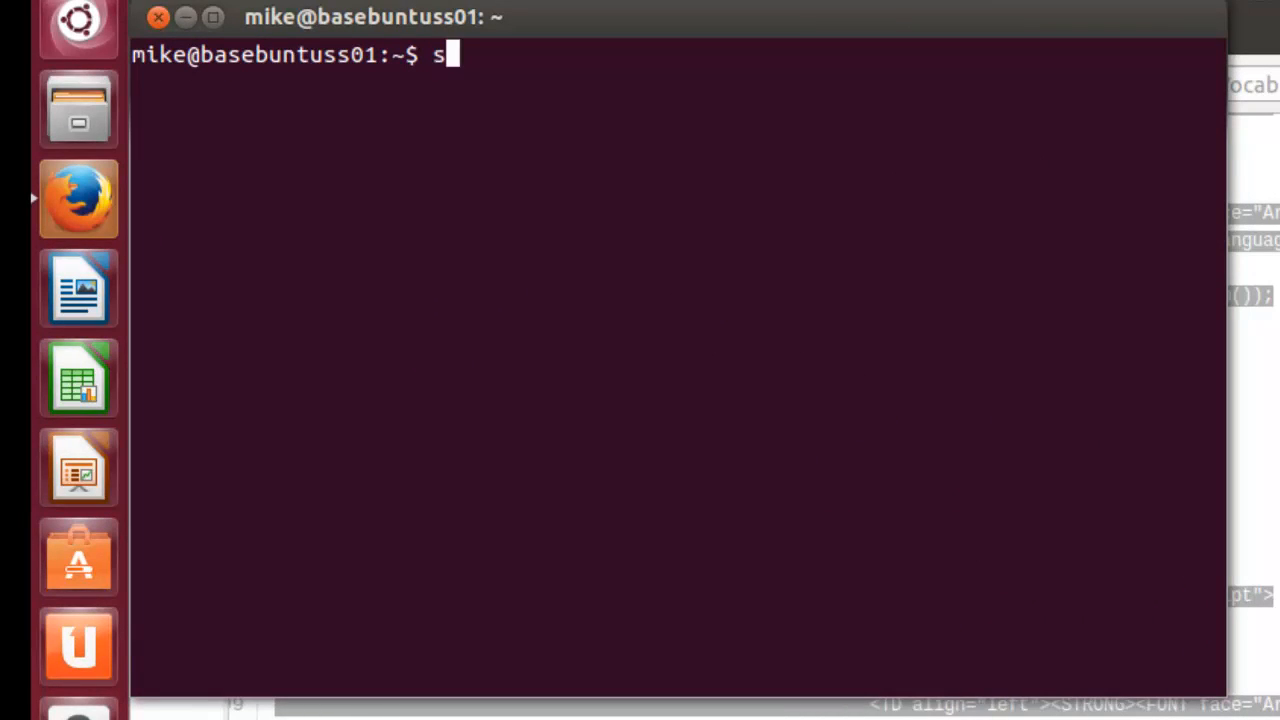
text(udo apt-g)
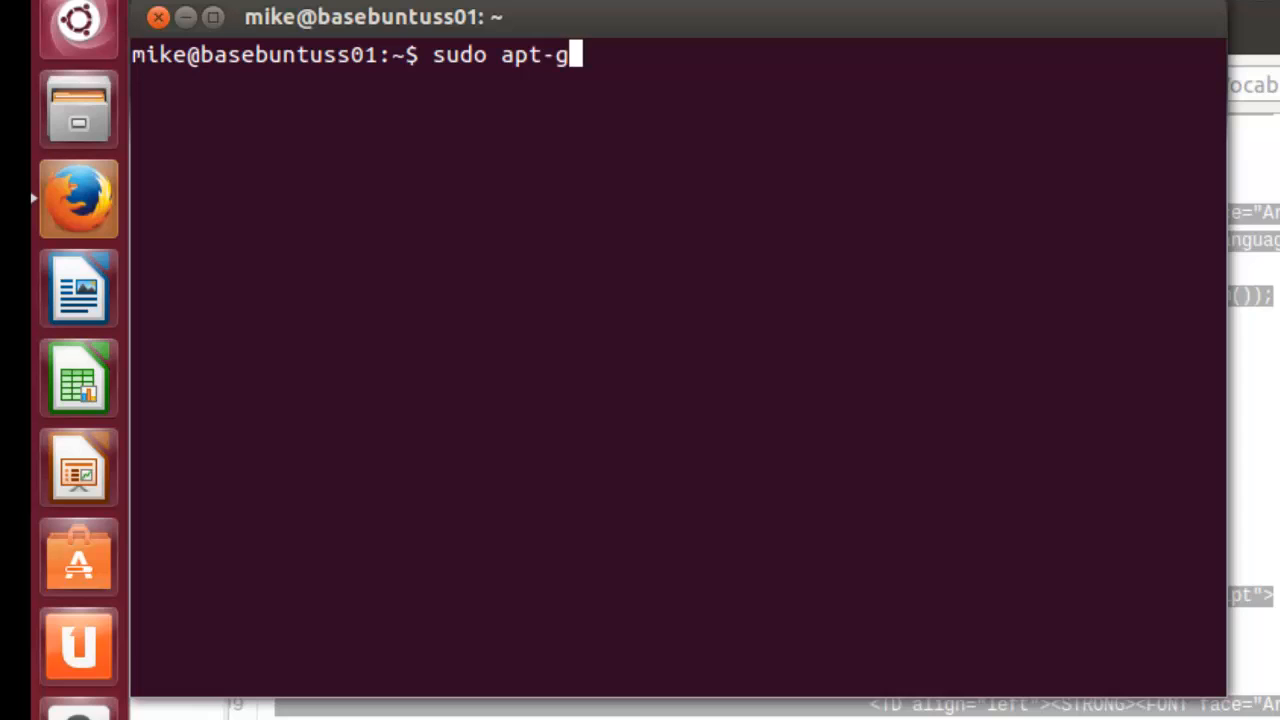
text(et install)
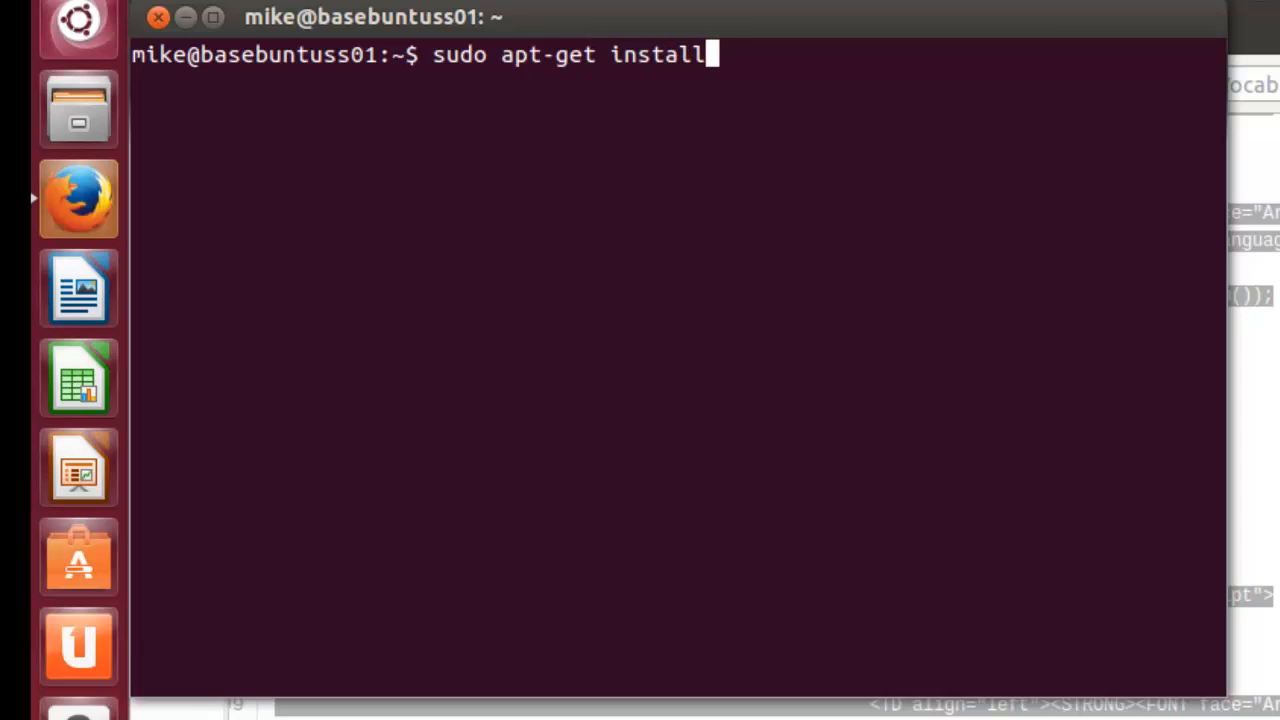
text(git)
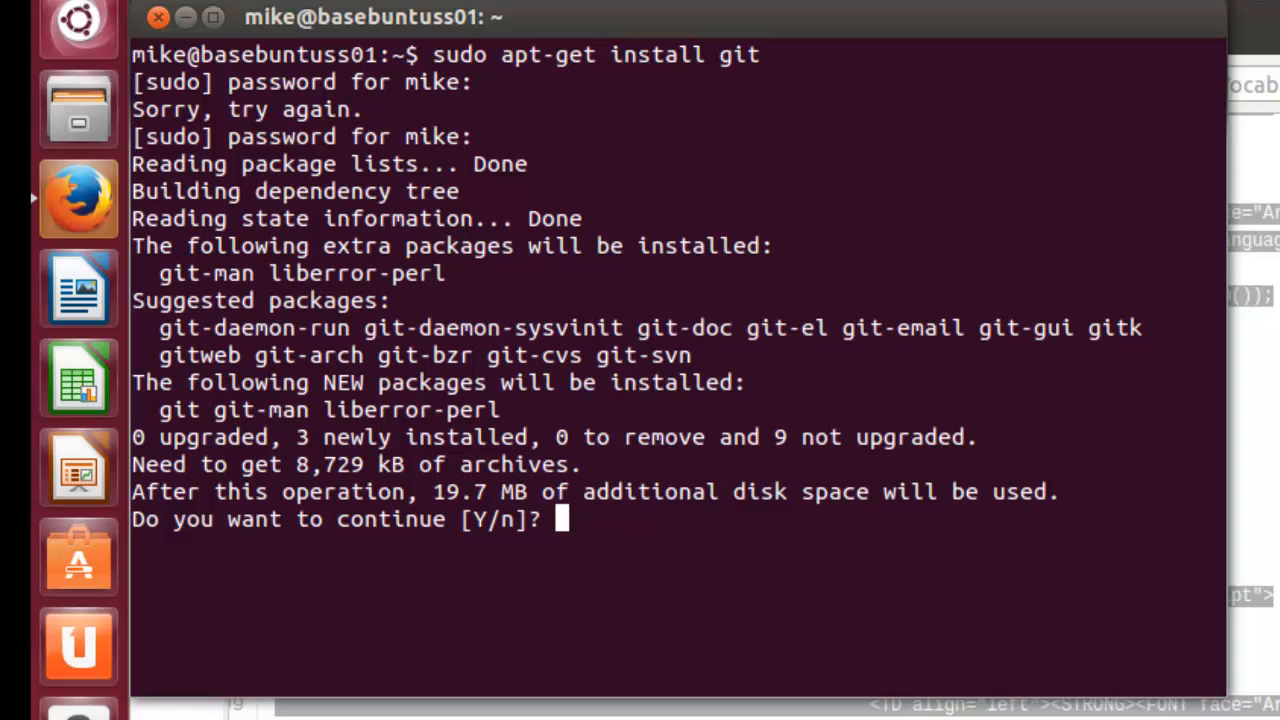
text(y)
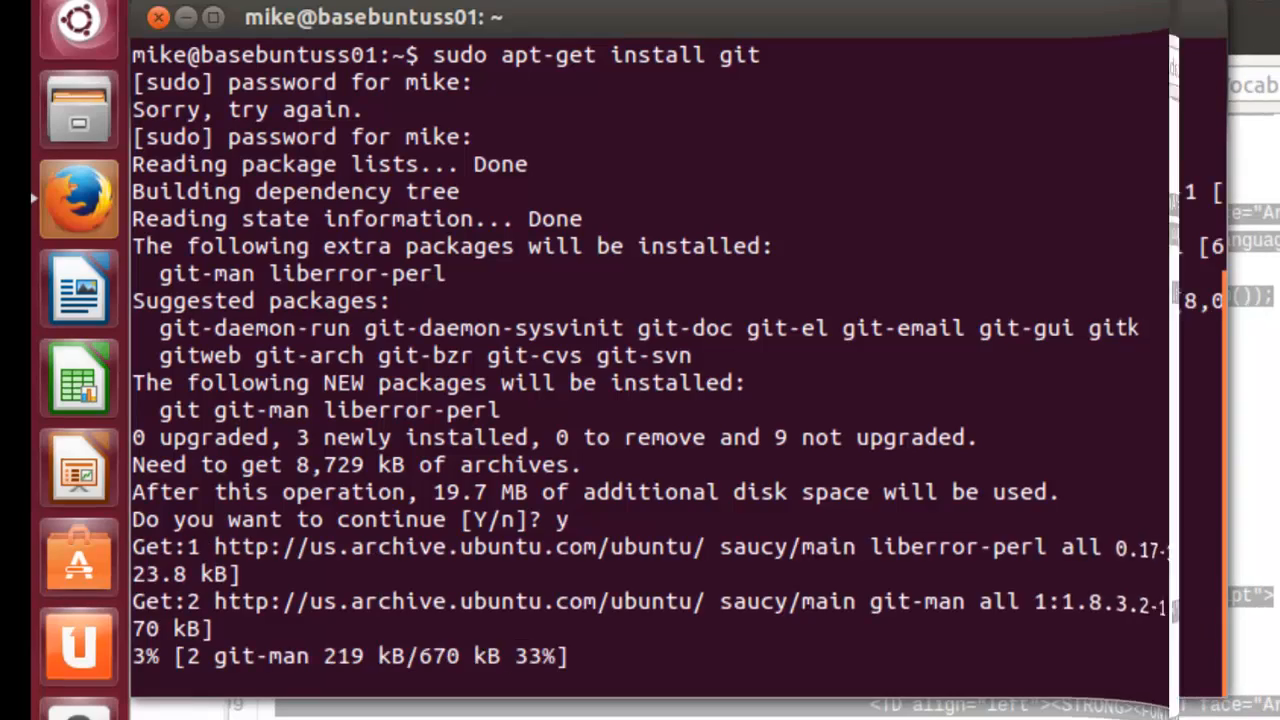
scroll(down, 3)
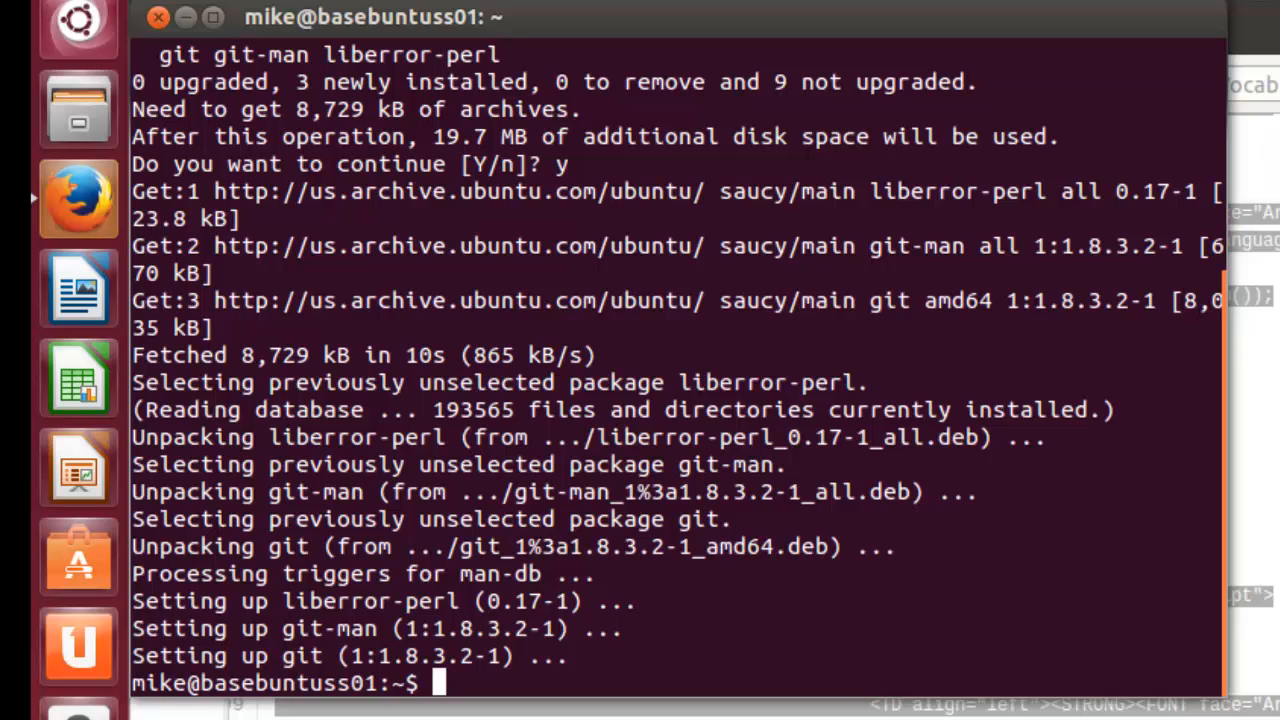
List the home folder and change into ~/Downloads
text(ls)
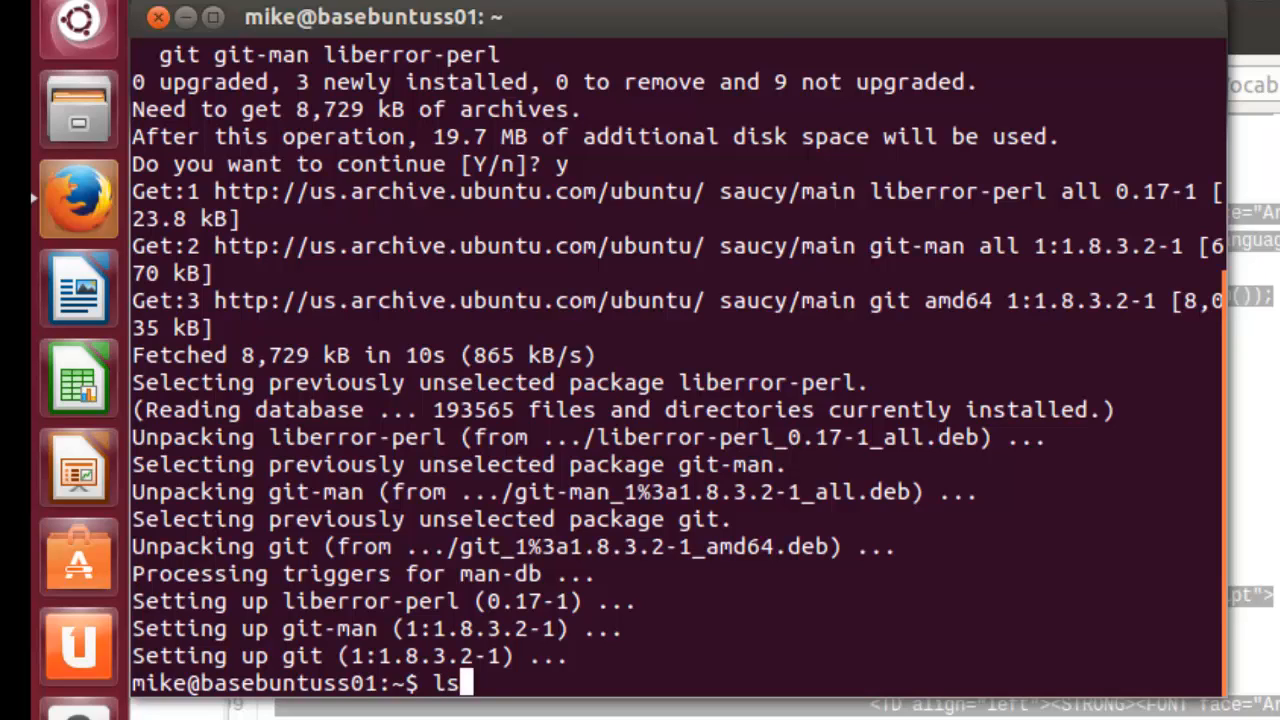
key(Return)
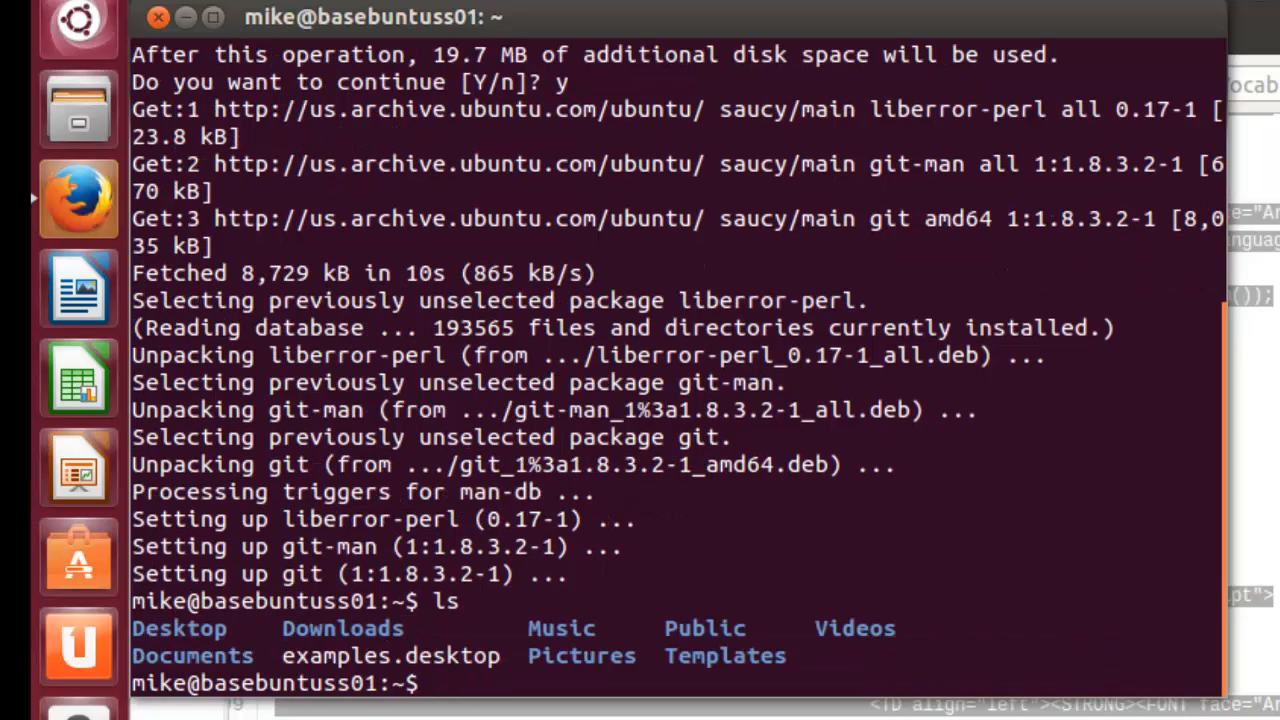
text(cd)
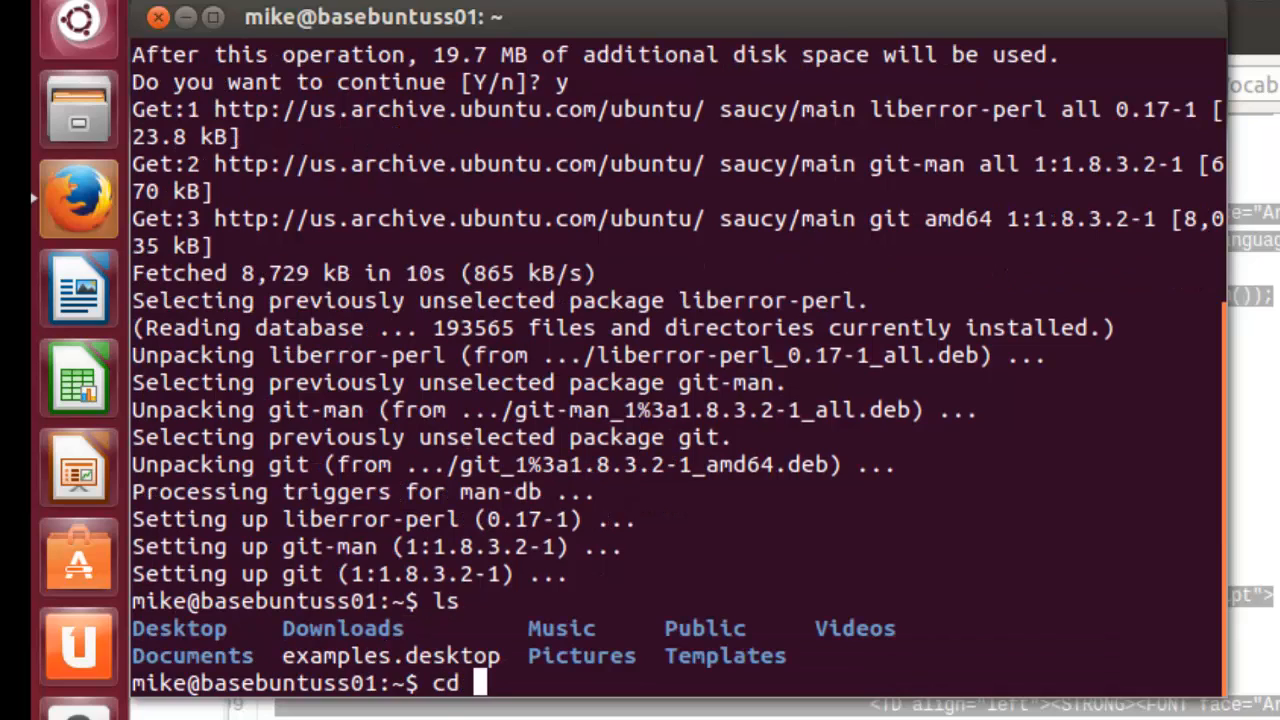
text(Downloads)
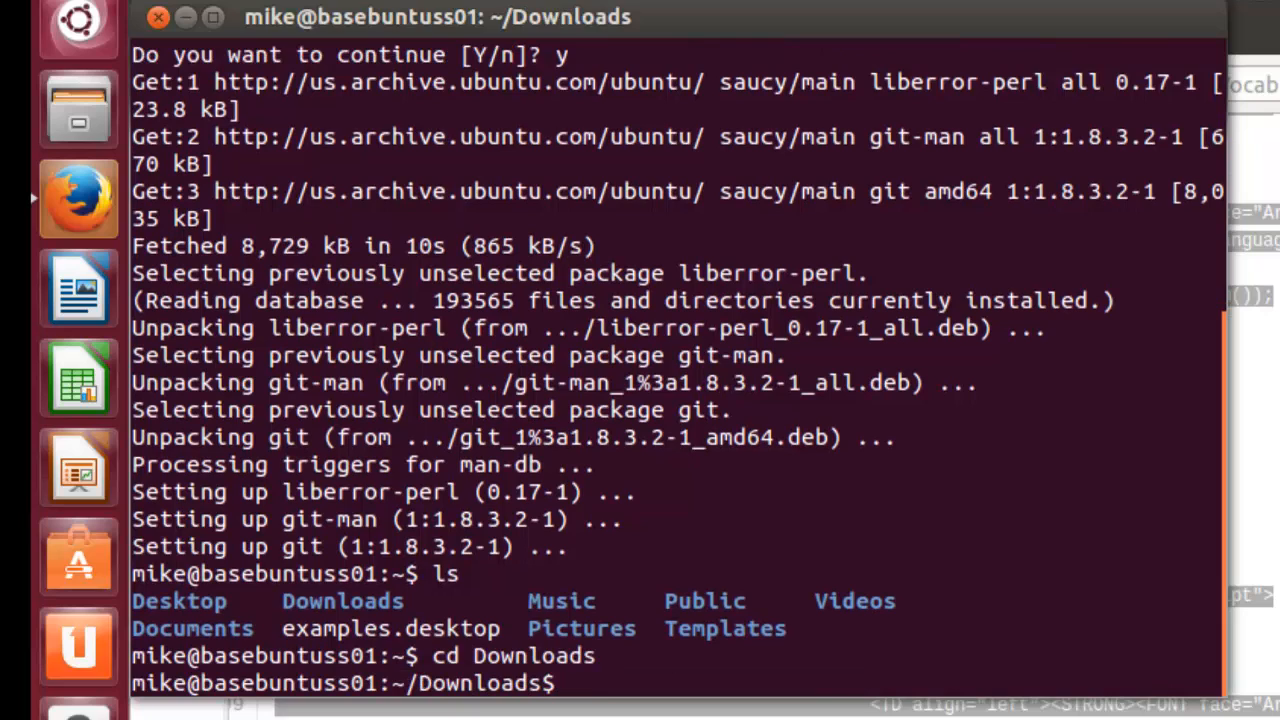
text(ls)
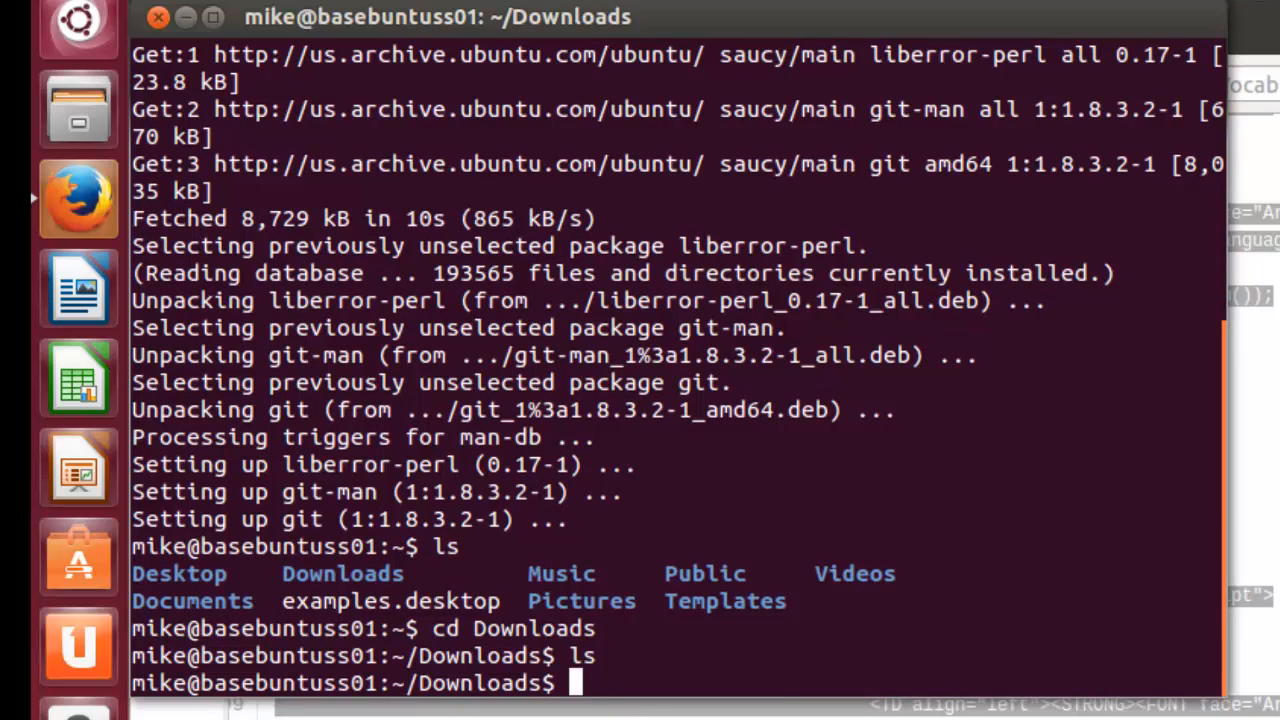
Run git clone git://github.com/babarehner/virtual-vocab-js.git into Downloads
text(git)
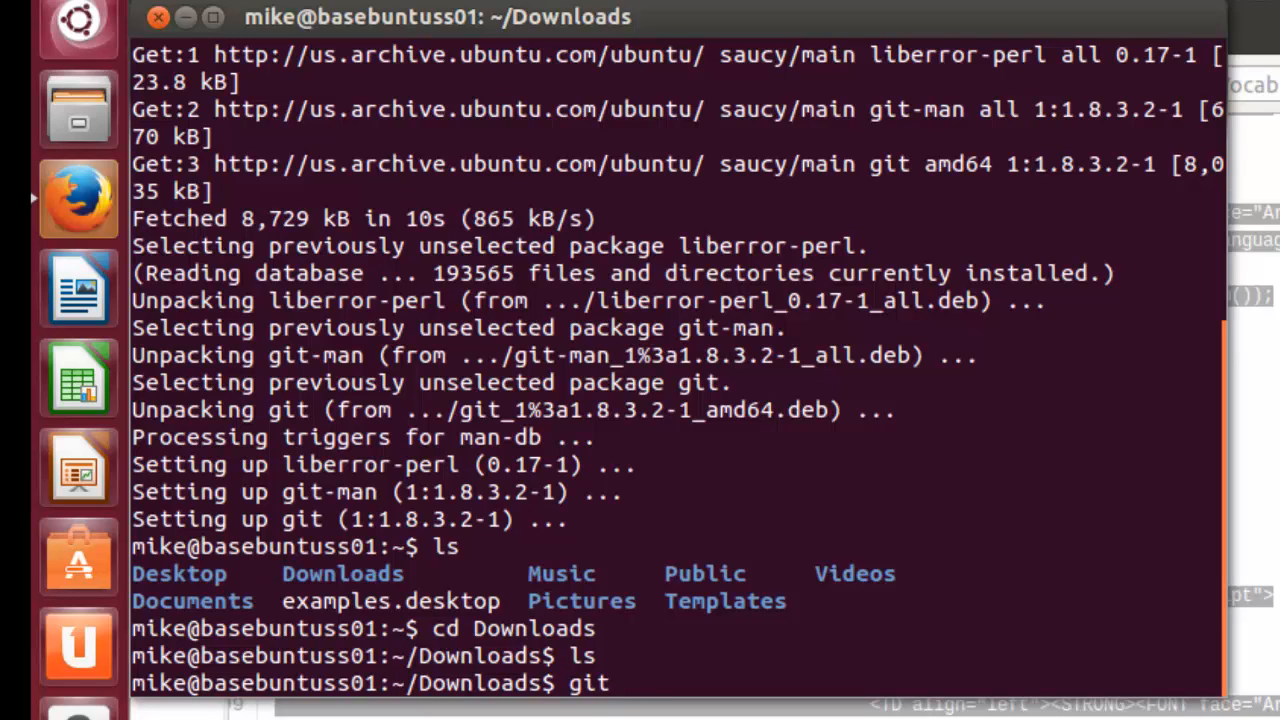
text(clone)
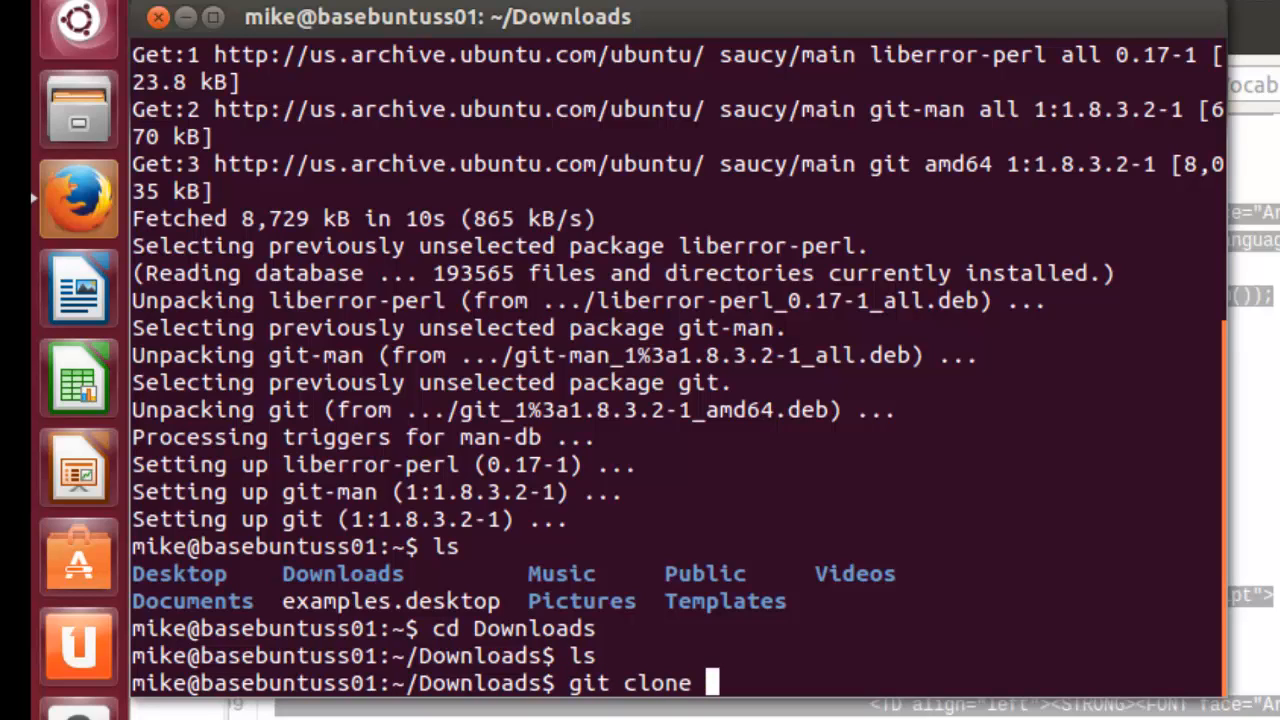
text(git)
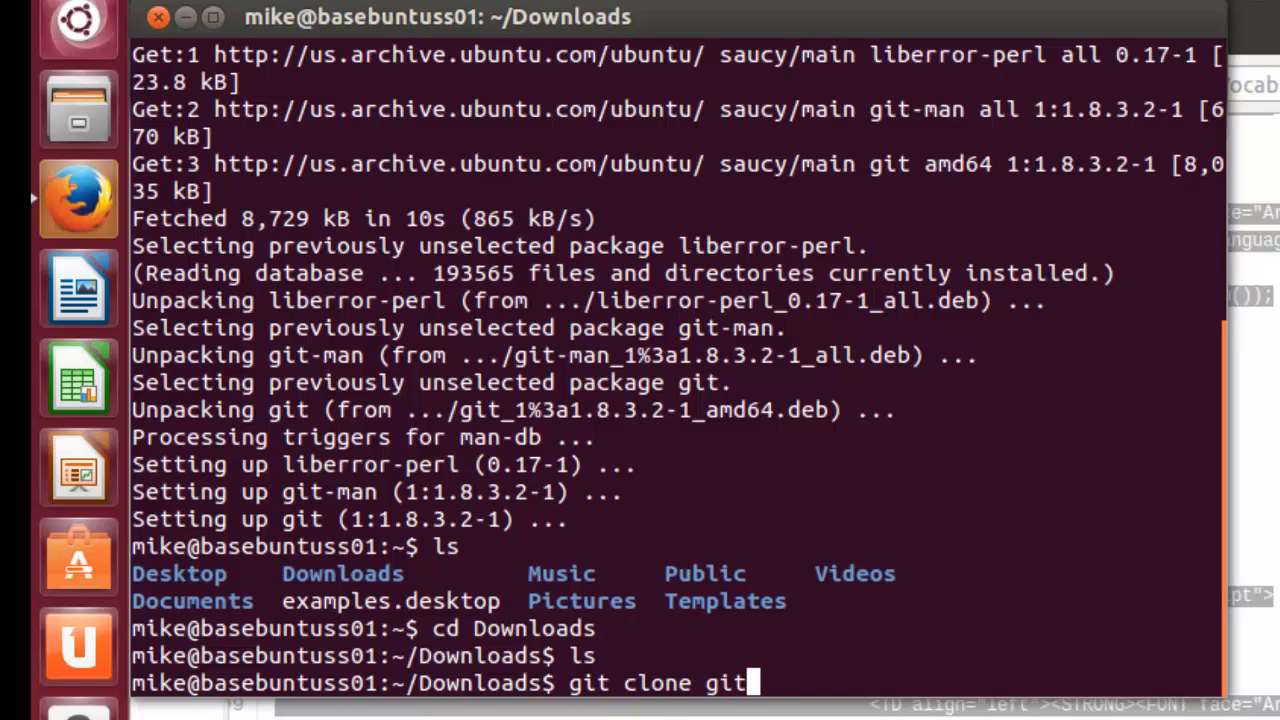
text(://)
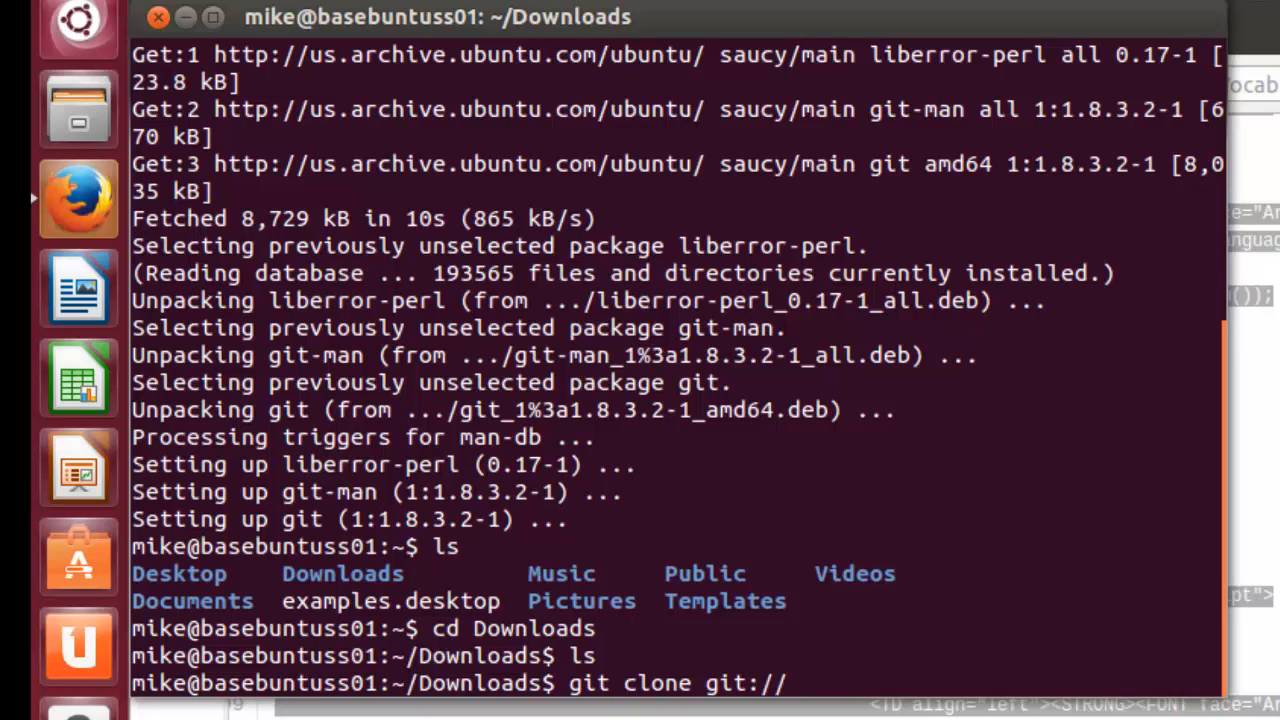
text(github.co)
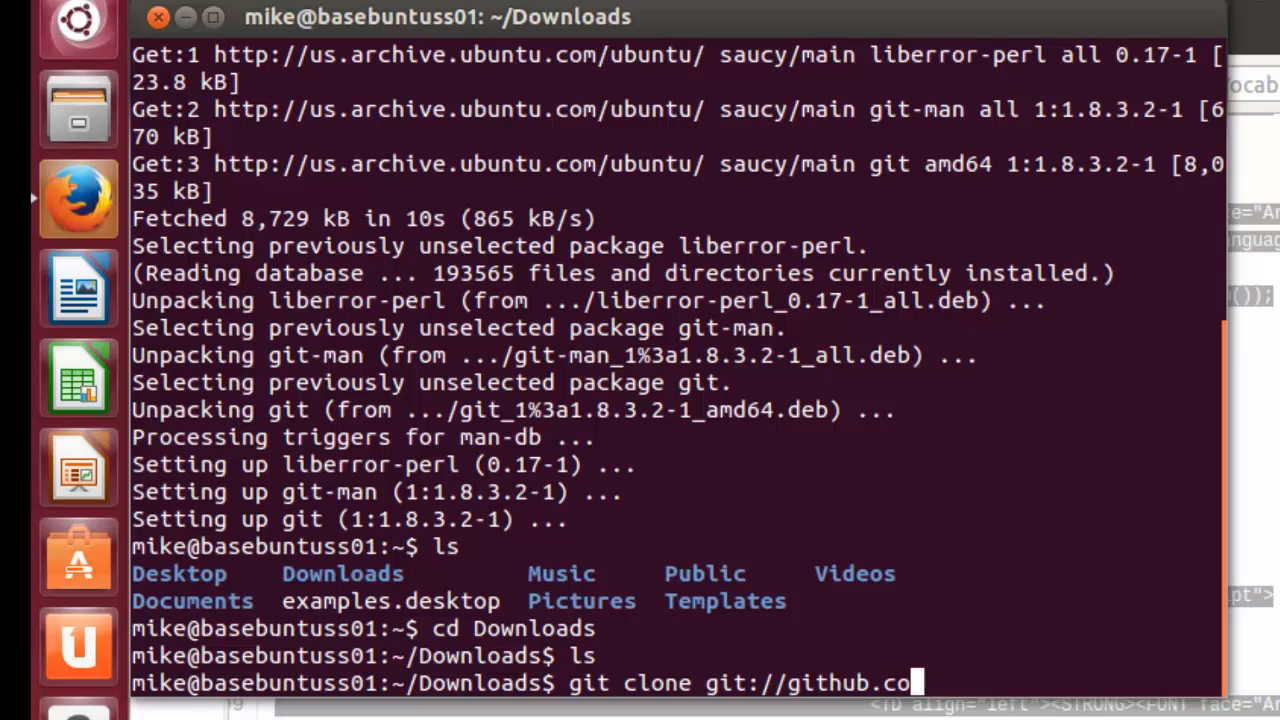
text(m/bab)
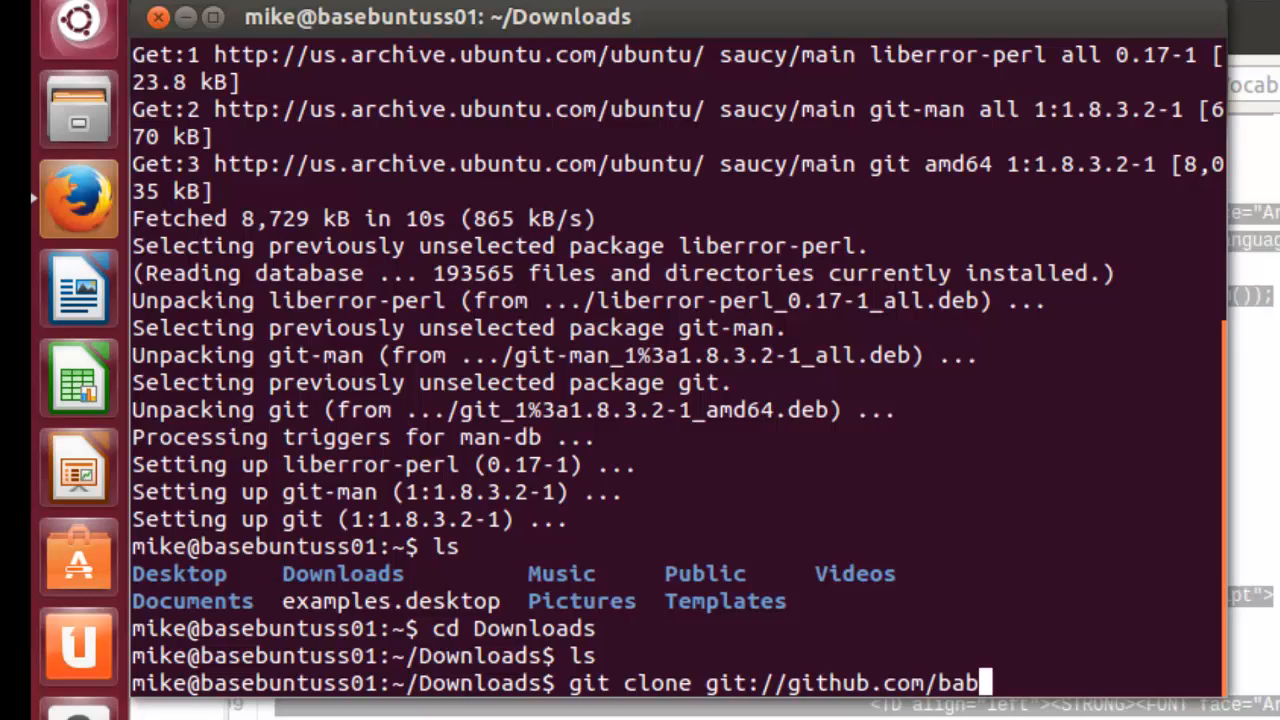
text(arehner)
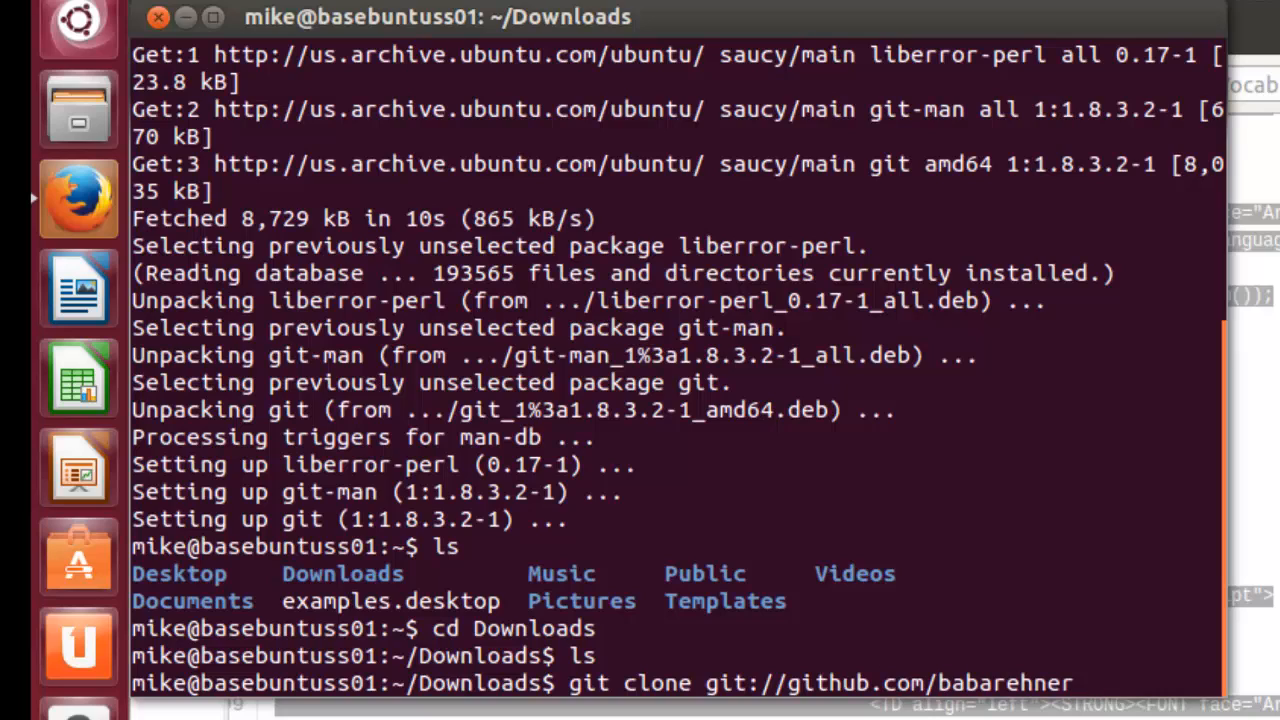
text(/v)
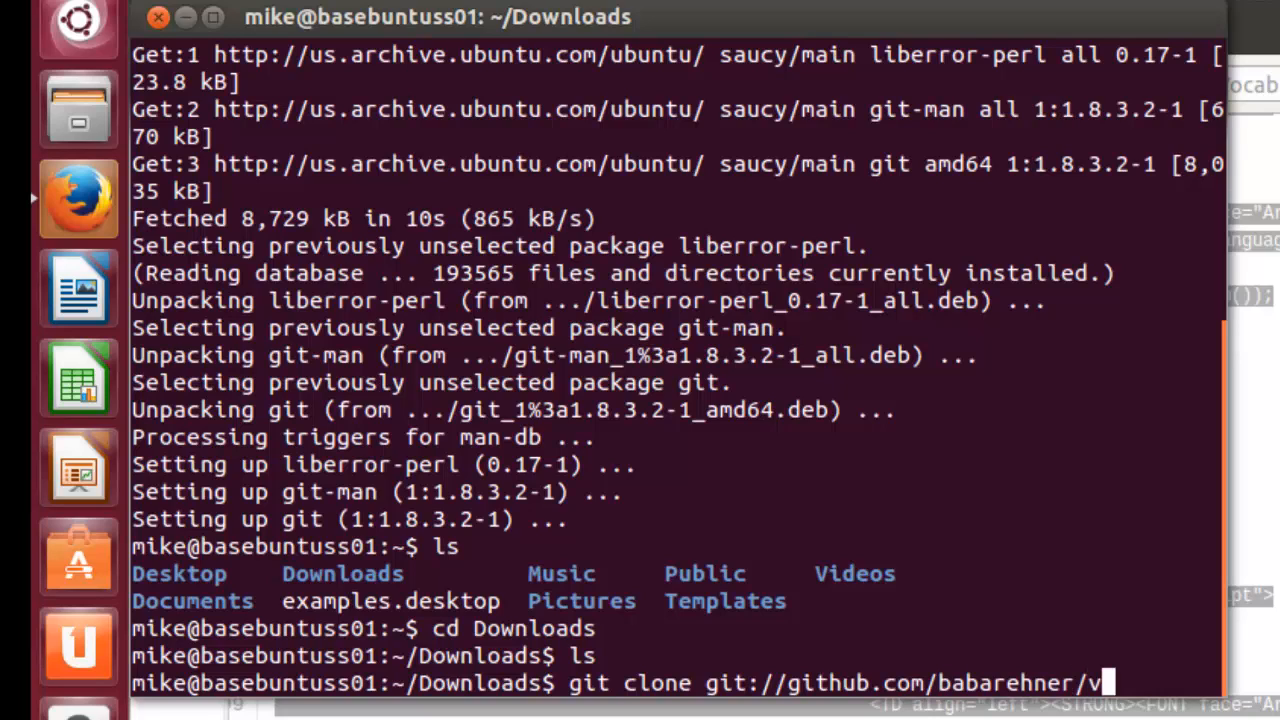
text(irtual-vocab)
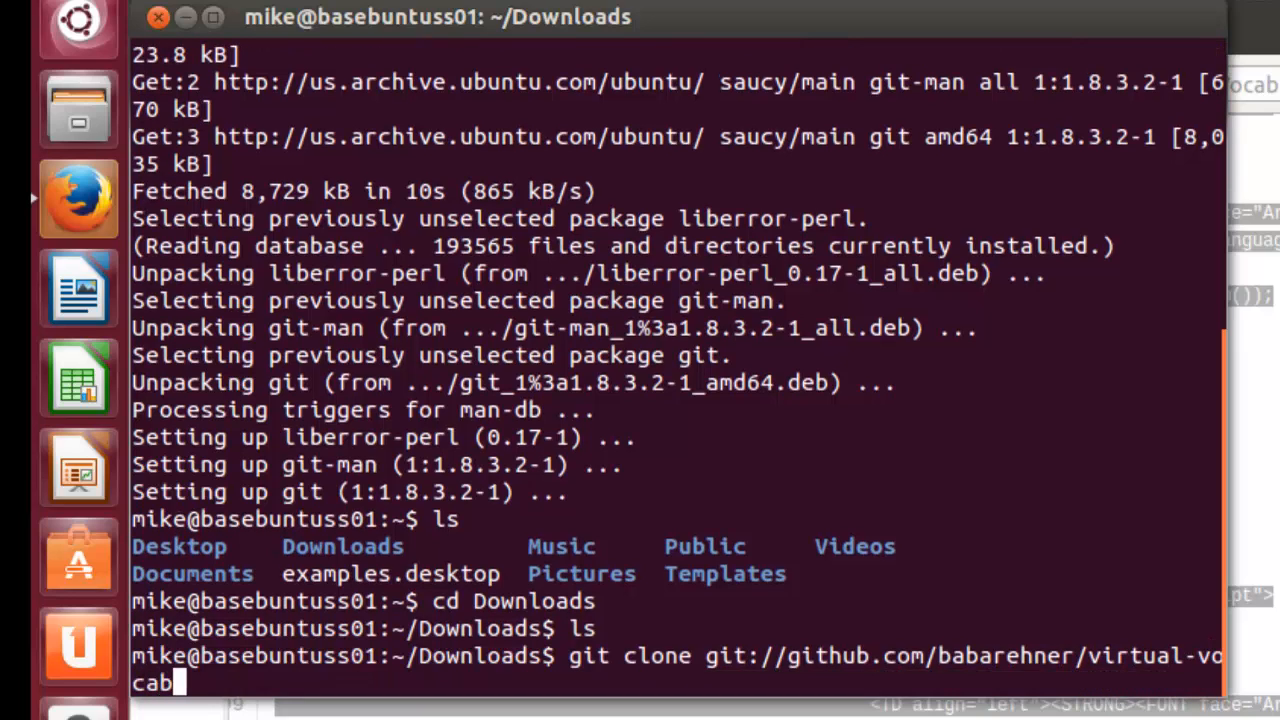
text(-)
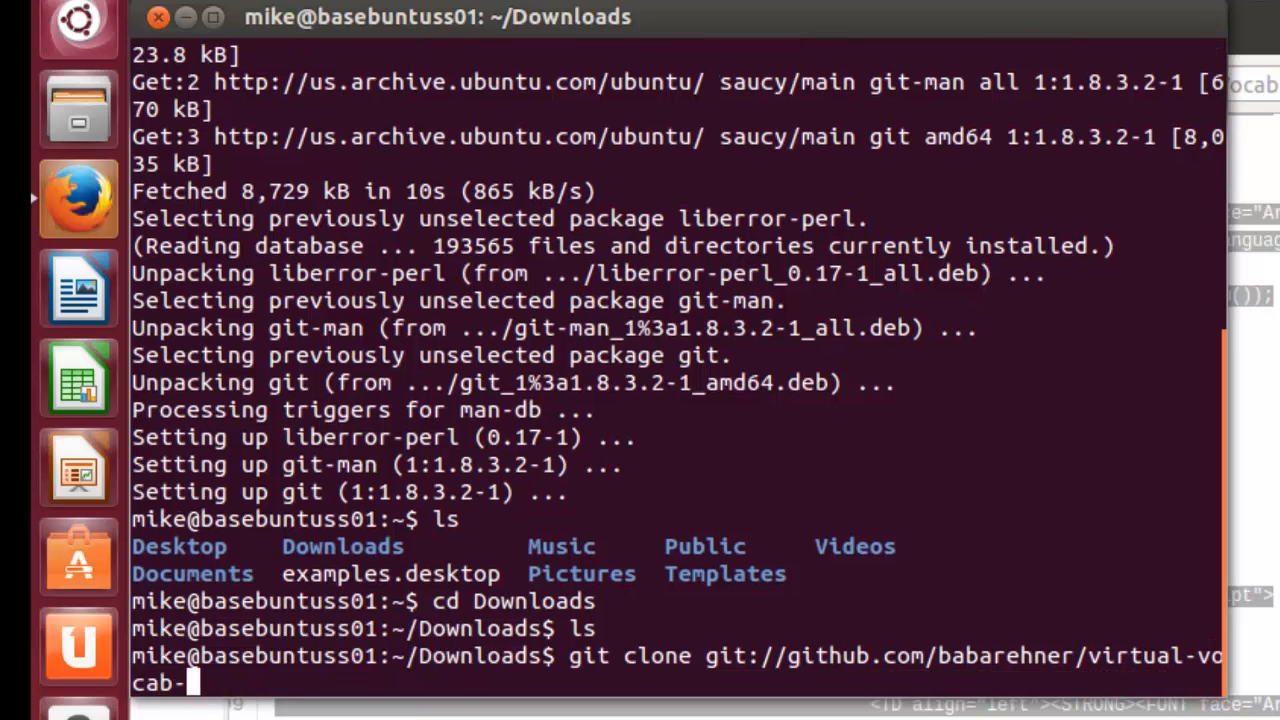
text(js)
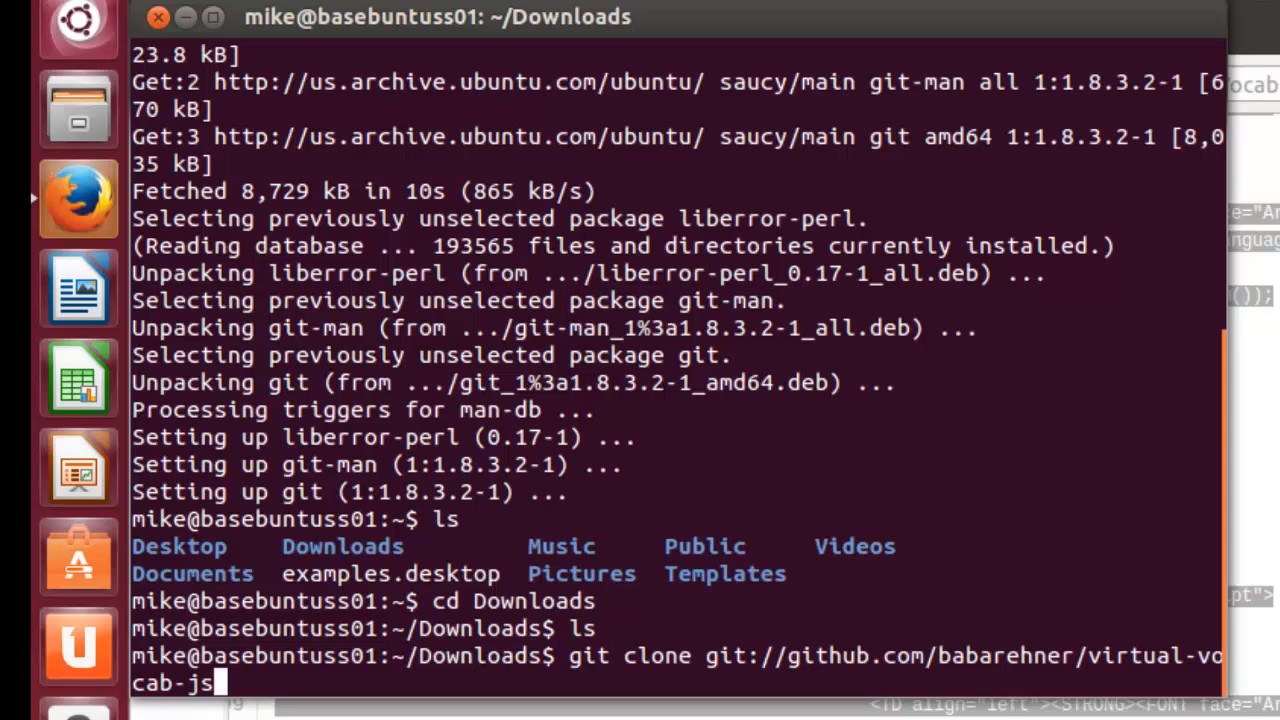
text(.git)
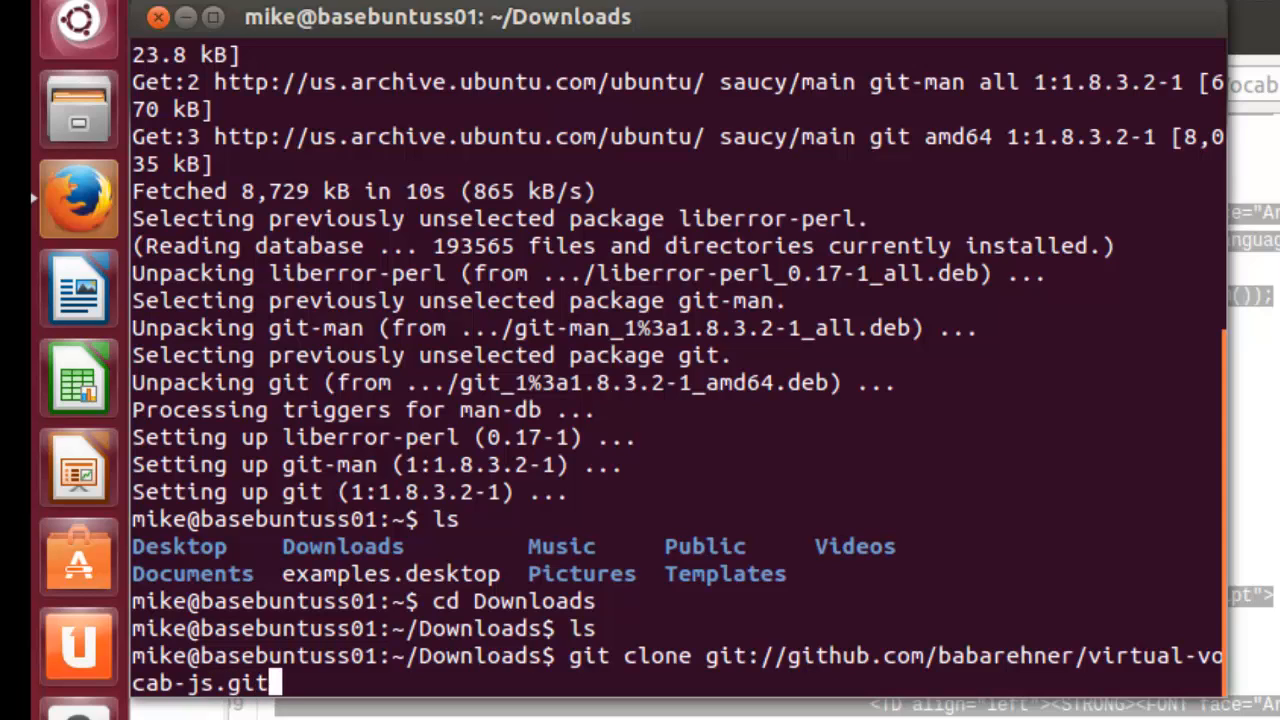
key(Return)
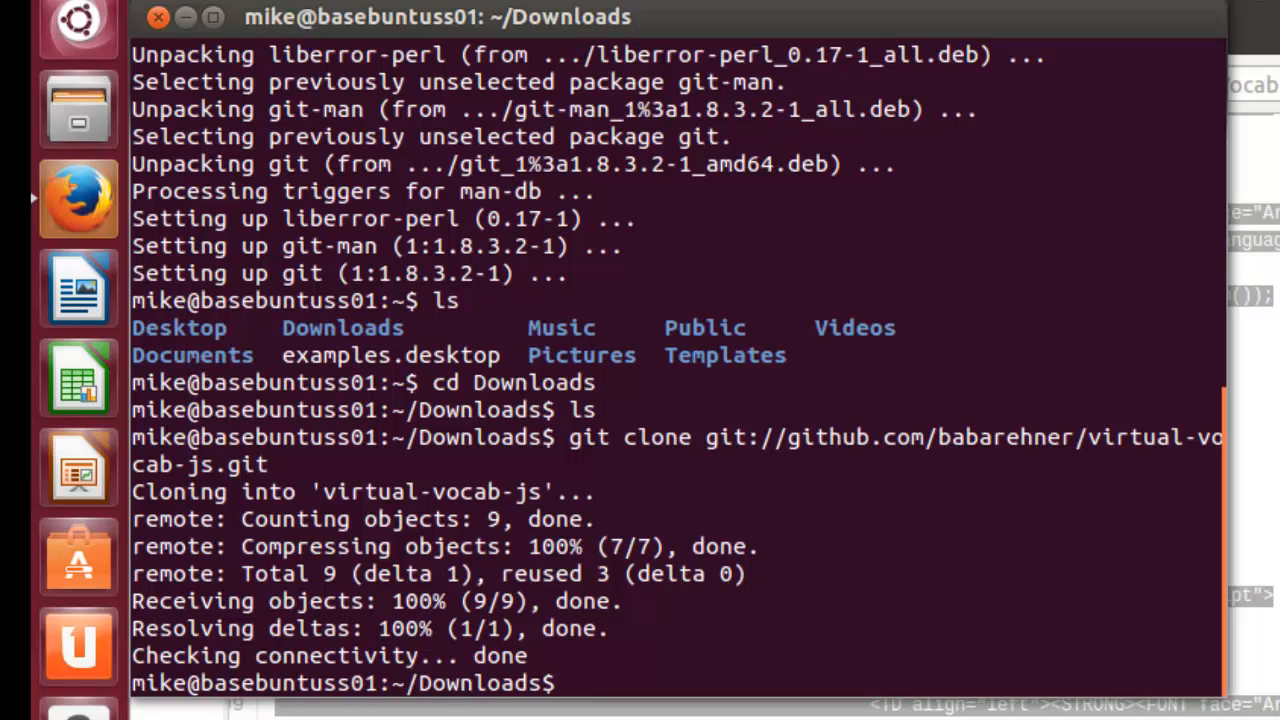
Confirm virtual-vocab-js was cloned, change into it and list its files
text(ls)
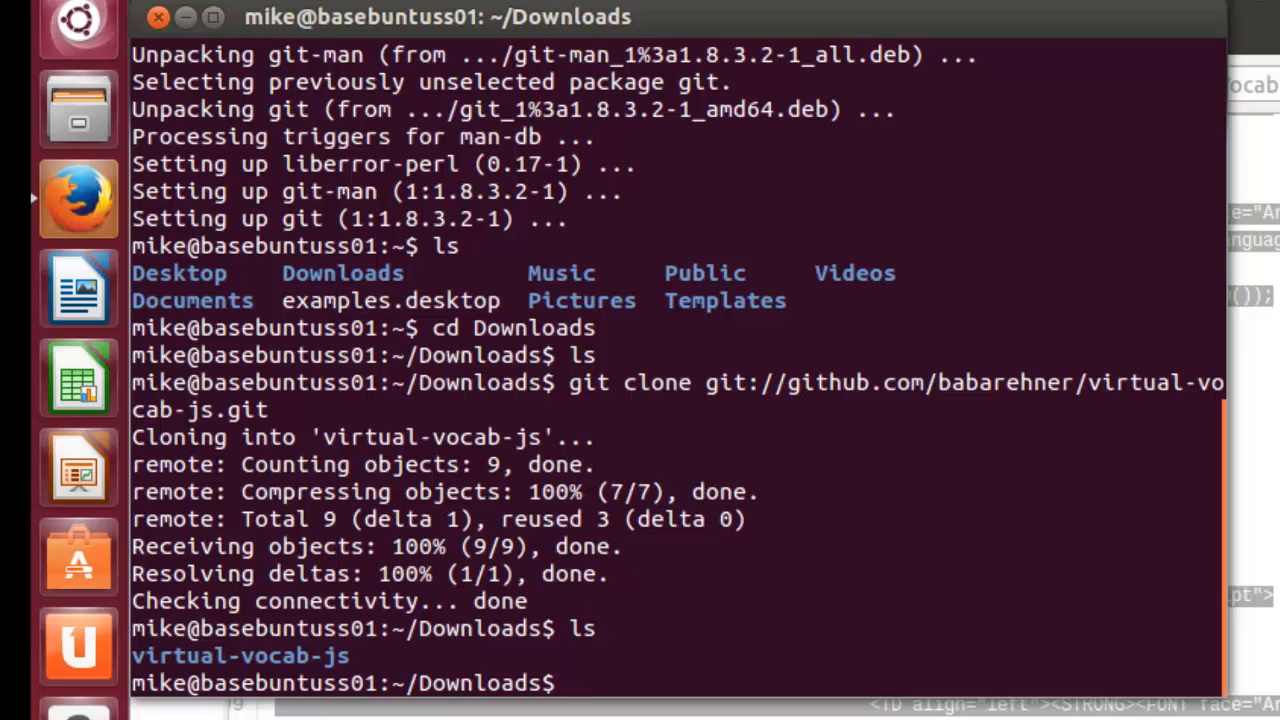
text(cd)
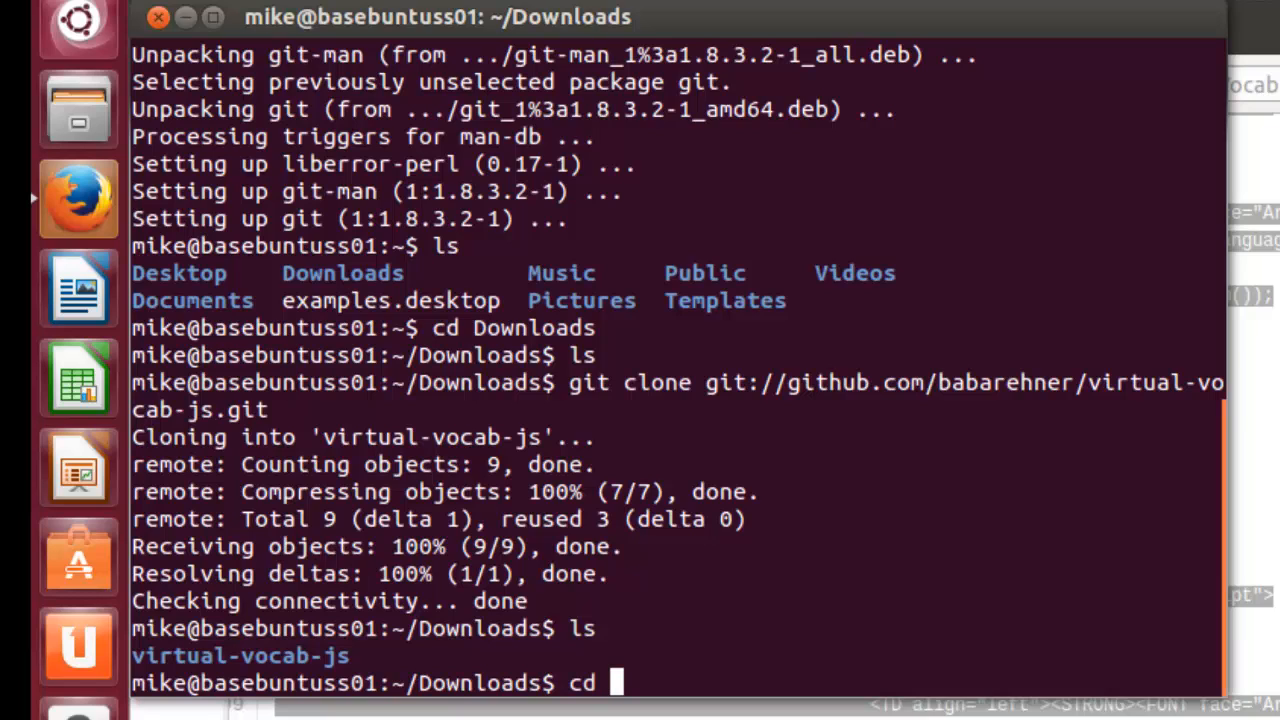
text(virtual)
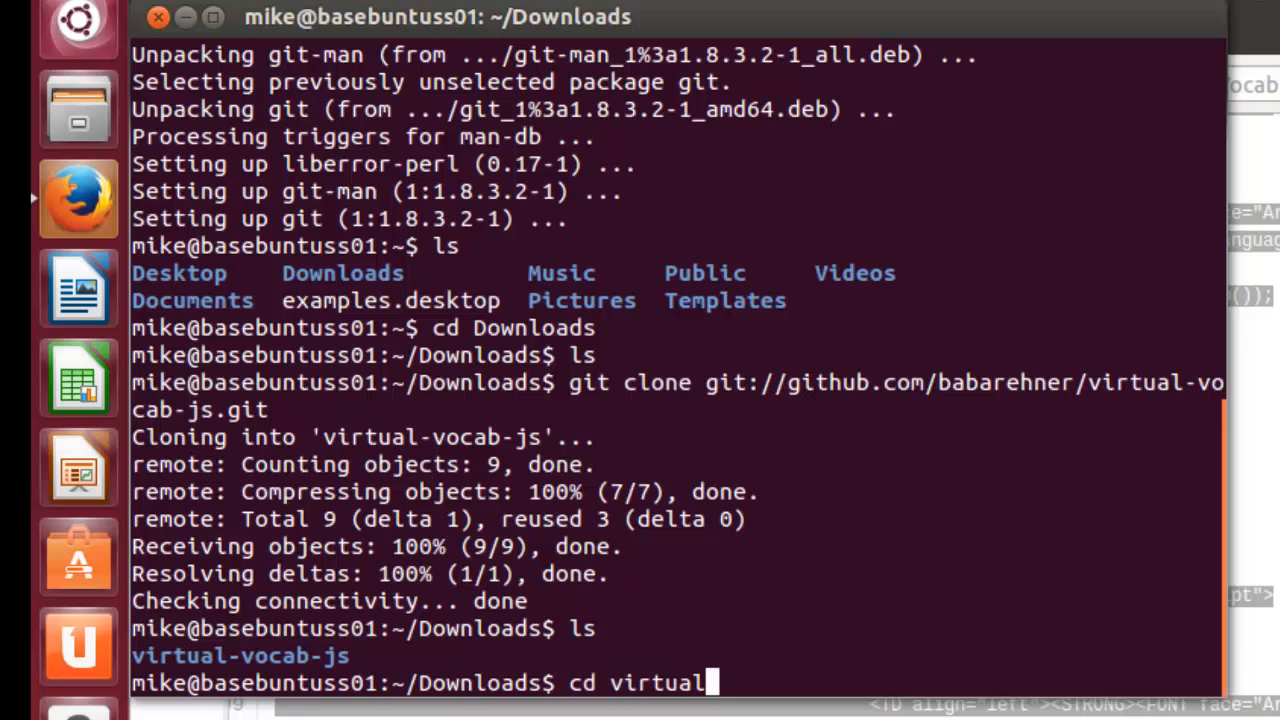
text(-vocab-js)
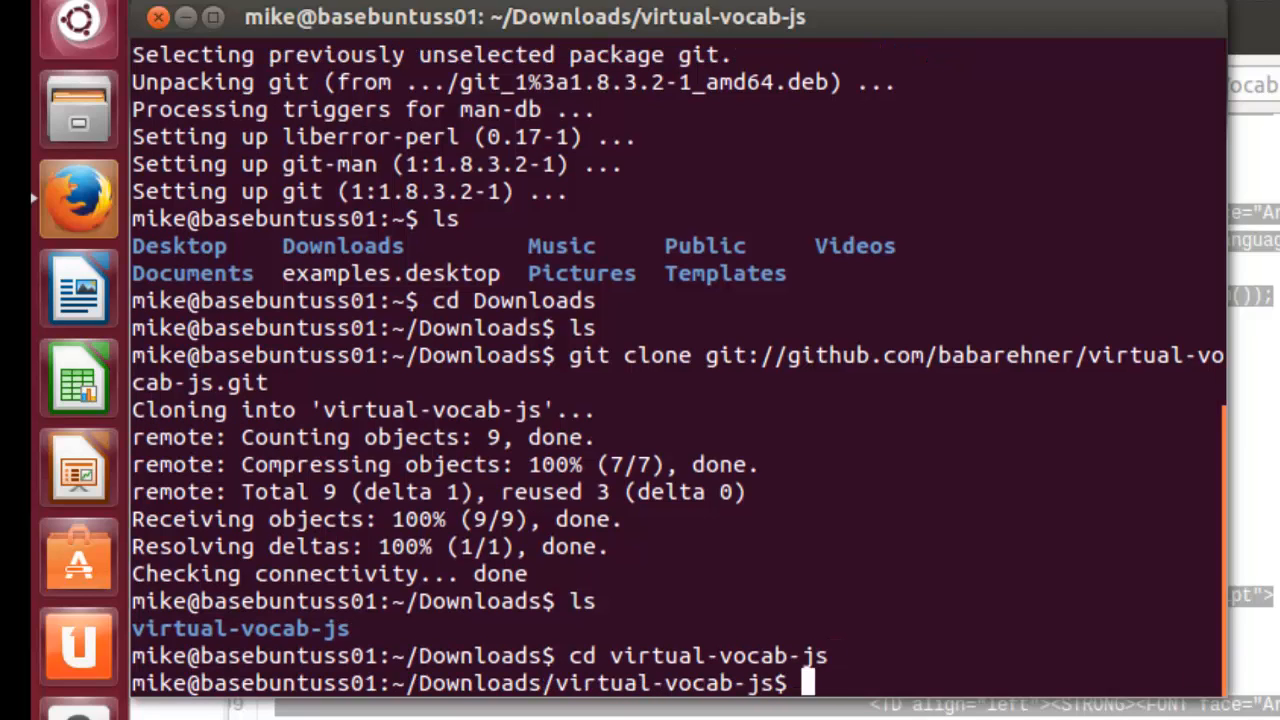
text(ls)
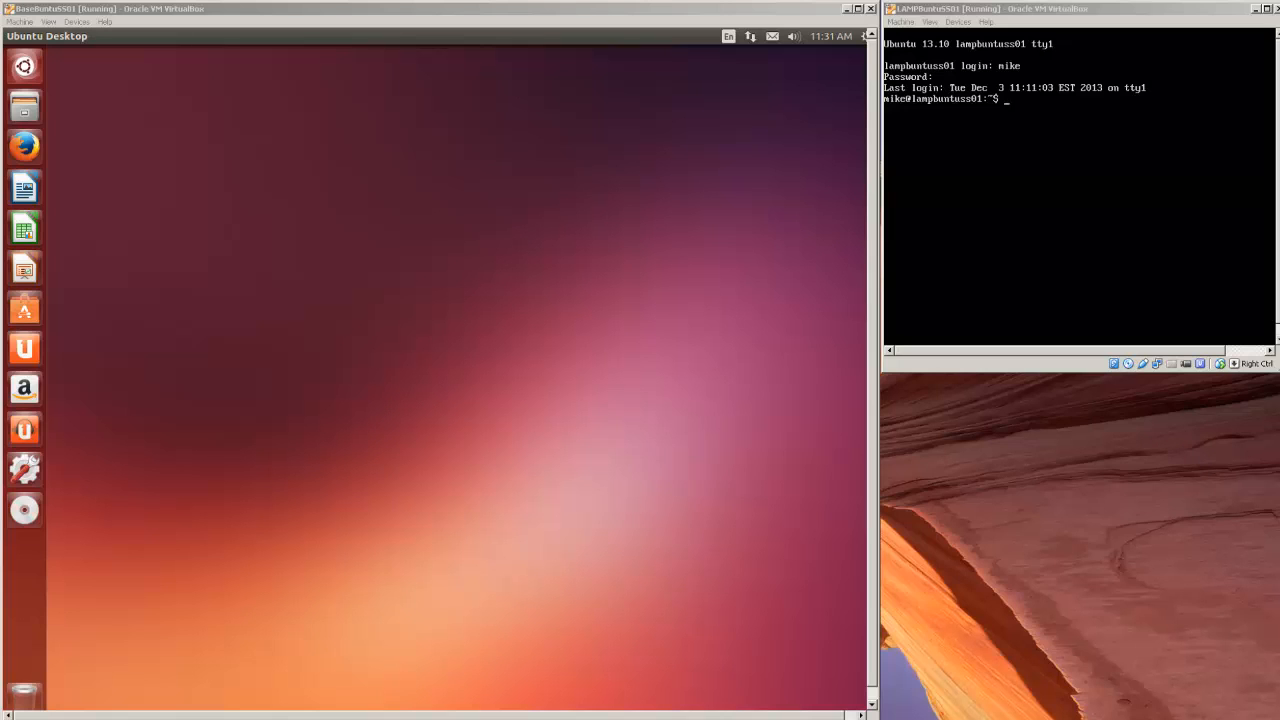
Search the Dash for terminal and launch a fresh GNOME Terminal window
click(24, 66)
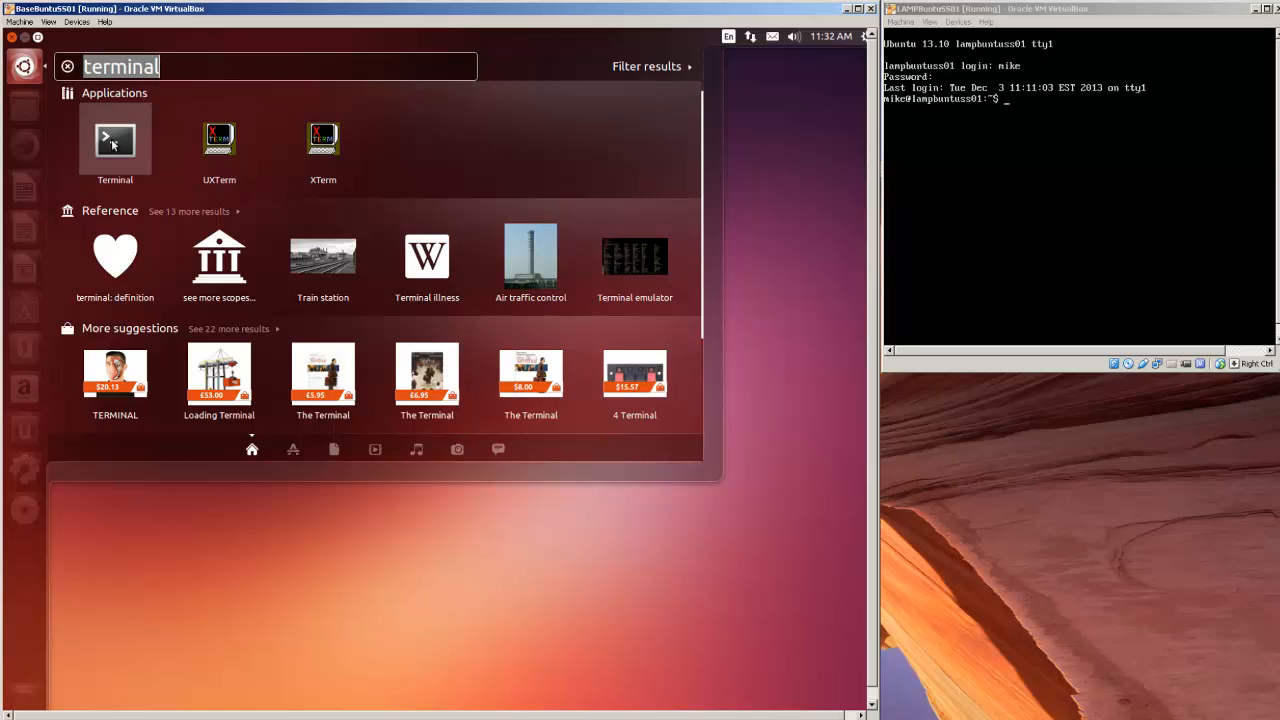
click(114, 138)
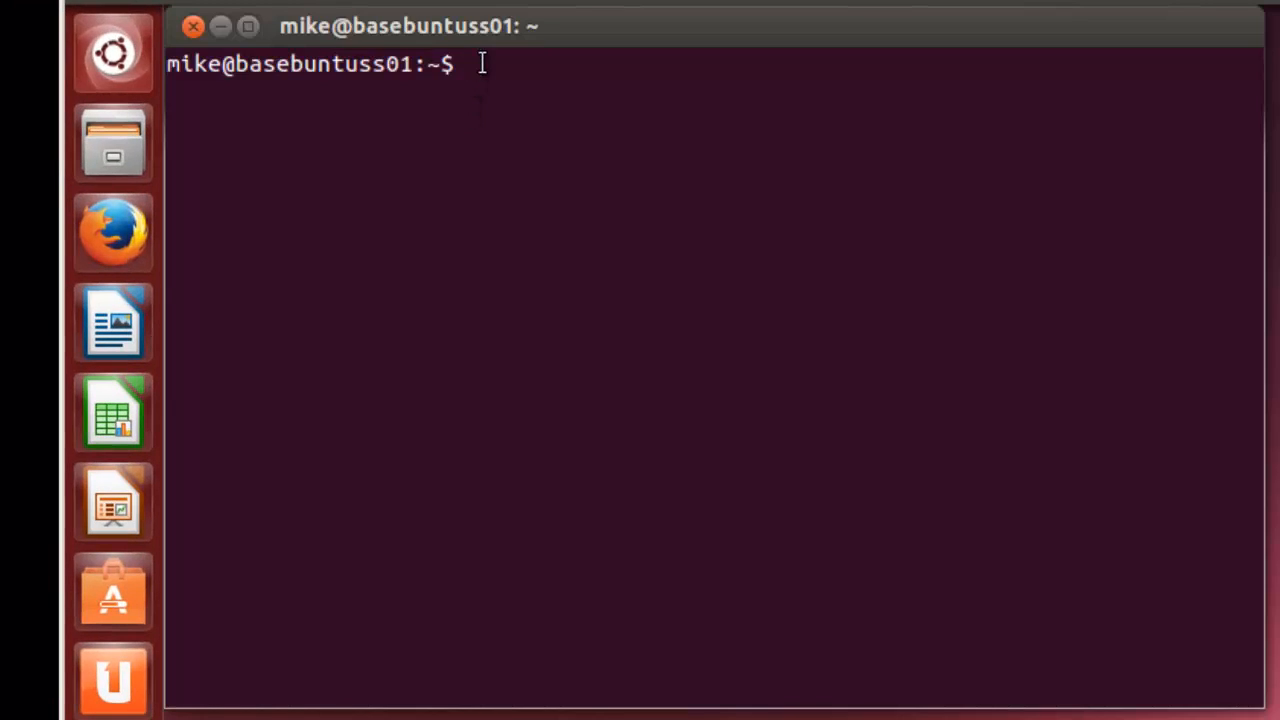
Enter sudo apt-get install openssh-client, correcting the mistyped package name along the way
text(s)
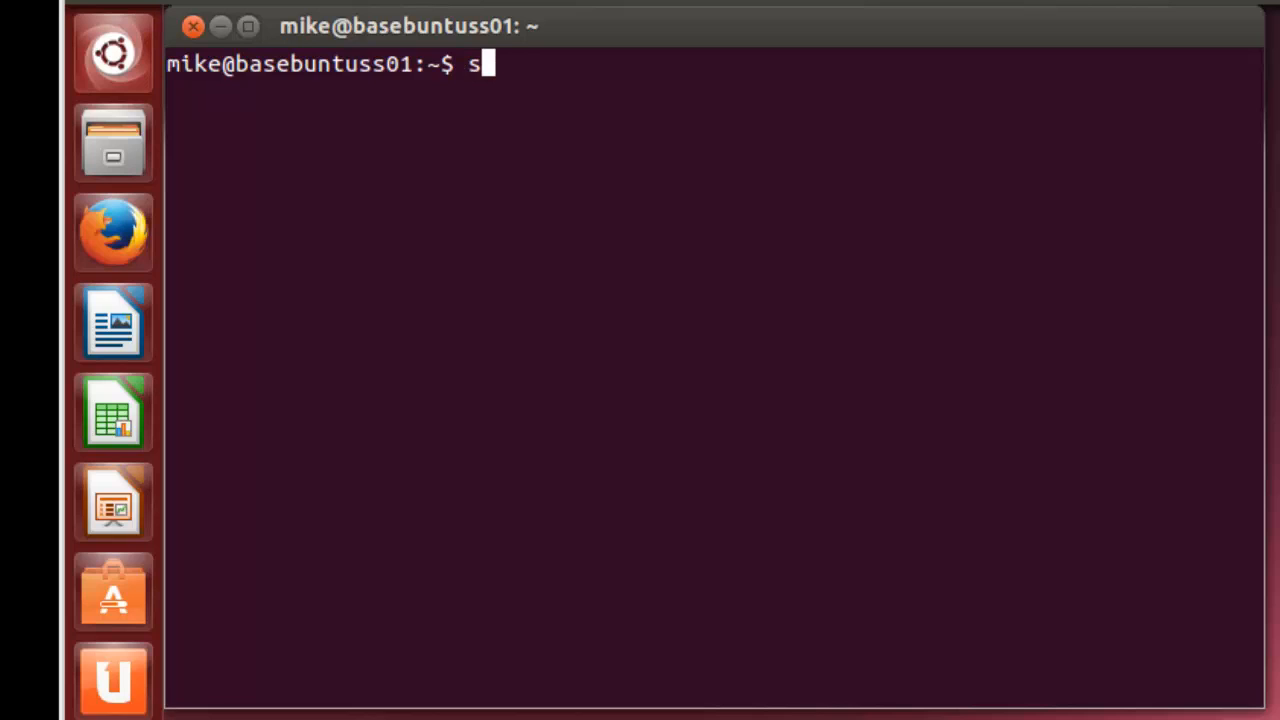
text(udo)
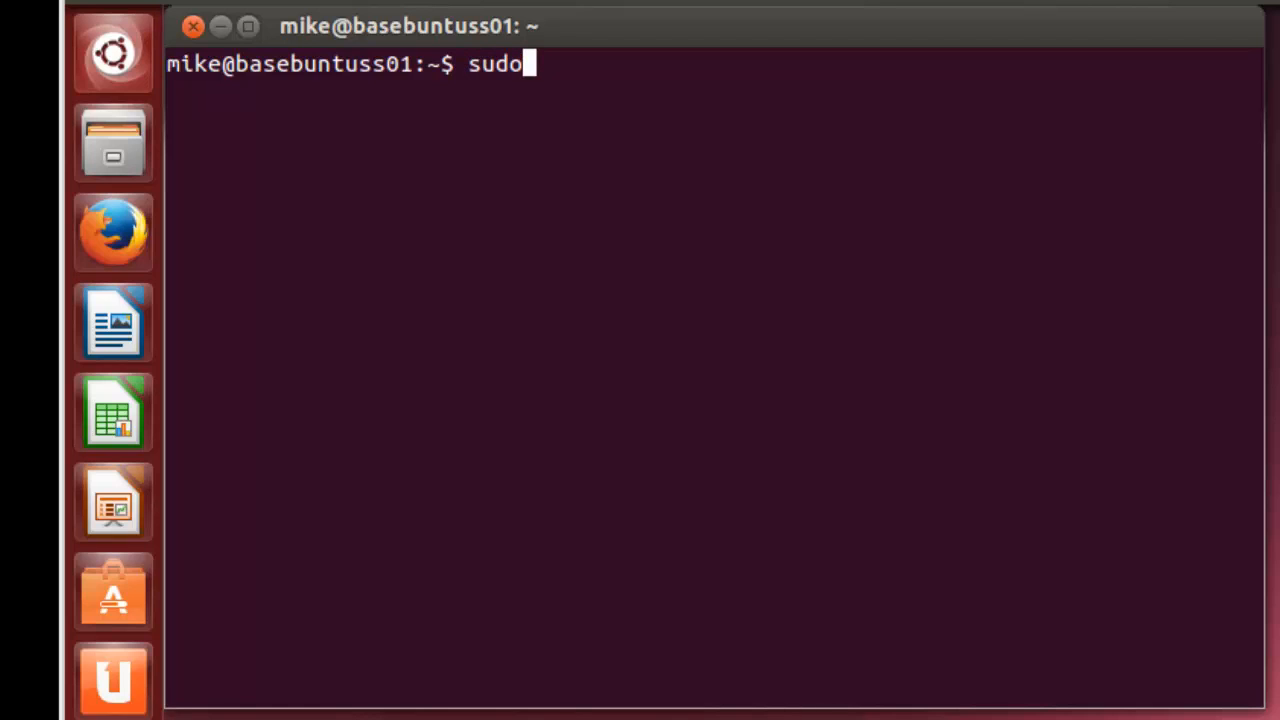
text(a)
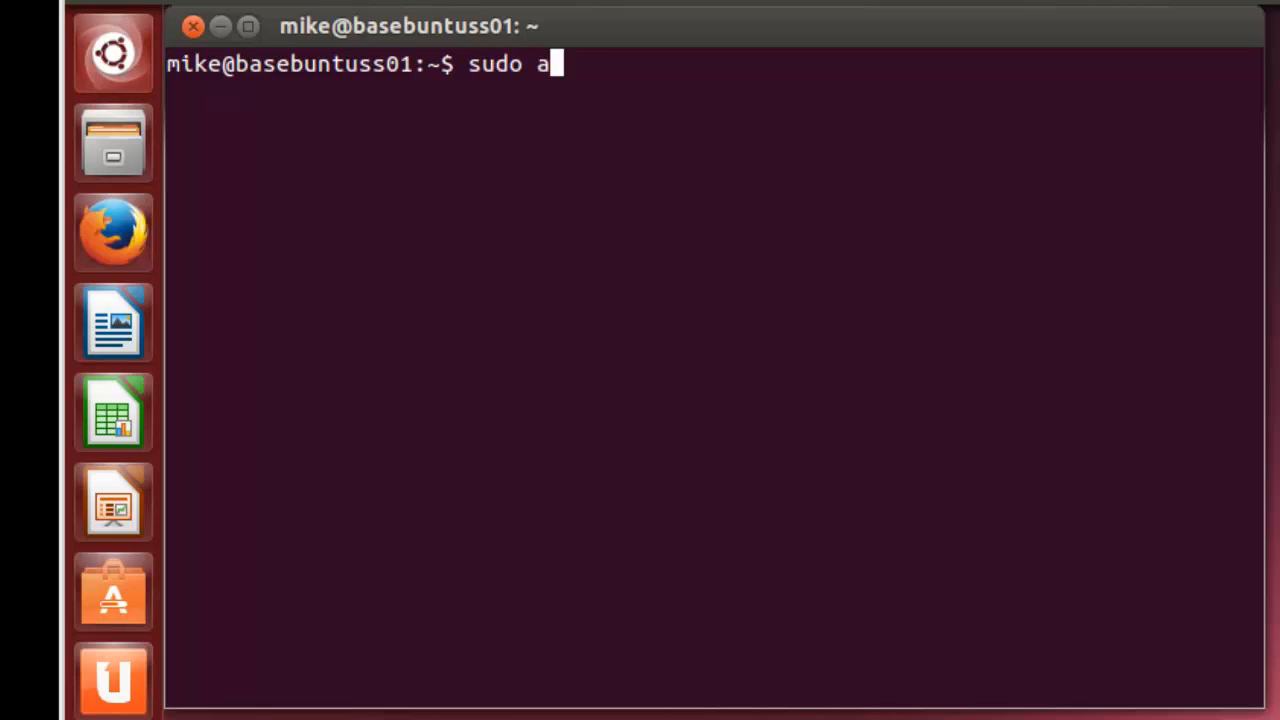
text(pt-get in)
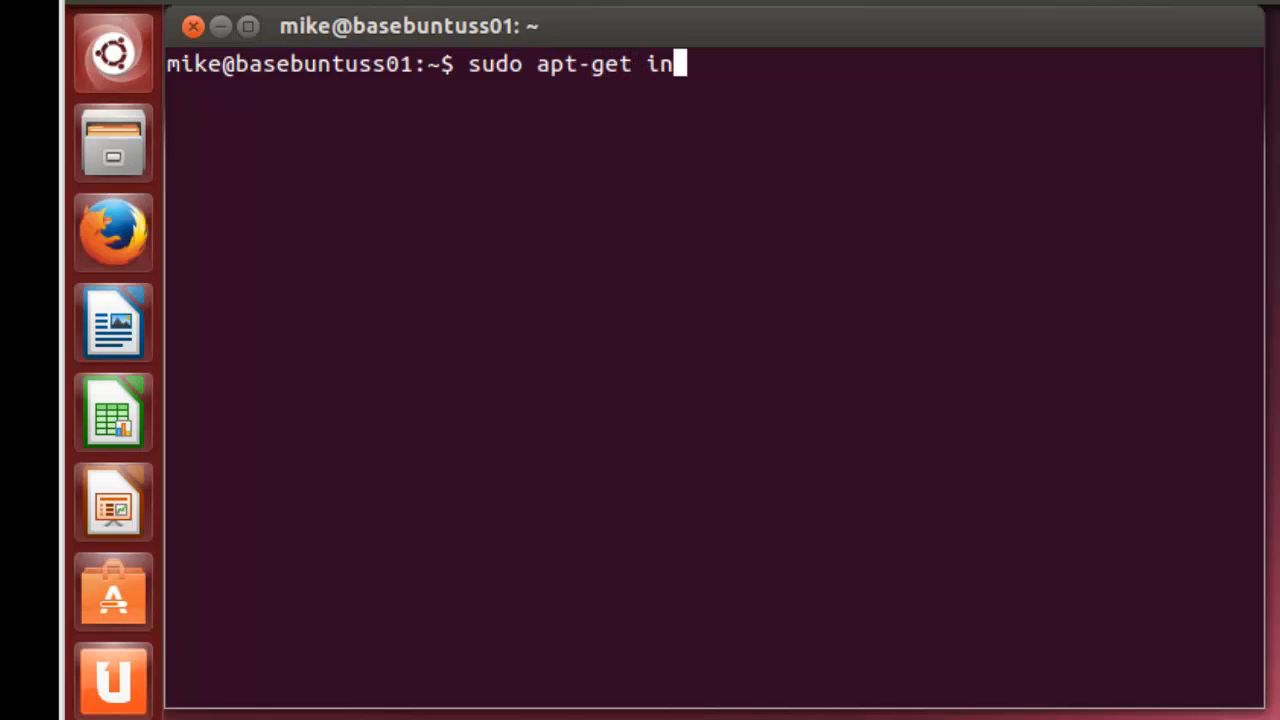
text(stall op)
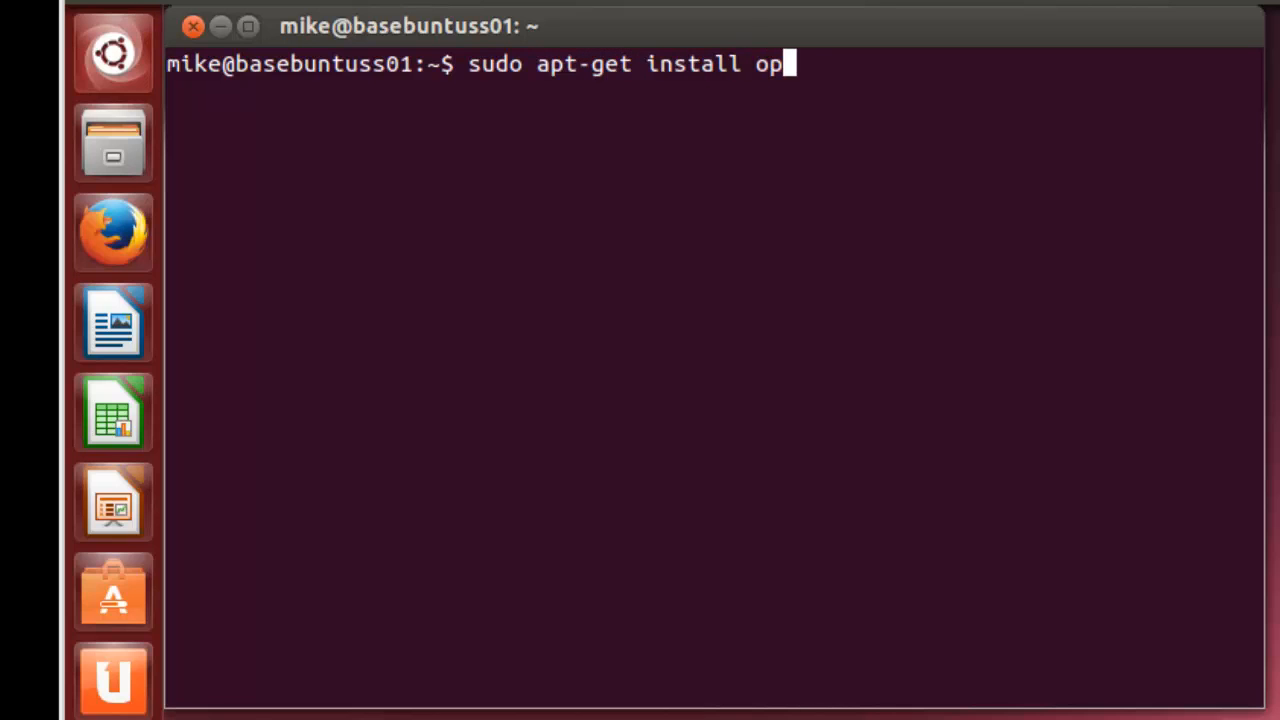
text(nssh)
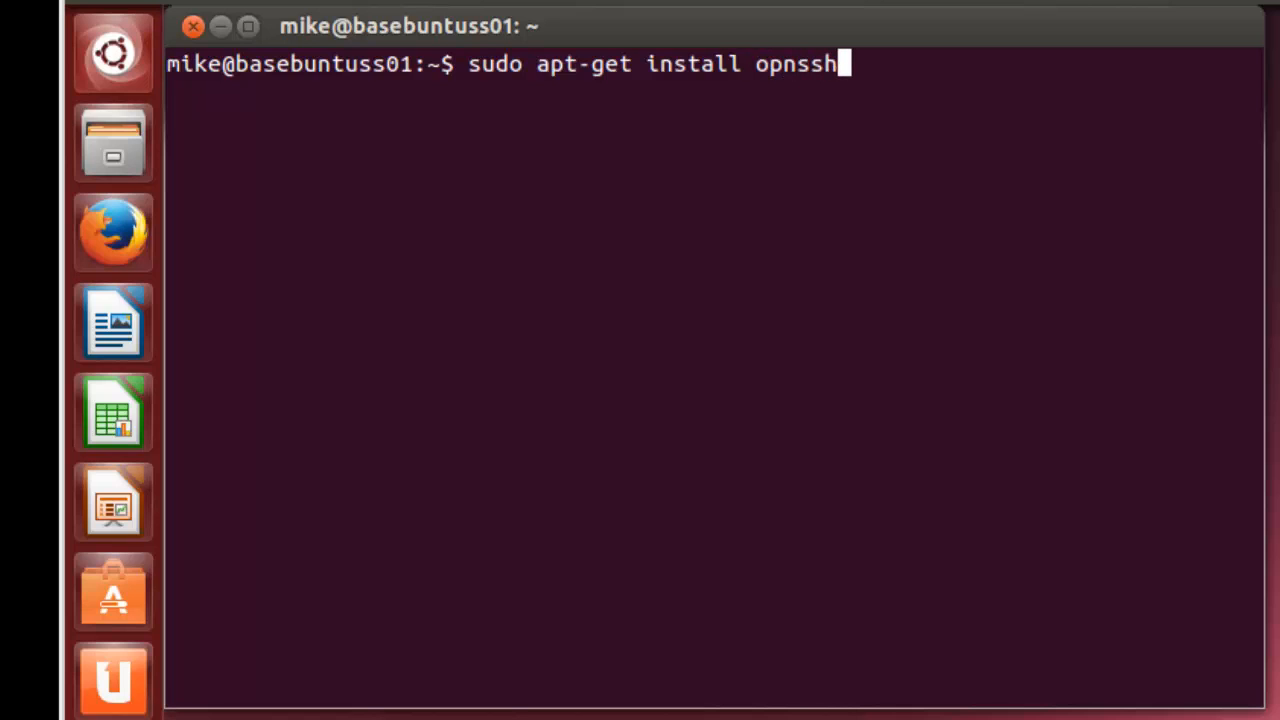
key(BackSpace)
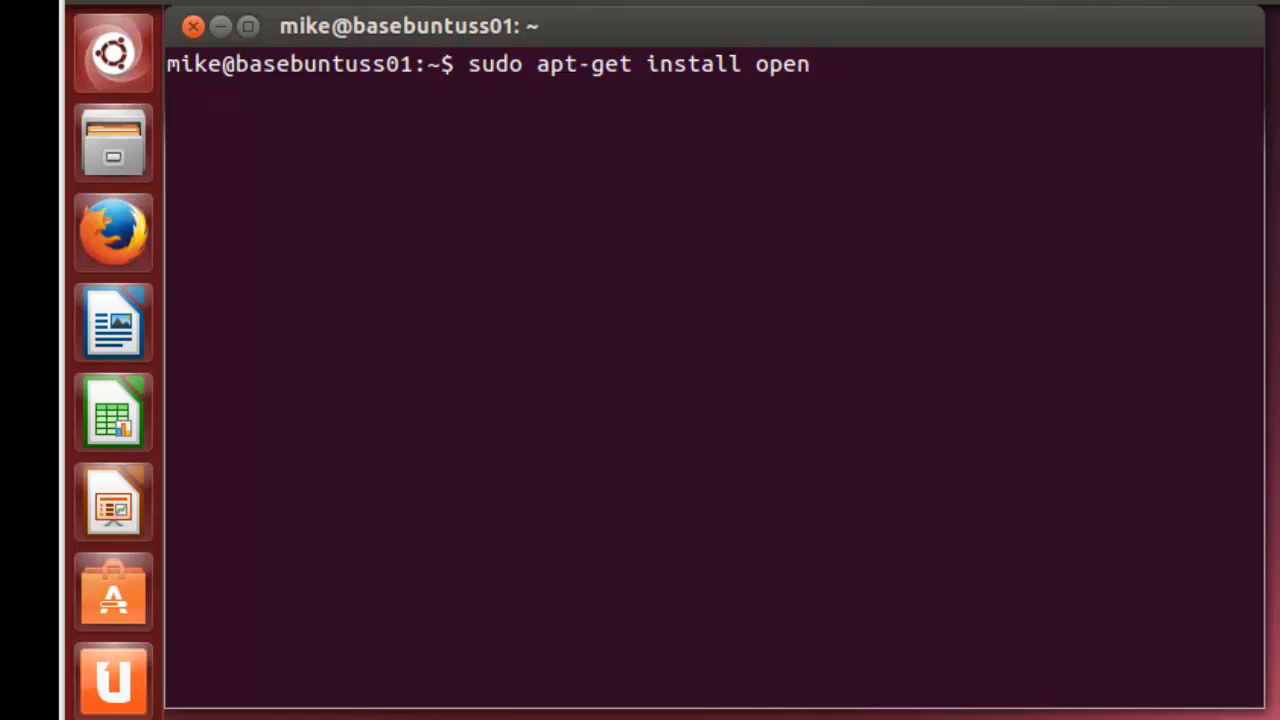
text(ssh)
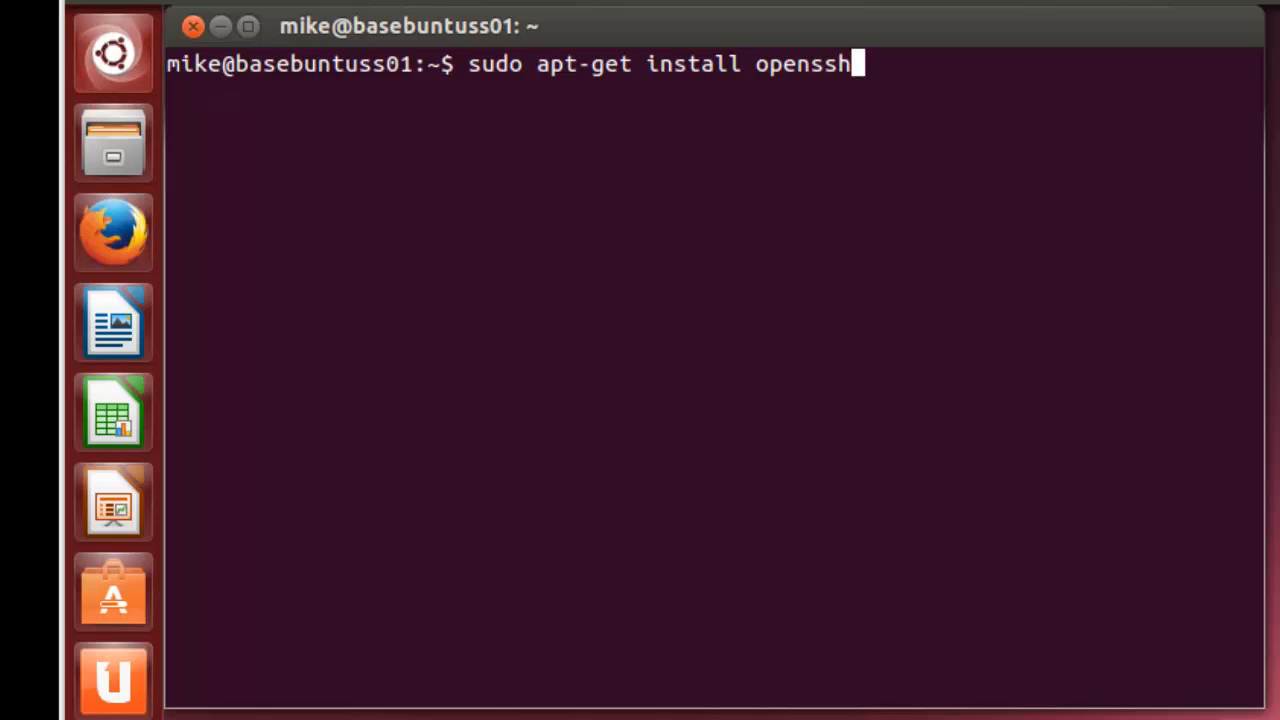
text(-cli)
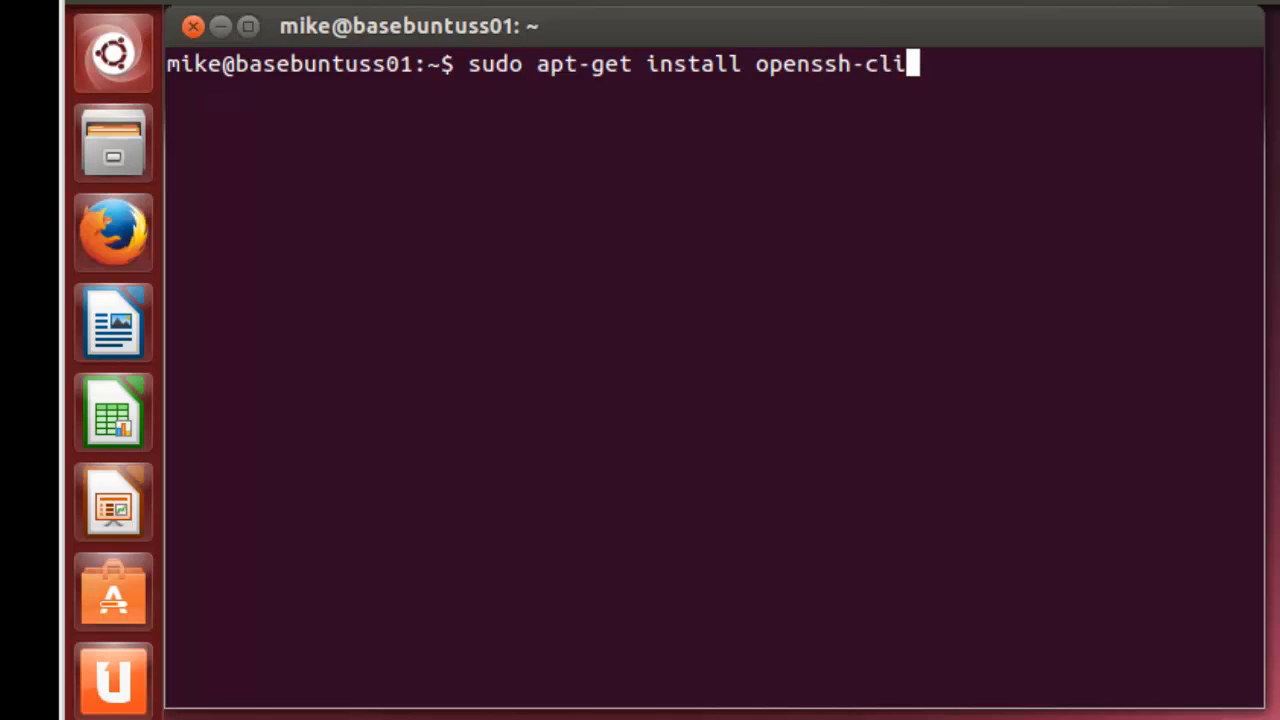
text(ent)
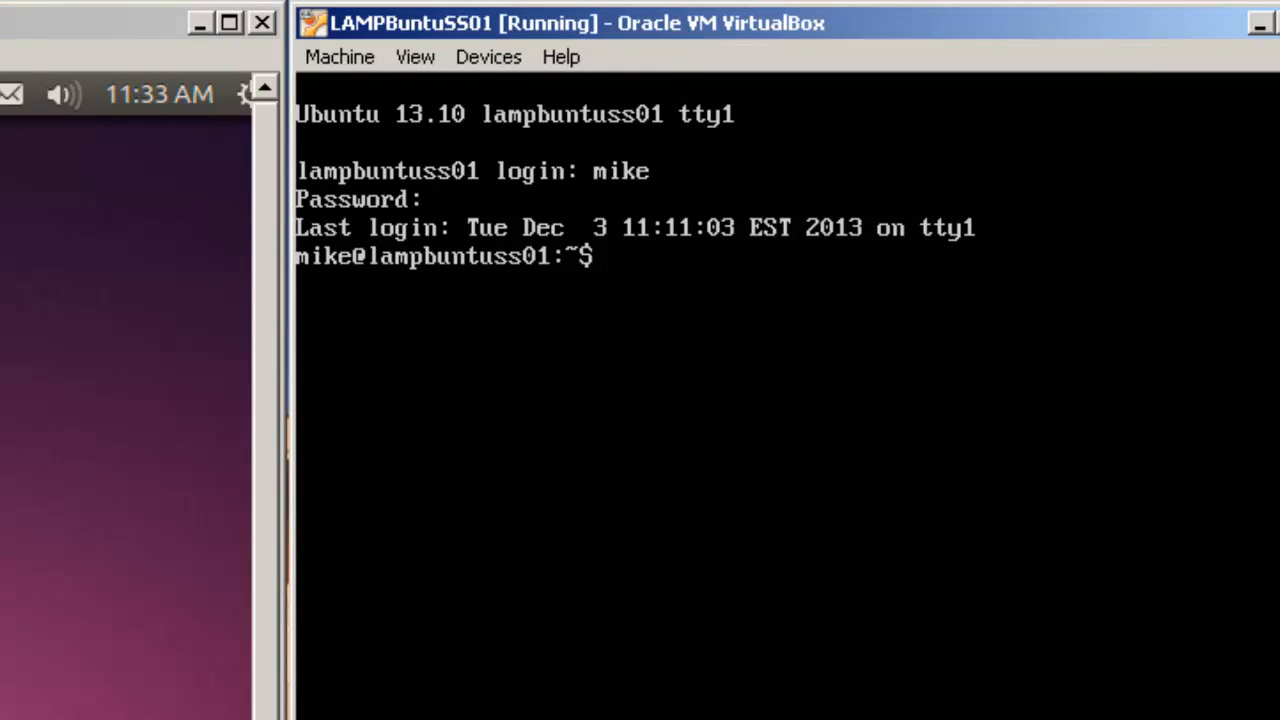
Try ipconfig on the server console, then run ifconfig to show its network address
text(ip)
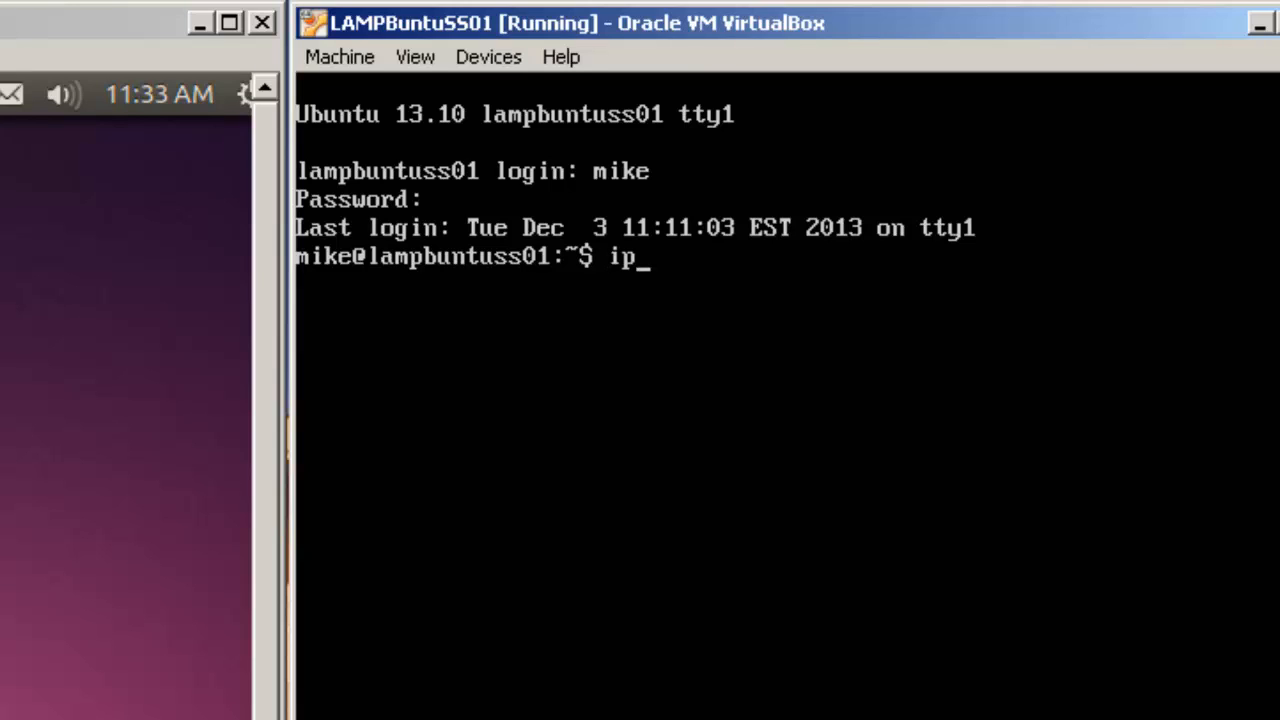
text(config)
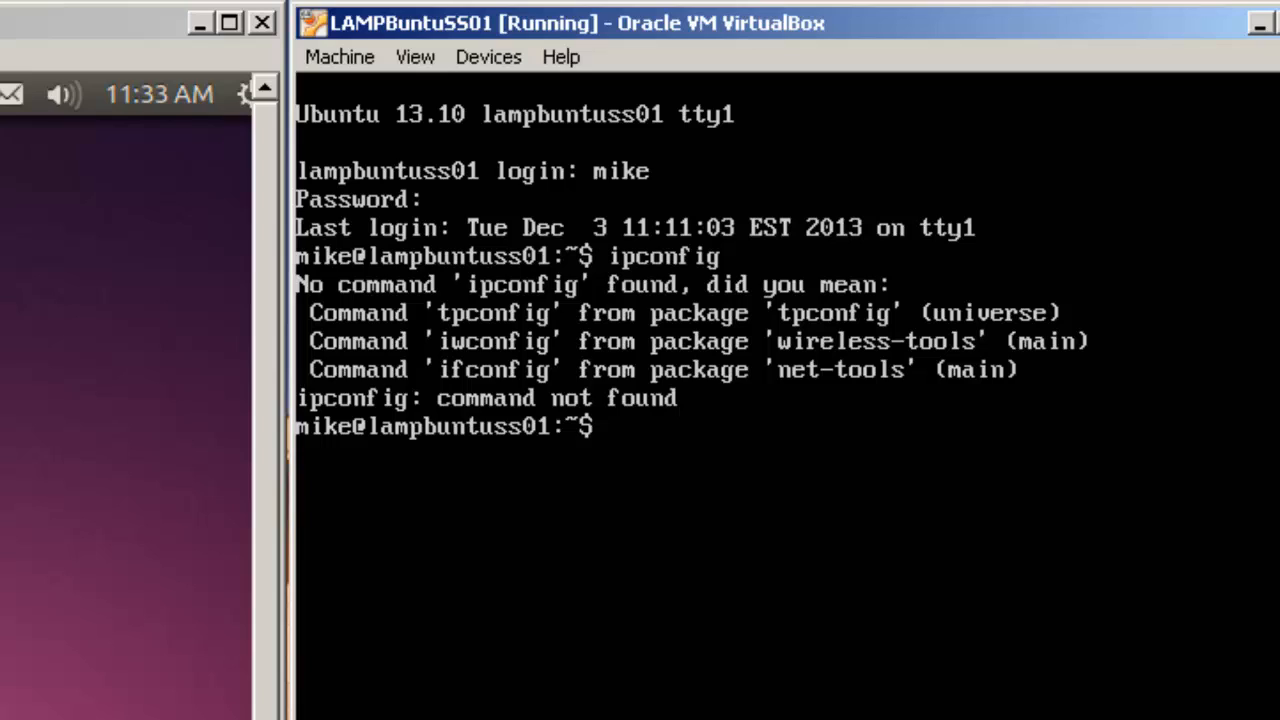
text(ifc)
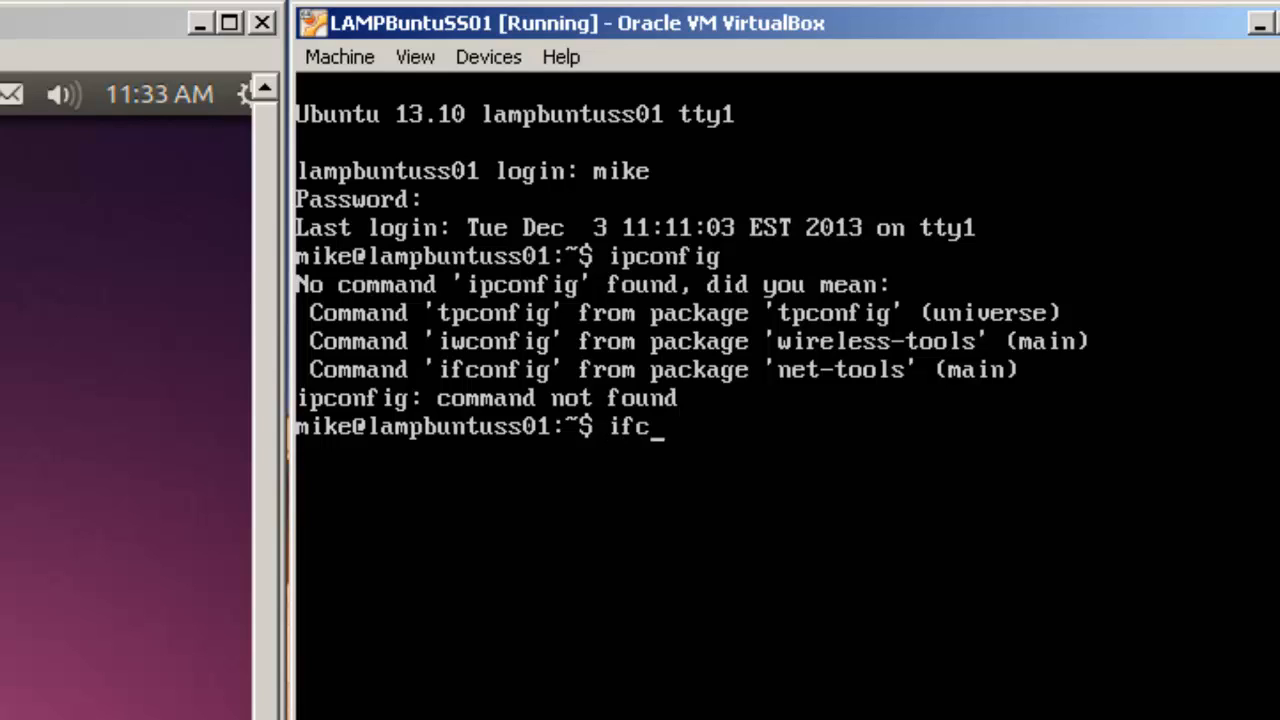
text(o)
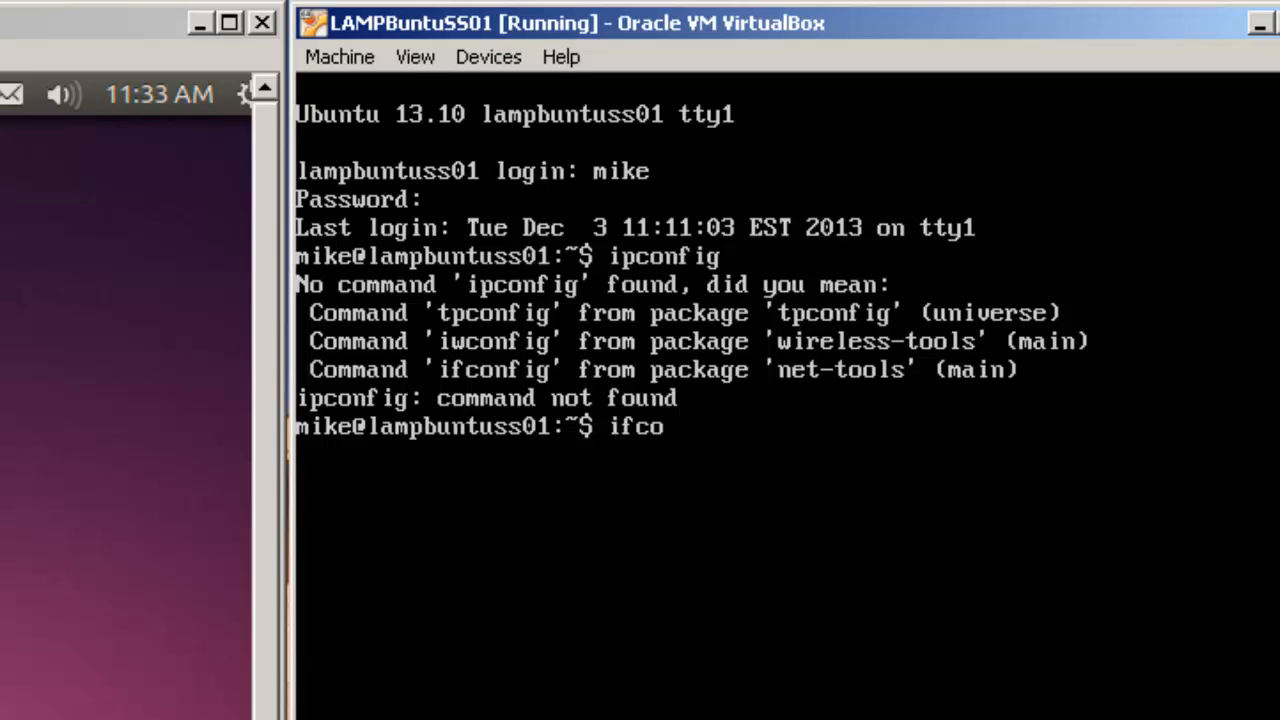
text(nfig)
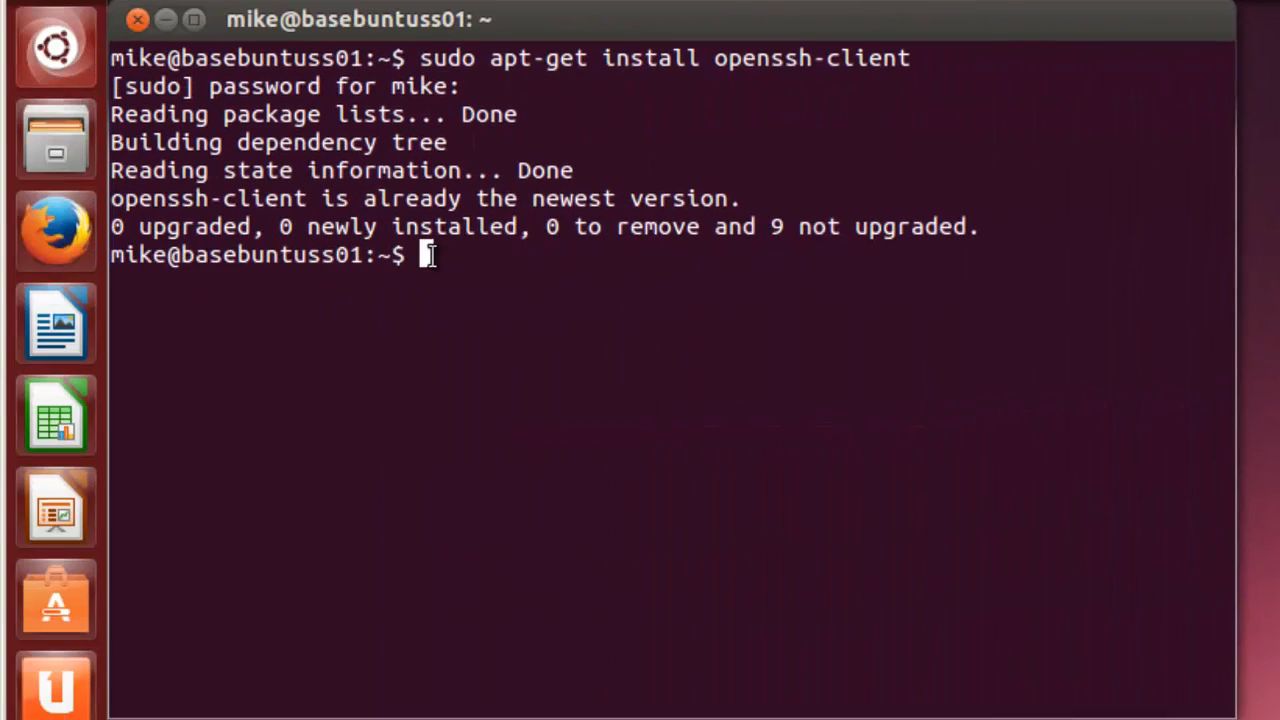
text(ssh)
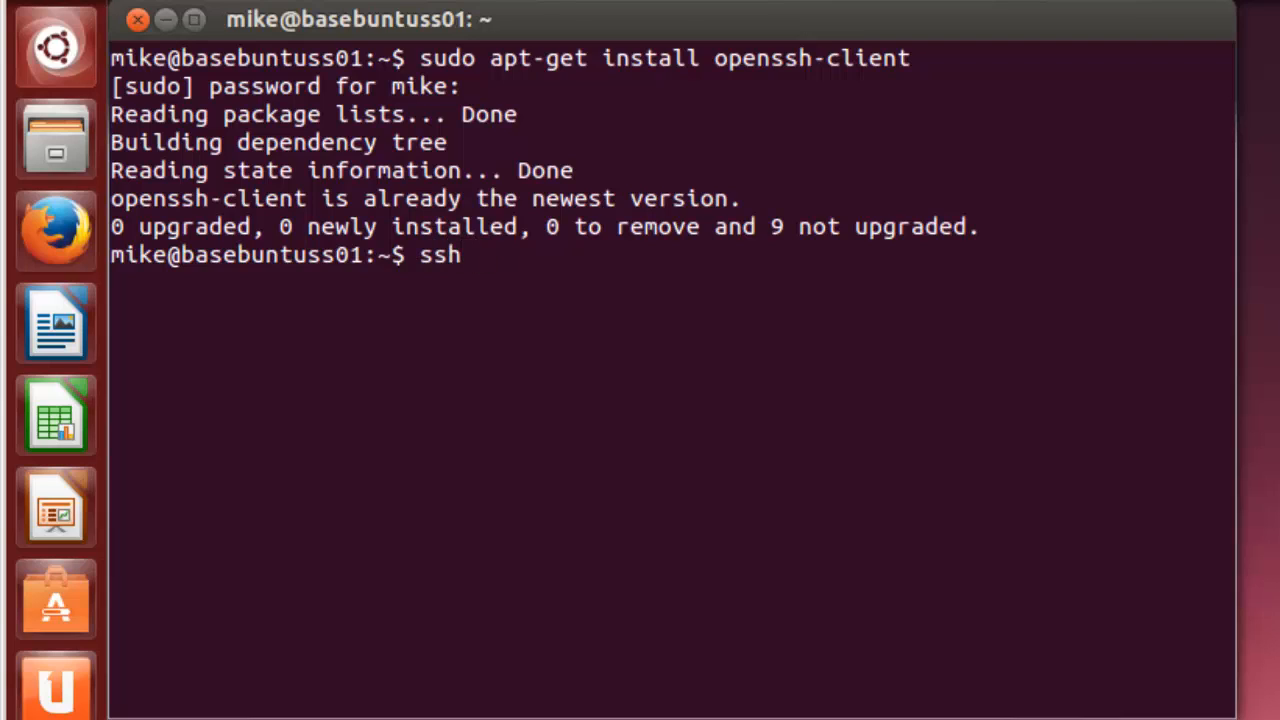
text(mike)
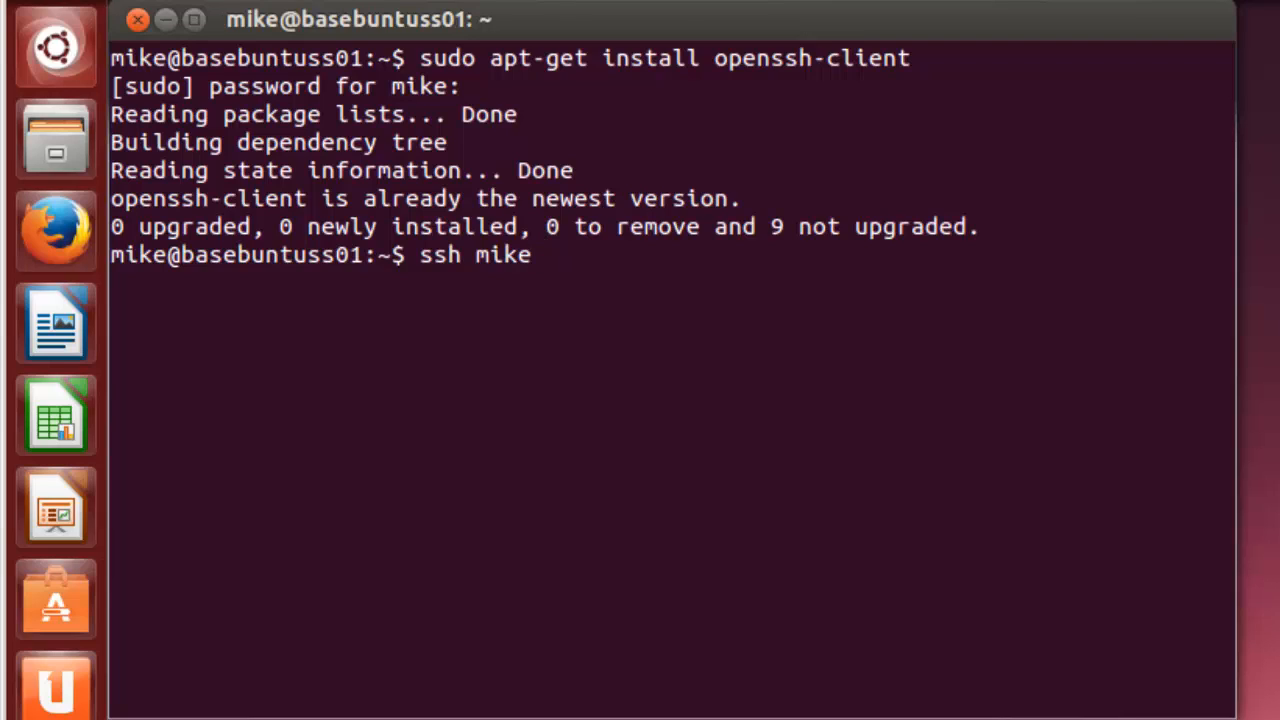
text(@1)
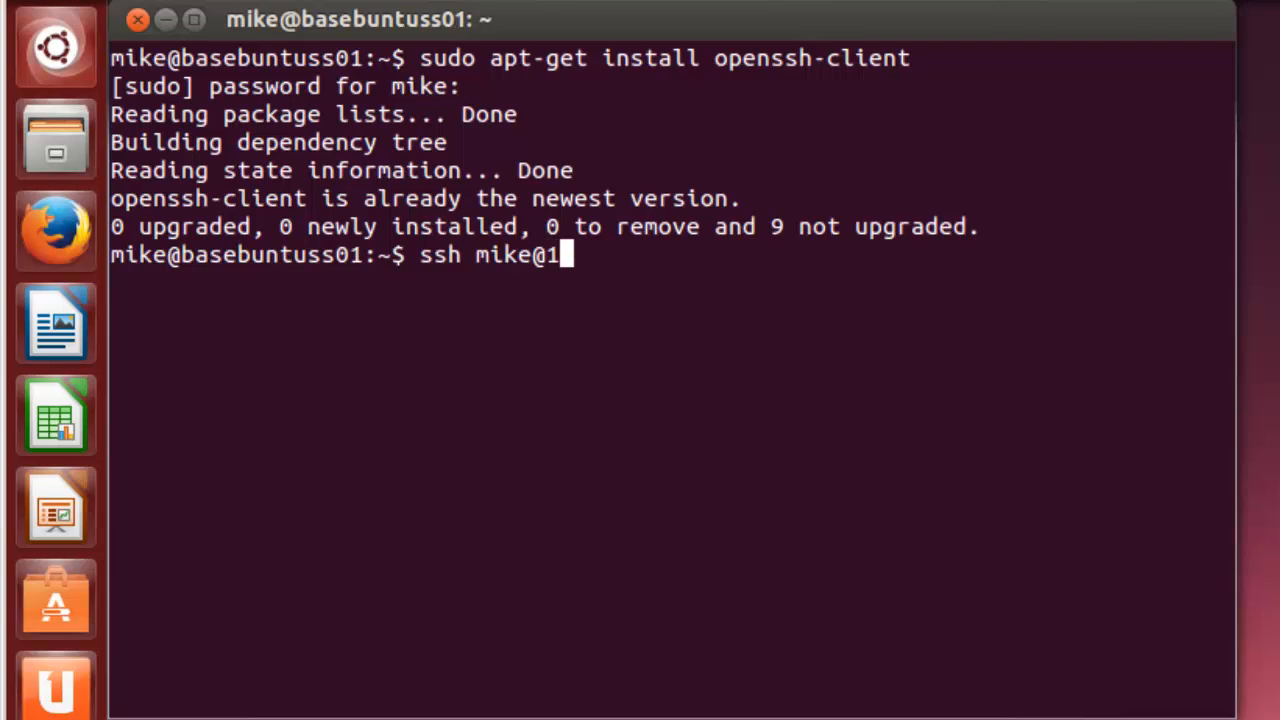
text(92.16)
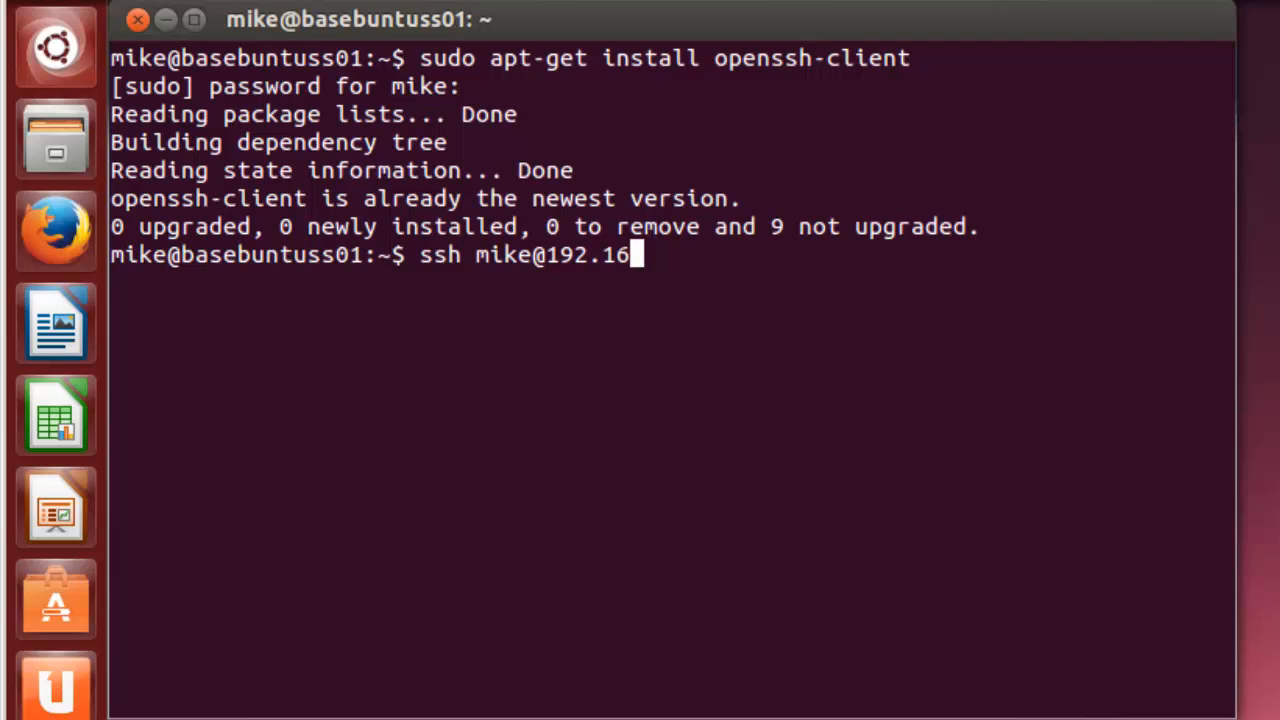
text(8.48)
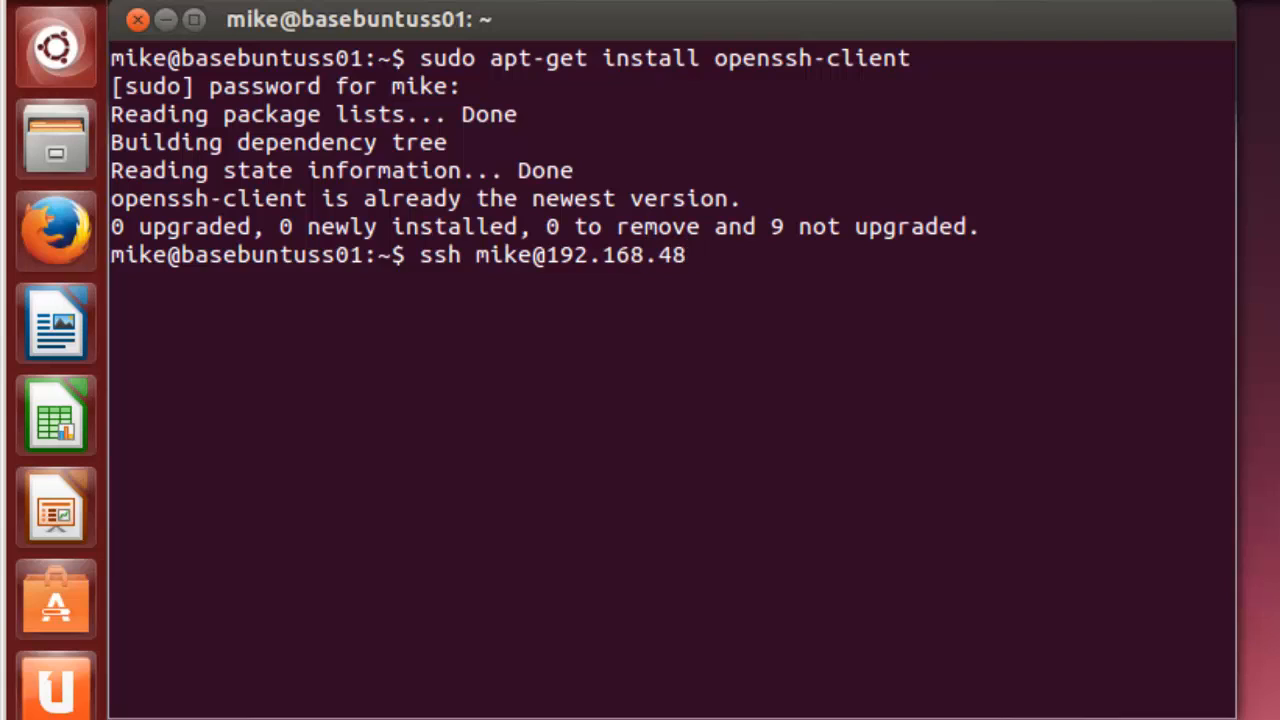
key(Return)
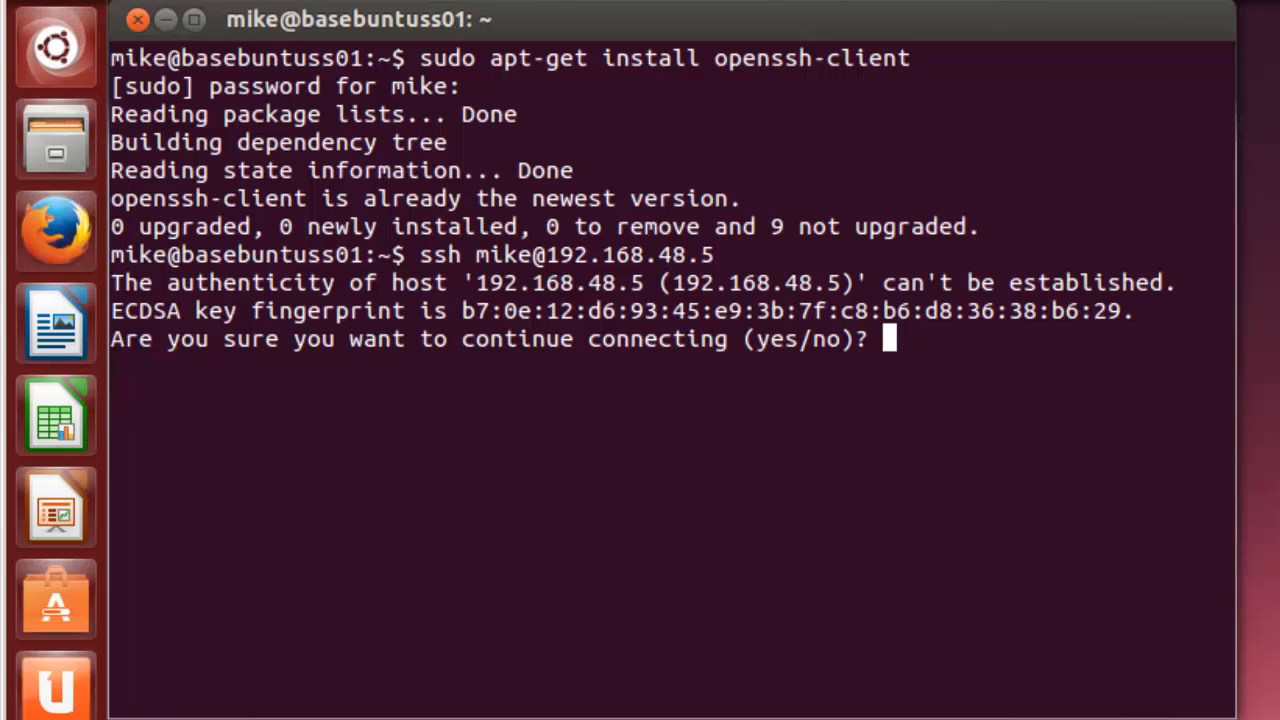
text(yes)
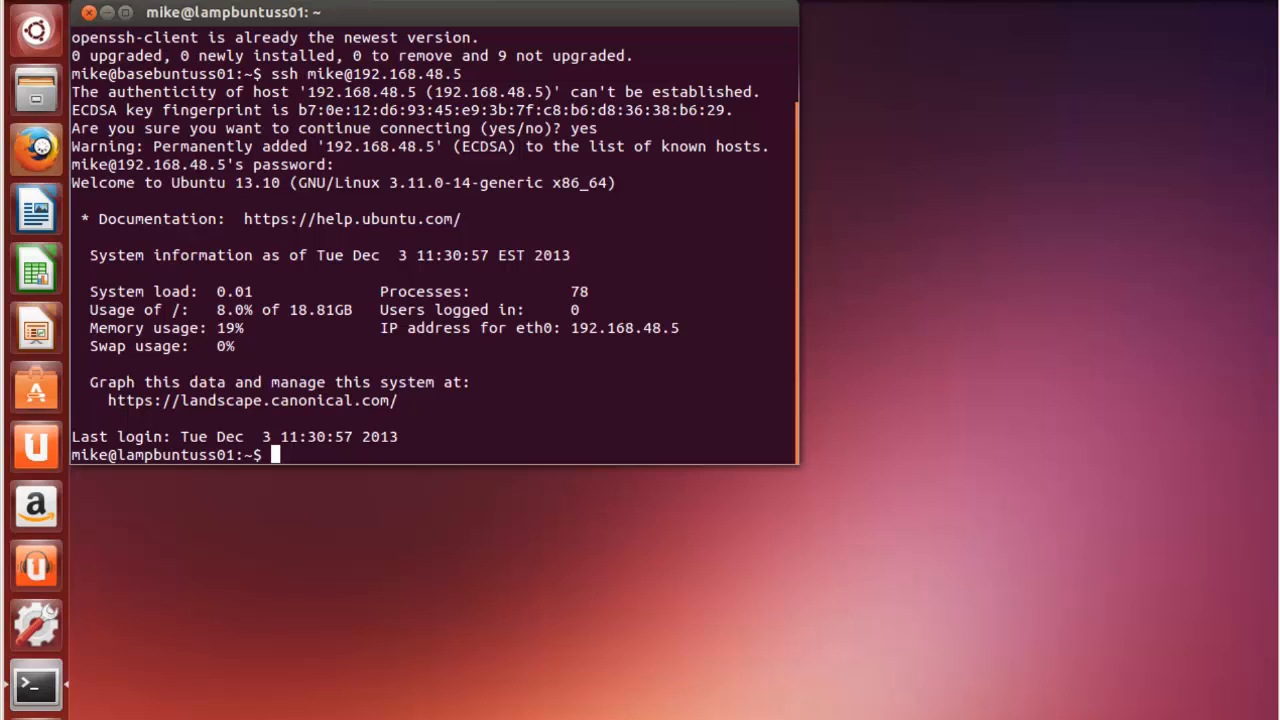
Launch Firefox, place it below the terminal and browse to 192.168.48.5
click(36, 148)
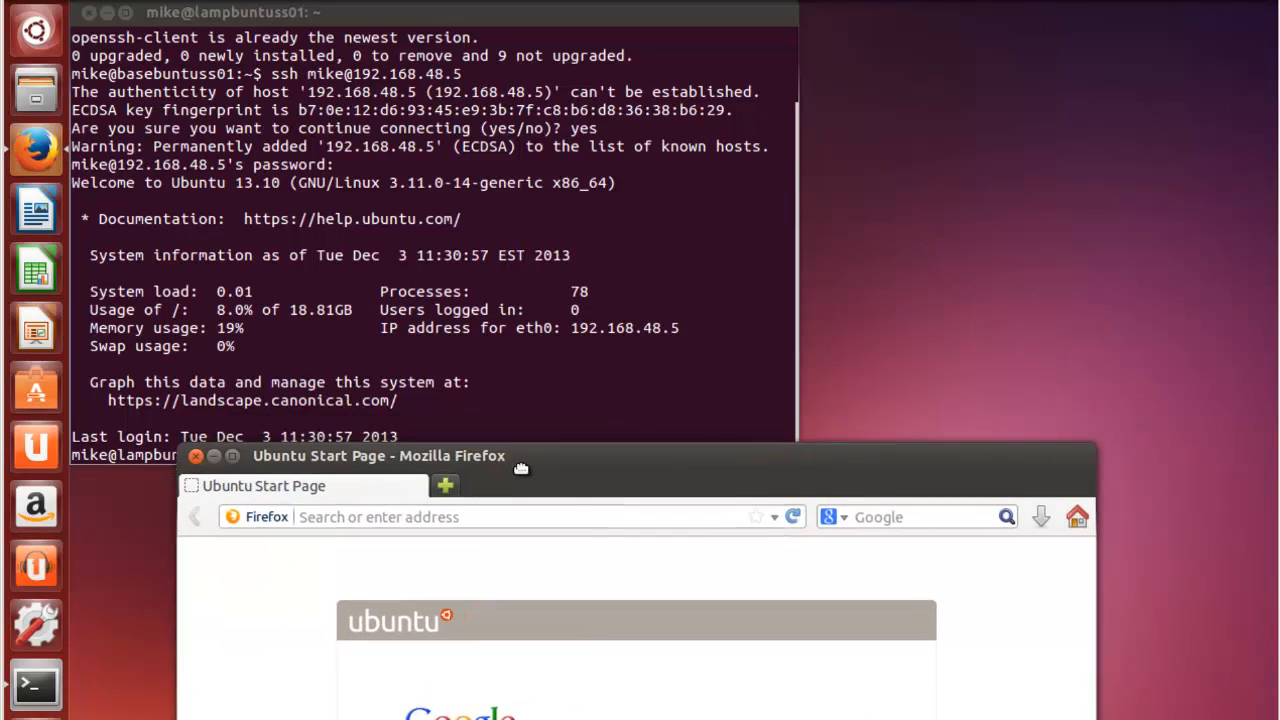
drag(520, 468, 448, 474)
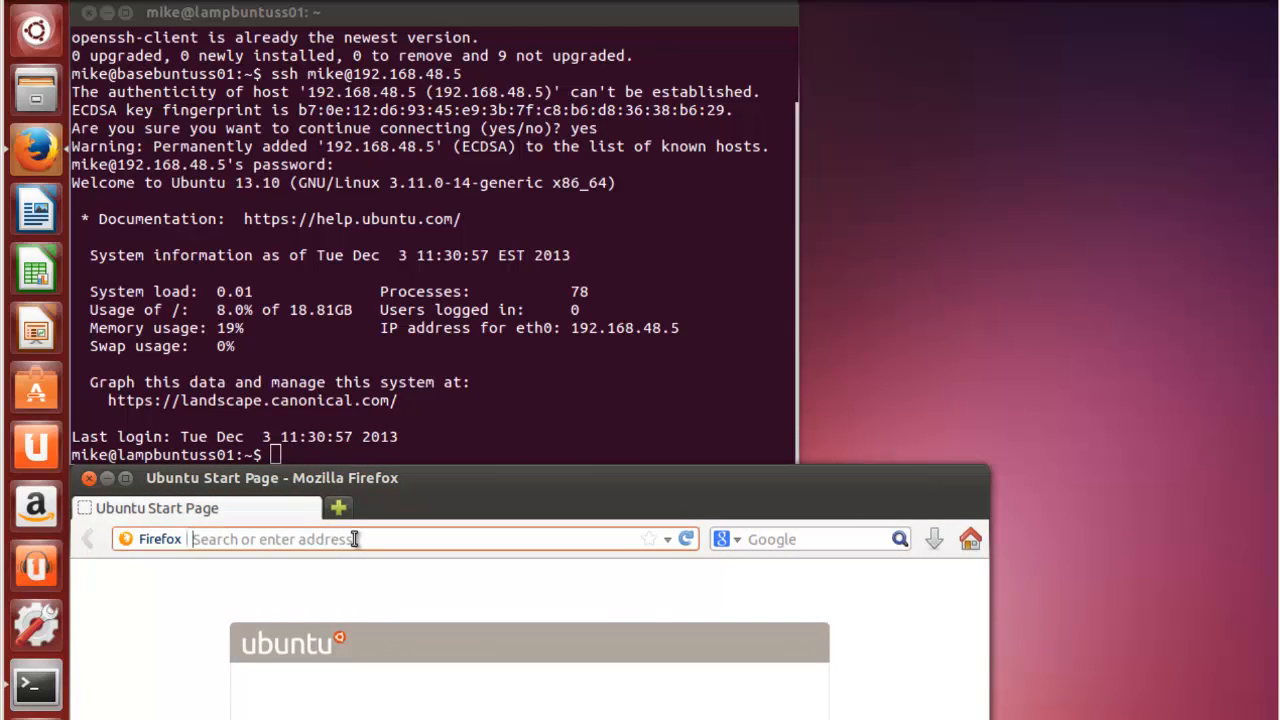
text(192)
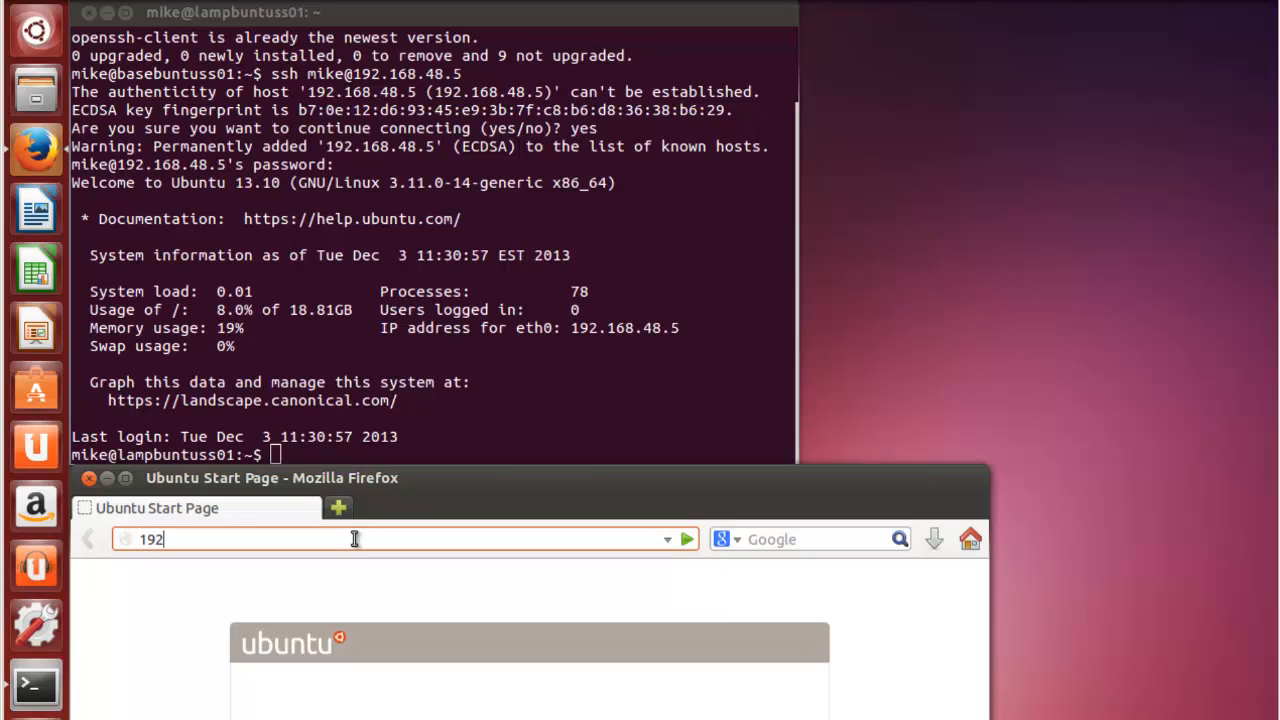
text(.168.48.5)
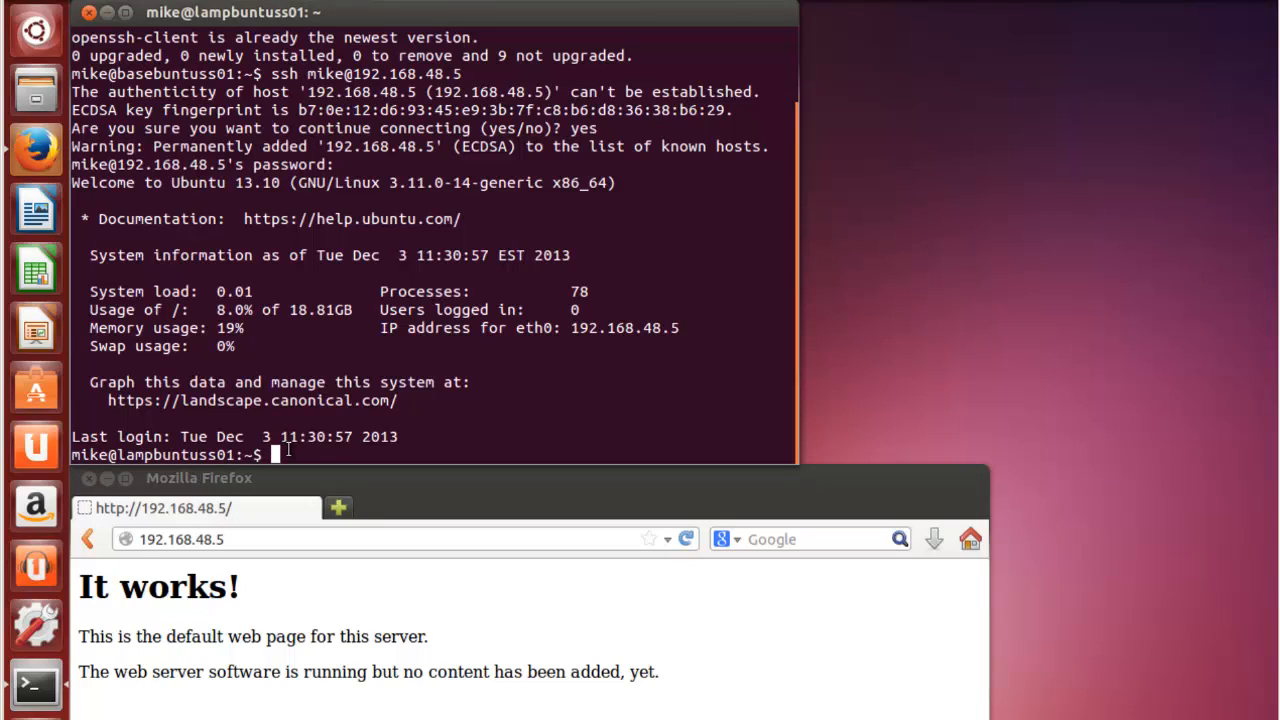
Change into /var/www on the server and list its contents
text(cd)
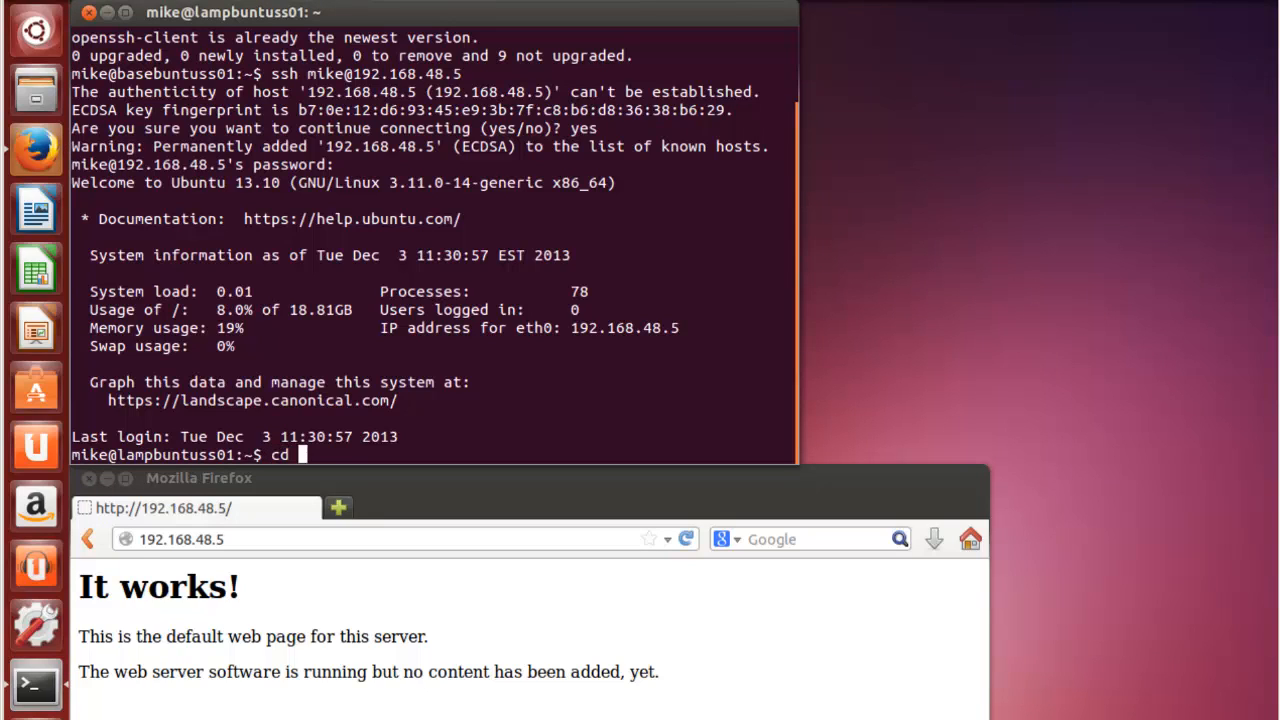
text(/var/www)
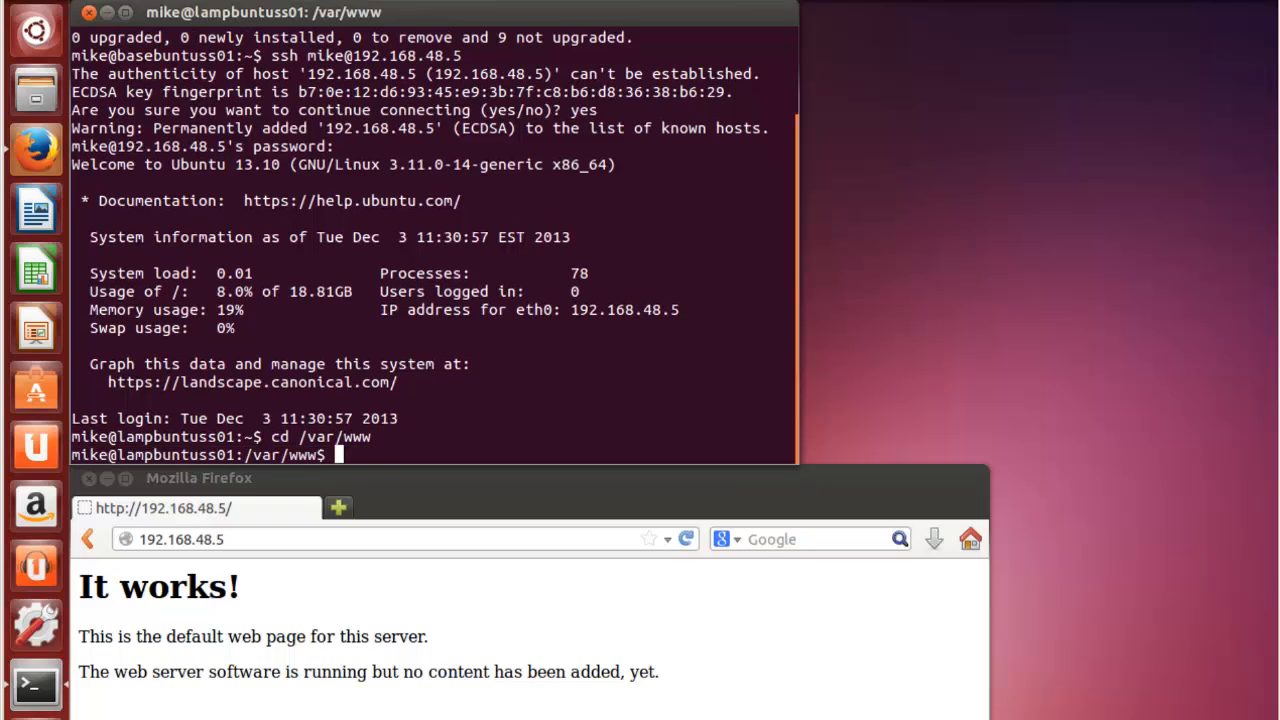
text(ls)
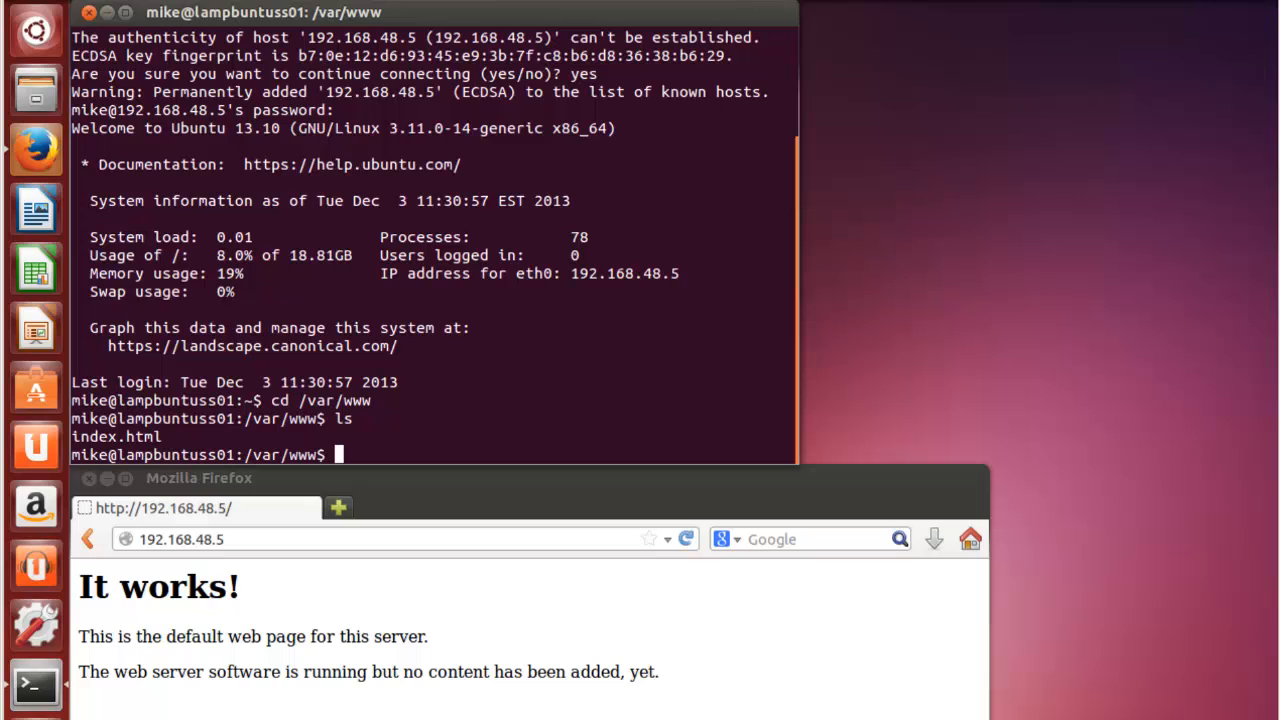
Run sudo mv index.html index.html.backup and list the folder again to confirm
text(sudo mv)
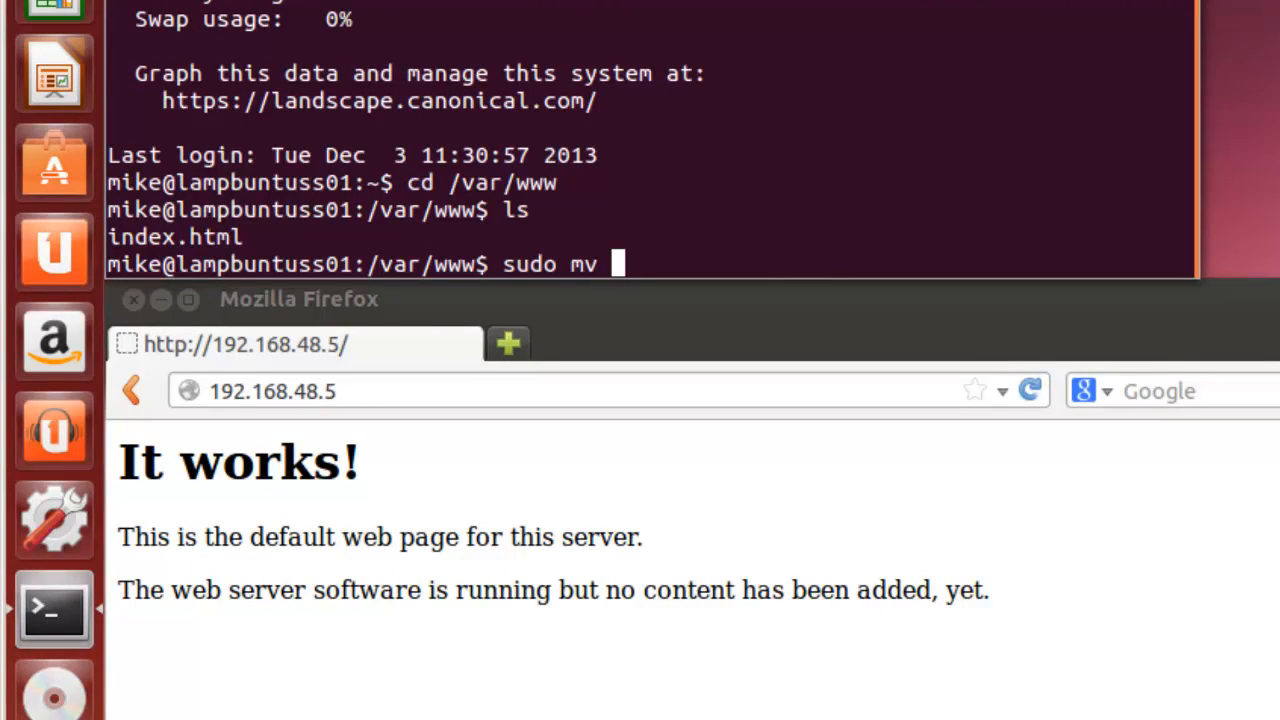
text(index.h)
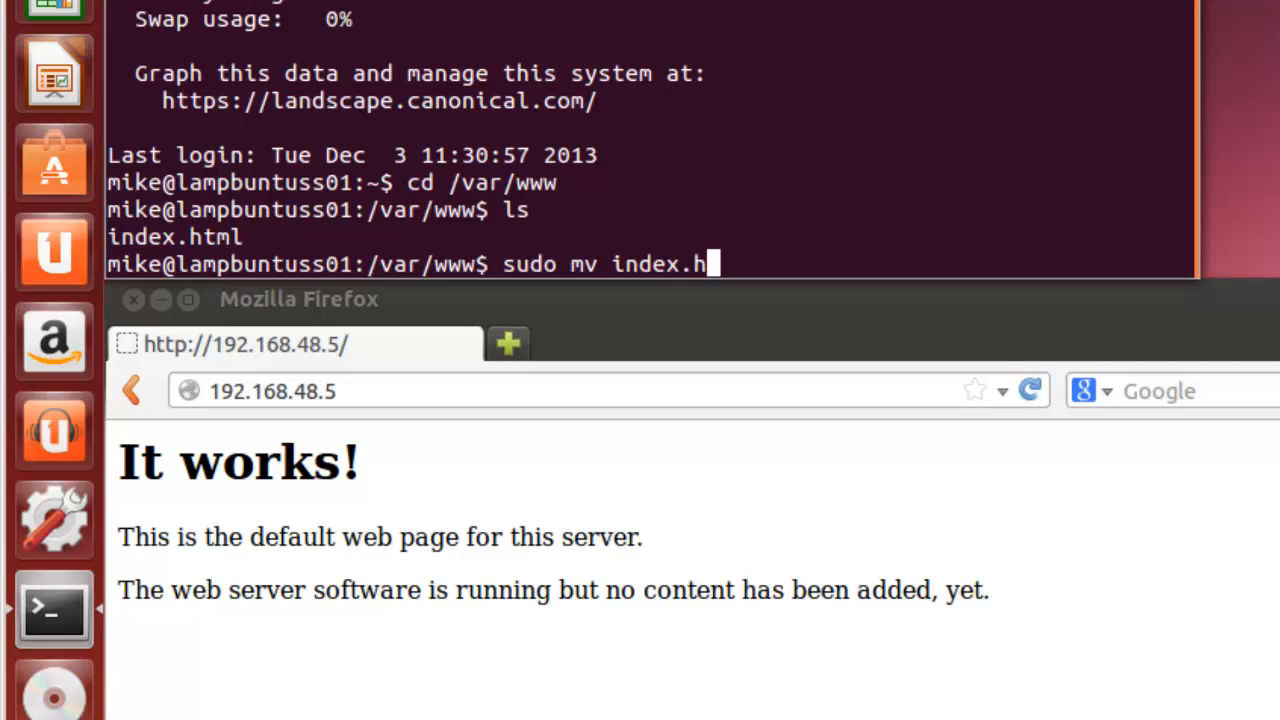
text(tml i)
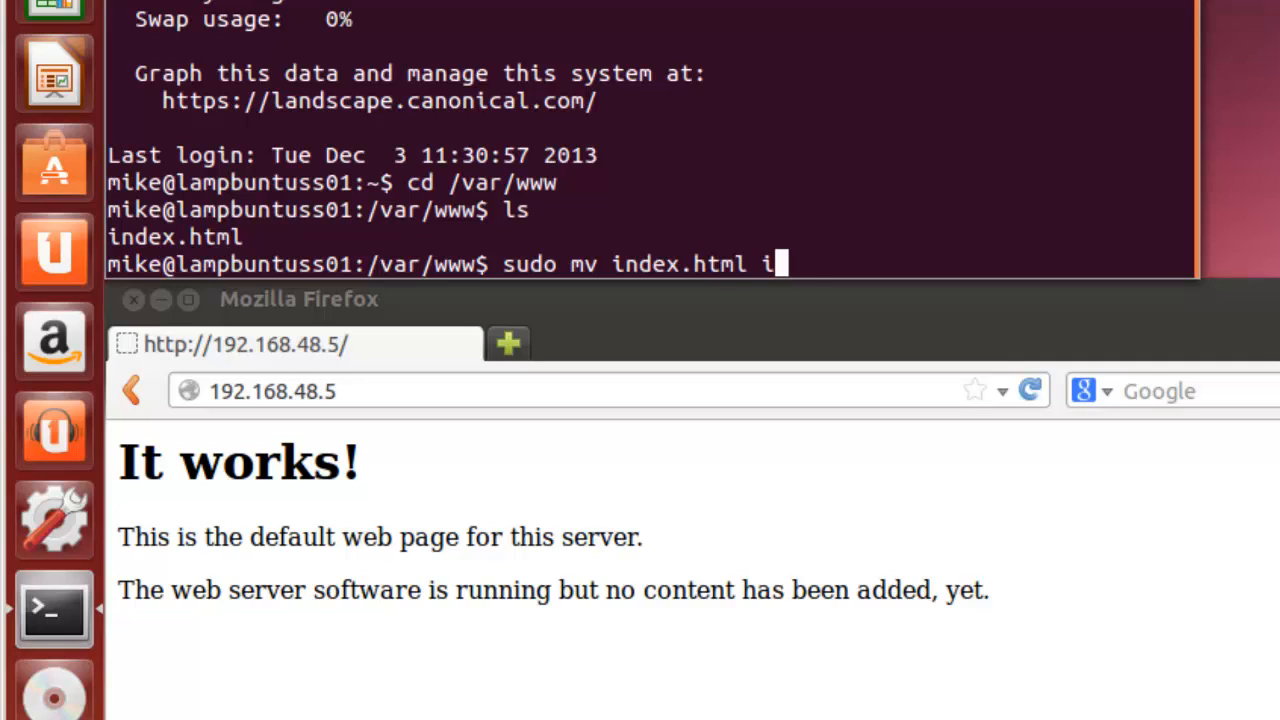
text(ndex.)
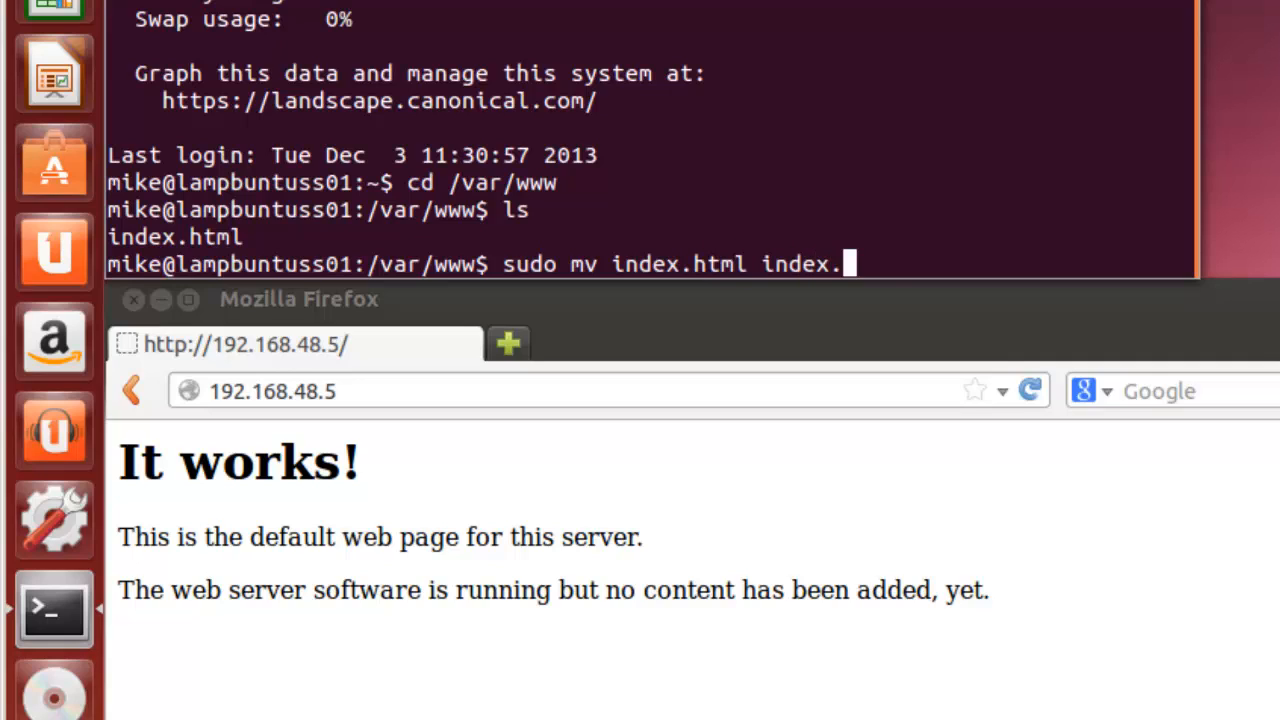
text(html.b)
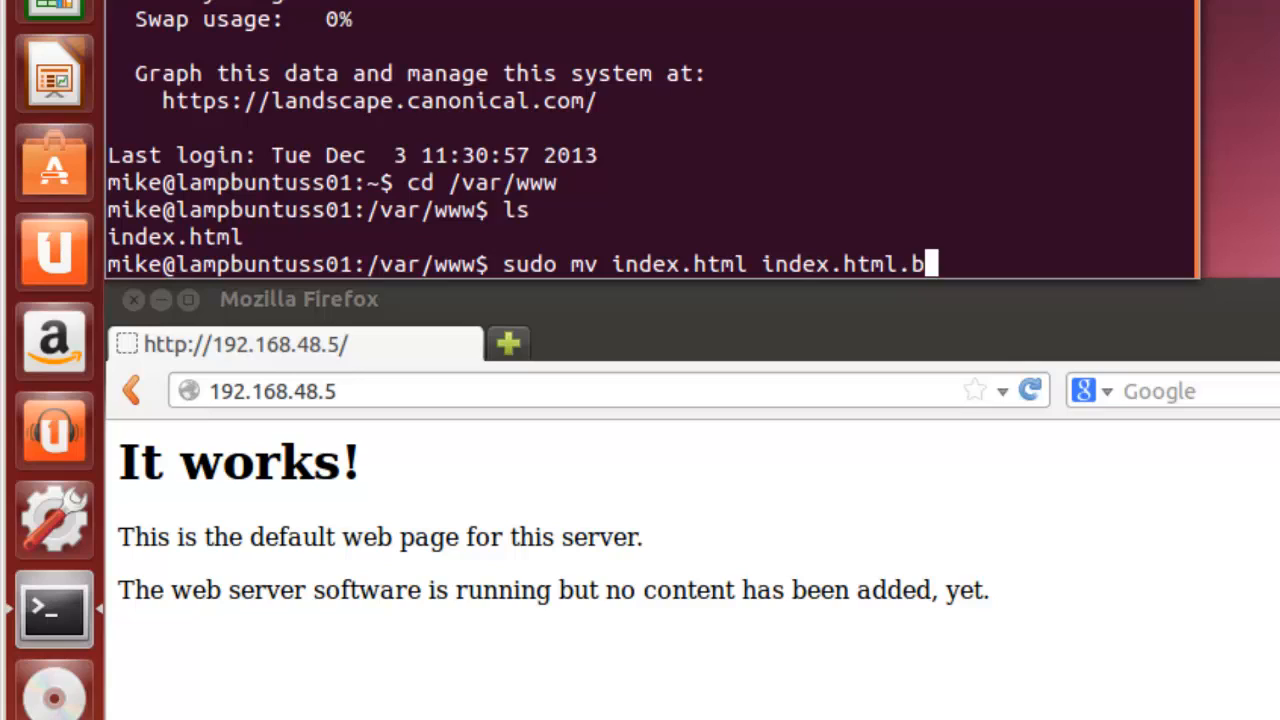
text(ackup)
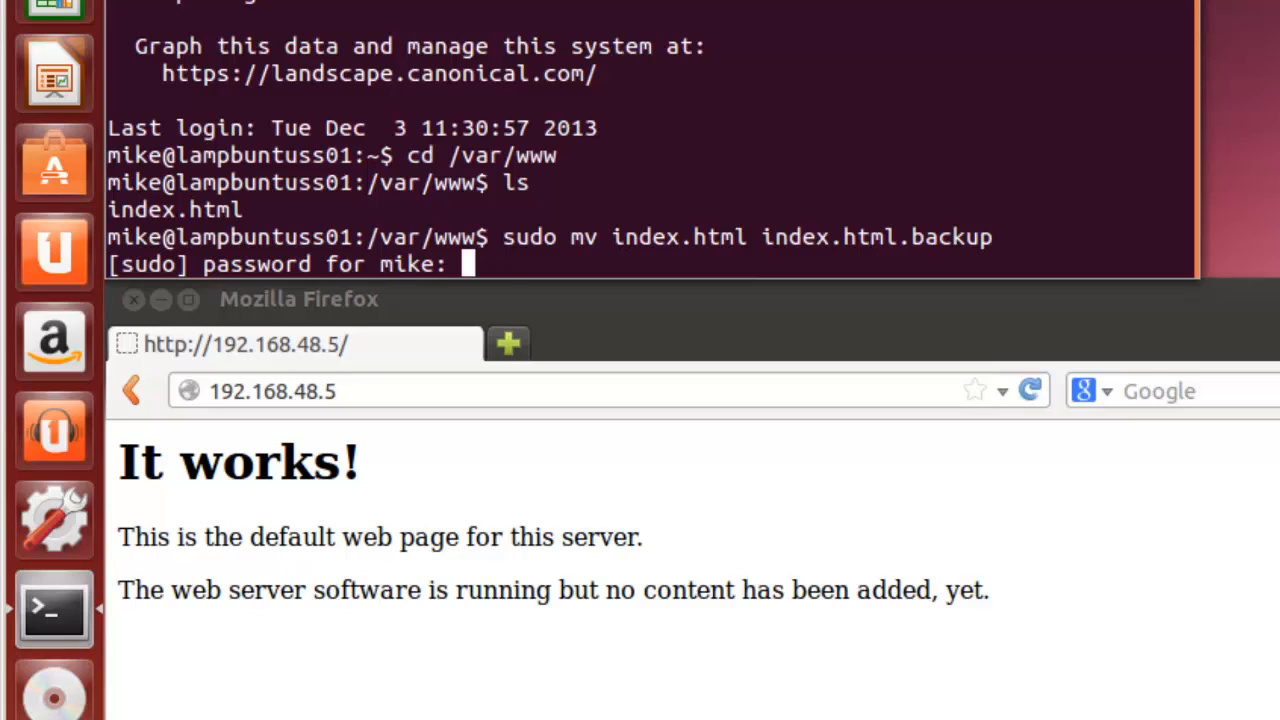
text(ls)
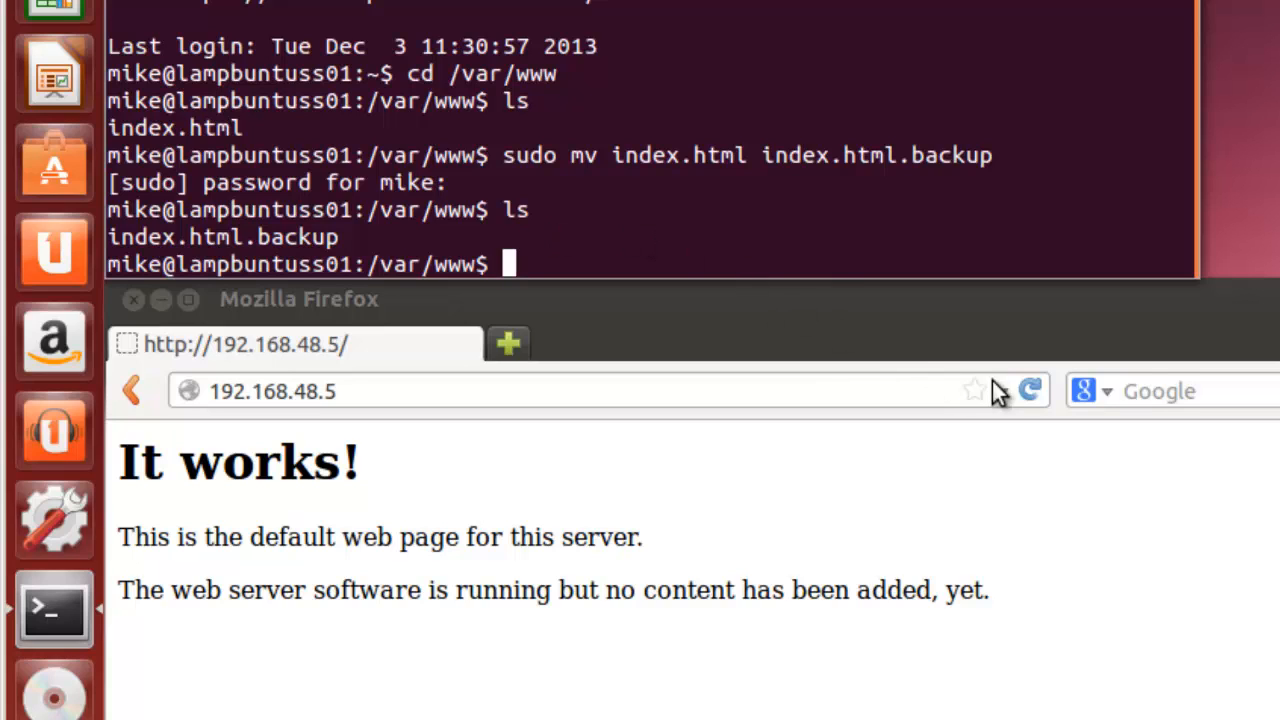
Reload 192.168.48.5 in Firefox to show the directory index with index.html.backup
click(1030, 390)
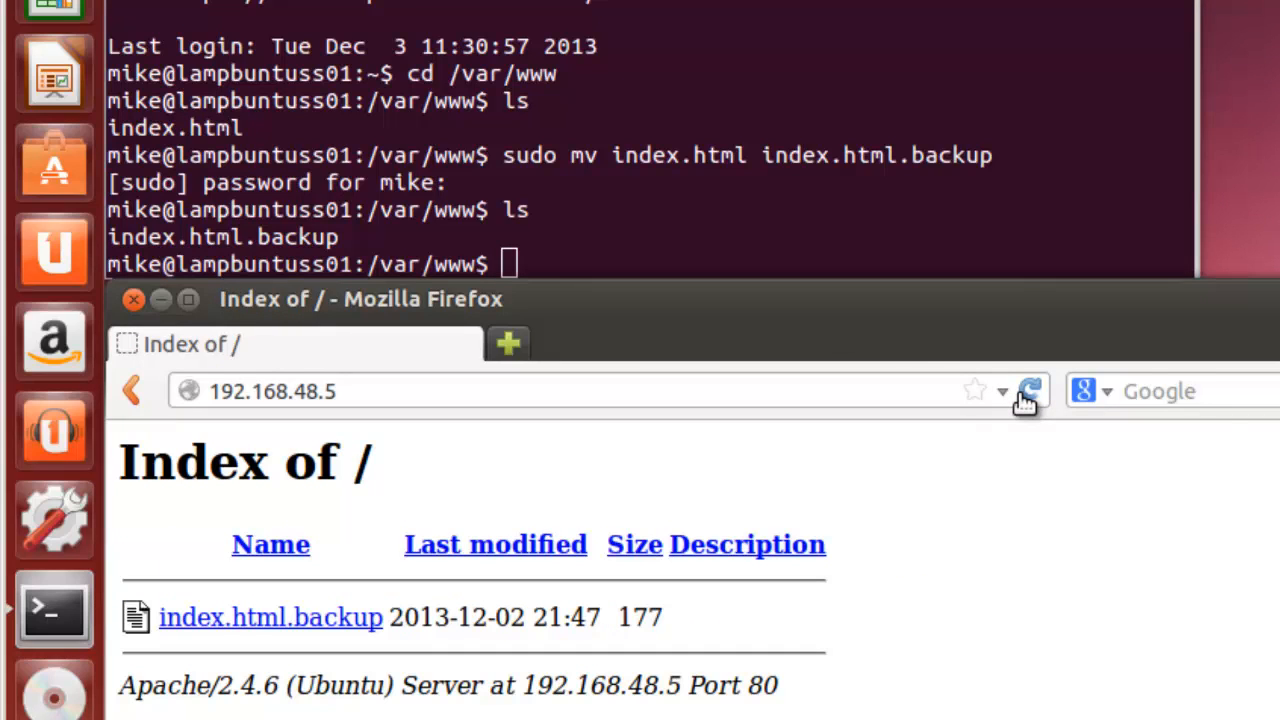
mouse_move(184, 638)
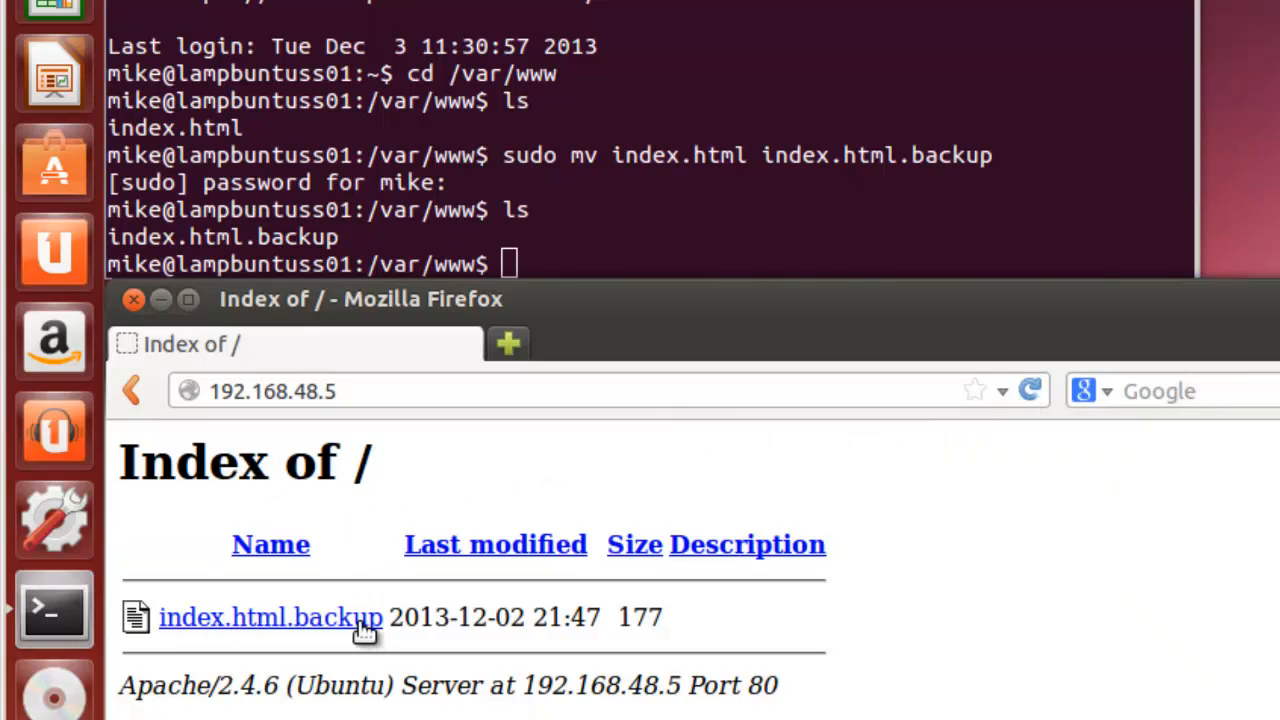
mouse_move(302, 630)
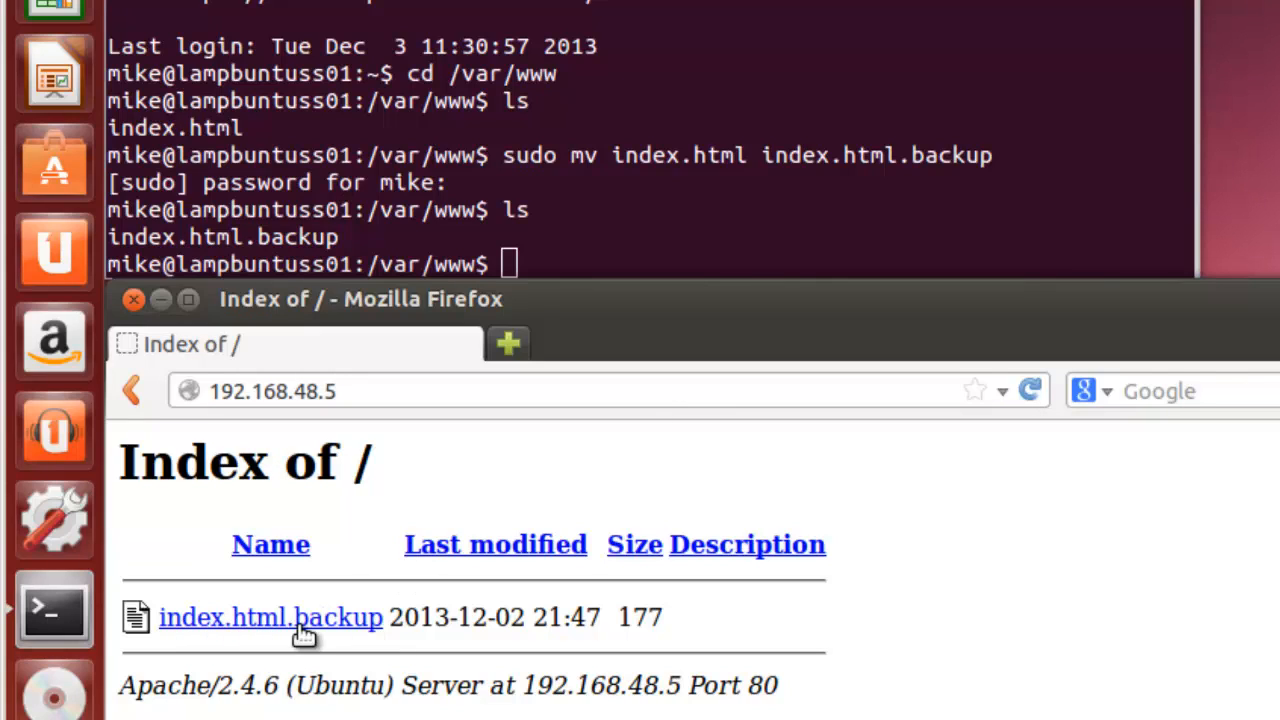
mouse_move(268, 624)
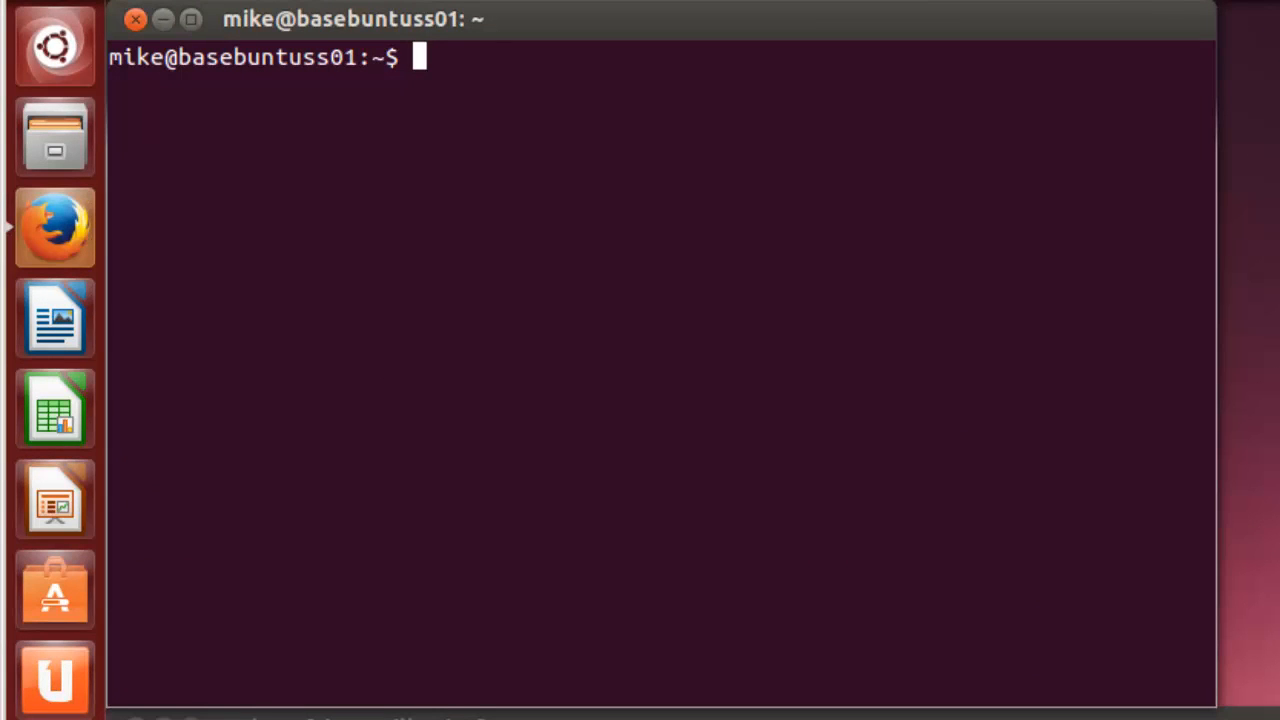
Change into Downloads and then into the virtual-vocab-js repository folder
text(cd)
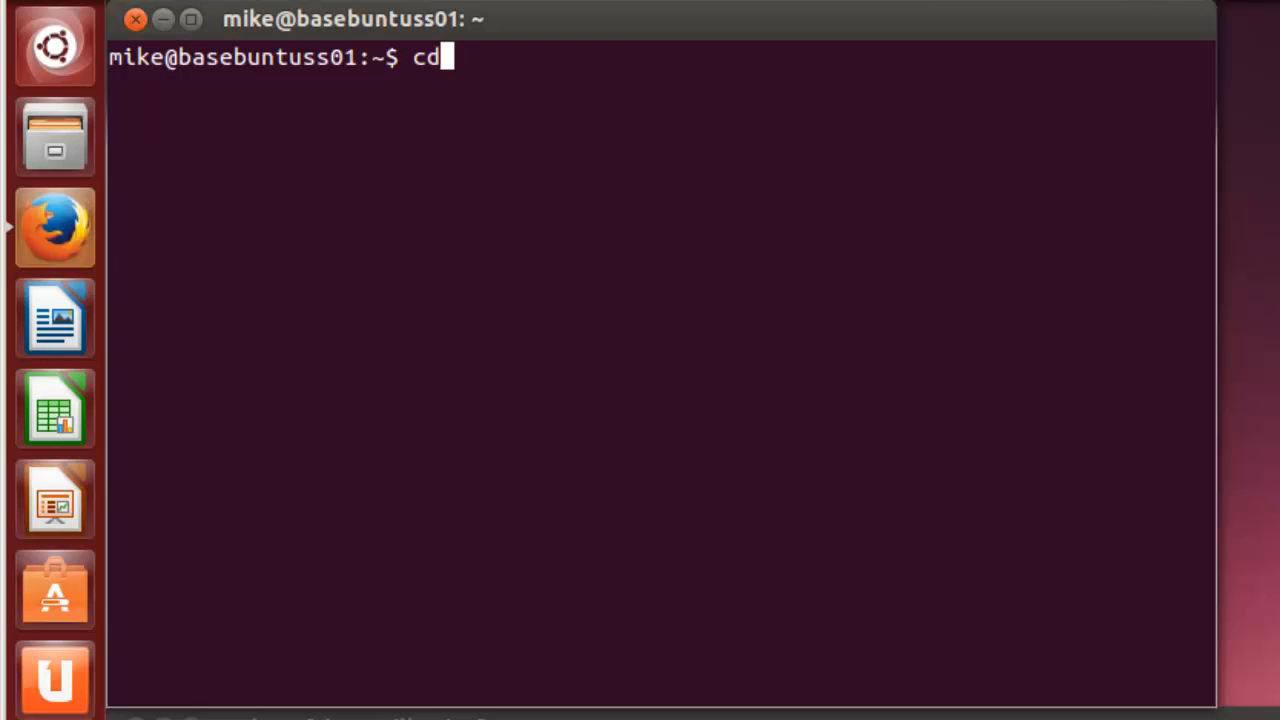
text(Downloads)
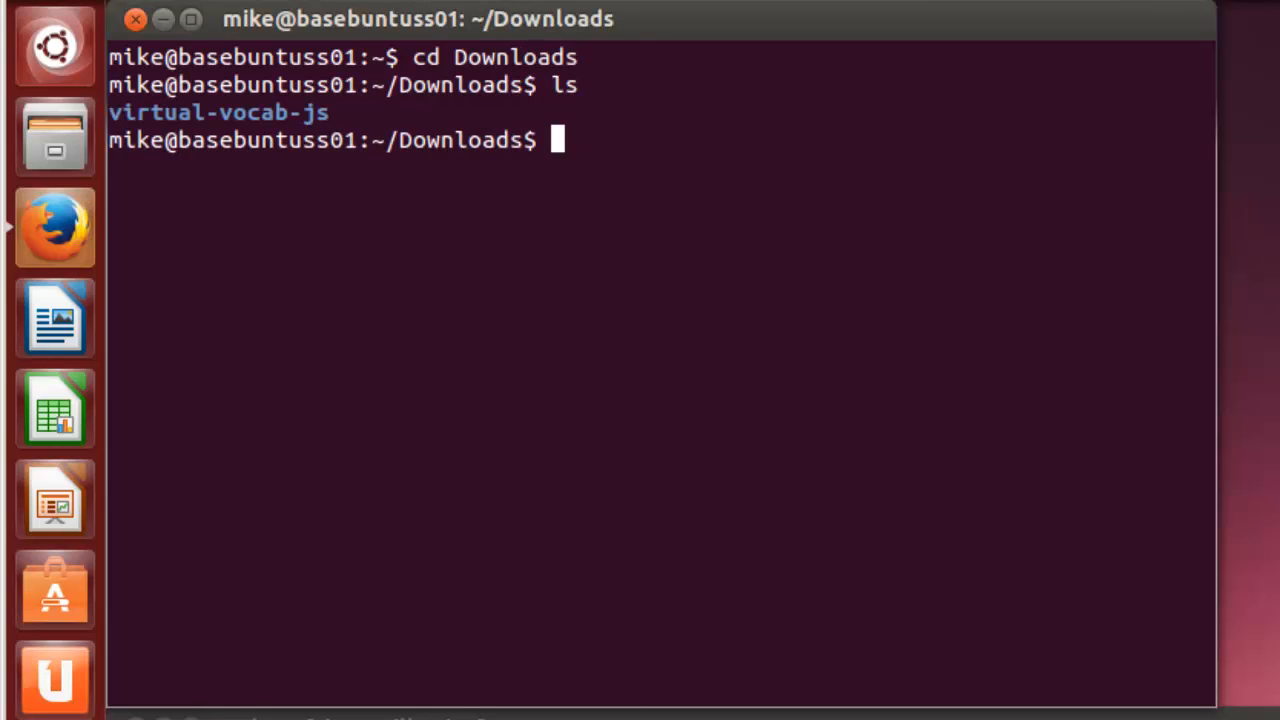
text(cd virtu)
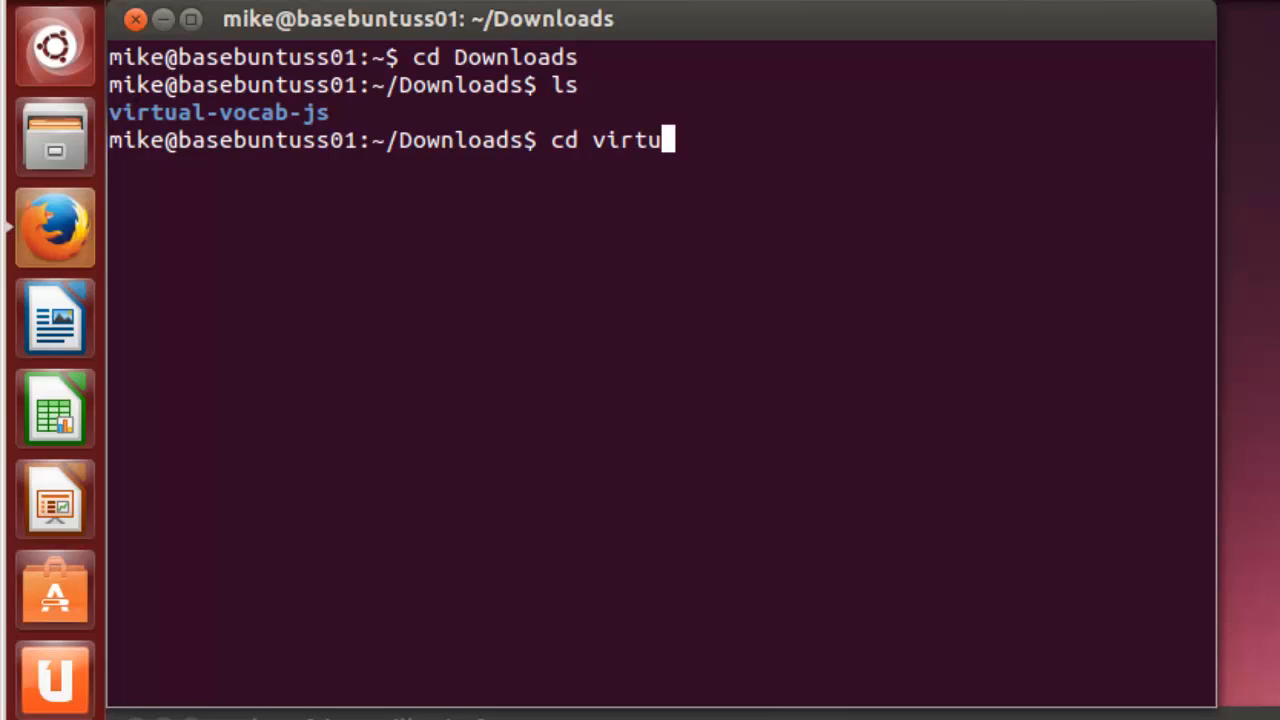
text(al-vo)
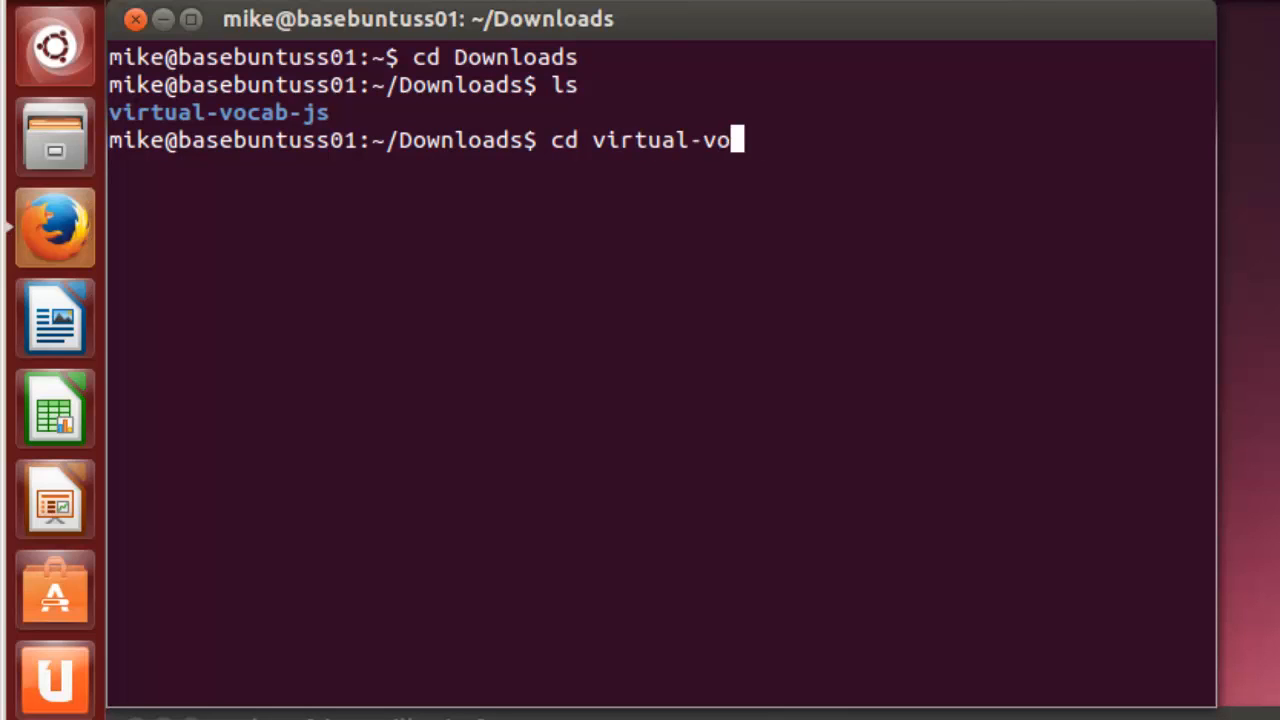
text(cab-j)
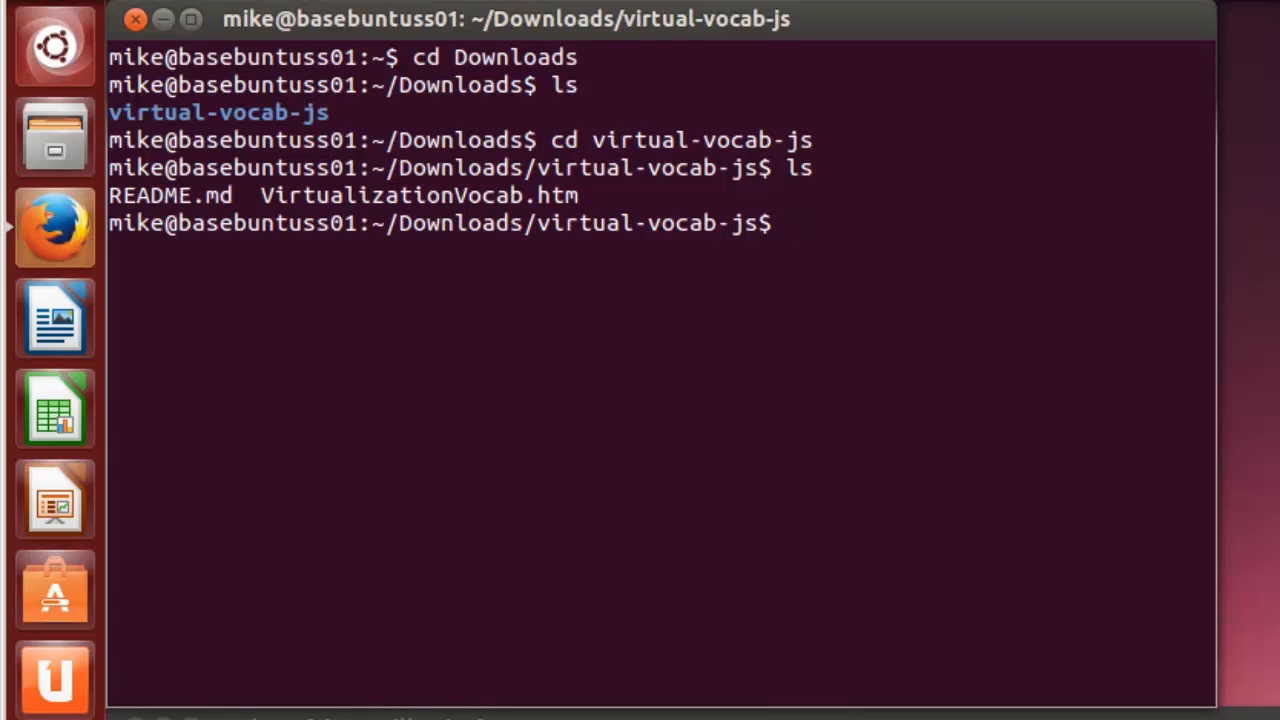
Copy VirtualizationVocab.htm with scp to the home directory on 192.168.48.5
text(sc)
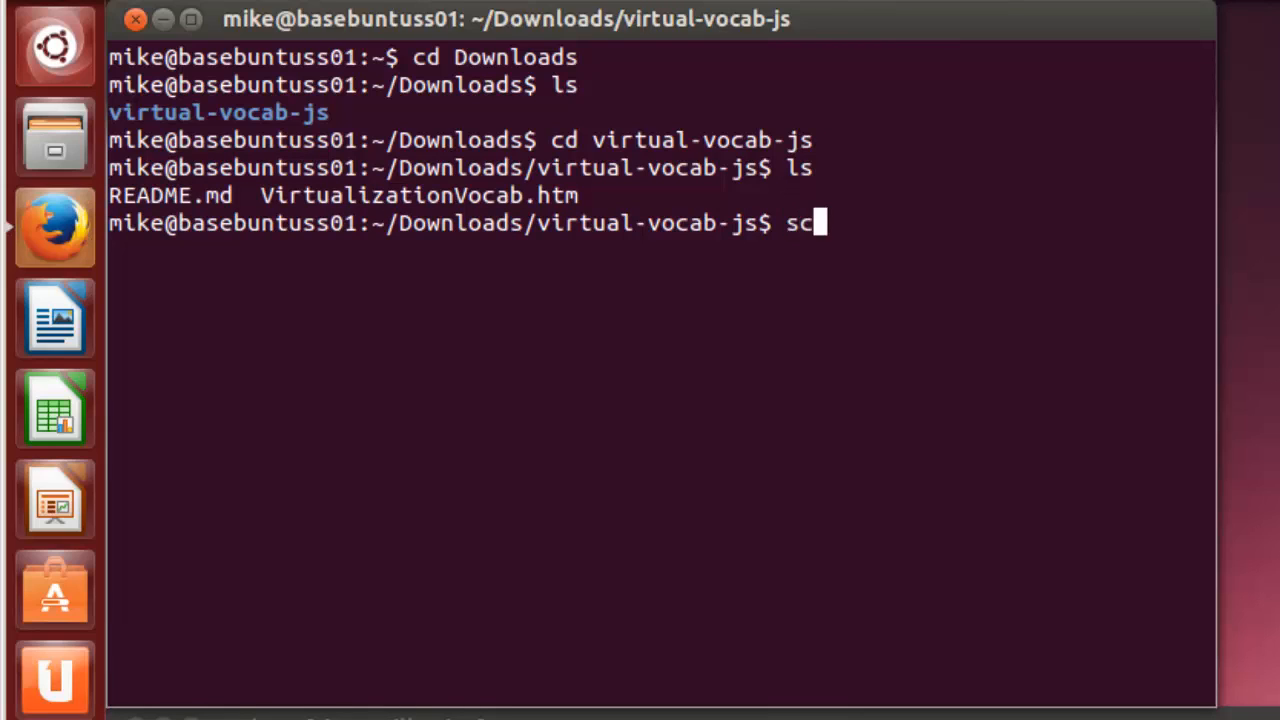
text(p)
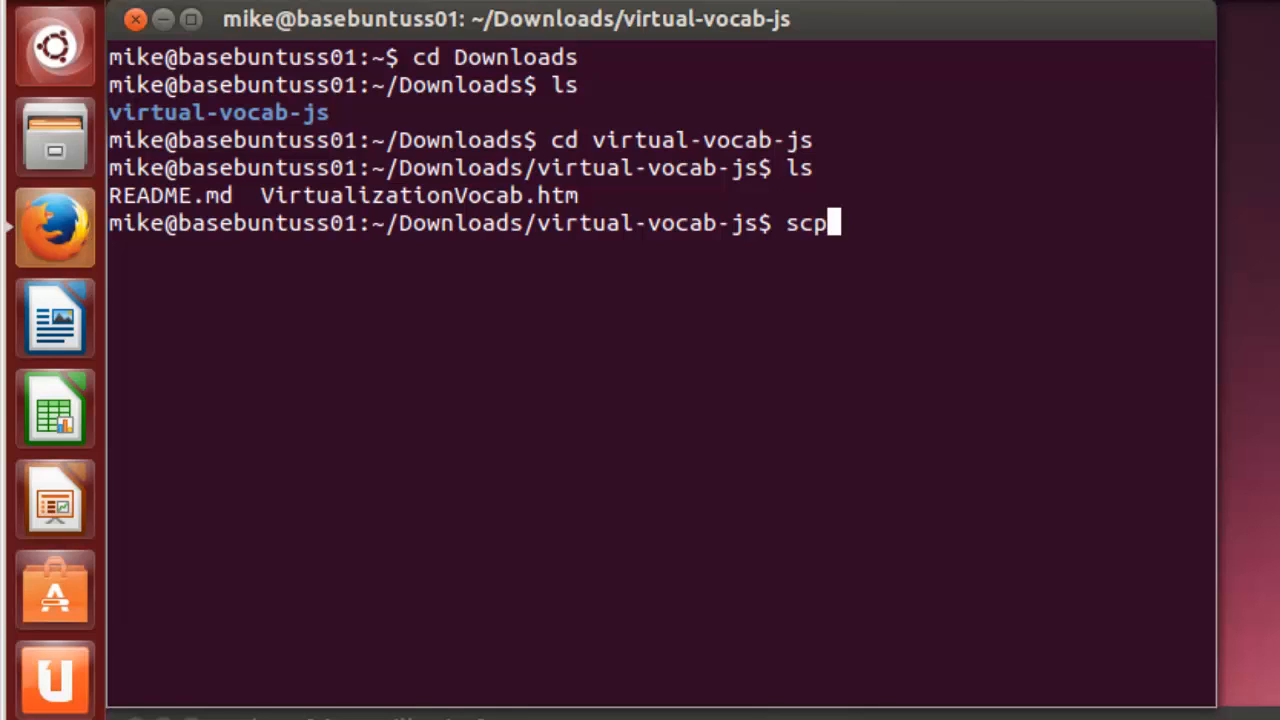
text(Virtuali)
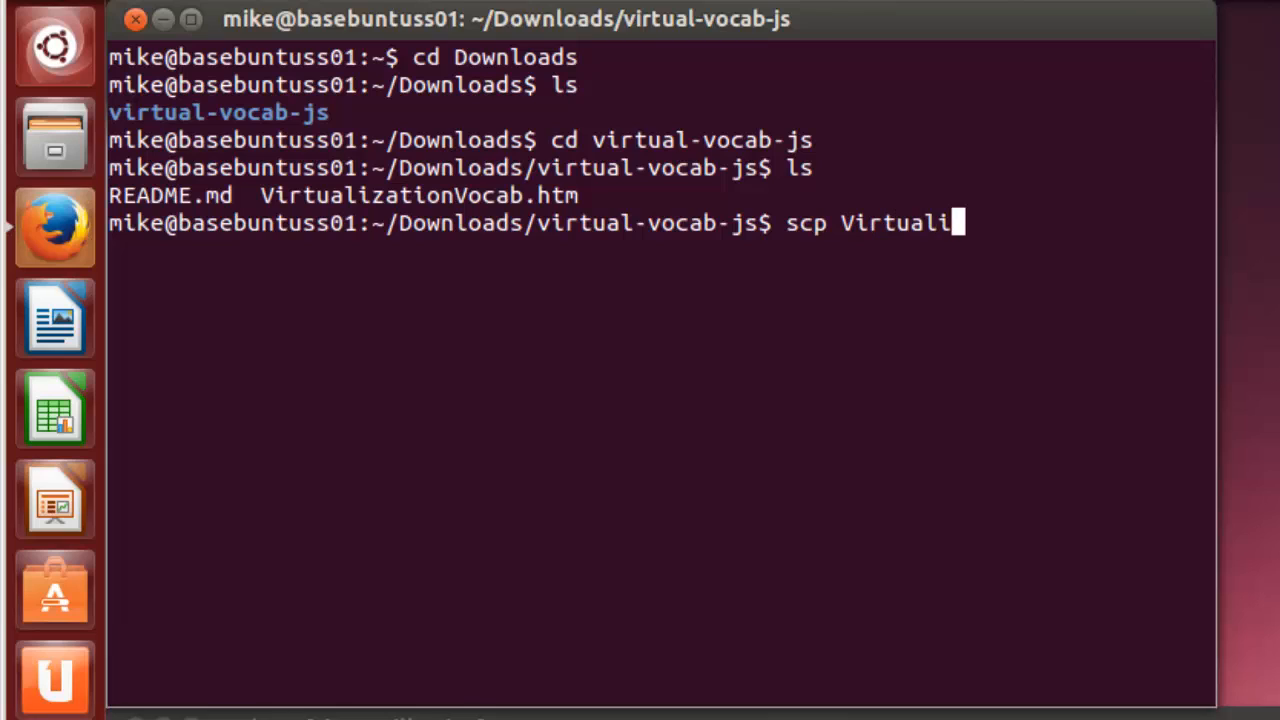
text(zation)
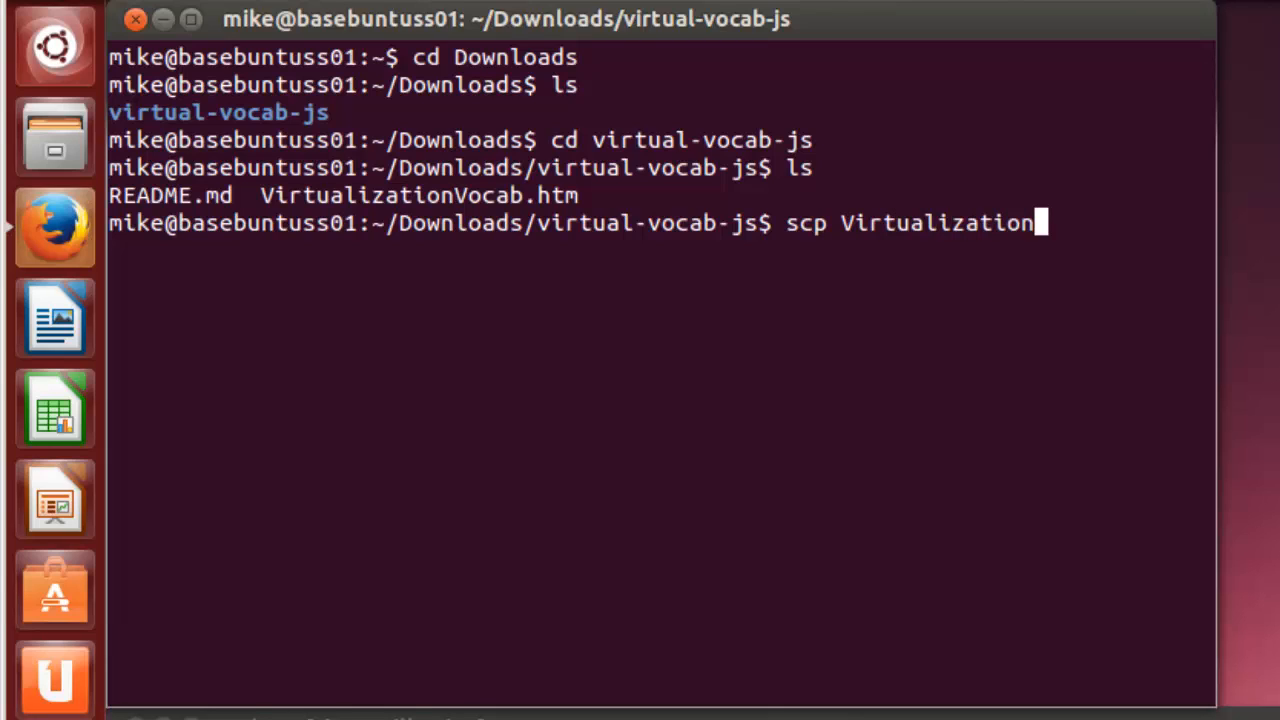
text(Vocab)
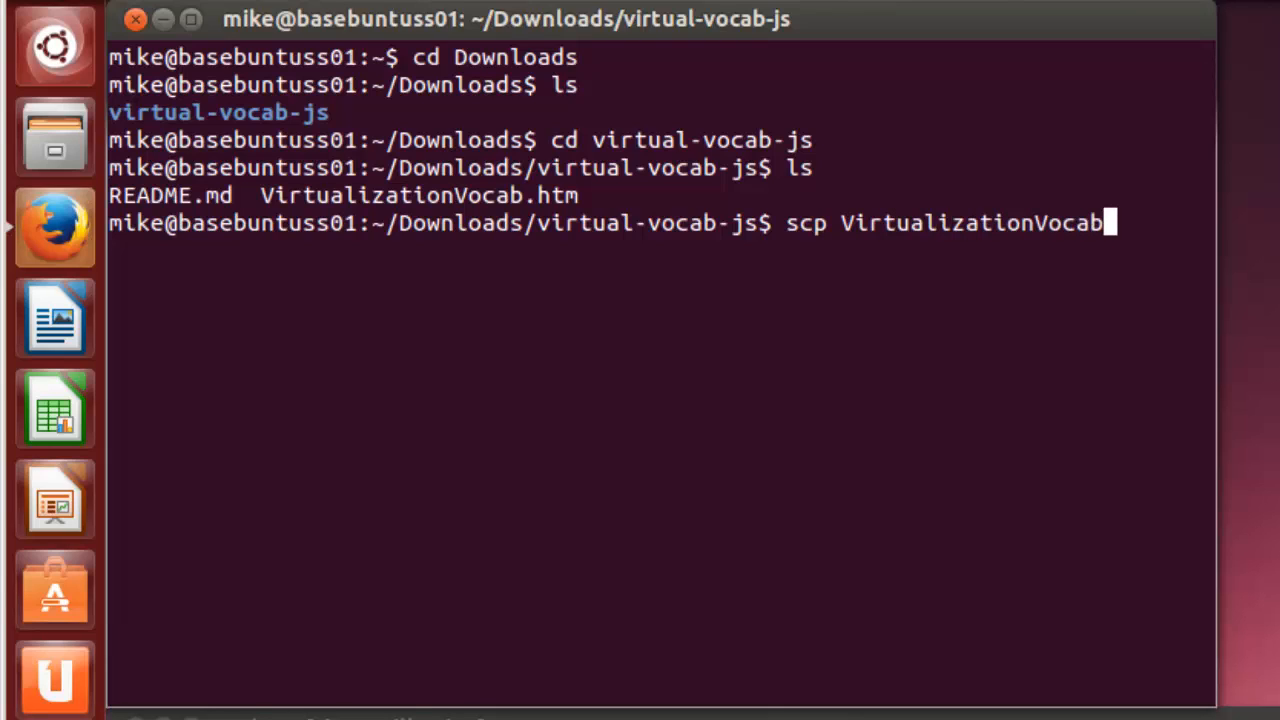
text(.htm mike)
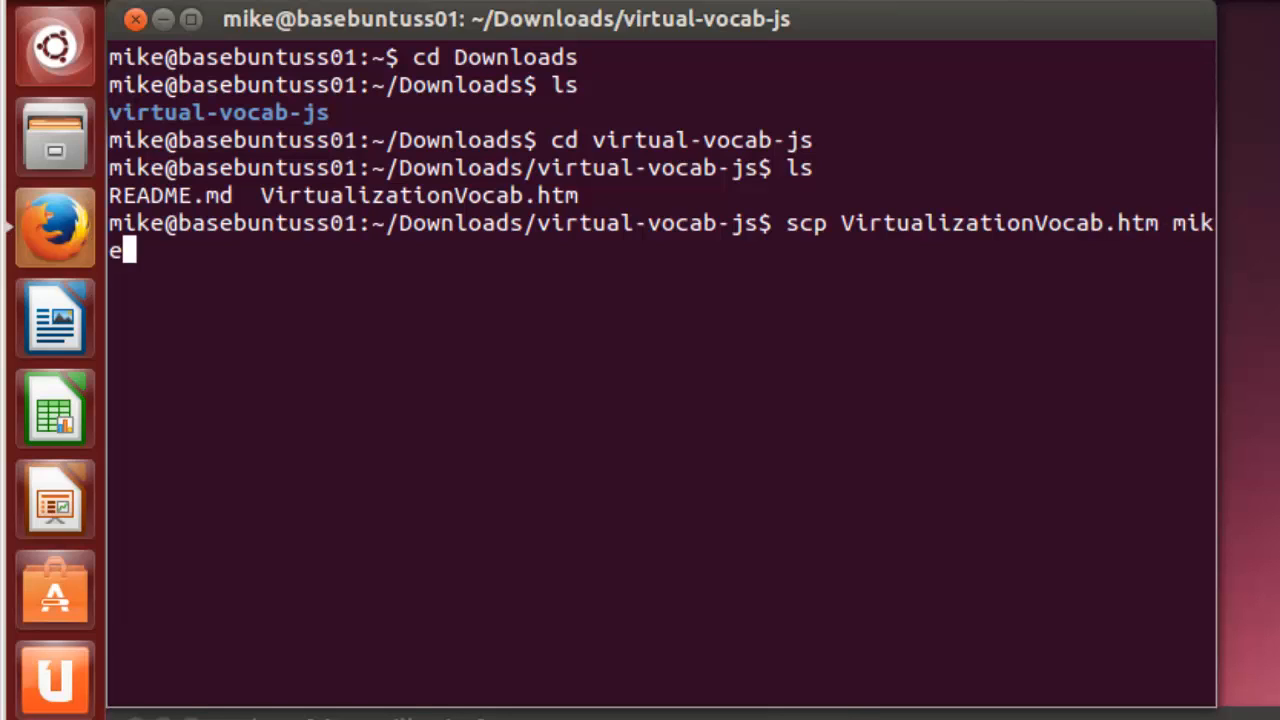
text(@)
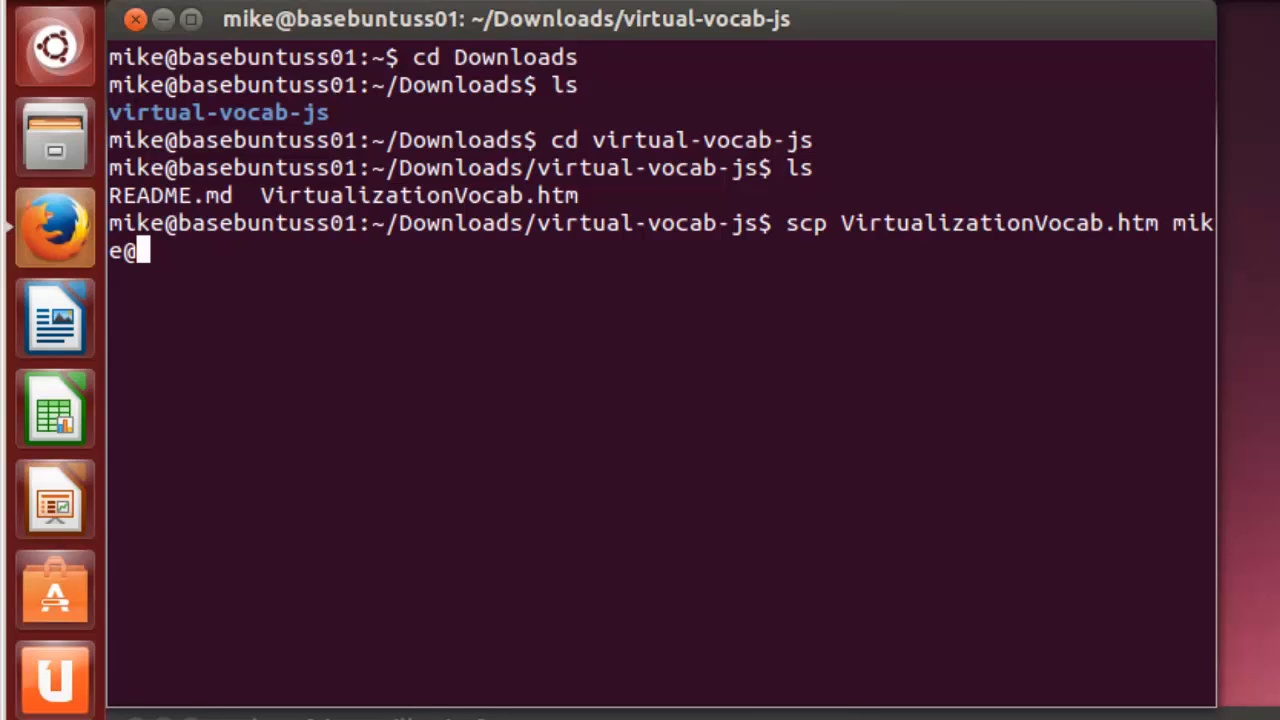
text(192)
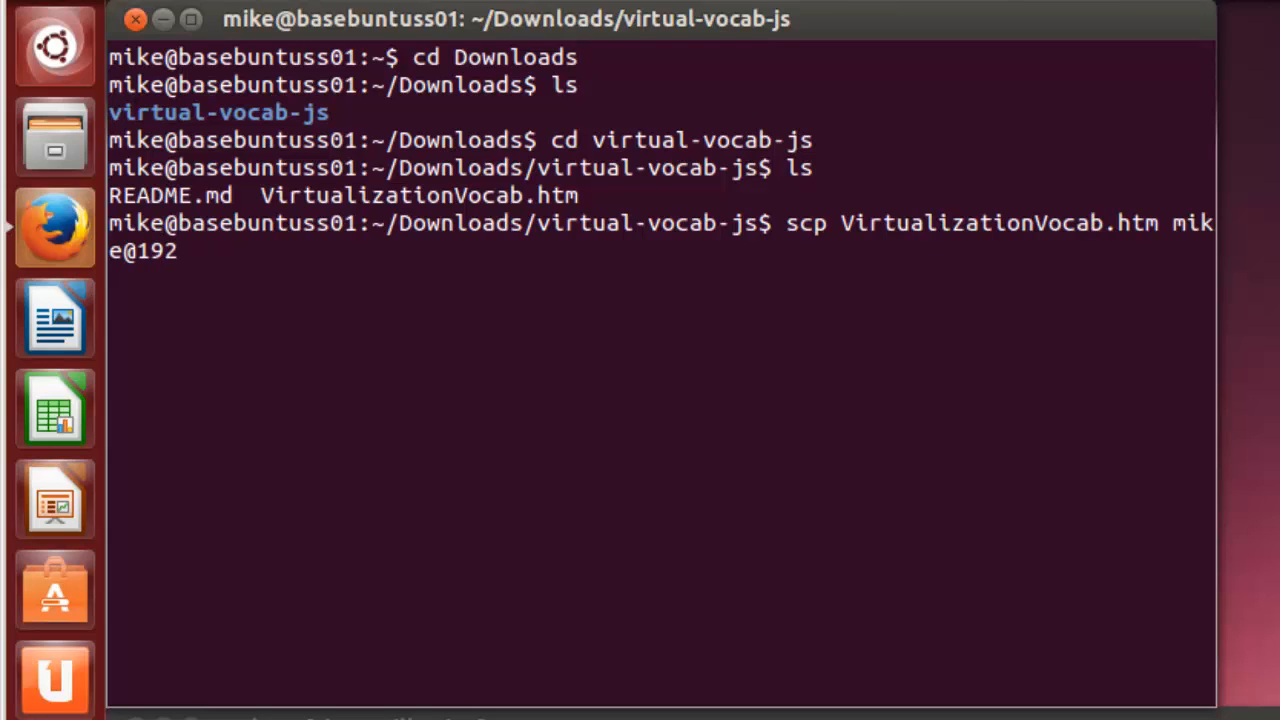
text(.4)
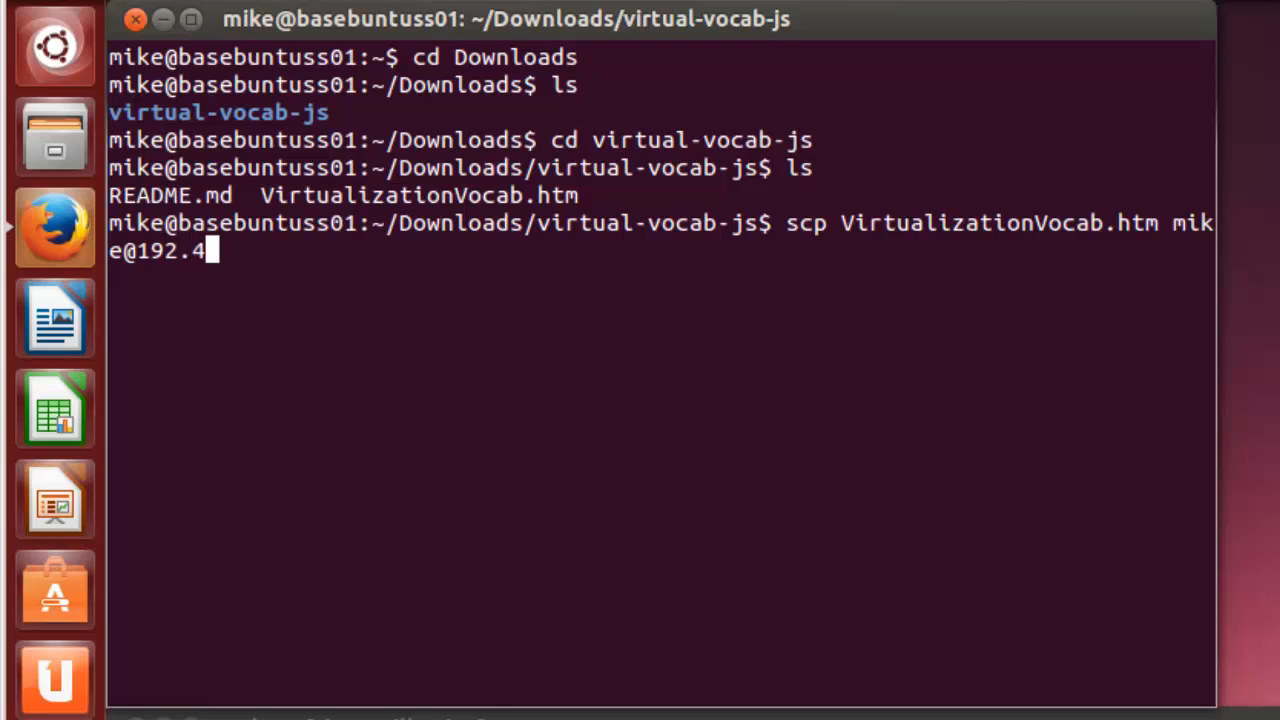
text(8)
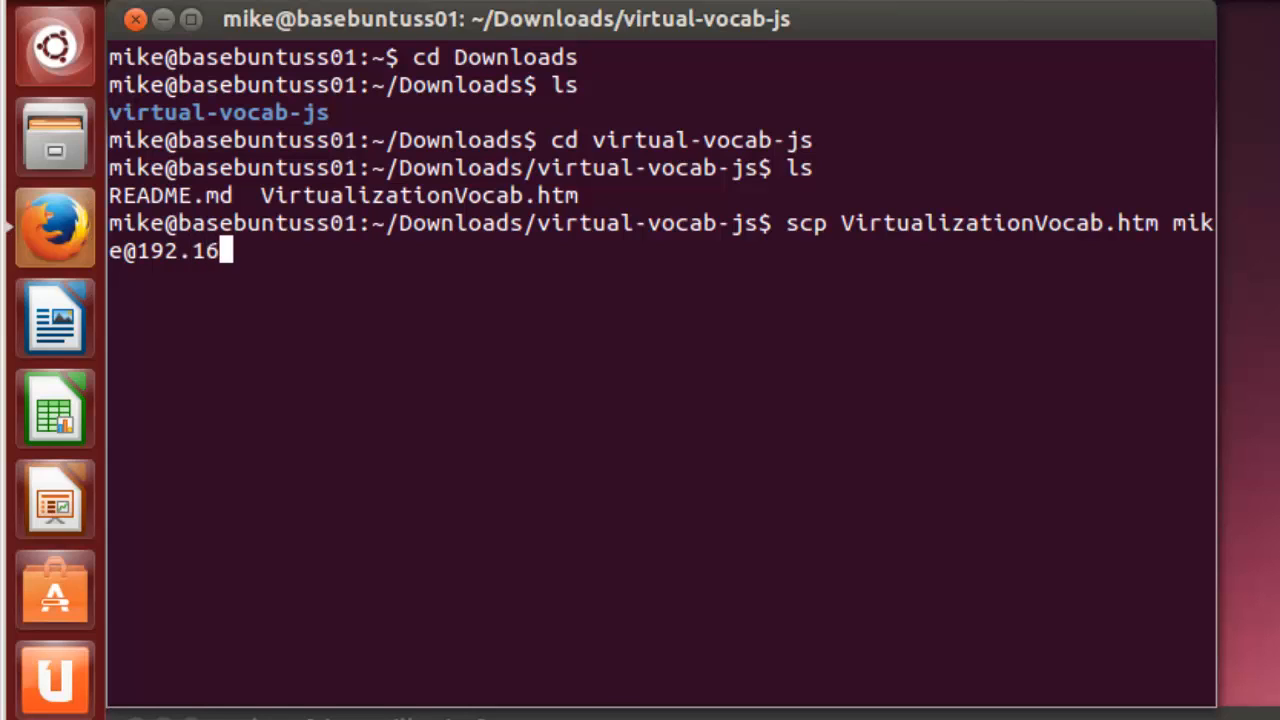
text(8.48.)
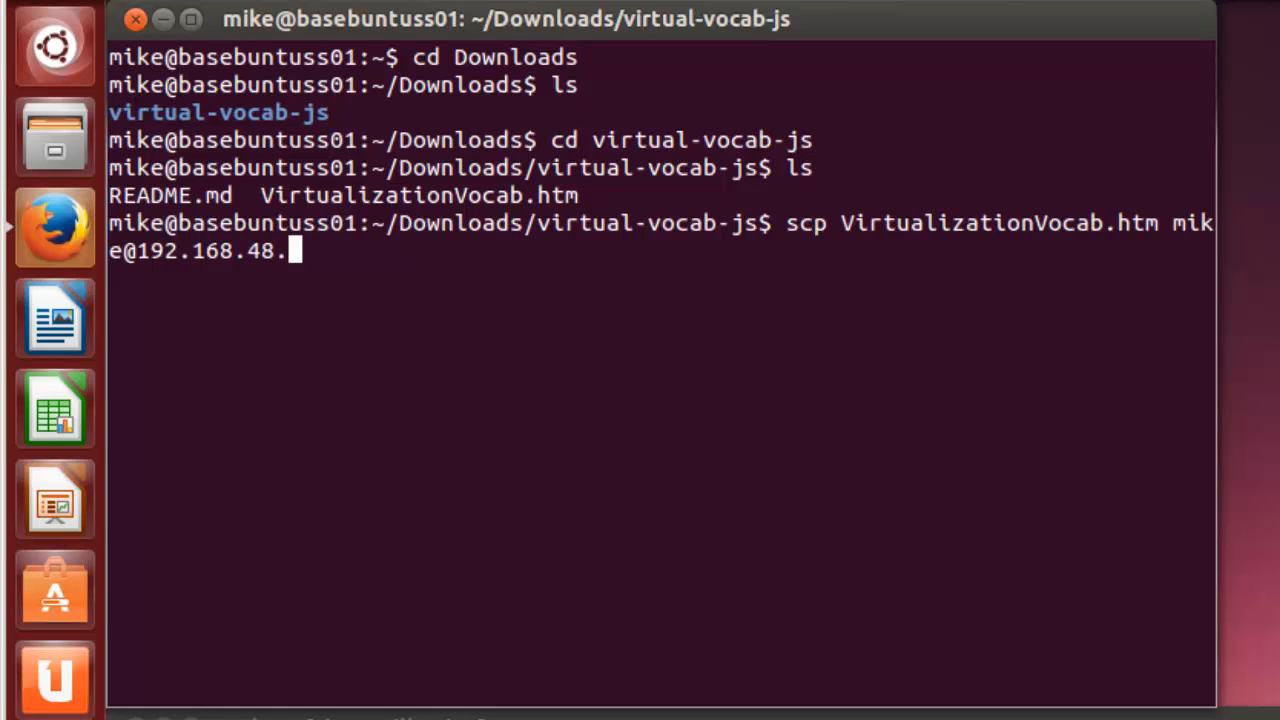
text(5)
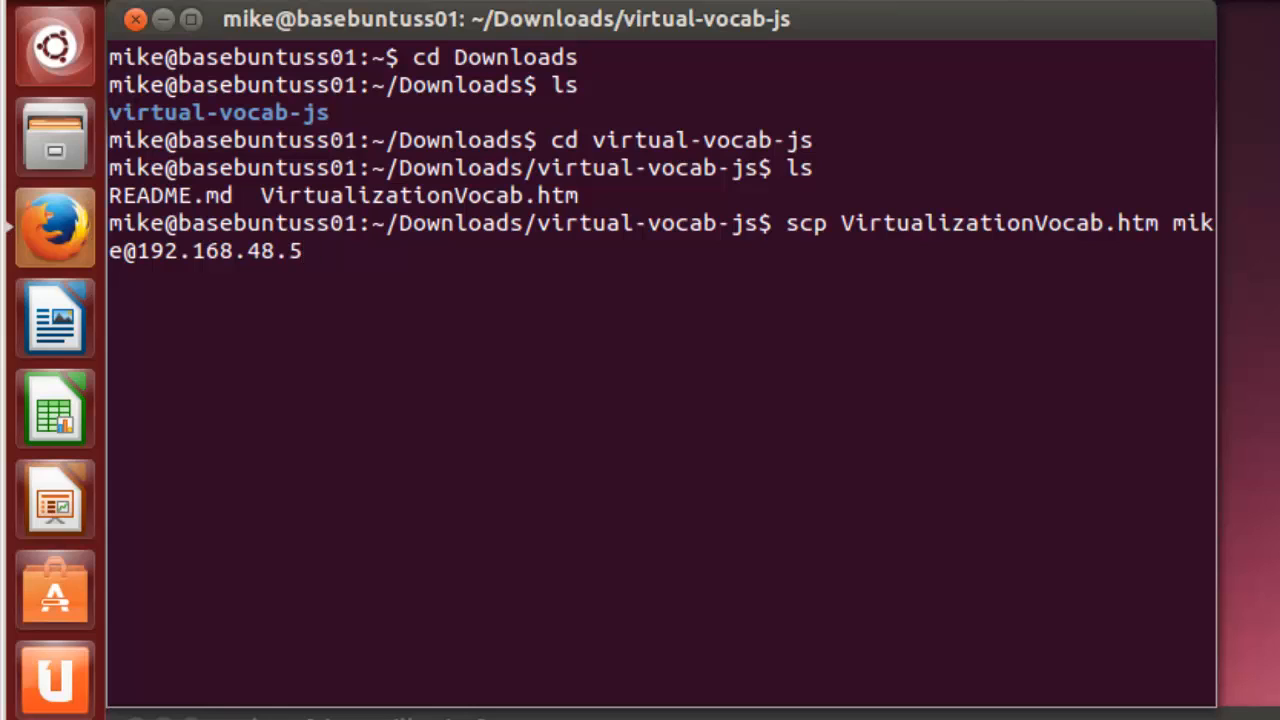
text(:)
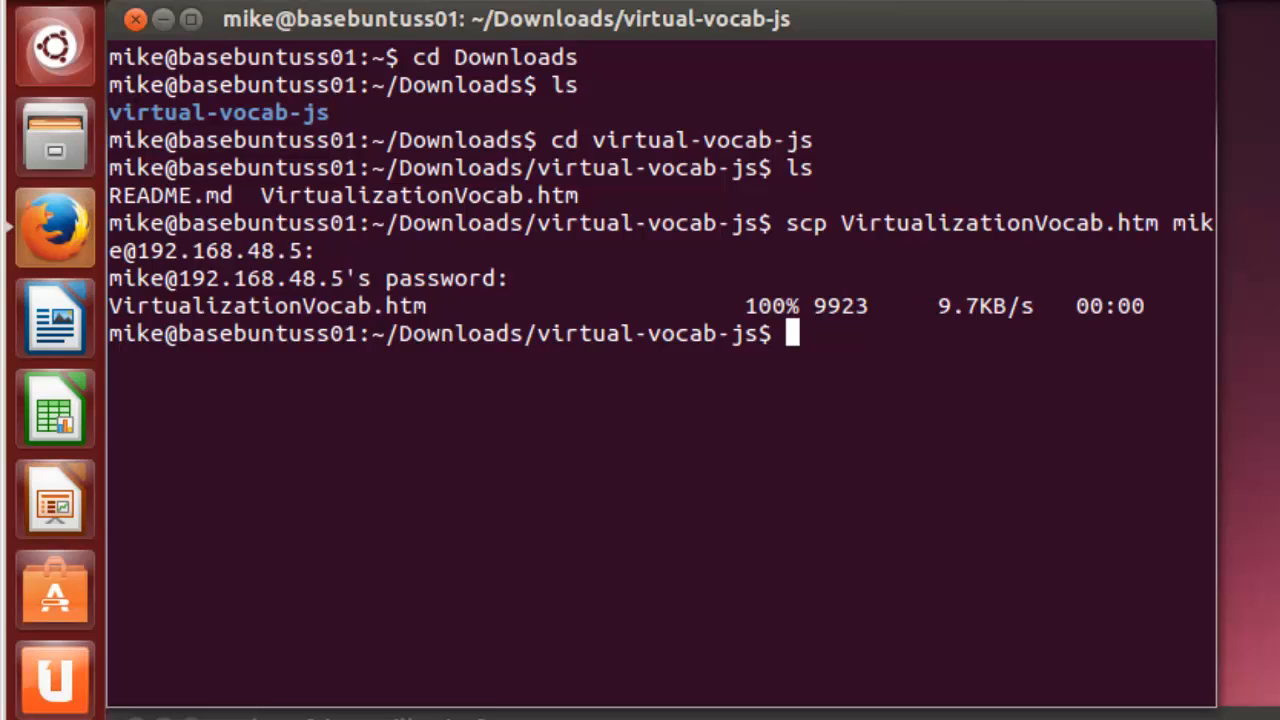
text(ssh)
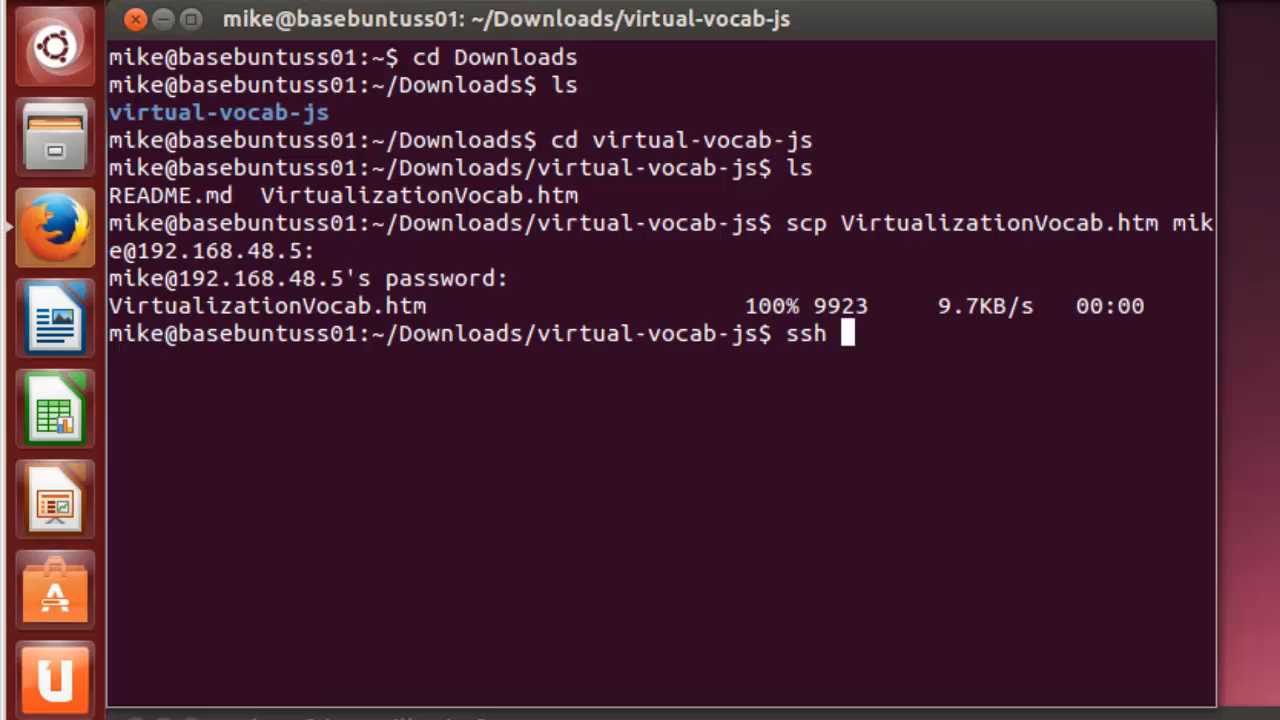
text(mike)
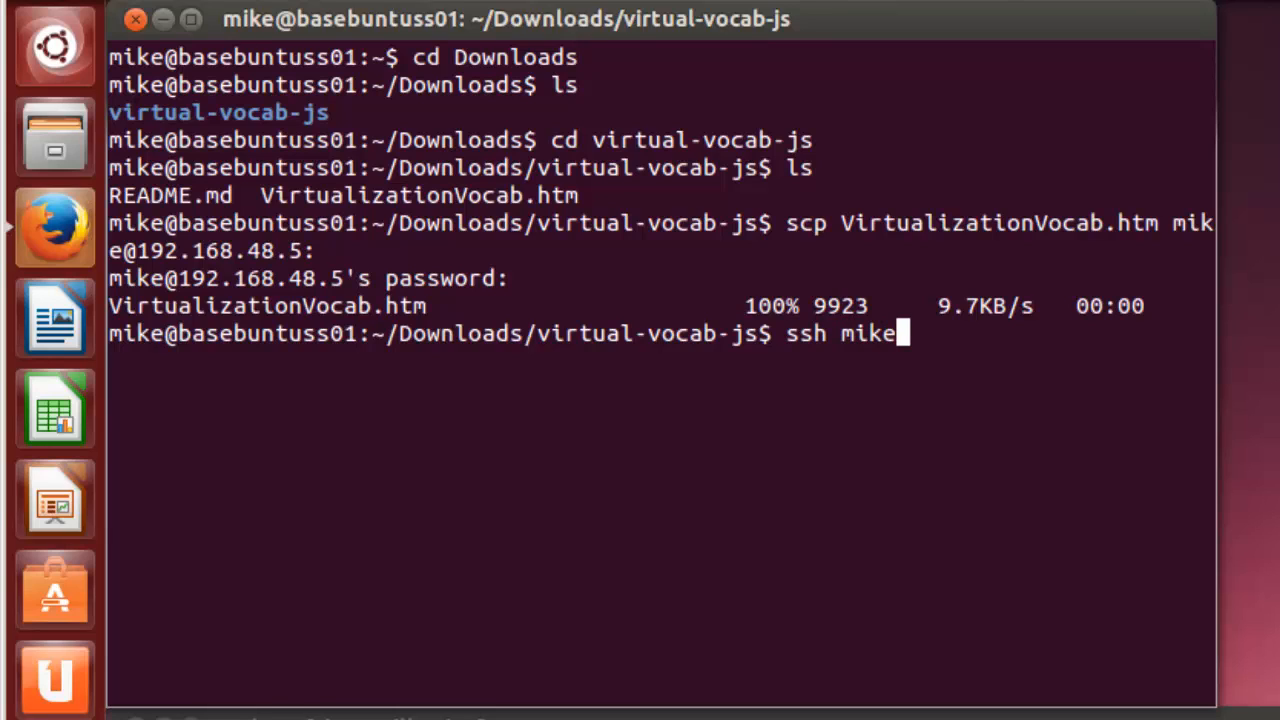
text(@192)
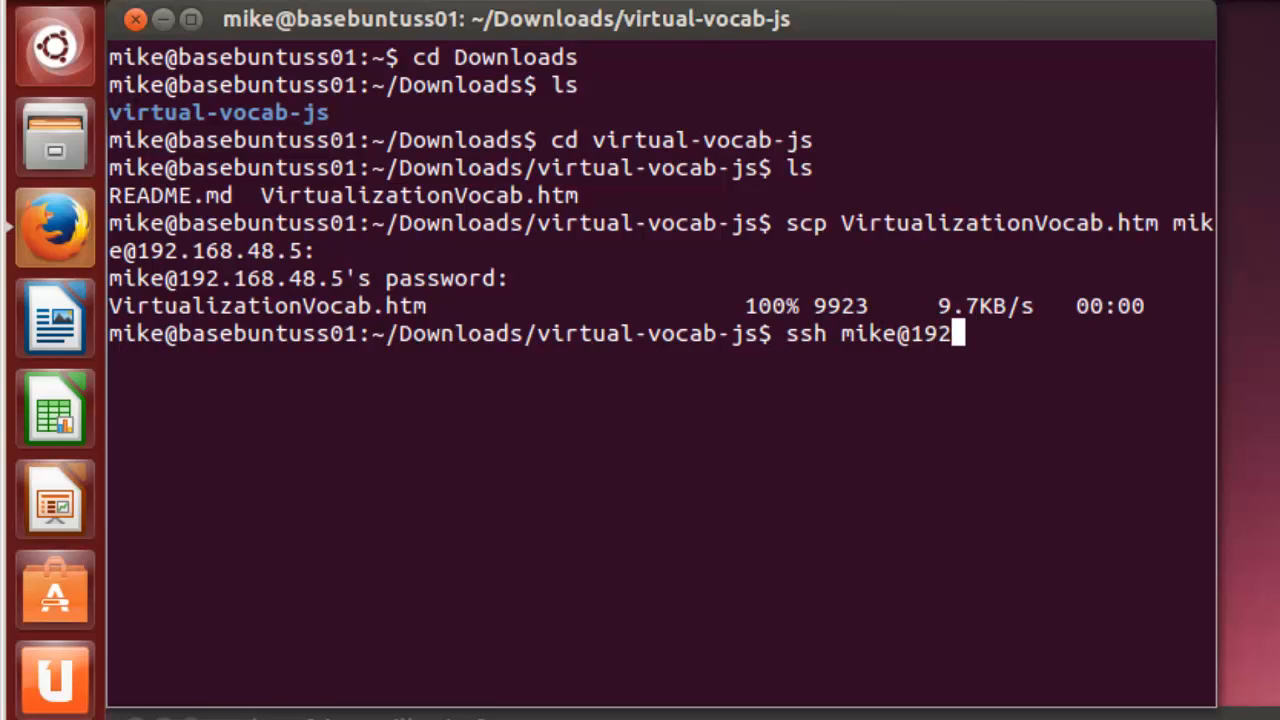
text(.16)
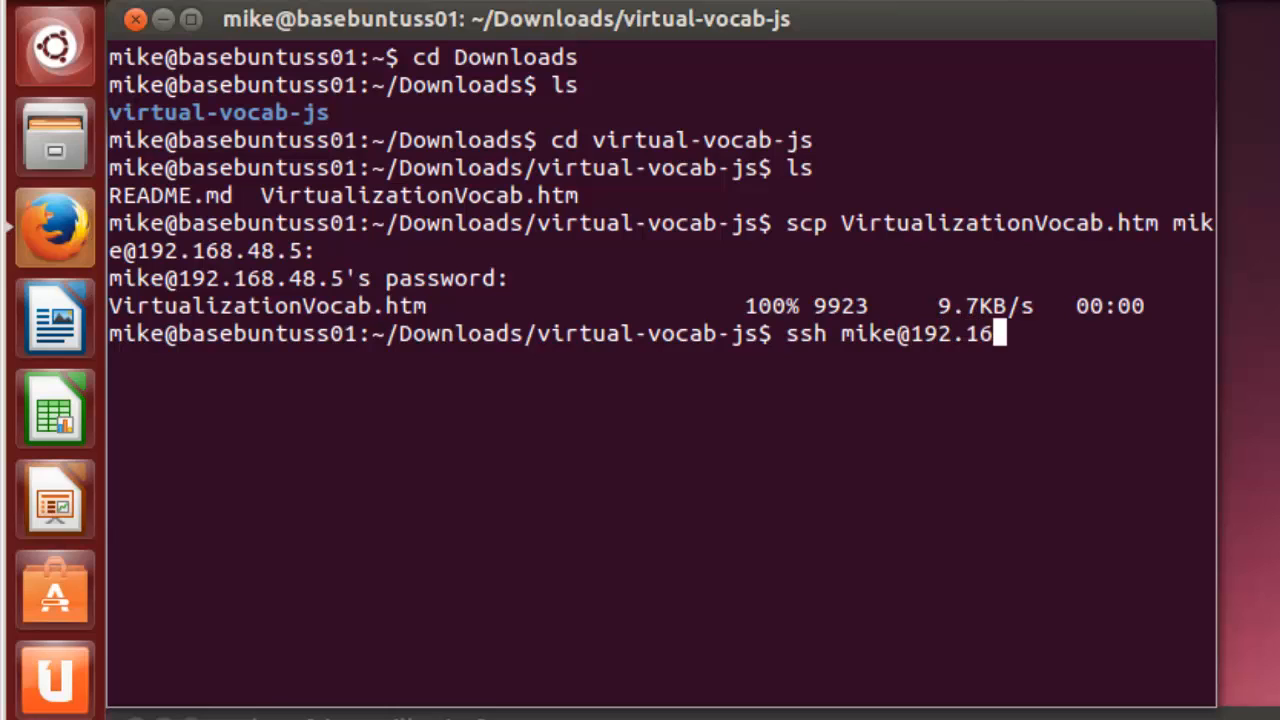
text(8.)
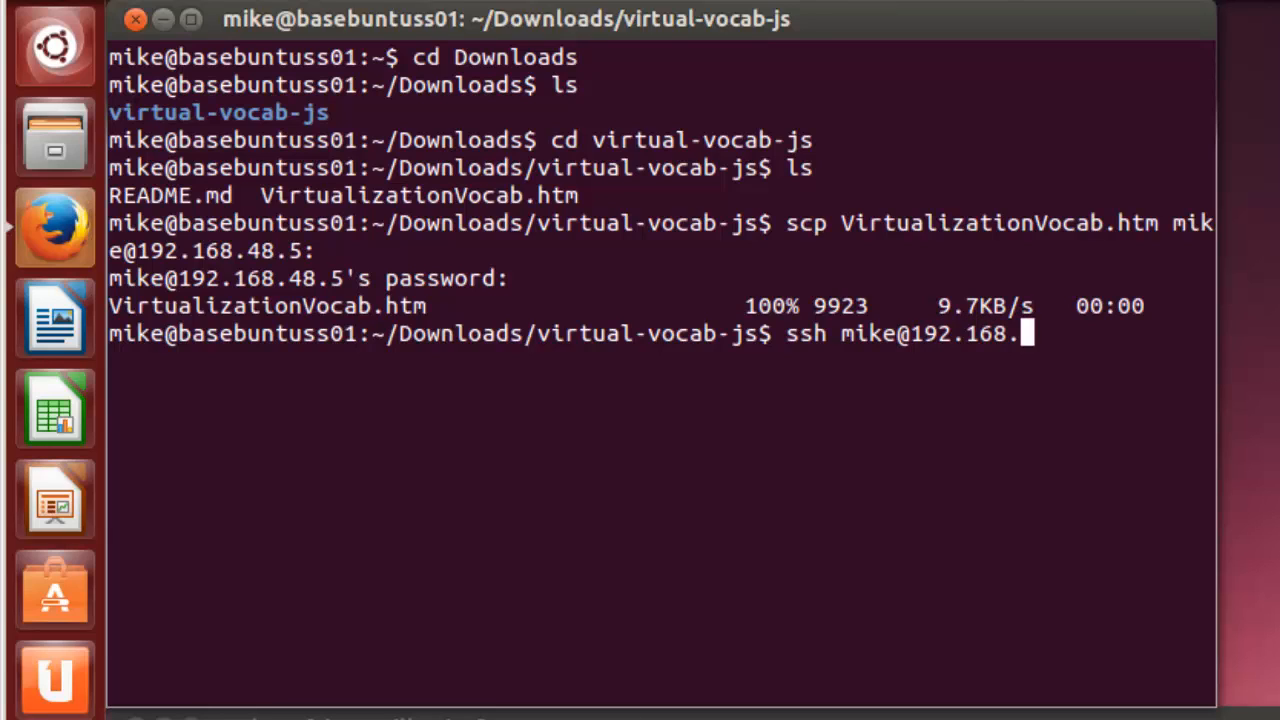
text(4)
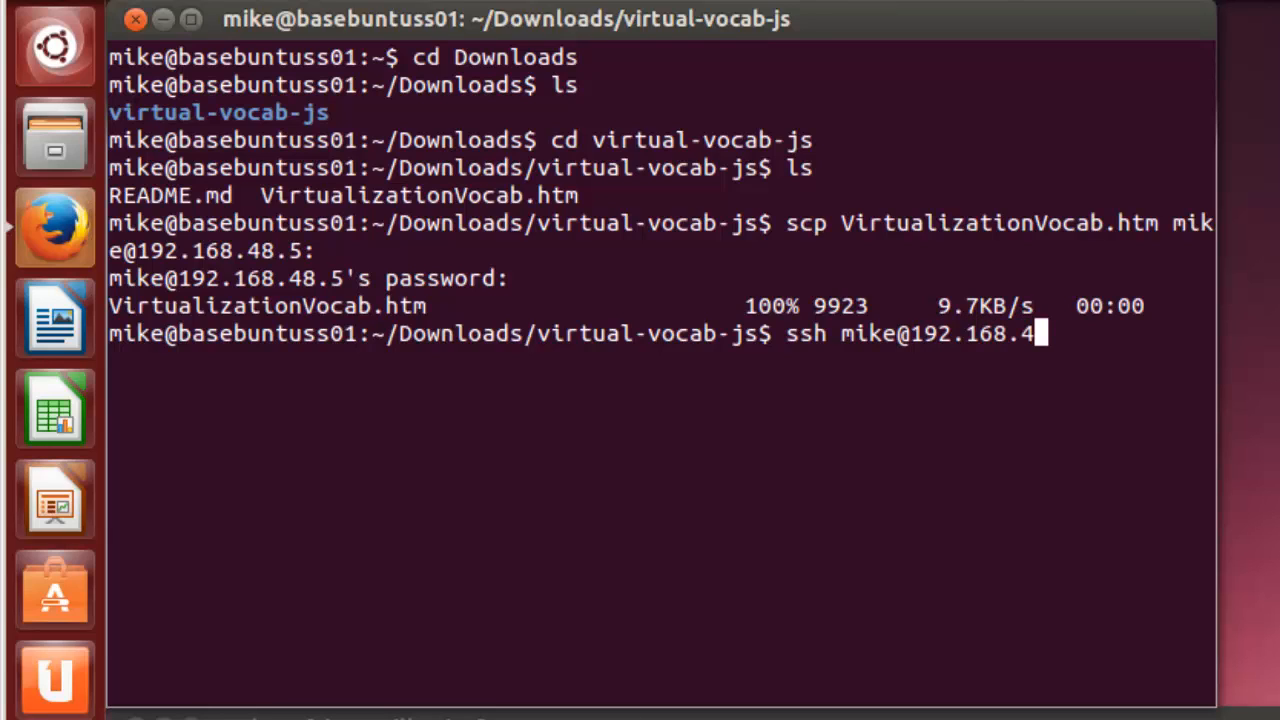
key(Return)
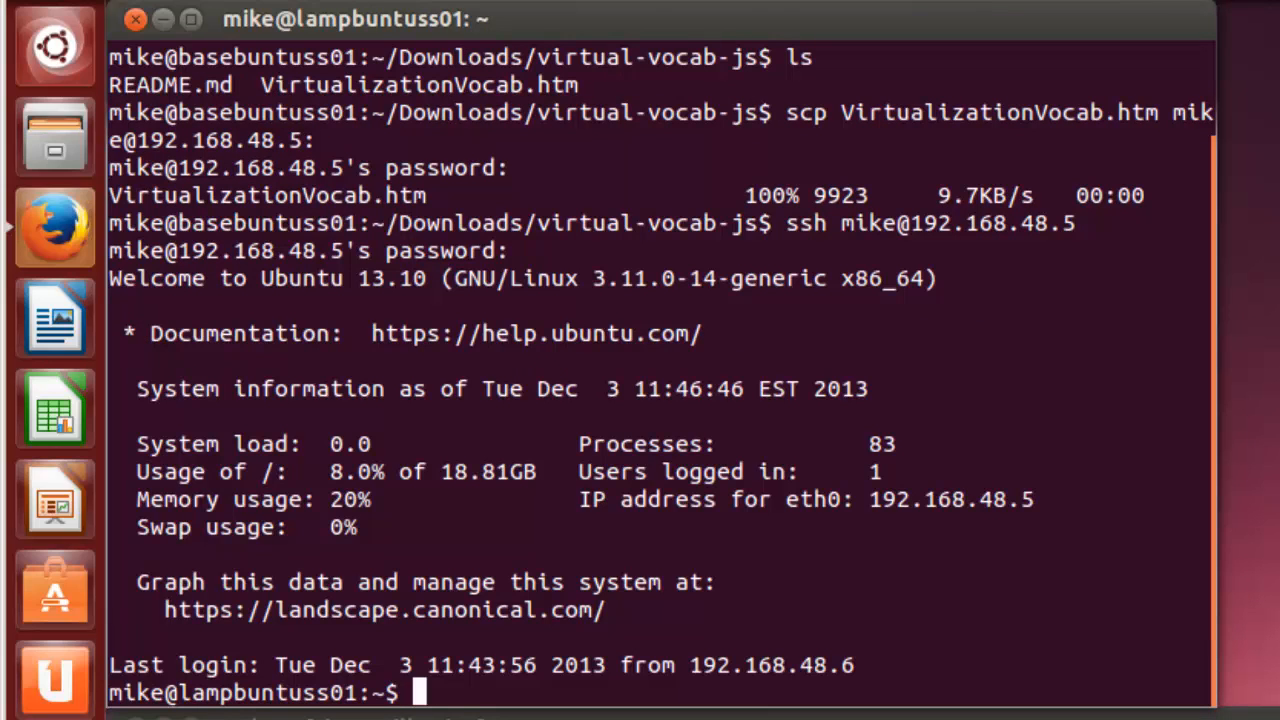
text(ls)
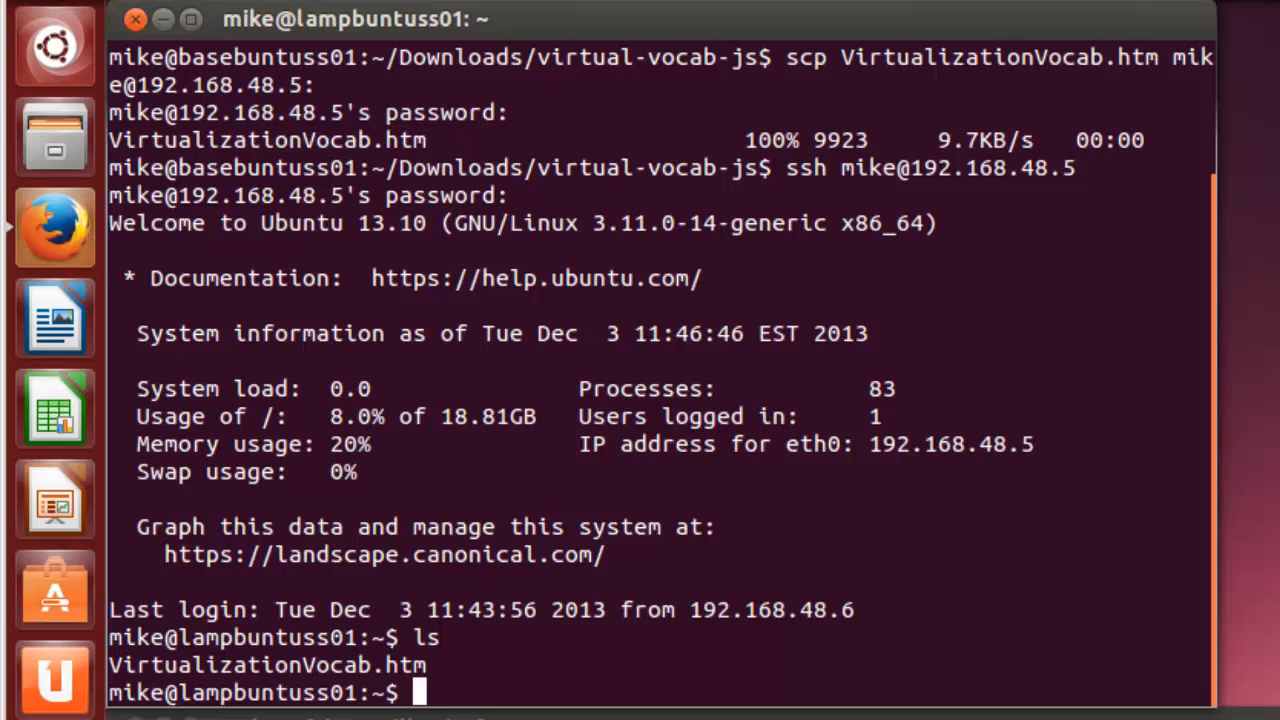
Run sudo mv VirtualizationVocab.htm /var/www/index.html and supply the sudo password
text(sudo)
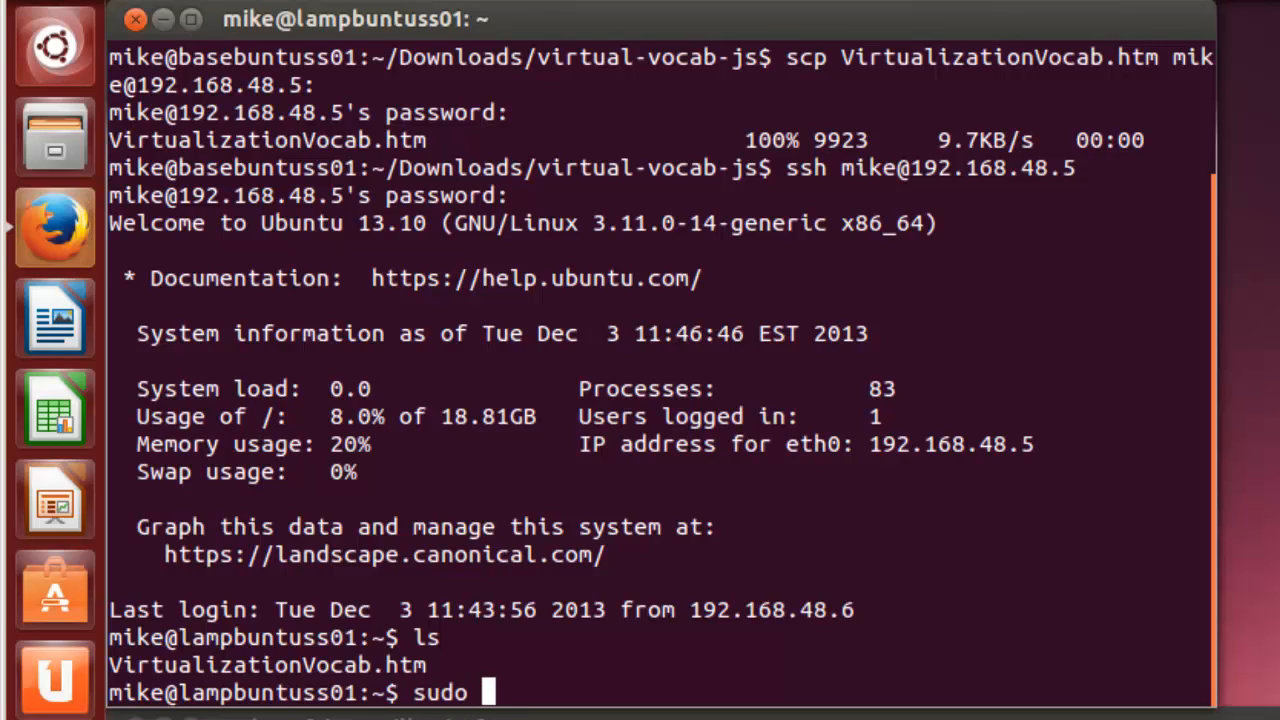
text(mv)
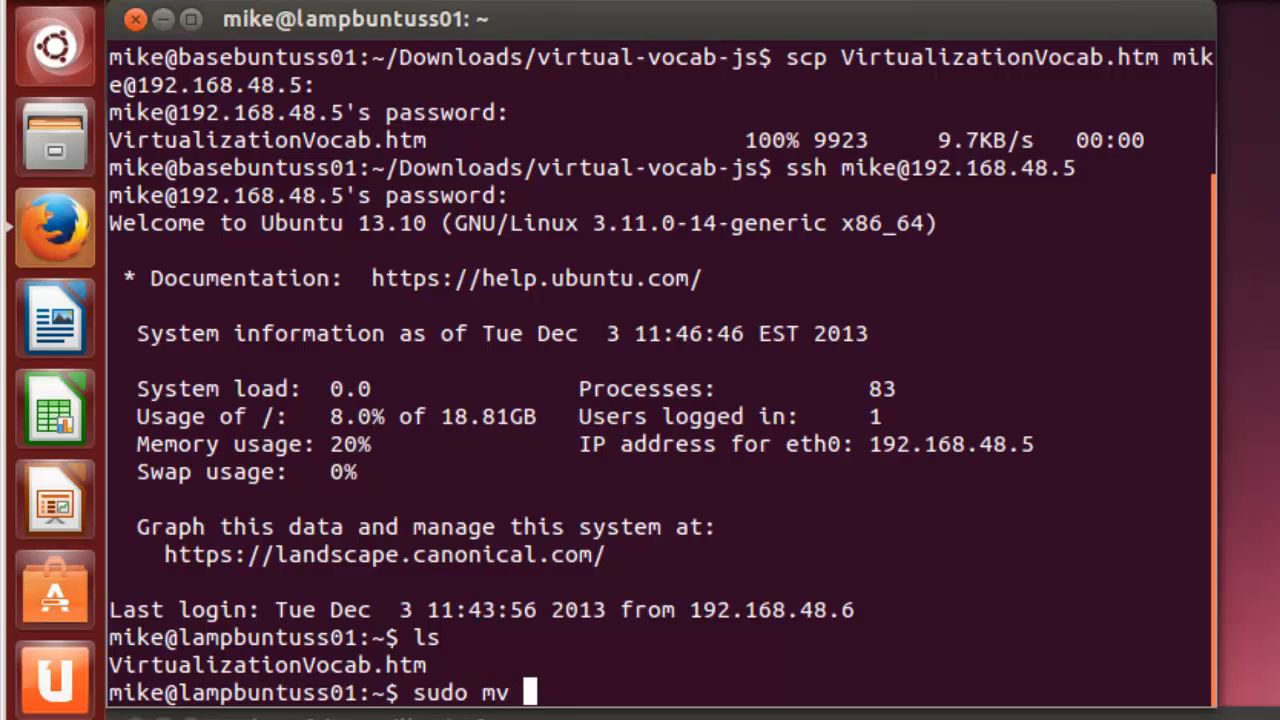
text(Virtua)
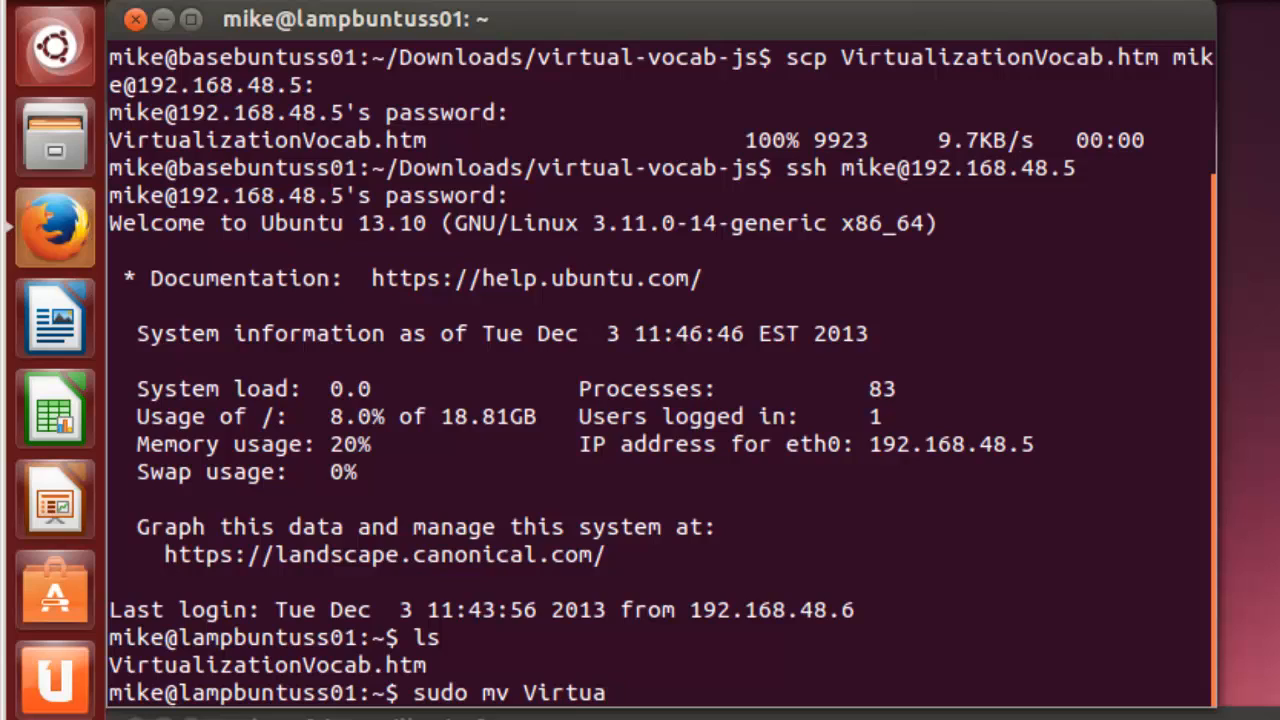
text(l)
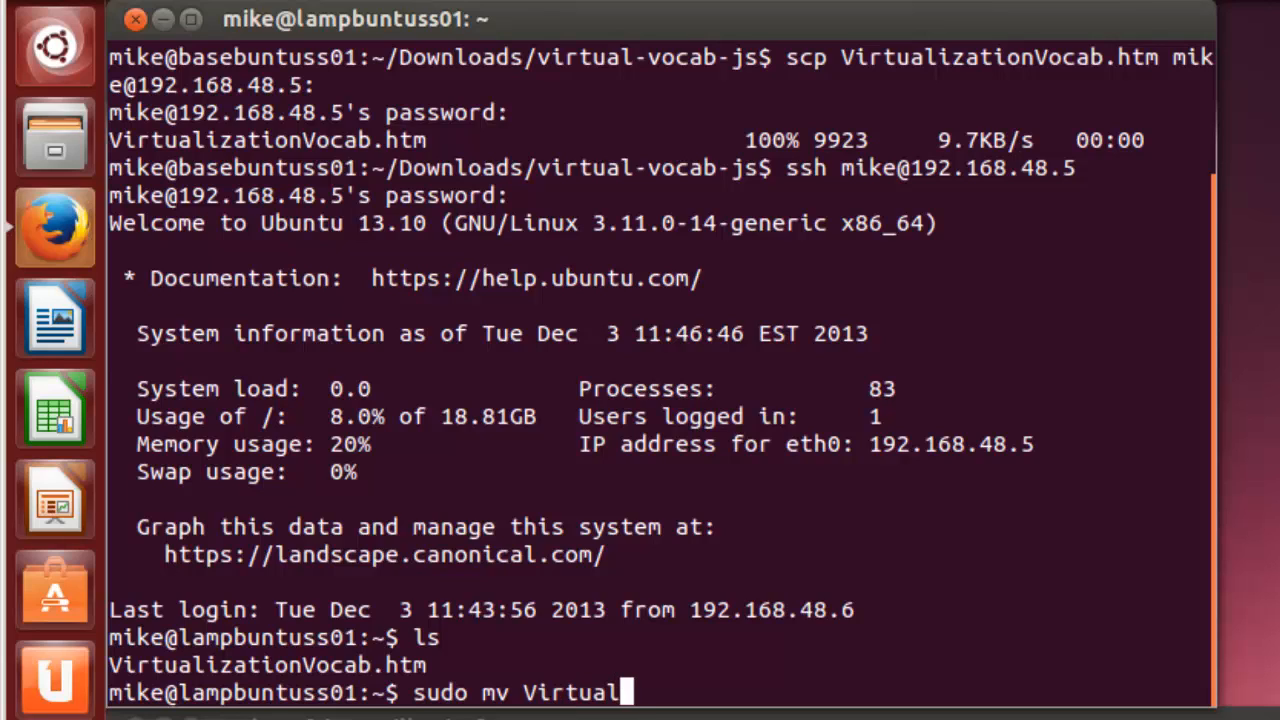
text(ization)
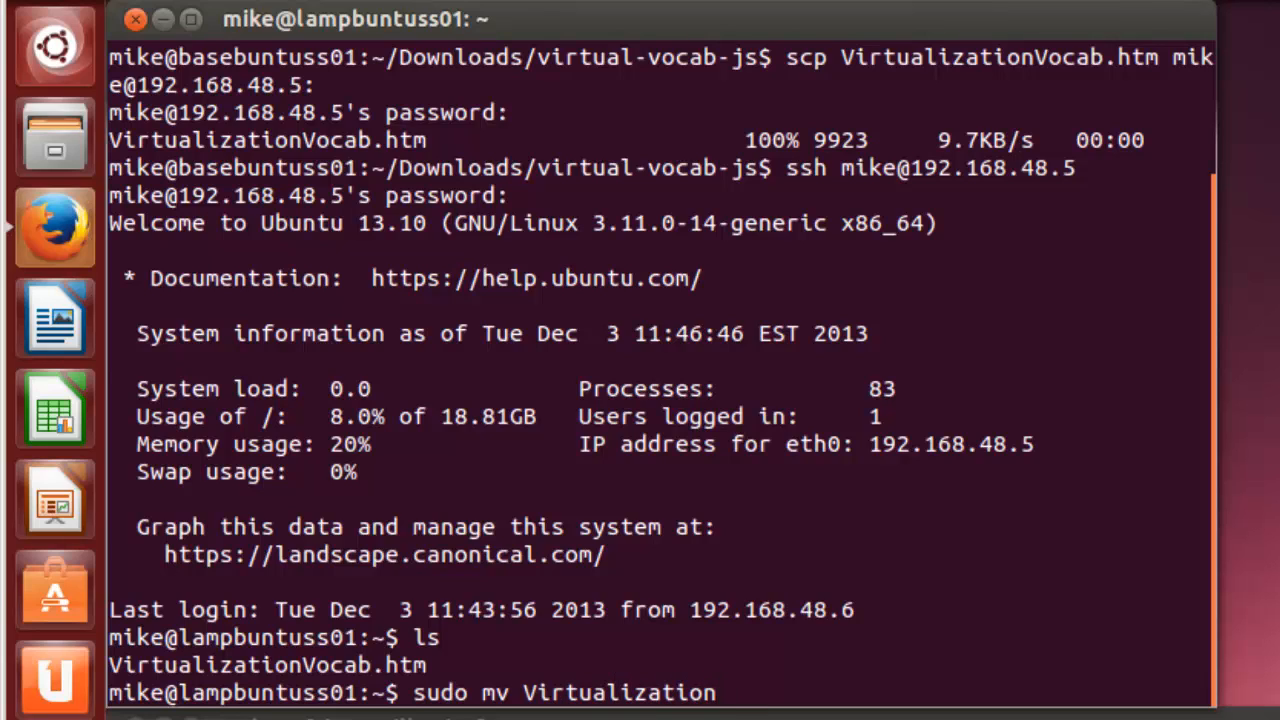
text(Vocab)
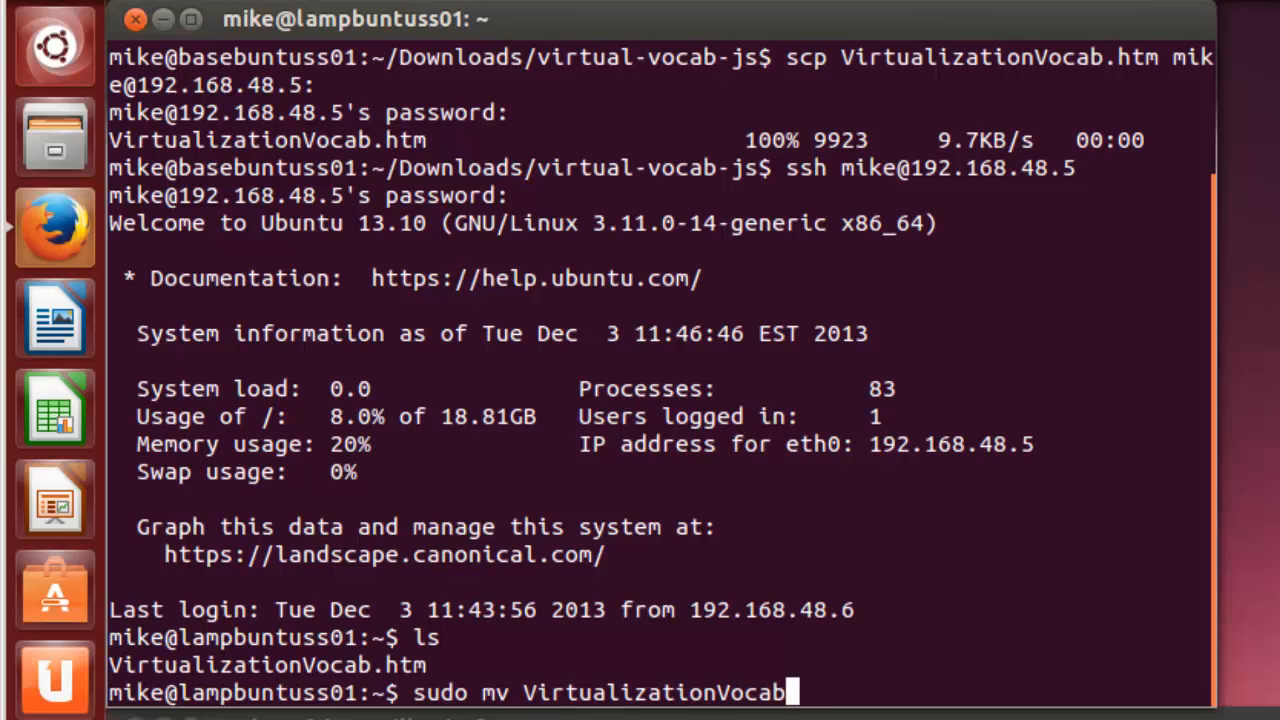
text(.htm)
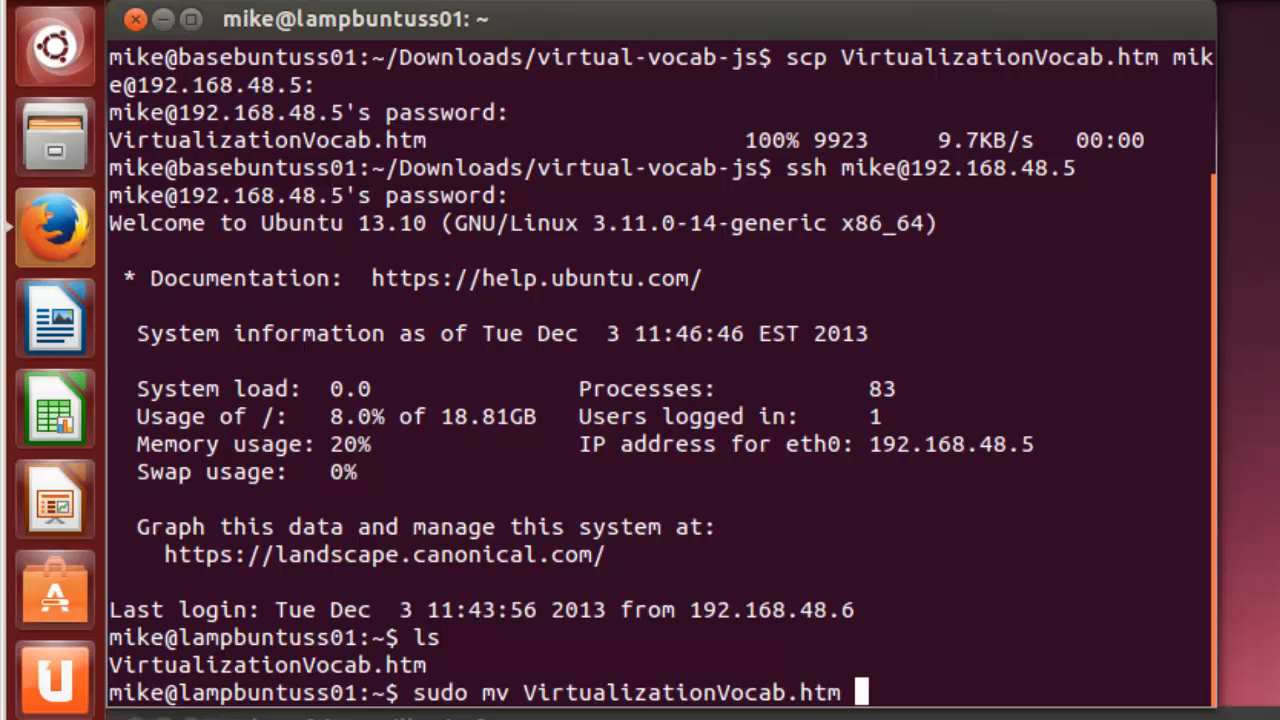
text(/va)
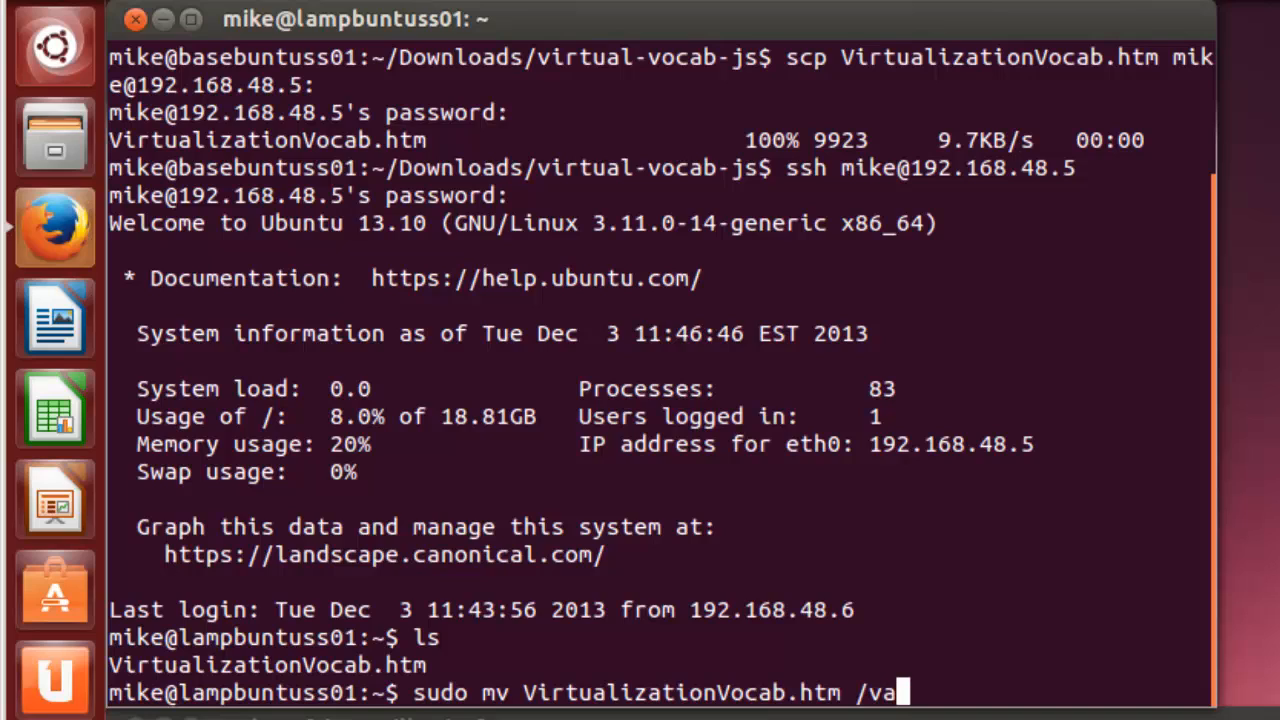
text(r/www)
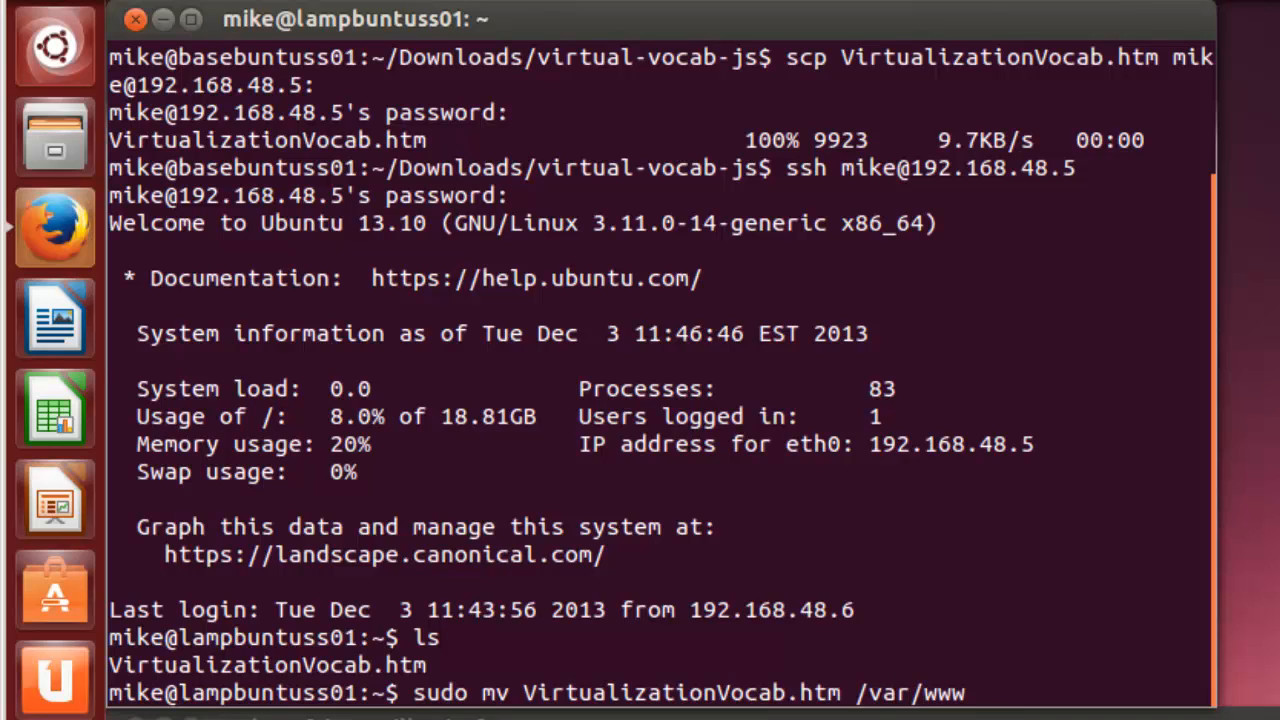
text(/ind)
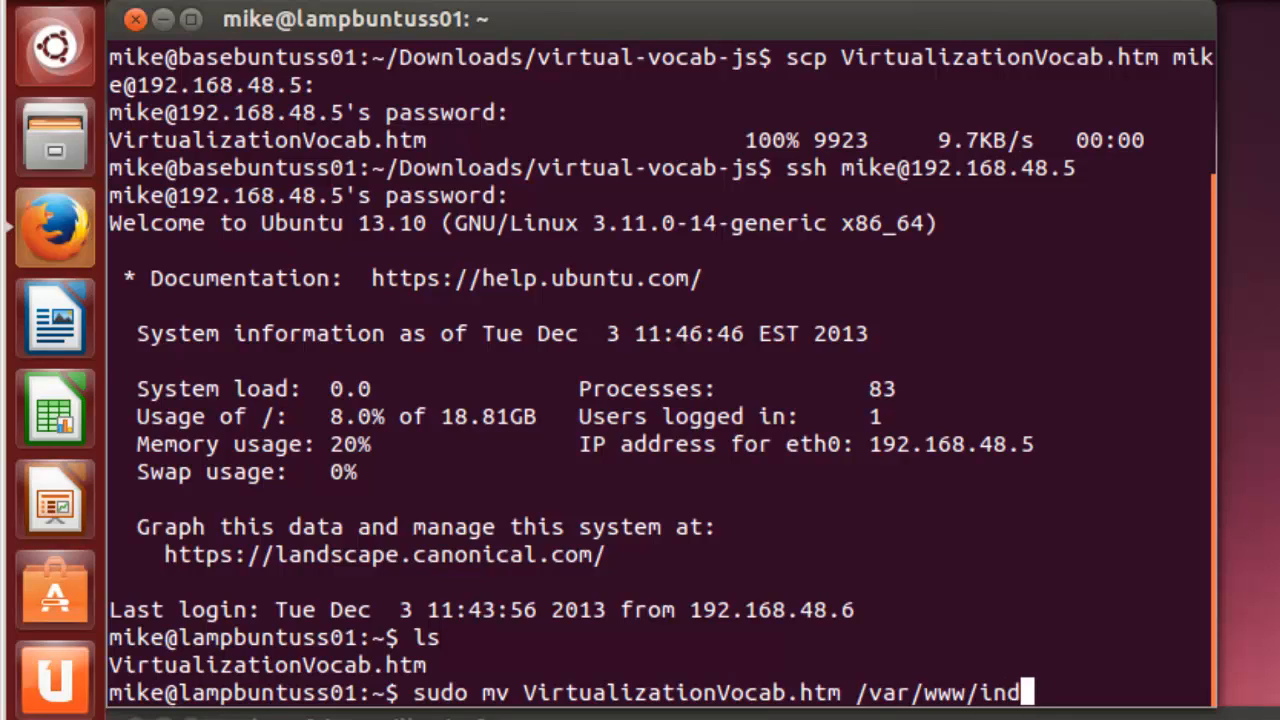
text(ex.)
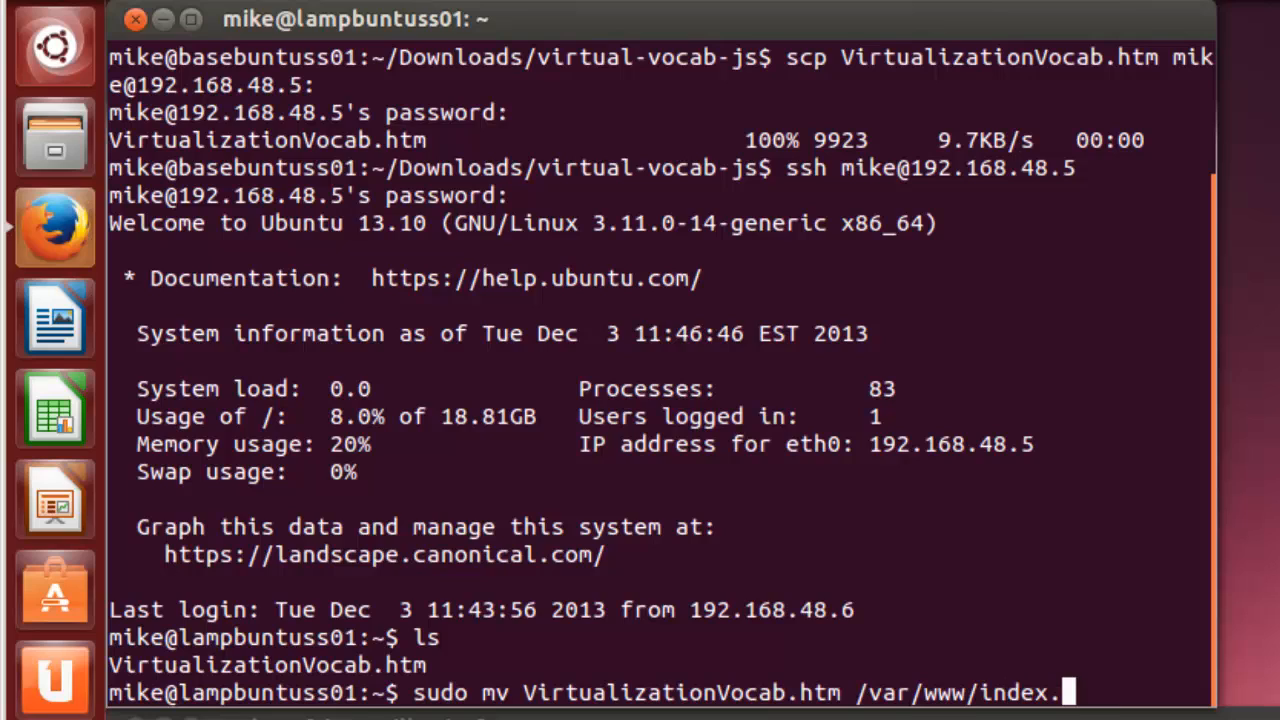
text(html)
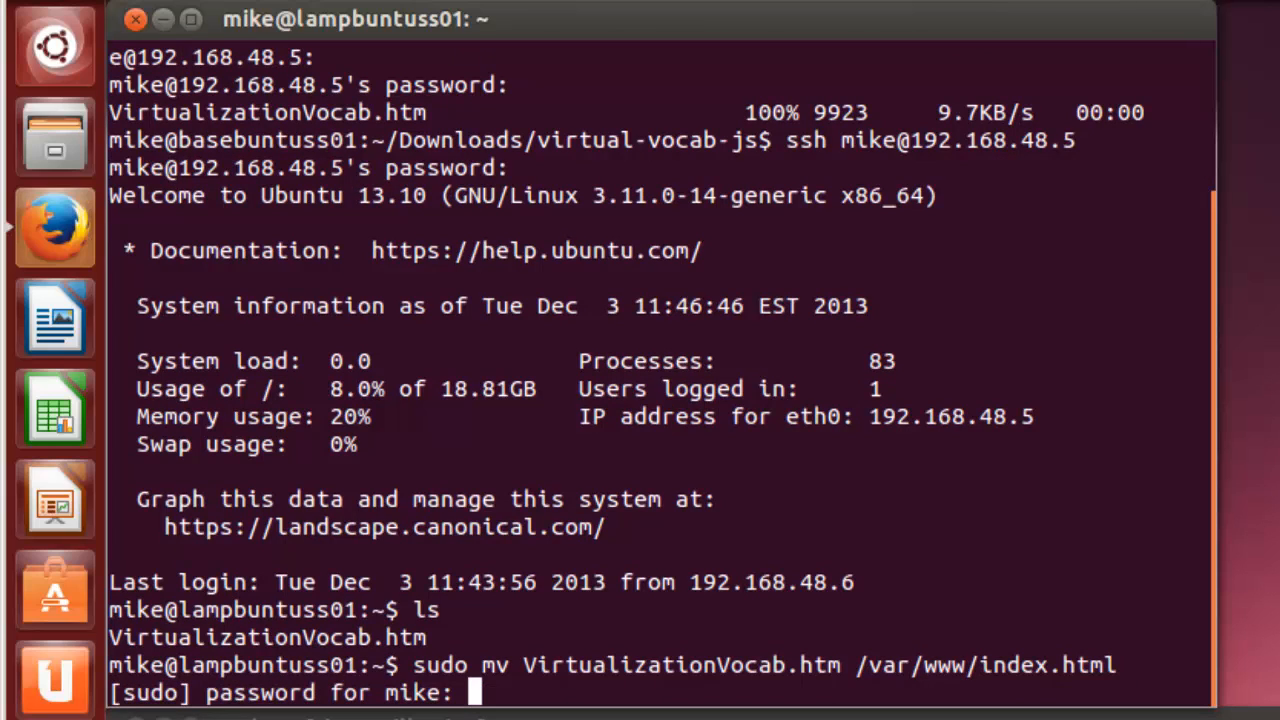
key(Return)
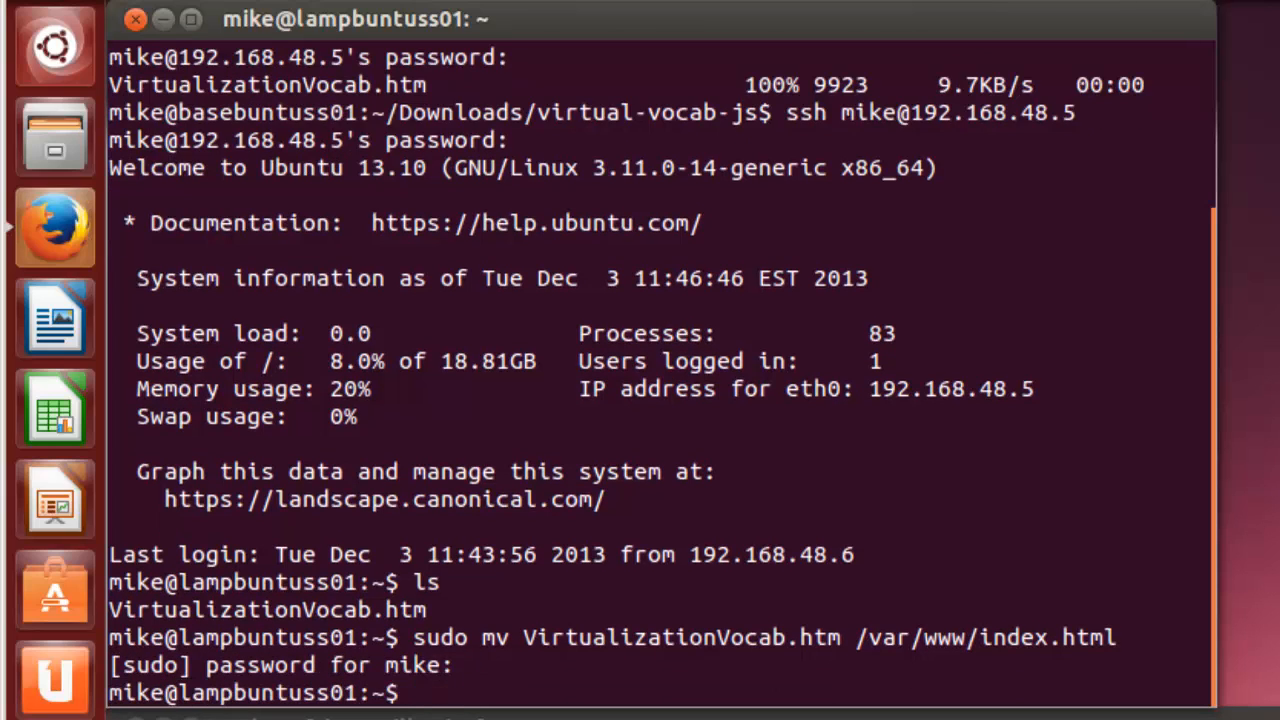
List the home folder, then change into /var/www to check for index.html and index.html.backup
text(ls)
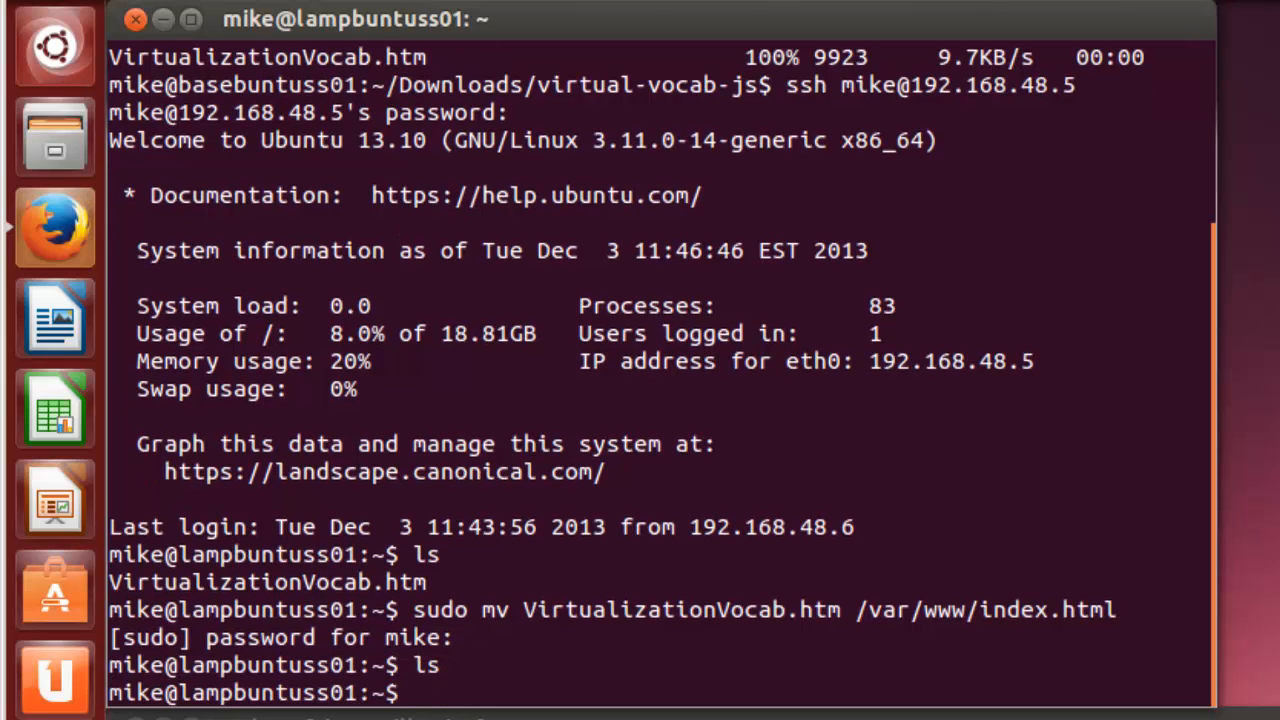
text(cd)
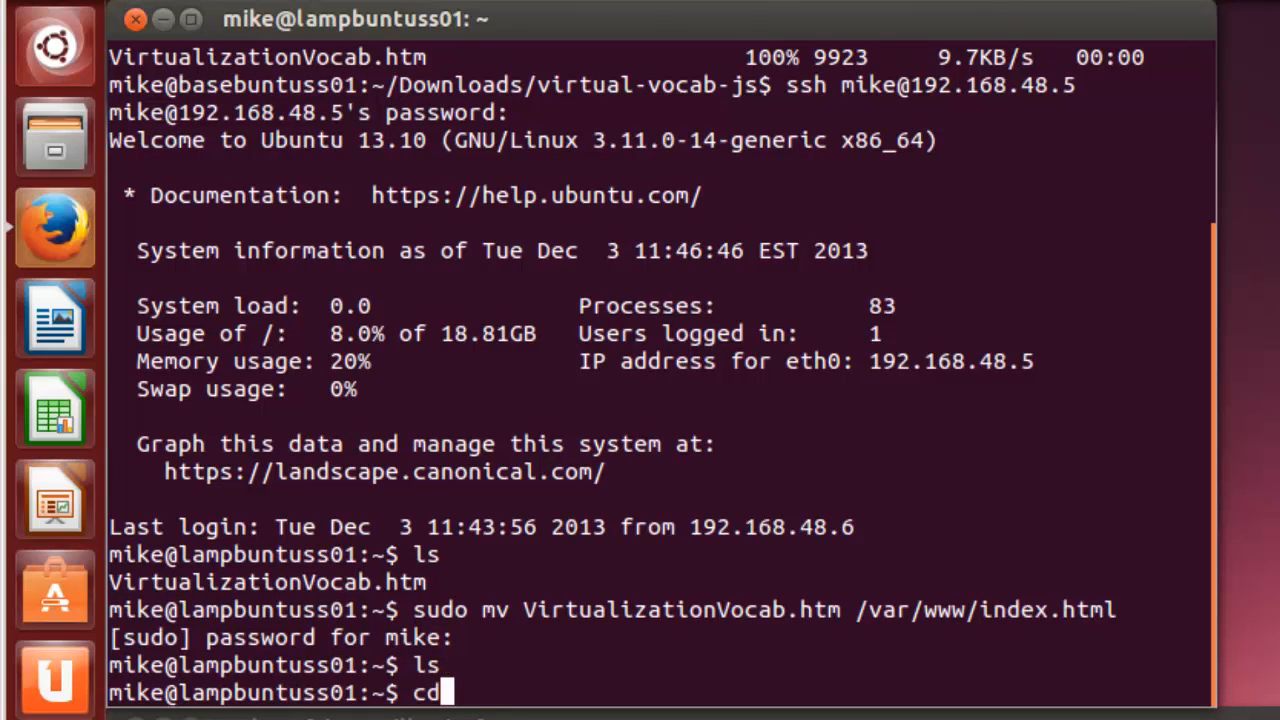
text(/var/)
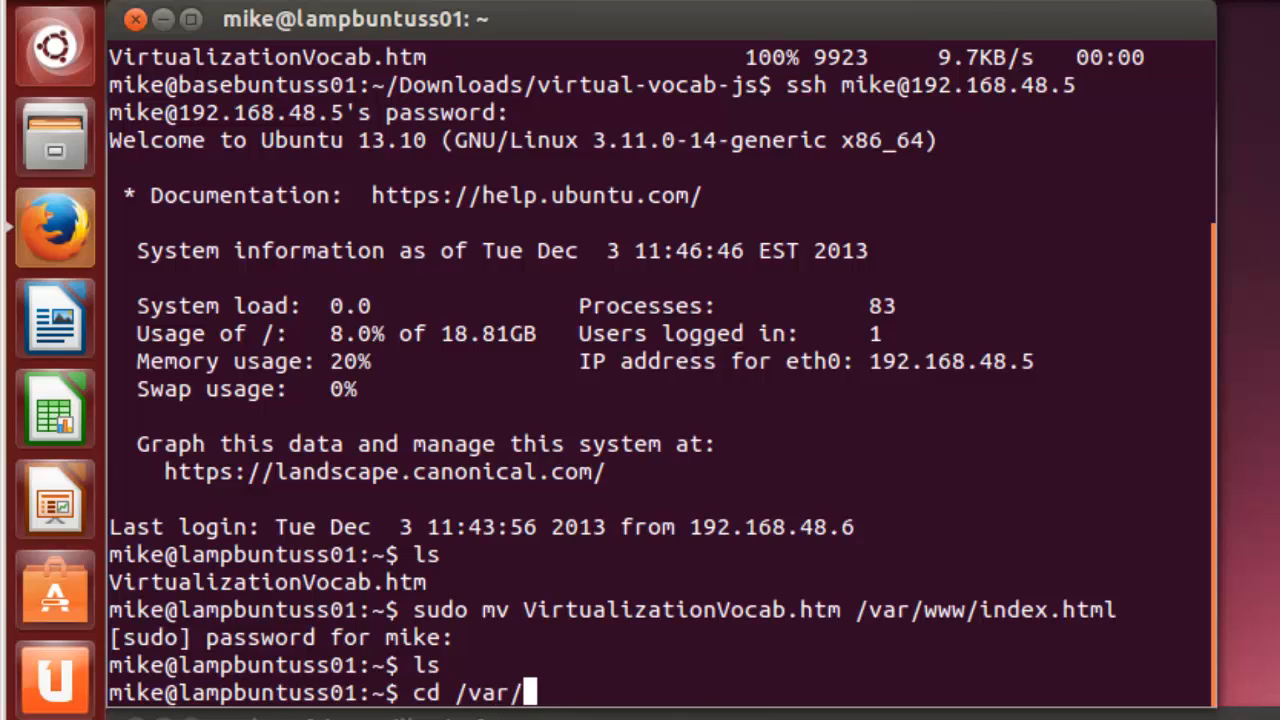
text(www)
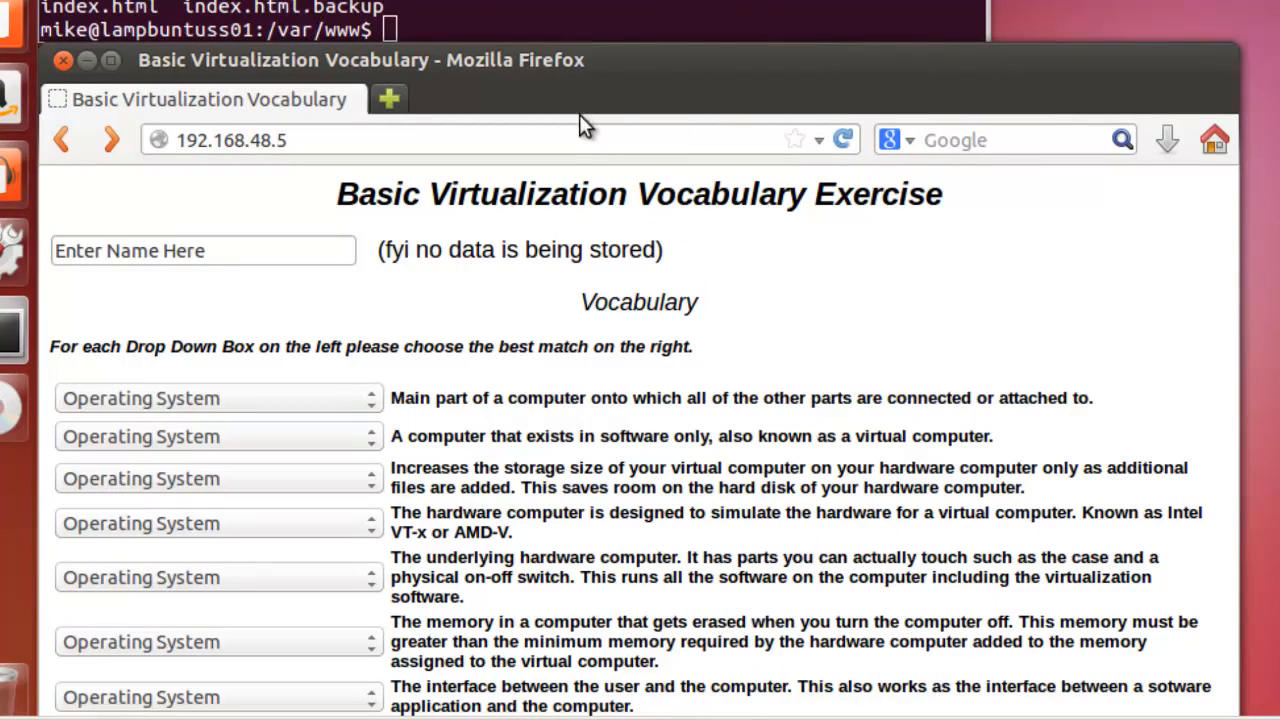
mouse_move(612, 62)
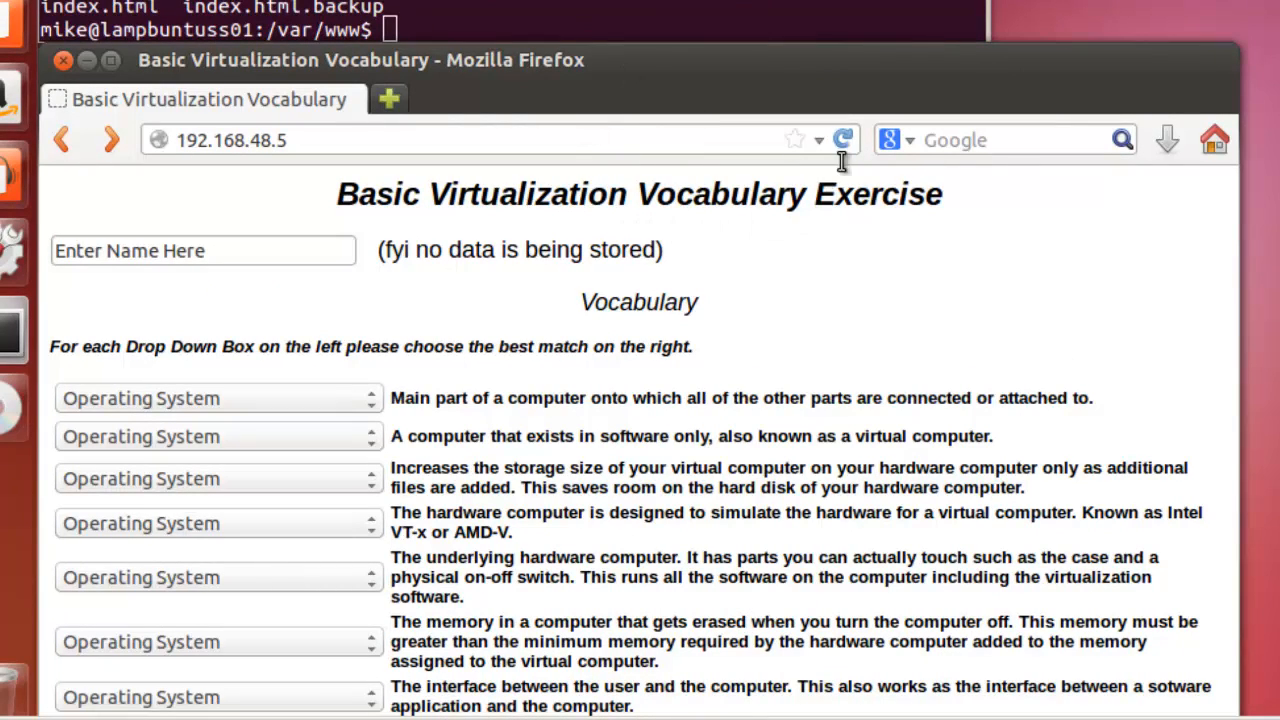
mouse_move(376, 420)
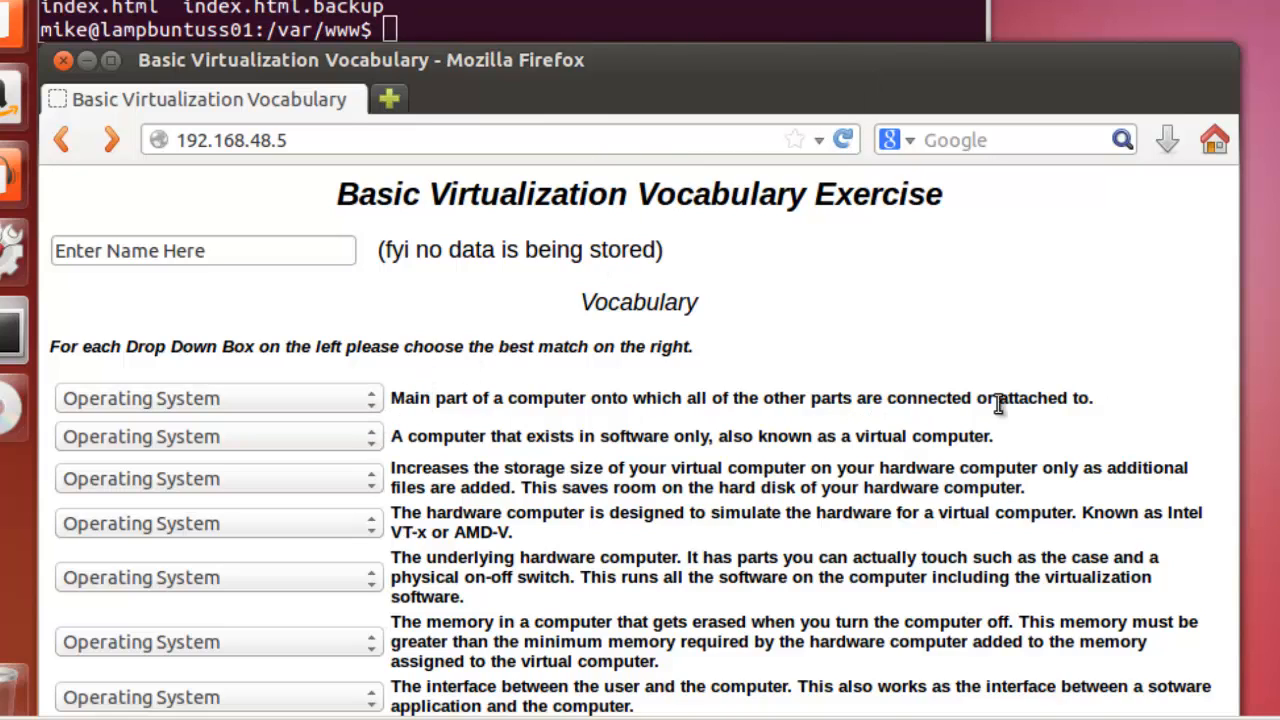
mouse_move(1100, 410)
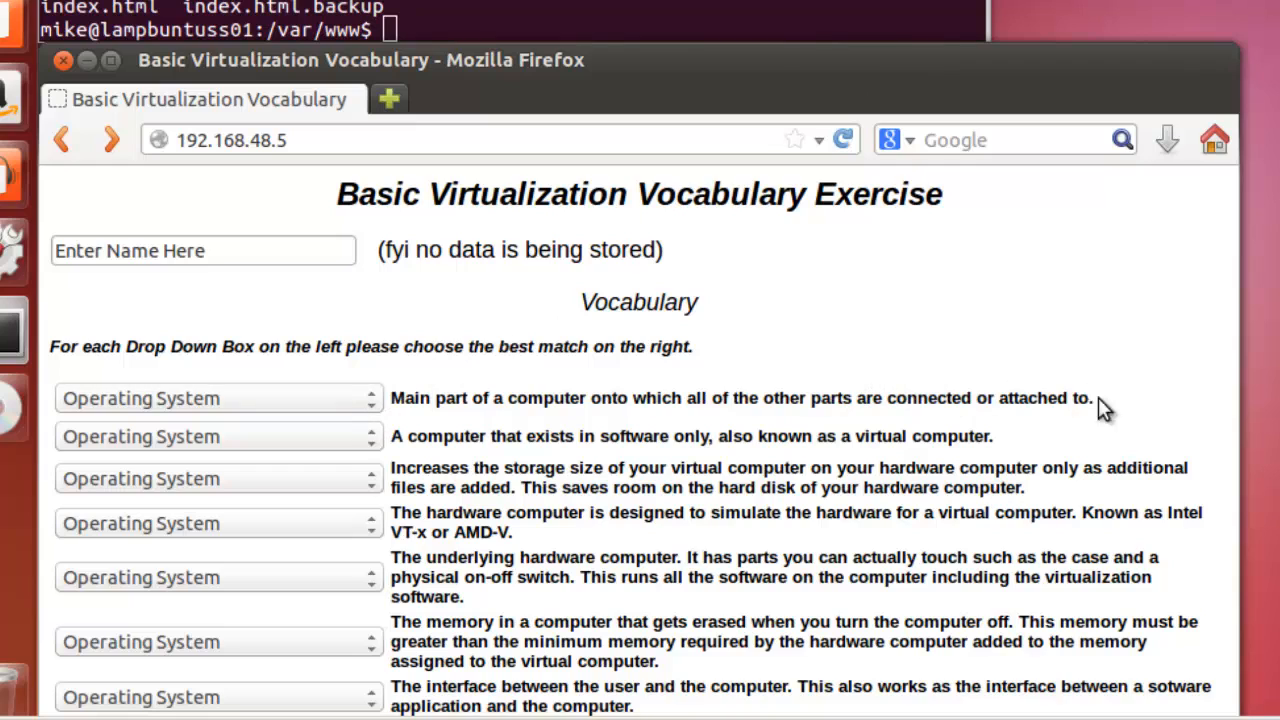
Choose Motherboard and Guest OS for the first two questions and submit for a score
click(216, 398)
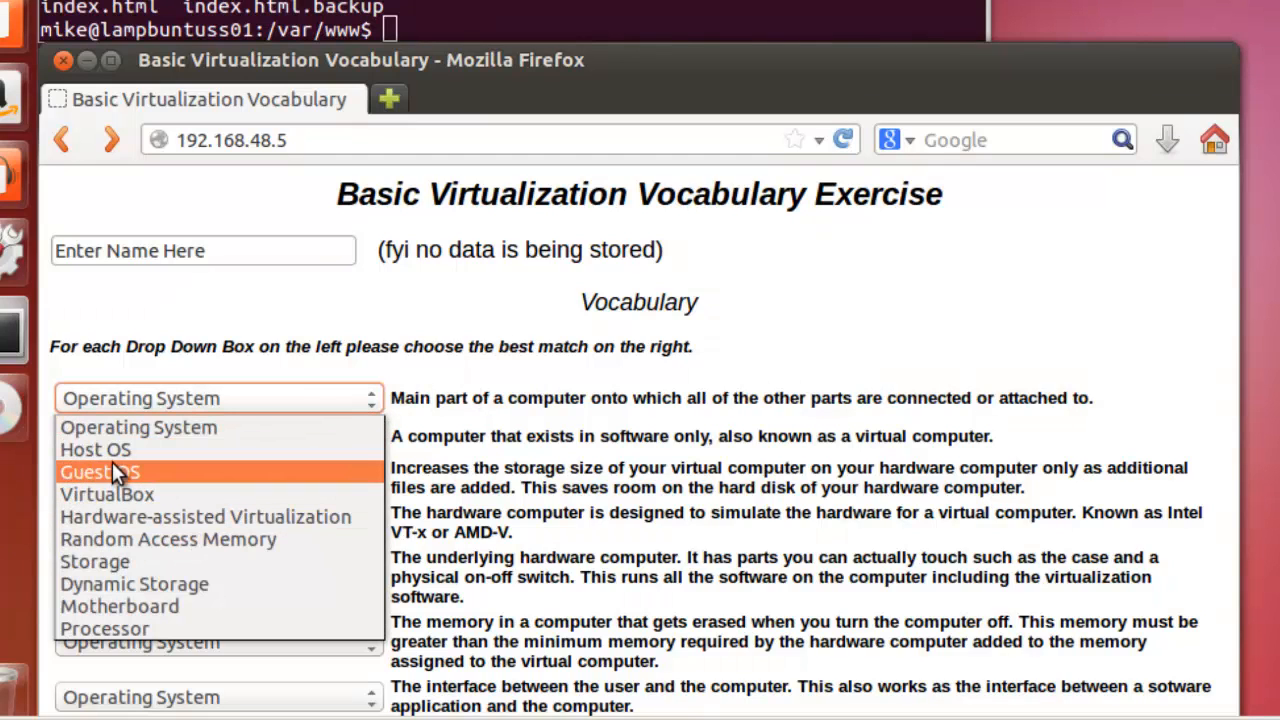
click(120, 606)
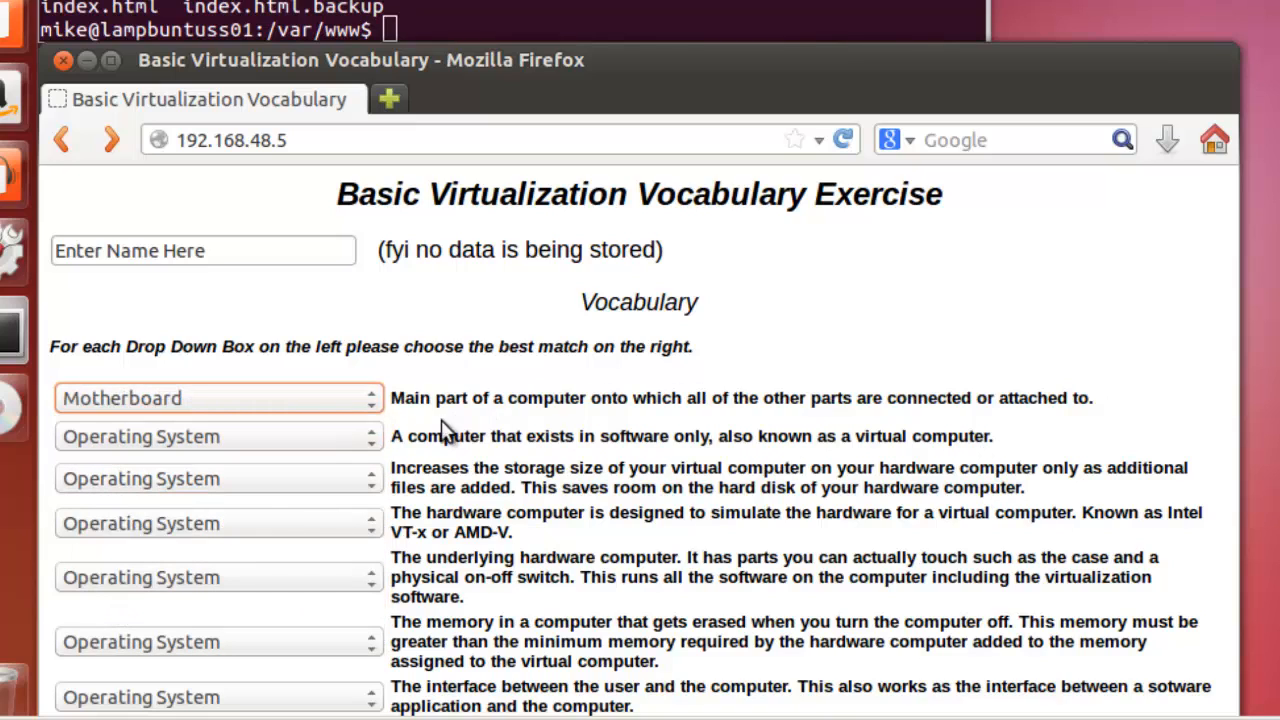
click(218, 436)
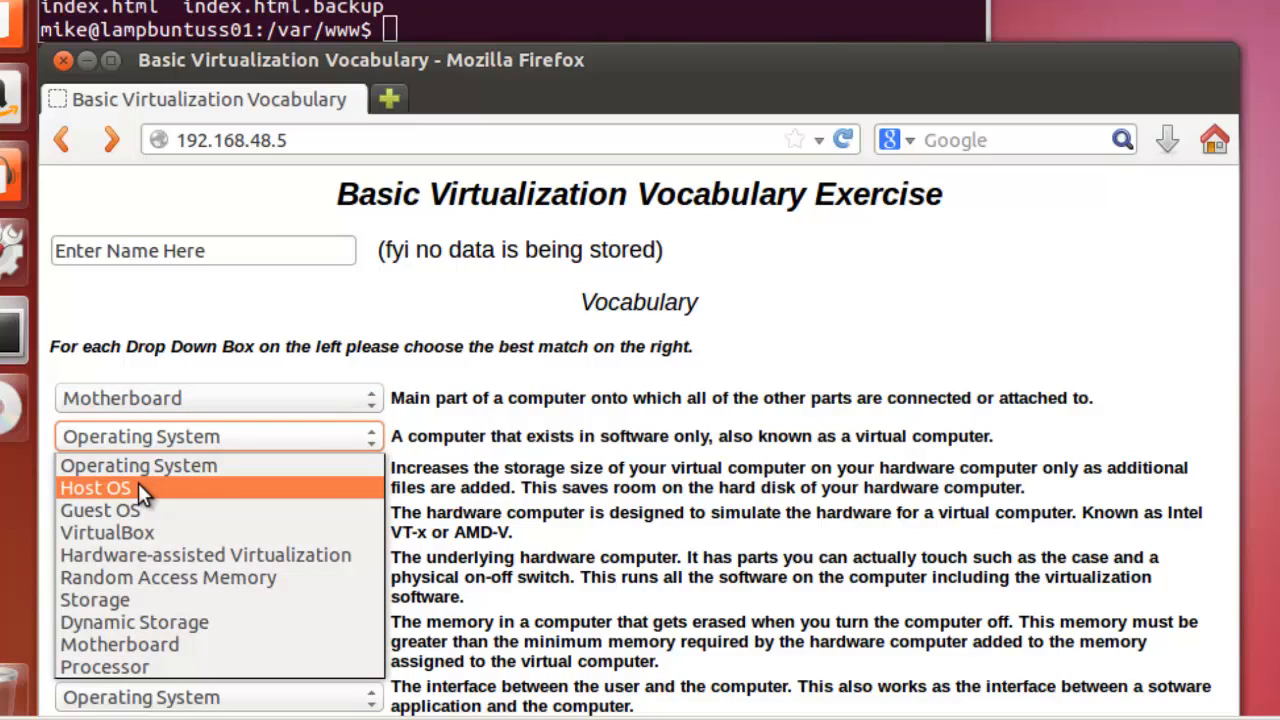
mouse_move(100, 510)
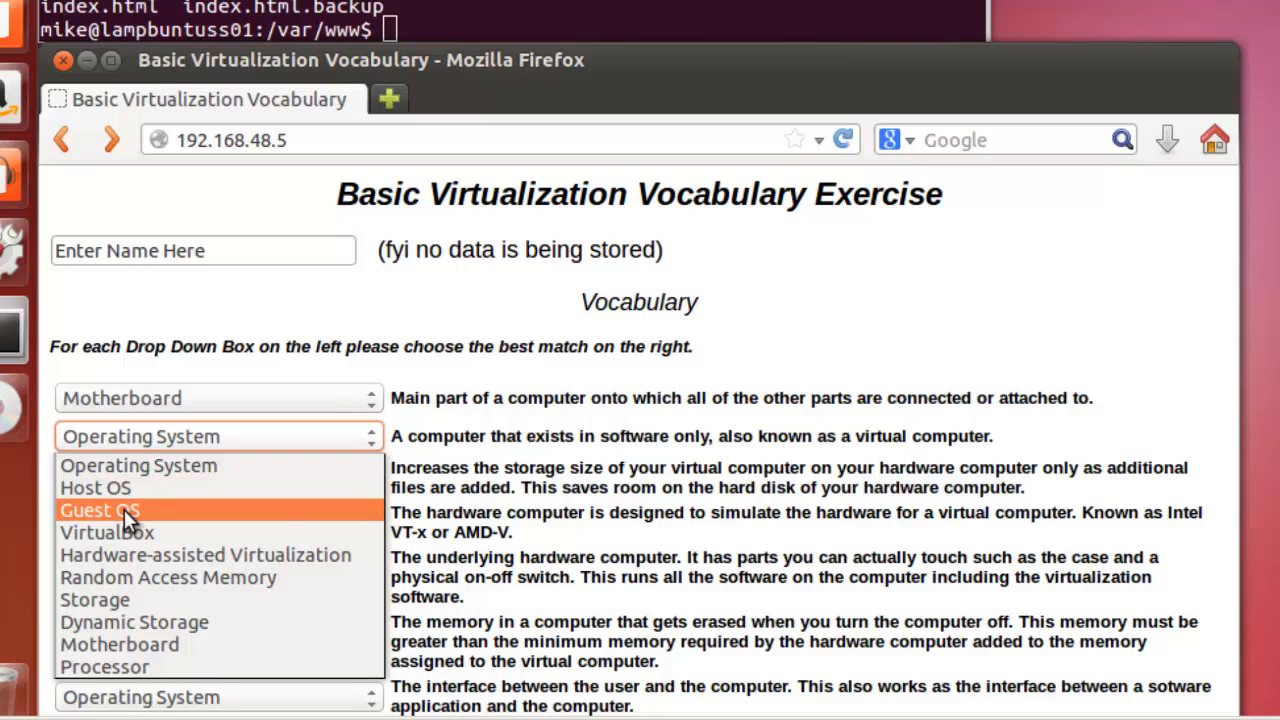
click(100, 510)
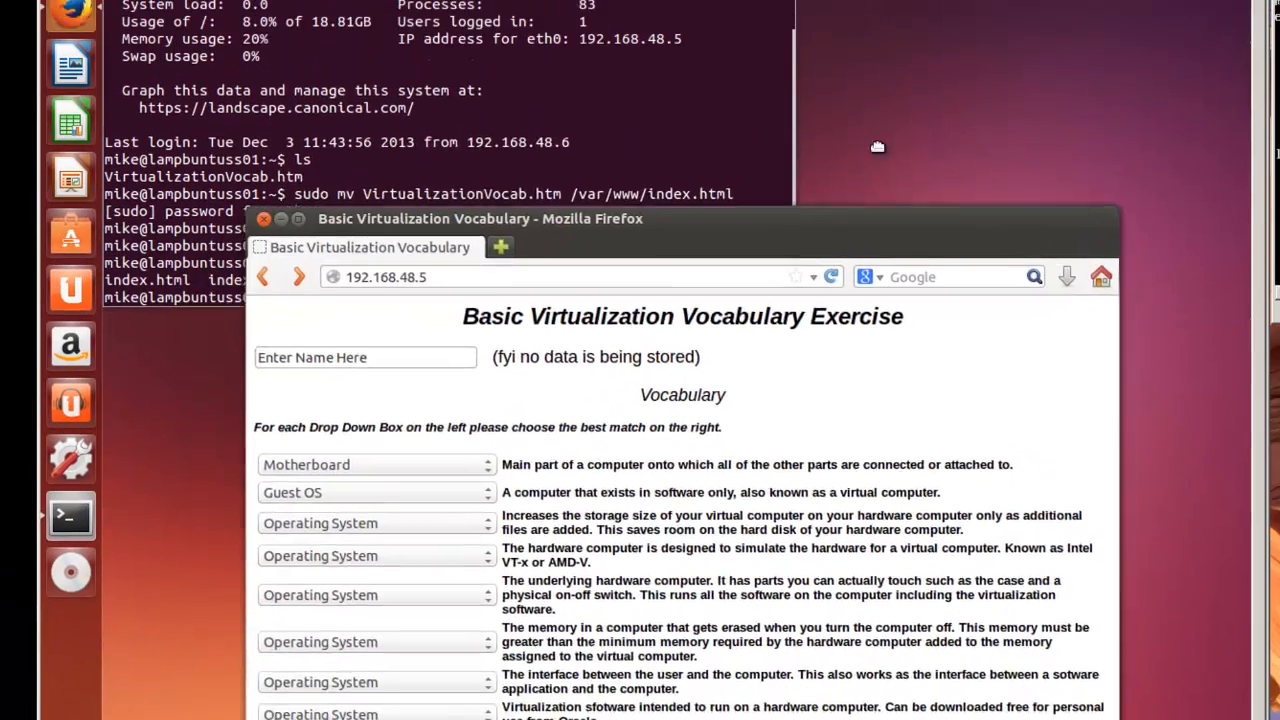
click(356, 616)
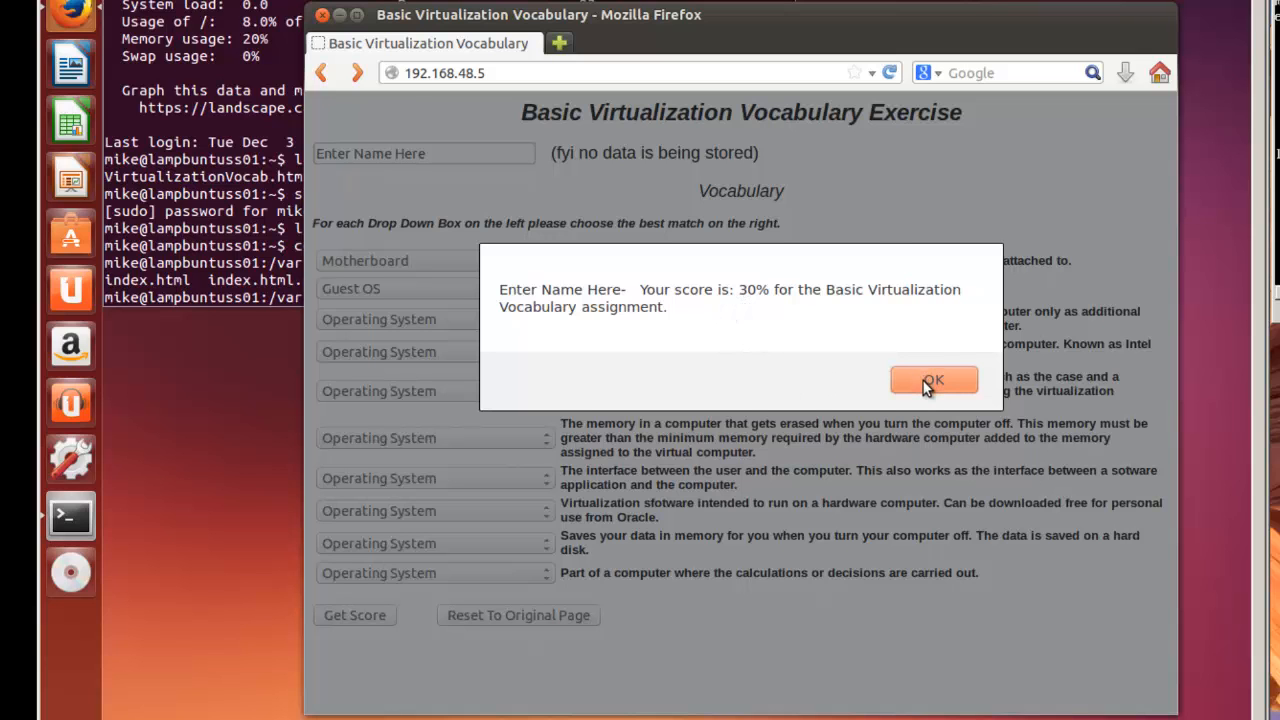
Dismiss the 30% score alert, then enter logout at the server's SSH prompt
click(932, 380)
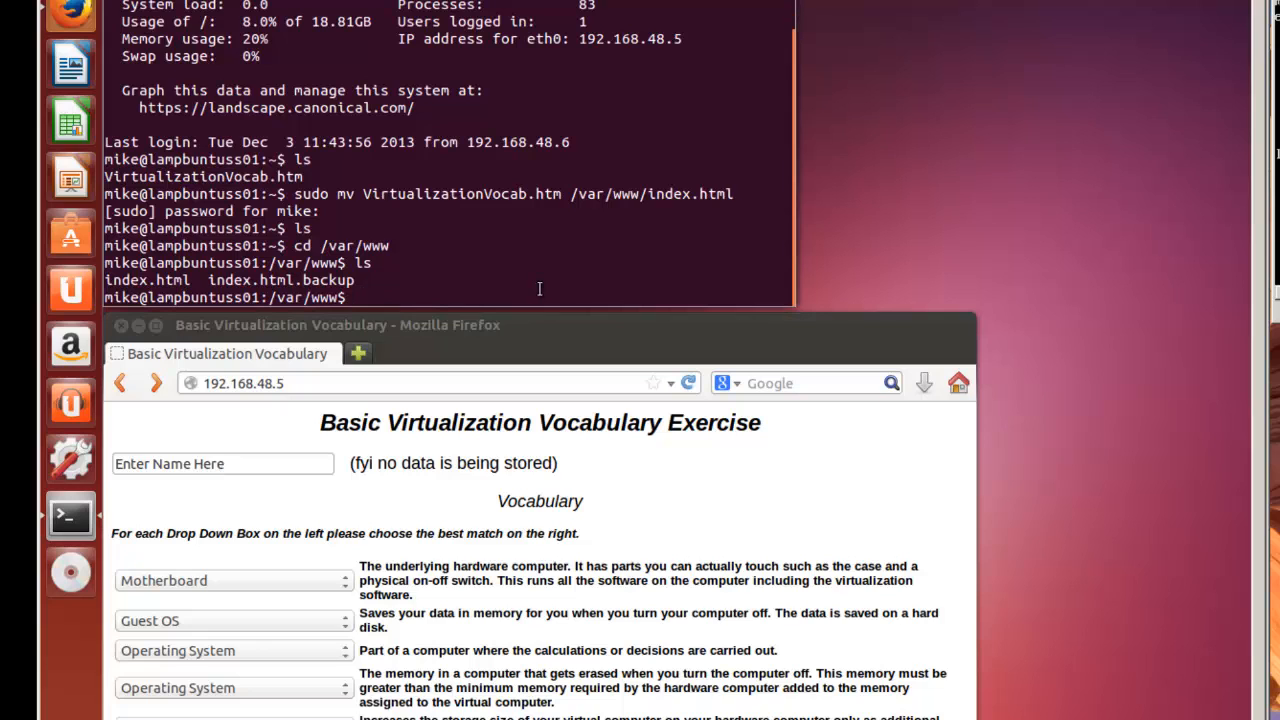
text(logout)
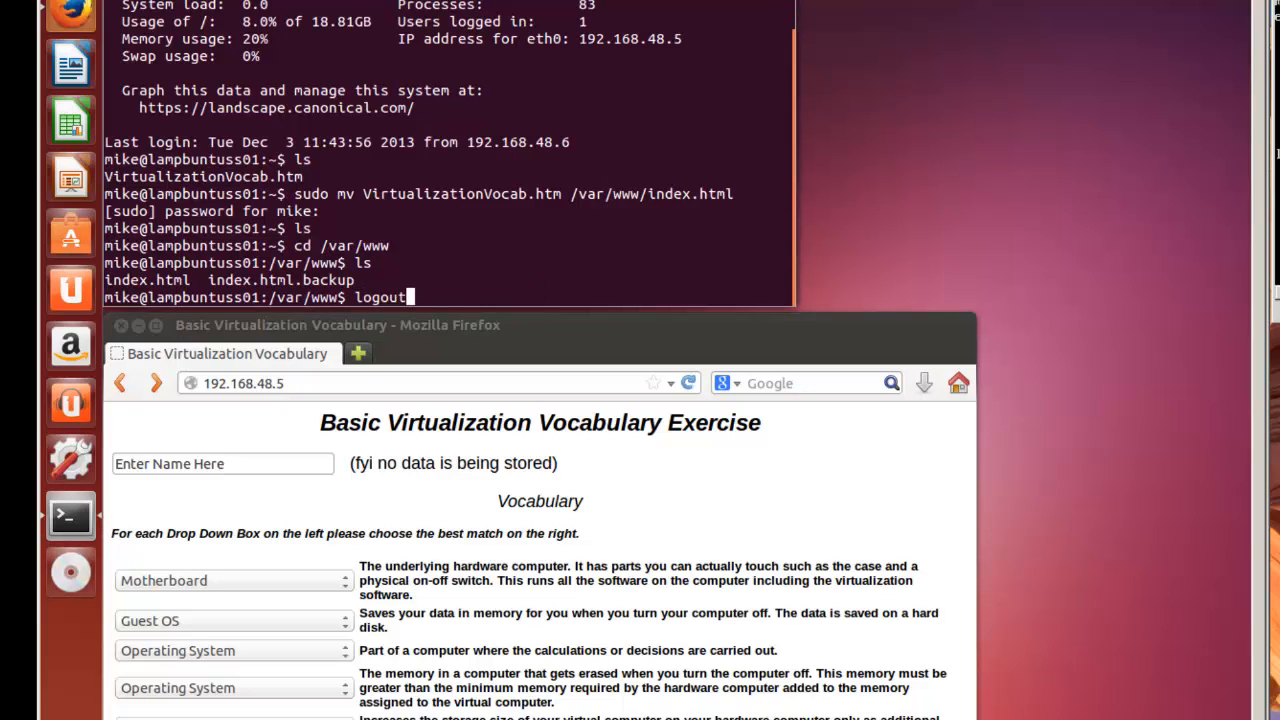